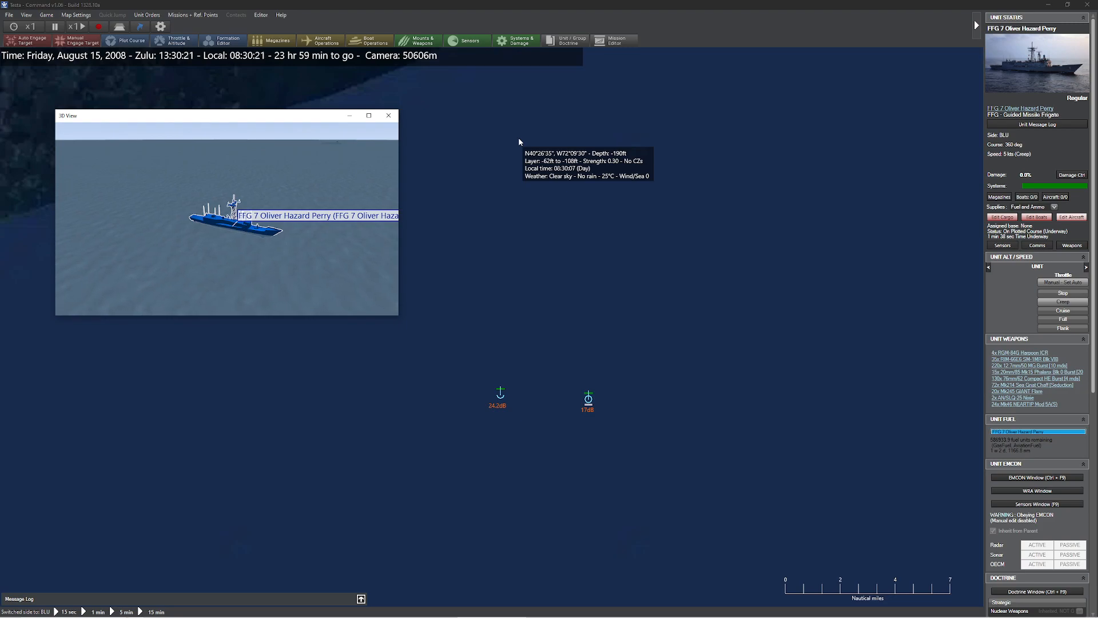
{"action": "mouse_move", "coordinate": [506, 294]}
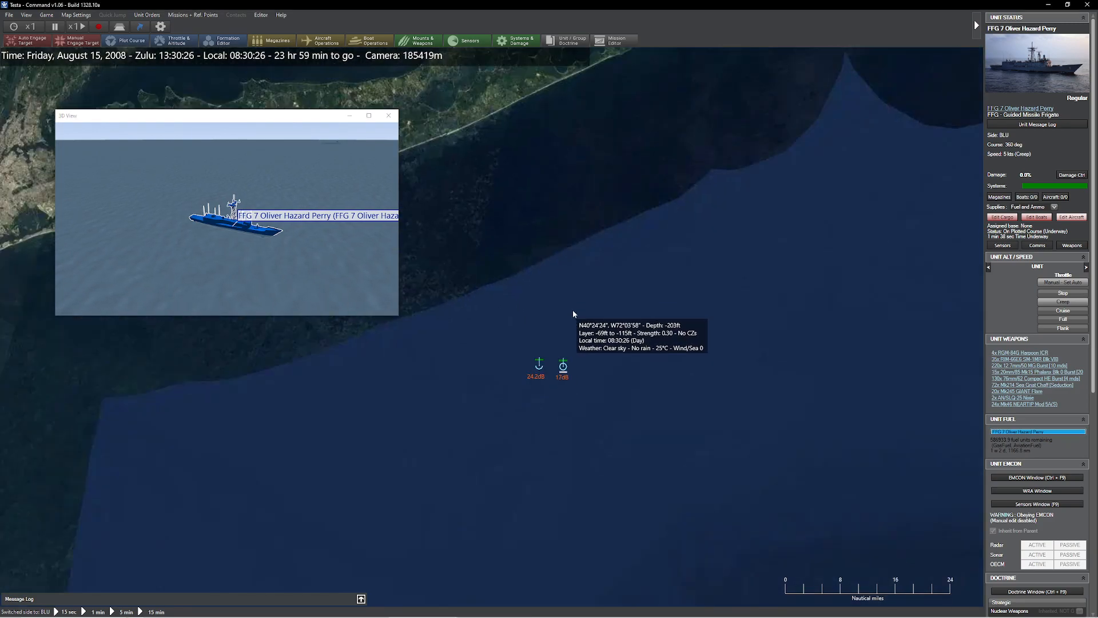
{"action": "mouse_move", "coordinate": [589, 286]}
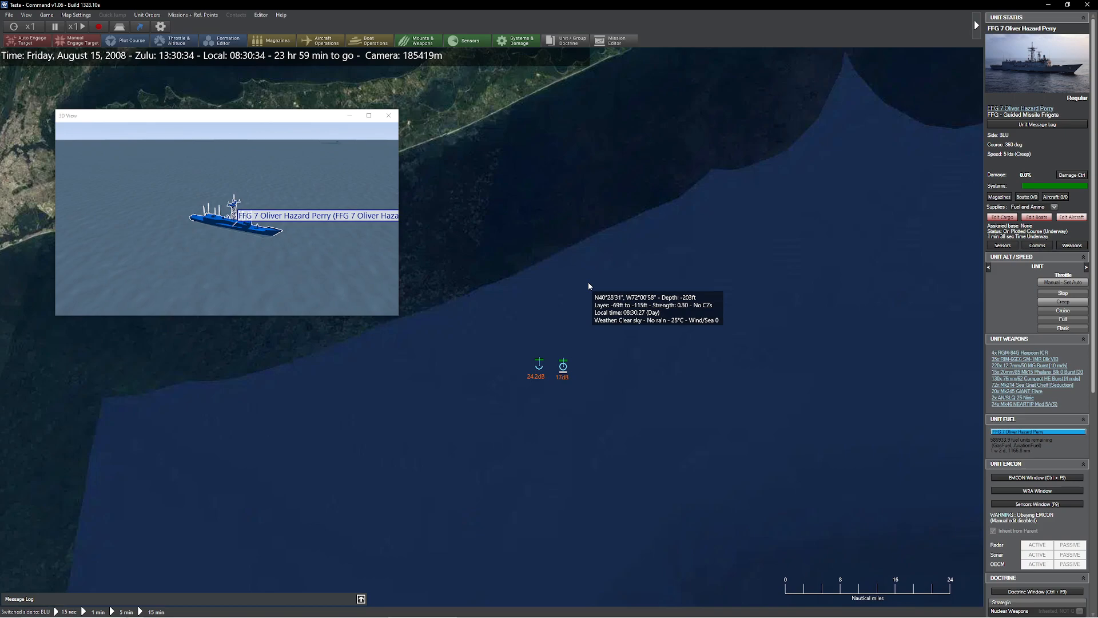
{"action": "mouse_move", "coordinate": [608, 303]}
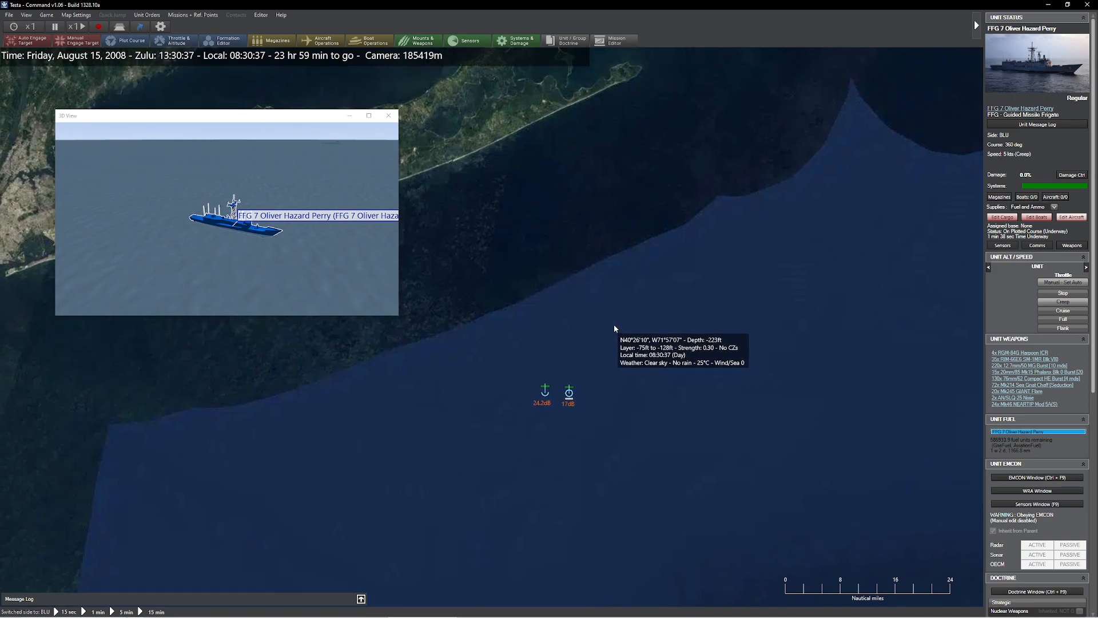
{"action": "mouse_move", "coordinate": [592, 378]}
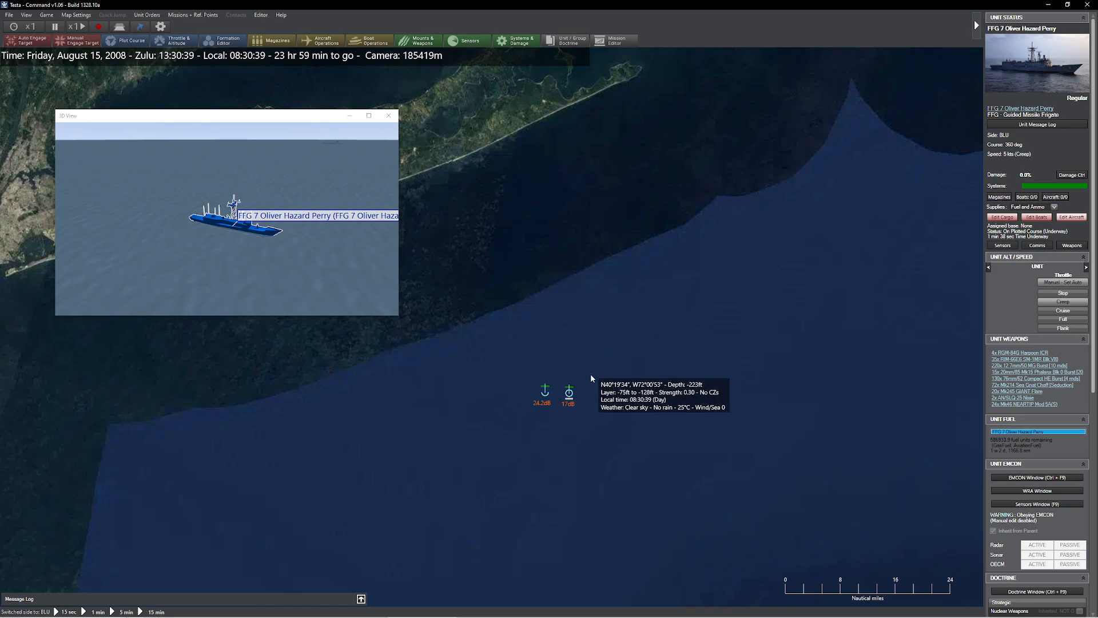
Select the FFG 7 Oliver Hazard Perry frigate to show its sensor range rings and heading
{"action": "left_click", "coordinate": [568, 393]}
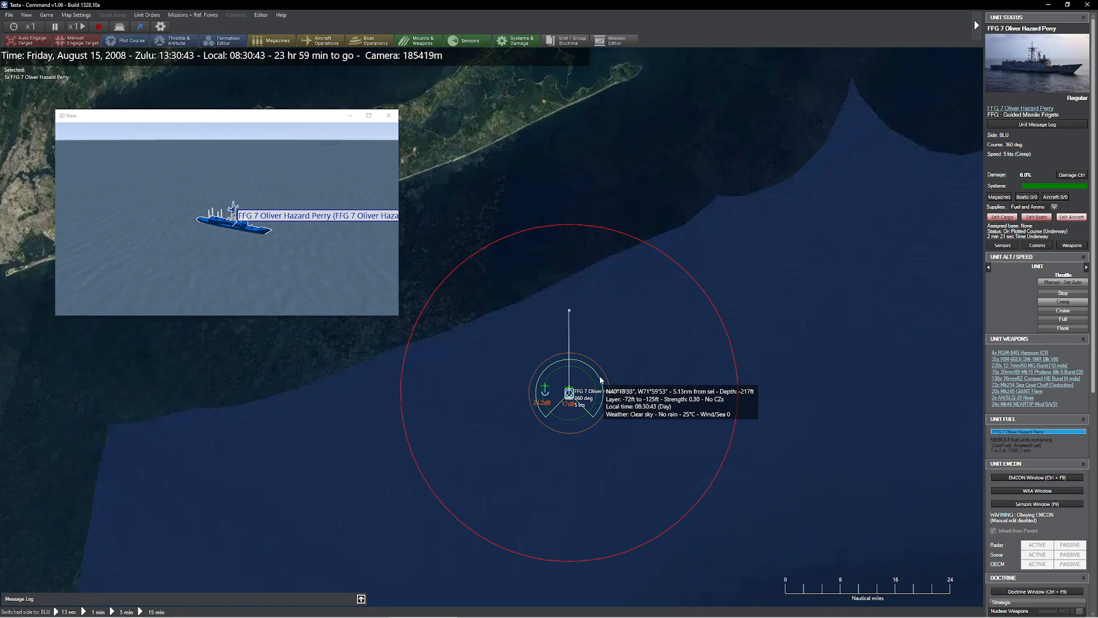
{"action": "mouse_move", "coordinate": [630, 290]}
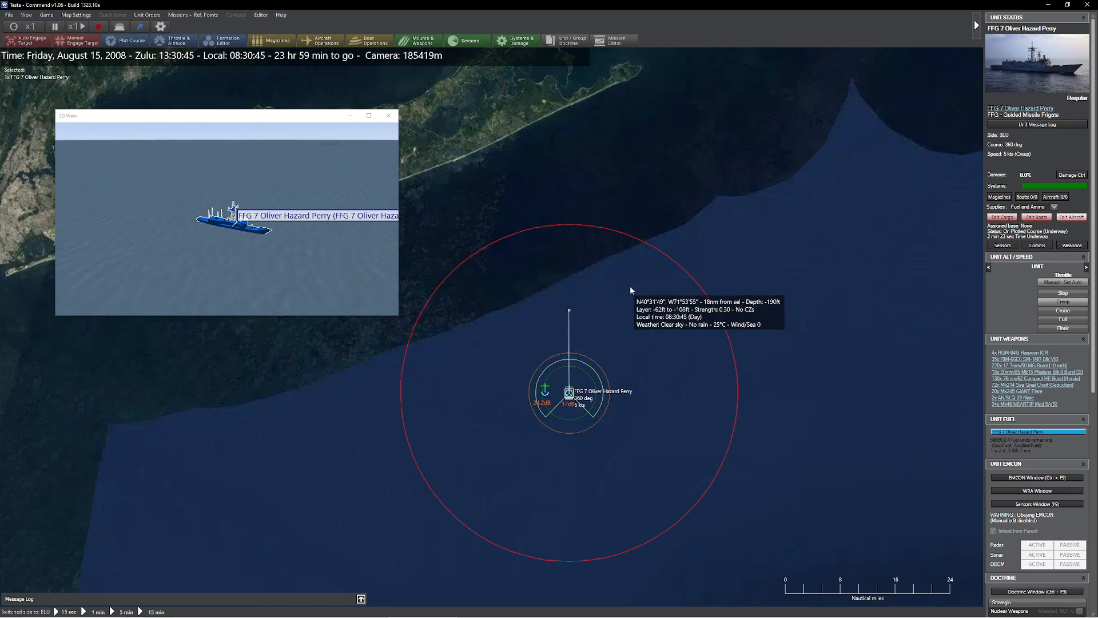
{"action": "mouse_move", "coordinate": [679, 353]}
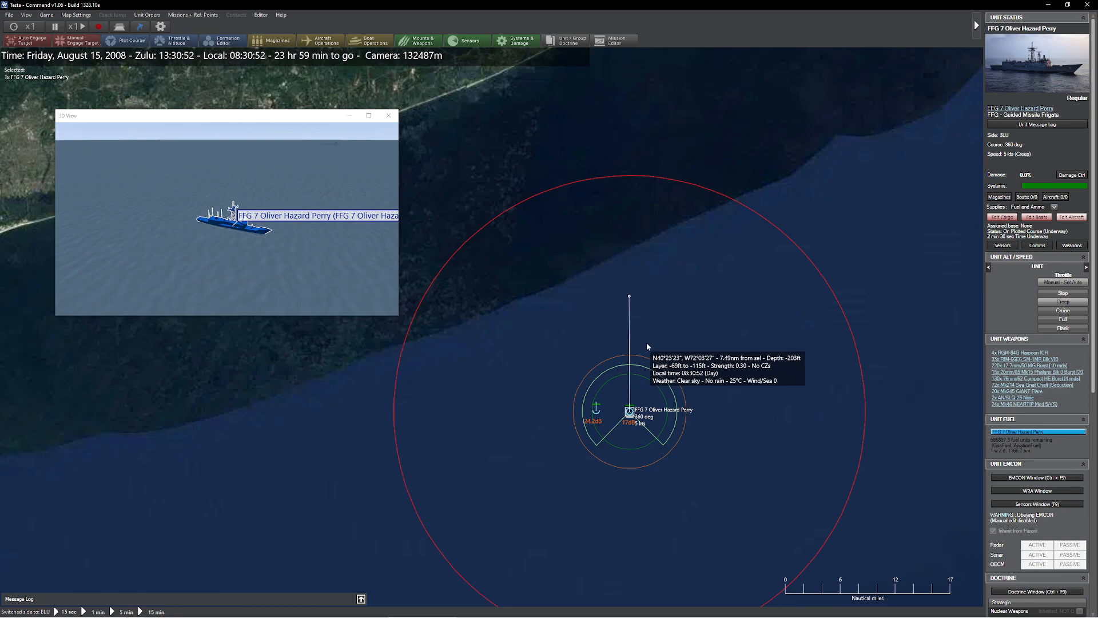
{"action": "mouse_move", "coordinate": [697, 341]}
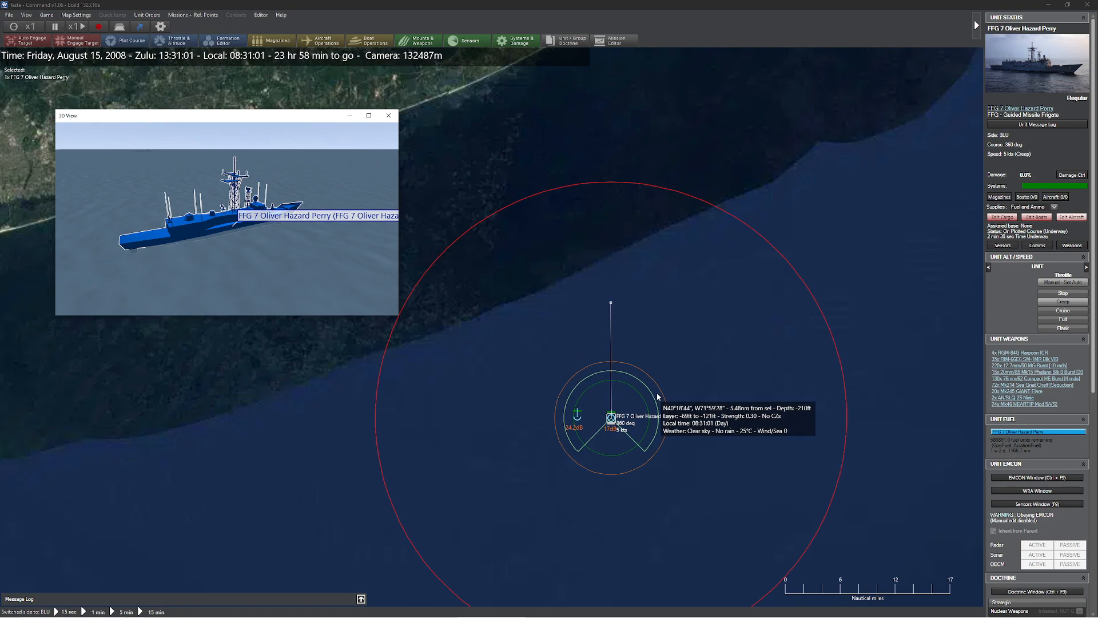
{"action": "mouse_move", "coordinate": [676, 389]}
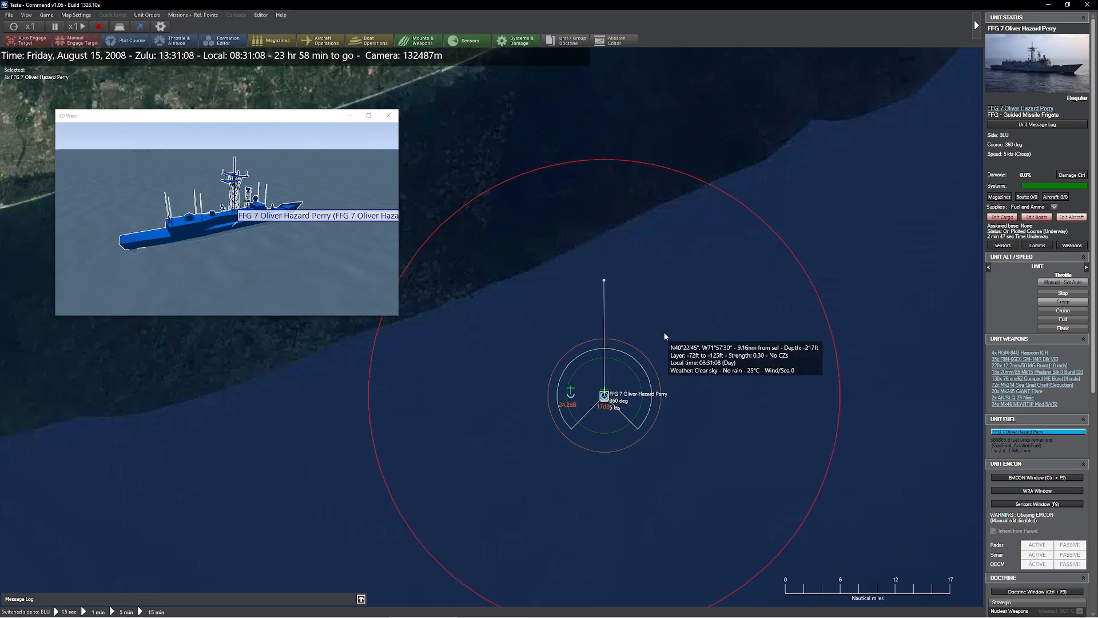
{"action": "mouse_move", "coordinate": [652, 374]}
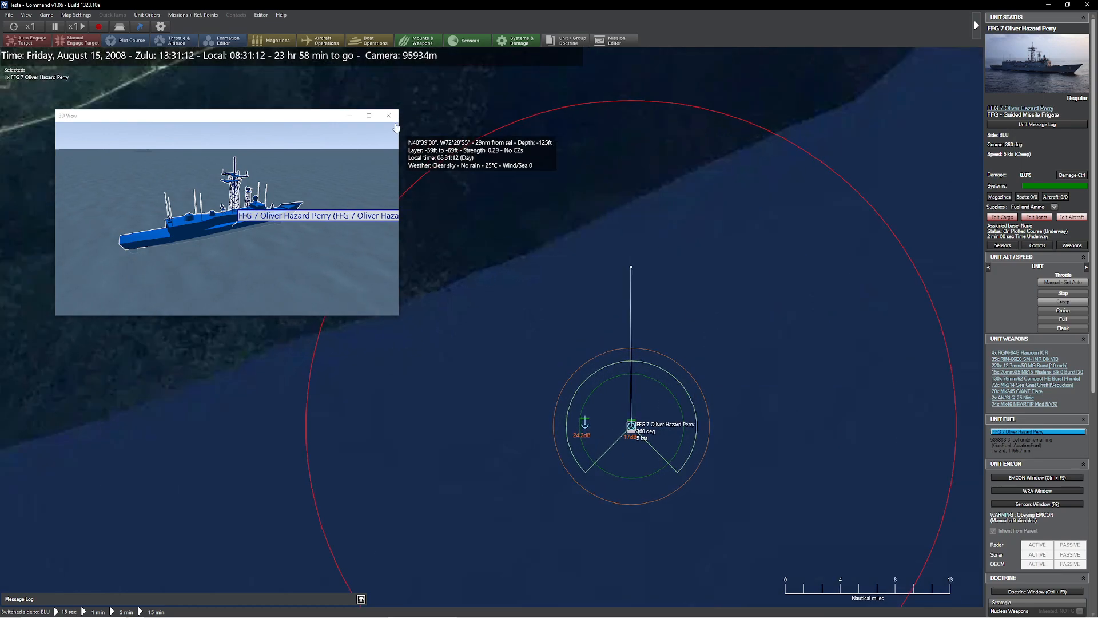
Open the frigate's database entry and view its AN/SQS-56 hull sonar details
{"action": "left_click", "coordinate": [389, 115]}
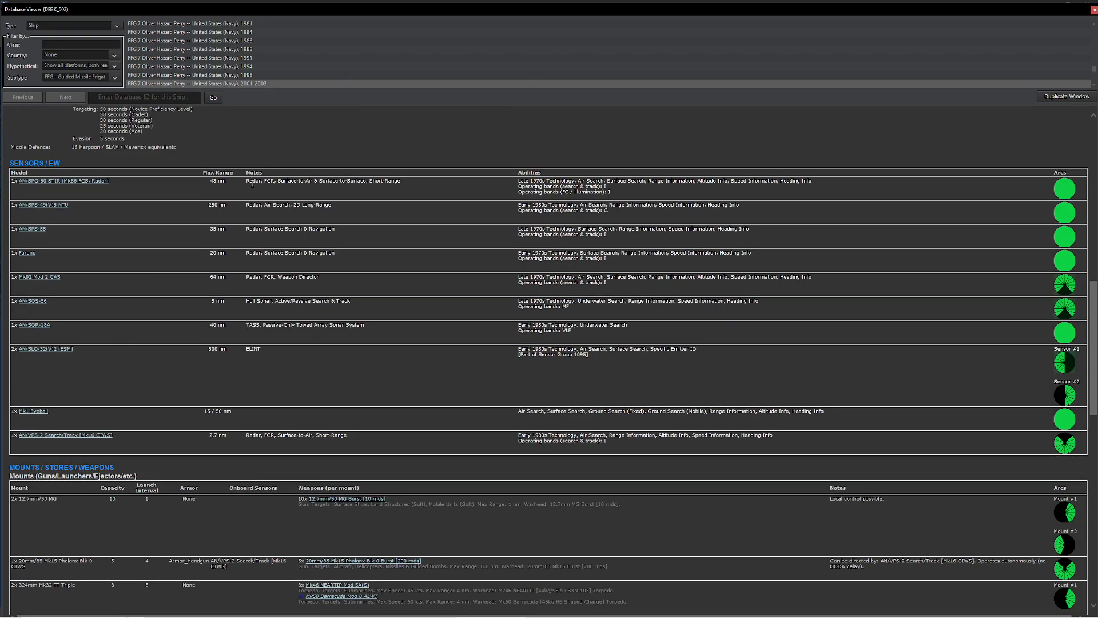
{"action": "mouse_move", "coordinate": [231, 331]}
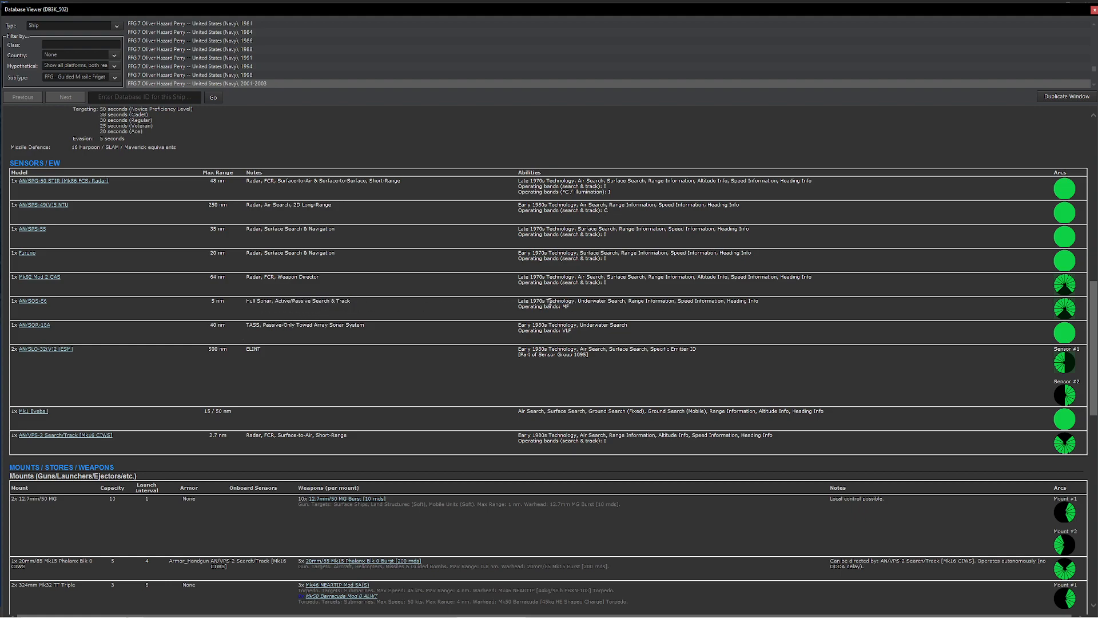
{"action": "left_click", "coordinate": [31, 300]}
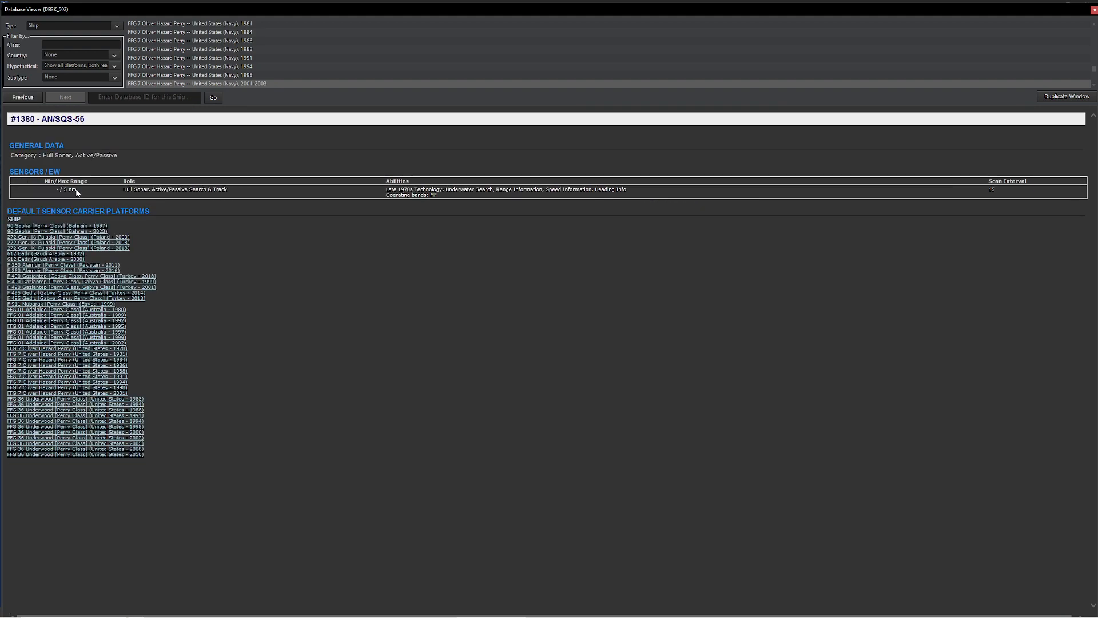
{"action": "mouse_move", "coordinate": [999, 197]}
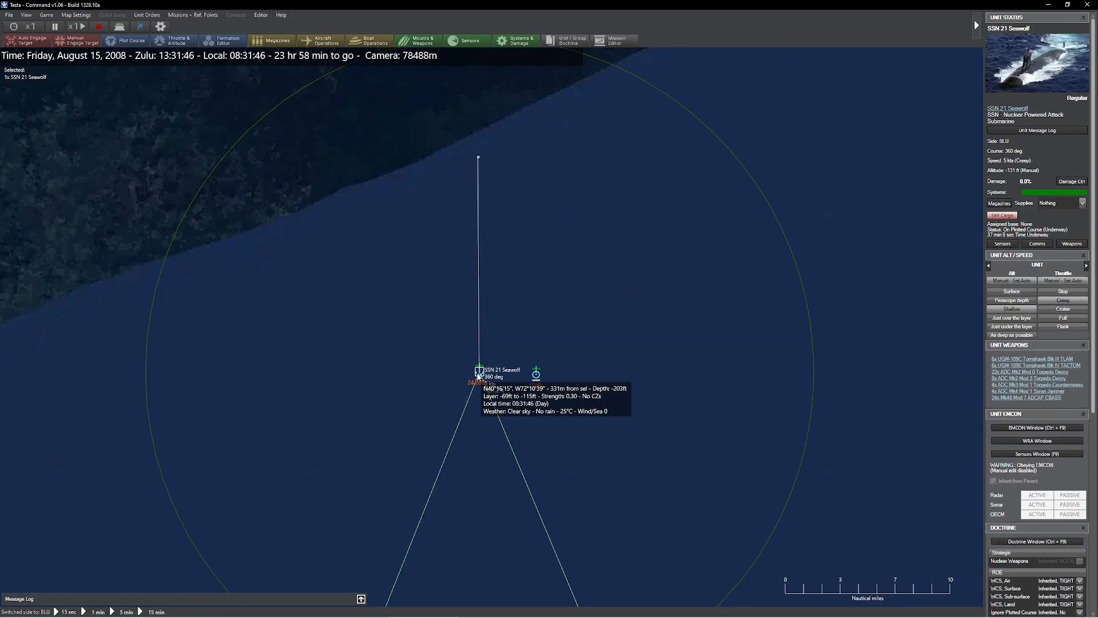
{"action": "mouse_move", "coordinate": [820, 247]}
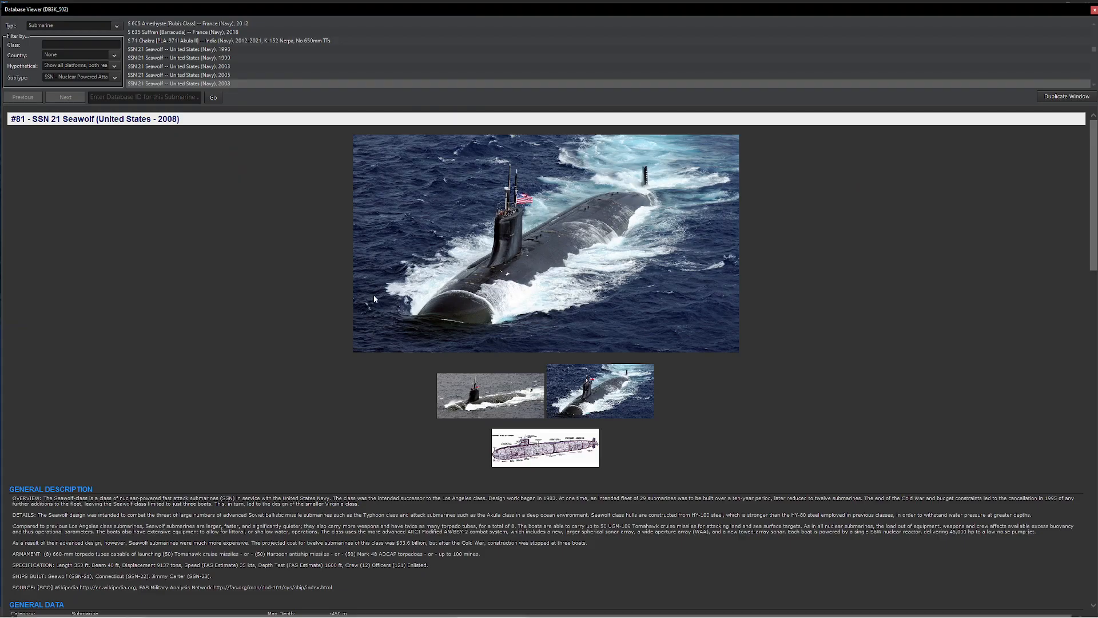
Scroll the SSN 21 Seawolf database entry down to its Sensors/EW sonar list
{"action": "scroll", "scroll_direction": "down", "scroll_amount": 3}
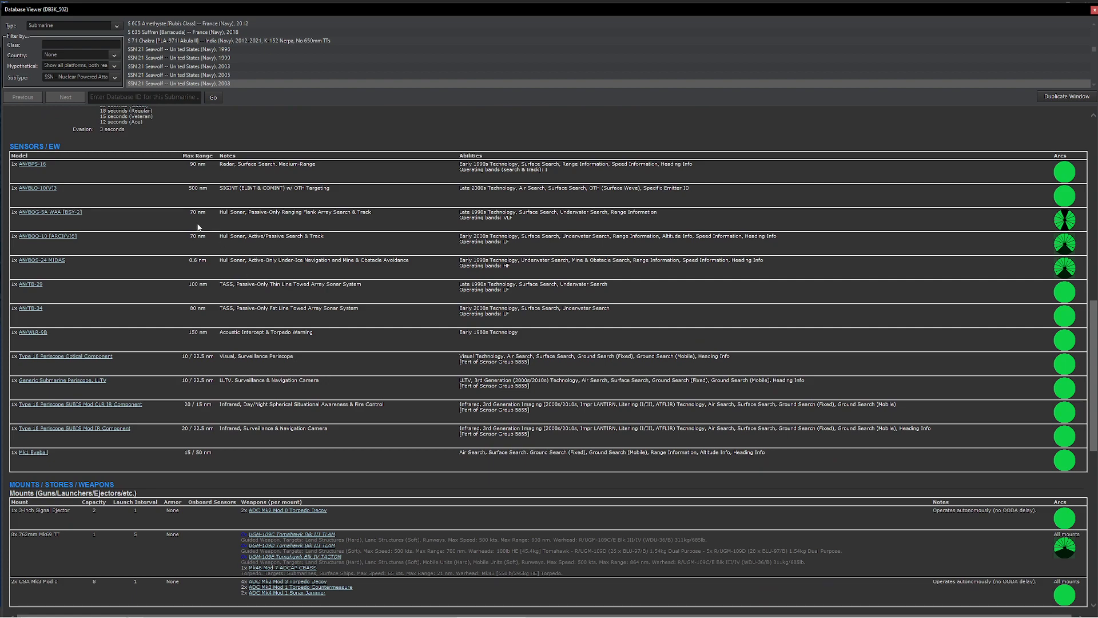
{"action": "mouse_move", "coordinate": [29, 268]}
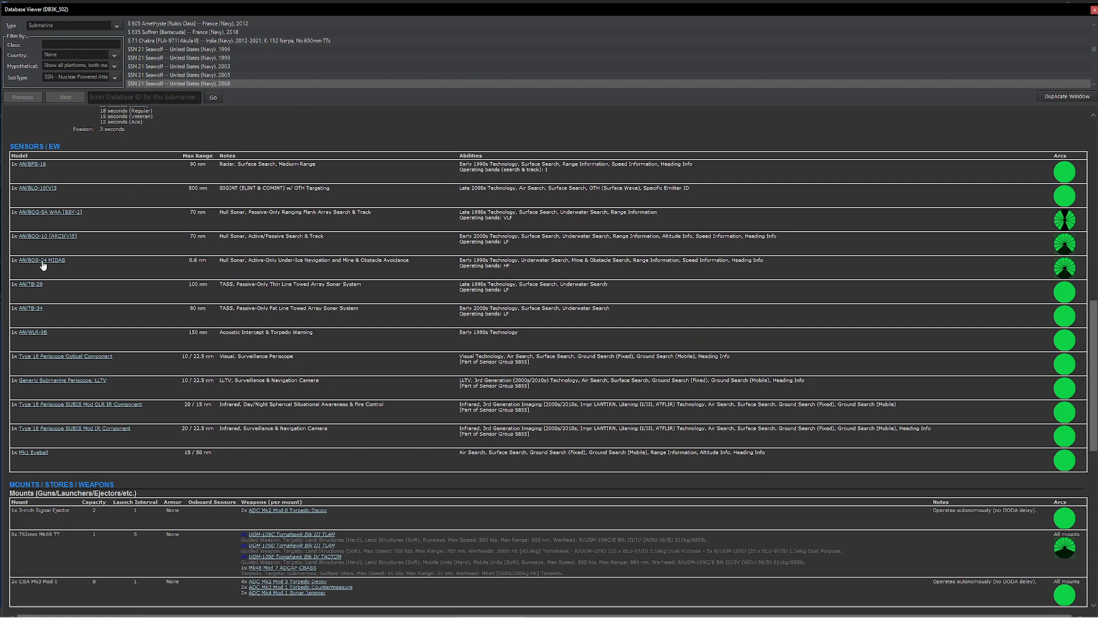
{"action": "double_click", "coordinate": [294, 259]}
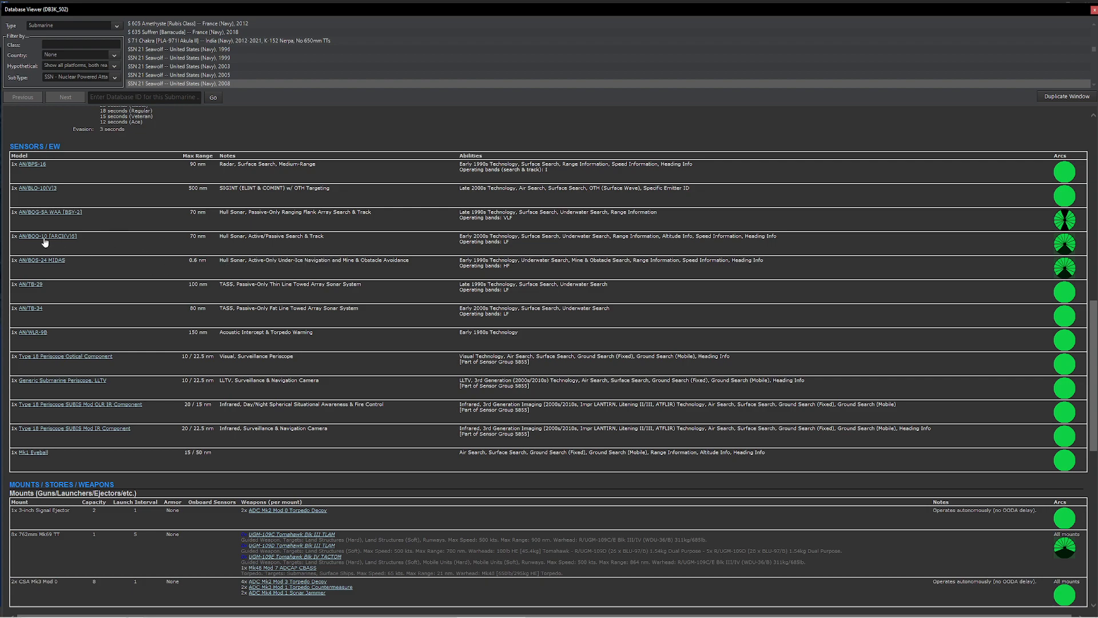
{"action": "mouse_move", "coordinate": [237, 241]}
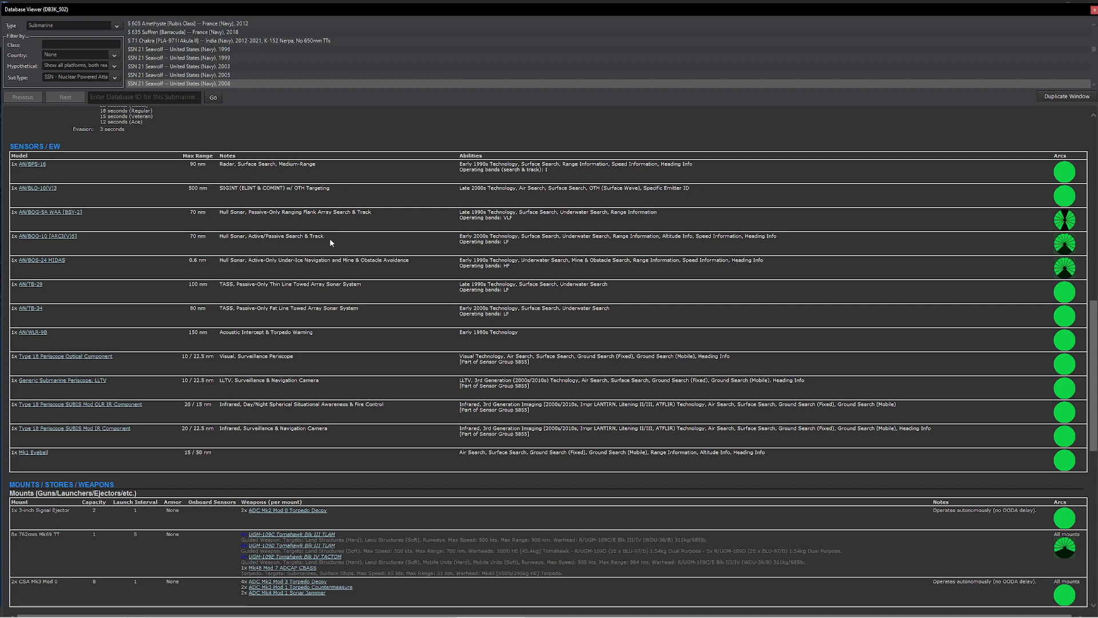
{"action": "mouse_move", "coordinate": [222, 243]}
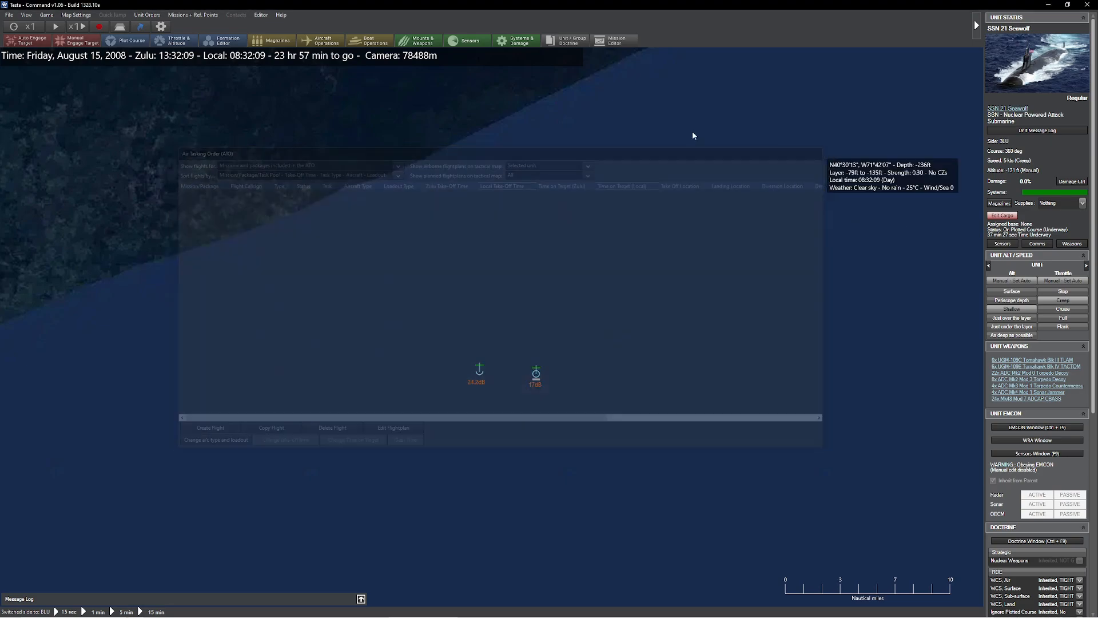
Switch the player side to ORANGE
{"action": "left_click", "coordinate": [261, 14]}
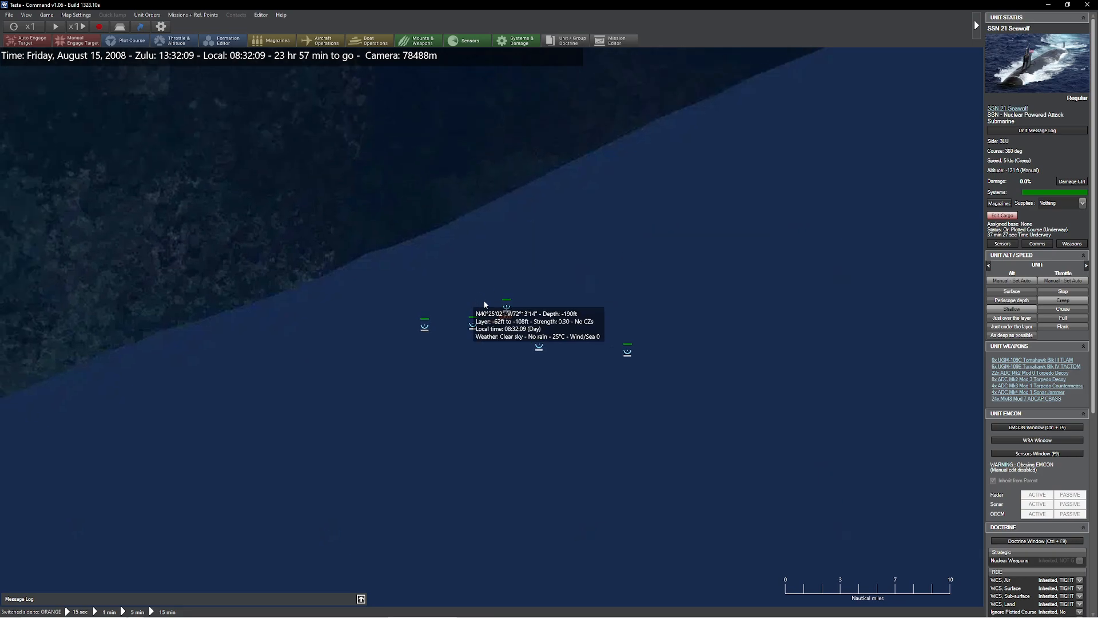
{"action": "mouse_move", "coordinate": [623, 353]}
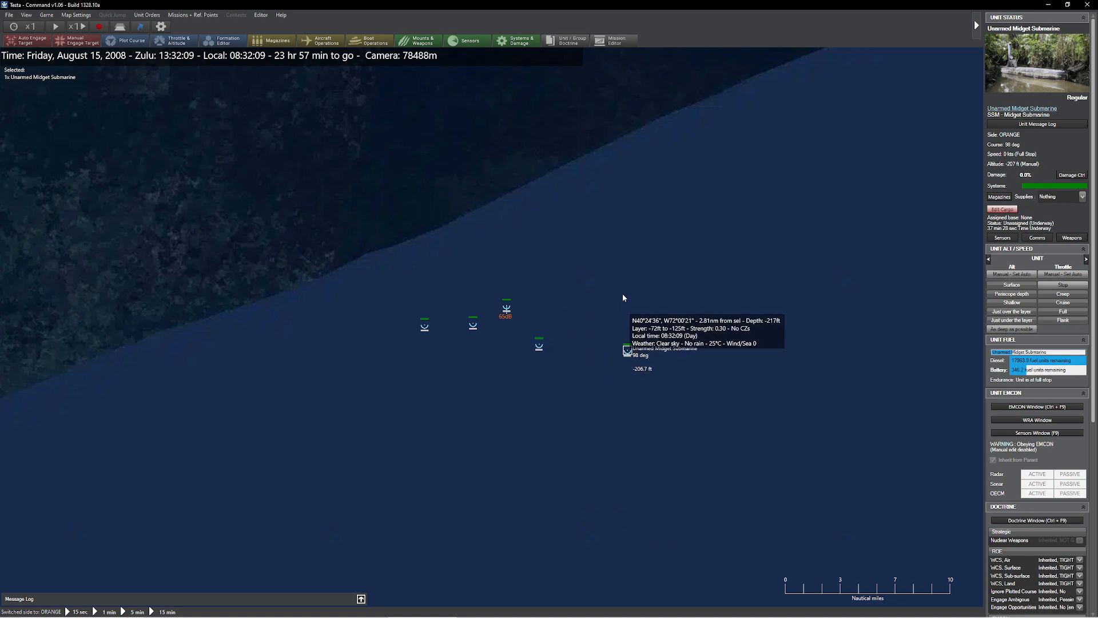
{"action": "mouse_move", "coordinate": [539, 346]}
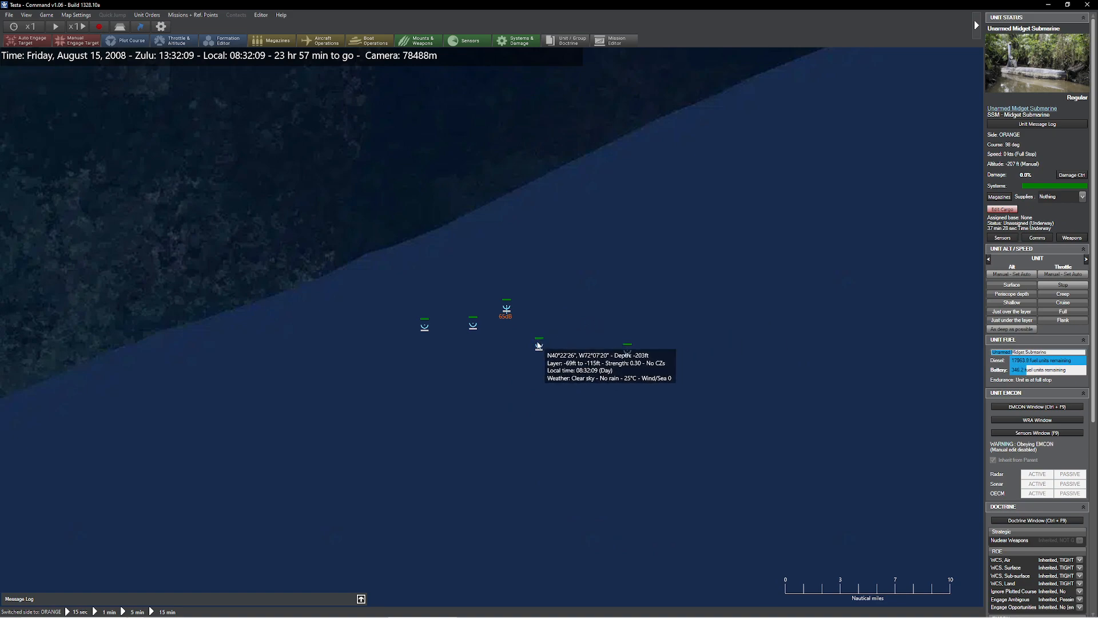
Filter the database by submarine class and scroll the PLARB-941UM Typhoon's sensors and signatures
{"action": "left_click", "coordinate": [1022, 108]}
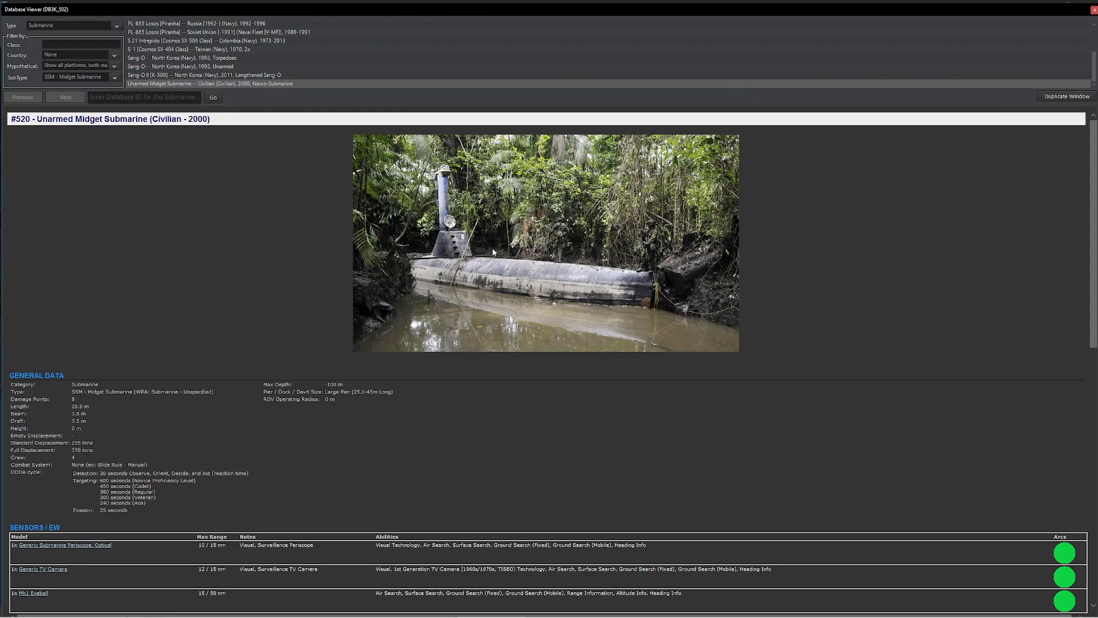
{"action": "scroll", "scroll_direction": "down", "scroll_amount": 3}
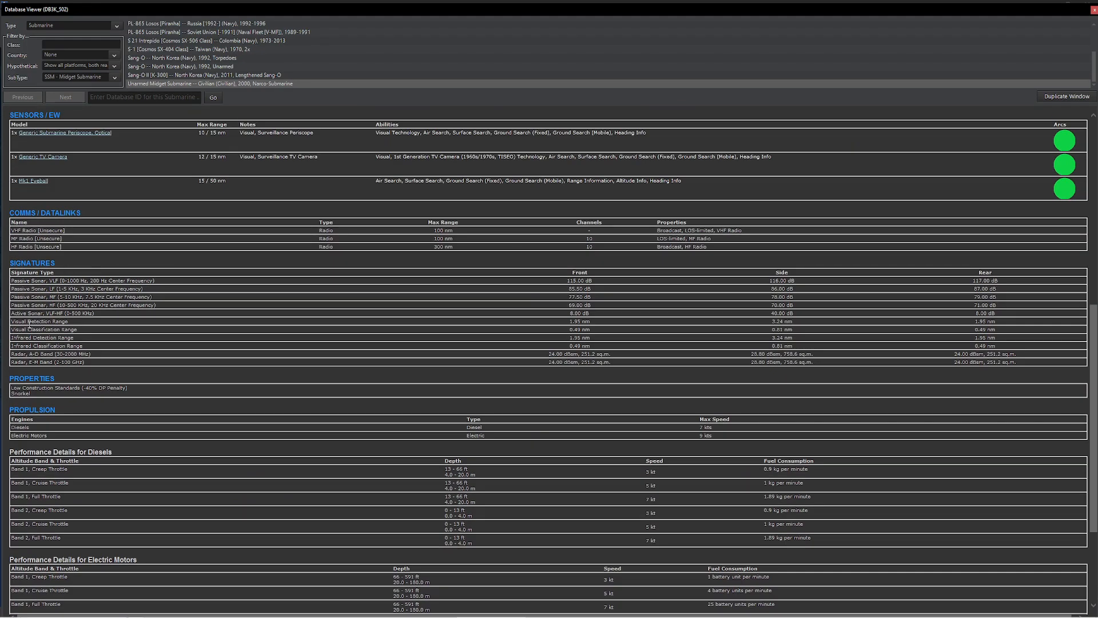
{"action": "mouse_move", "coordinate": [538, 311]}
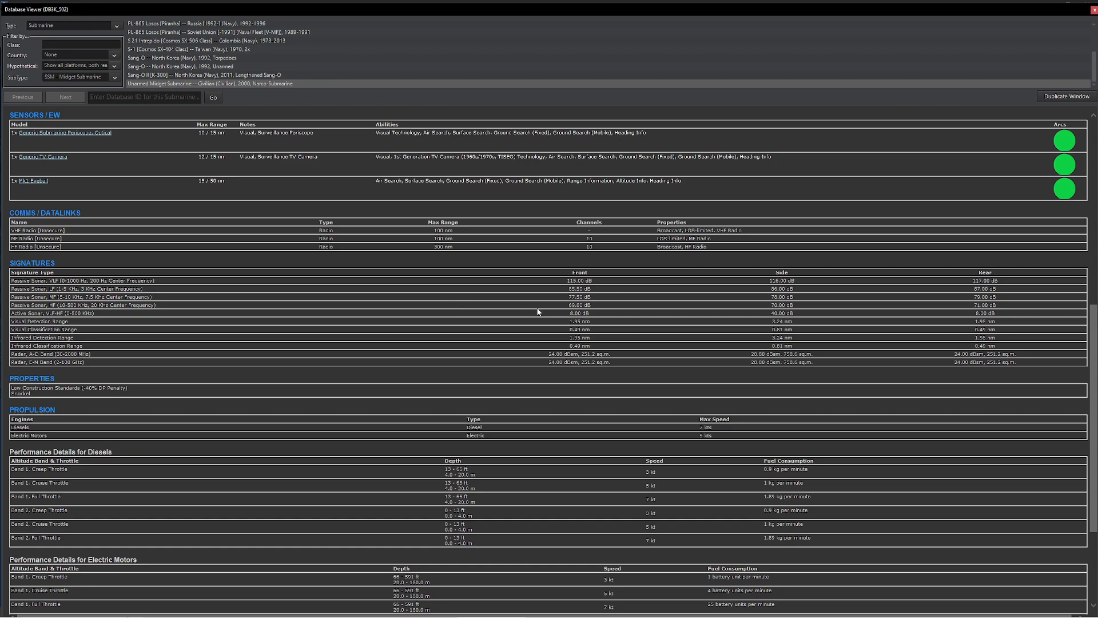
{"action": "left_click", "coordinate": [578, 313]}
{"action": "type", "text": "Typhoon"}
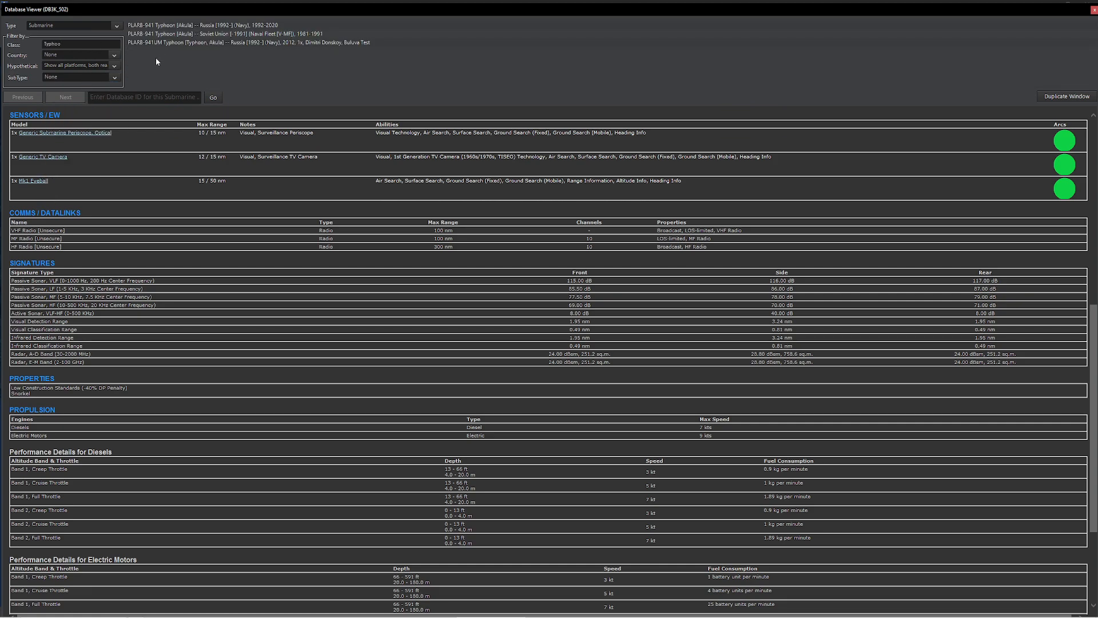
{"action": "mouse_move", "coordinate": [201, 47]}
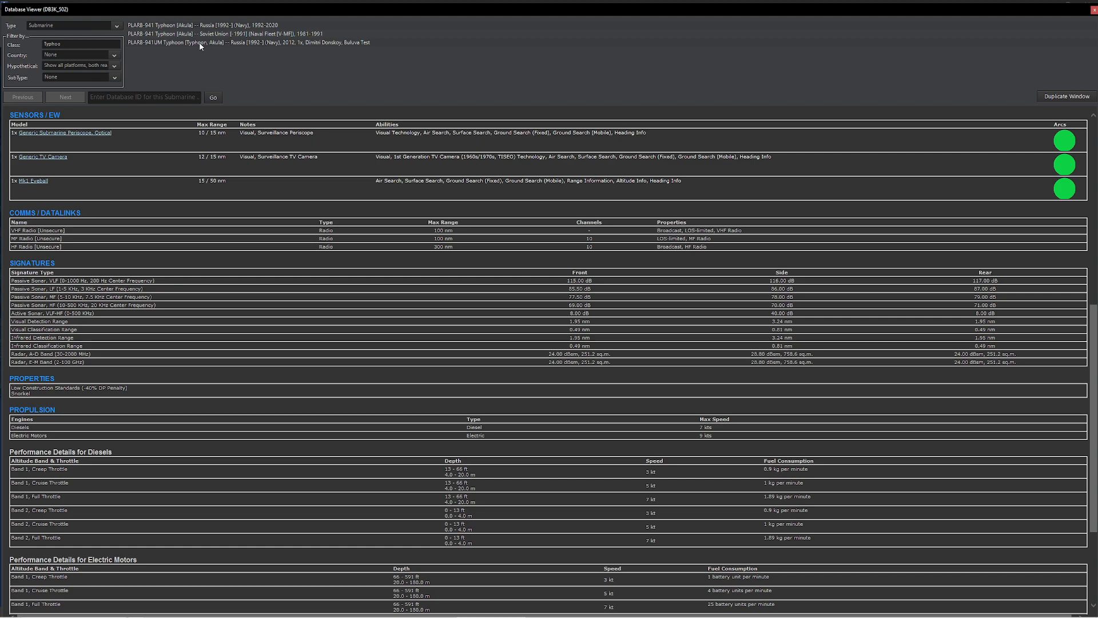
{"action": "left_click", "coordinate": [247, 43]}
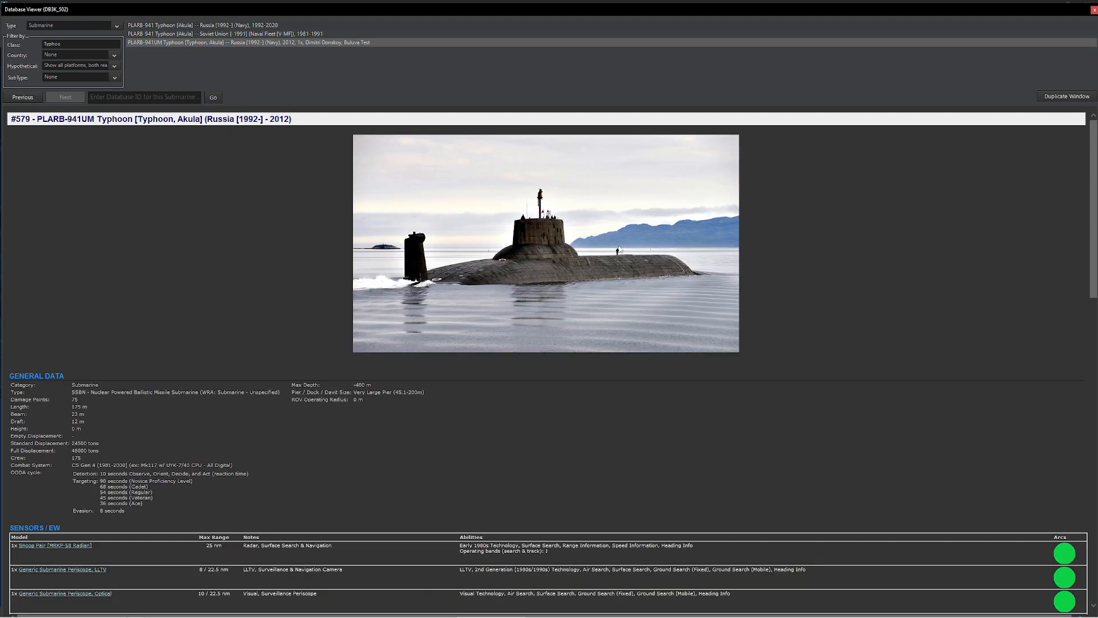
{"action": "scroll", "scroll_direction": "down", "scroll_amount": 3}
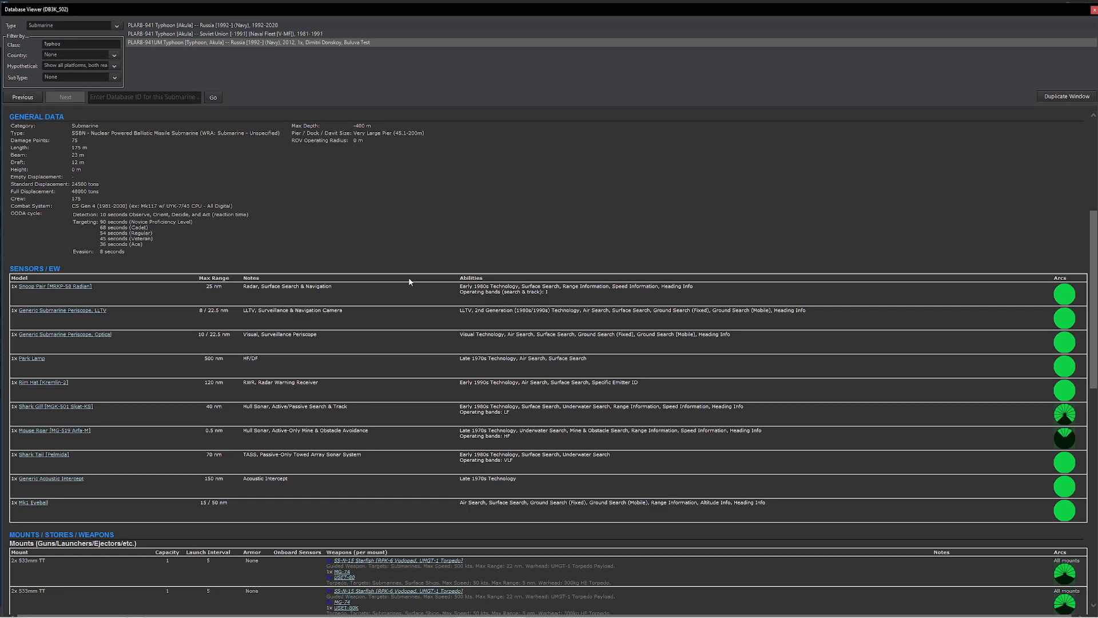
{"action": "scroll", "scroll_direction": "down", "scroll_amount": 3}
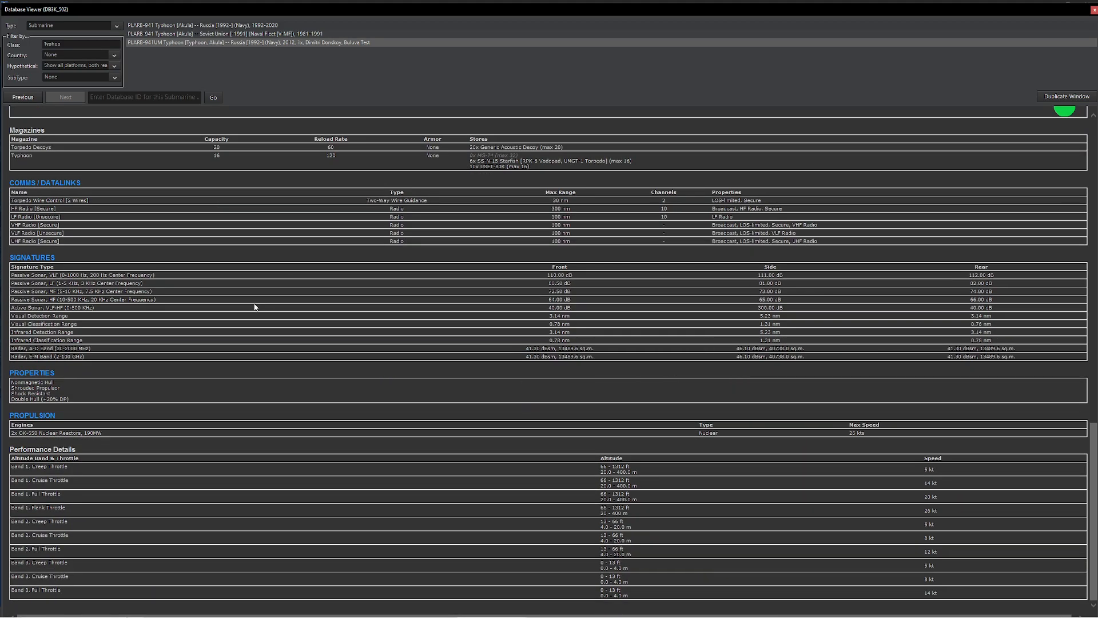
{"action": "mouse_move", "coordinate": [525, 310]}
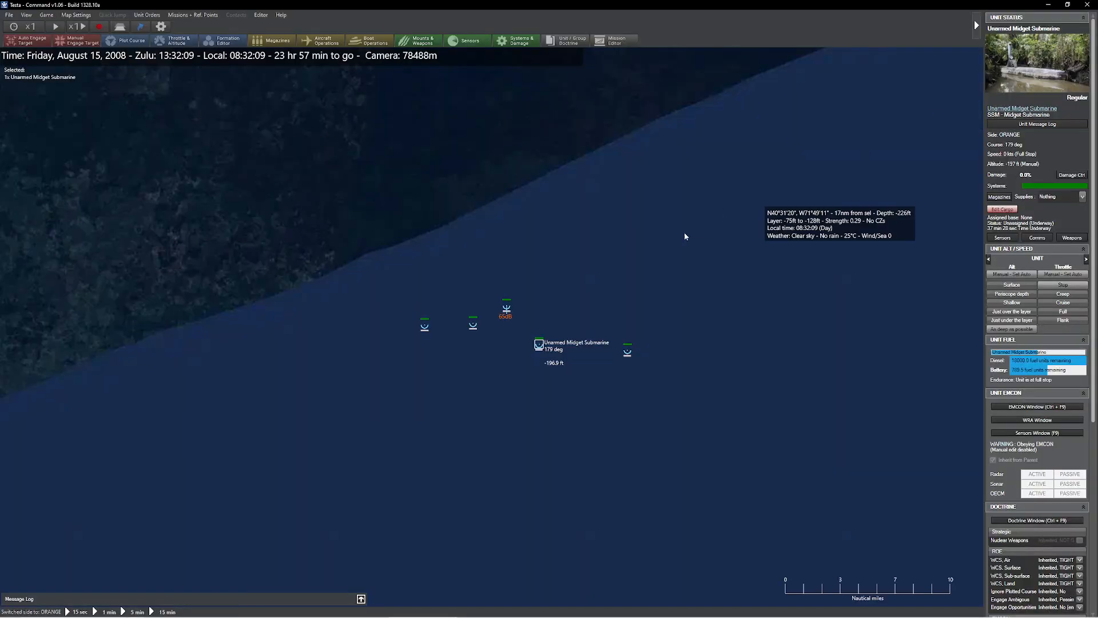
Switch to BLU and turn on active sonar for SSN 21 Seawolf
{"action": "scroll", "scroll_direction": "down", "scroll_amount": 3}
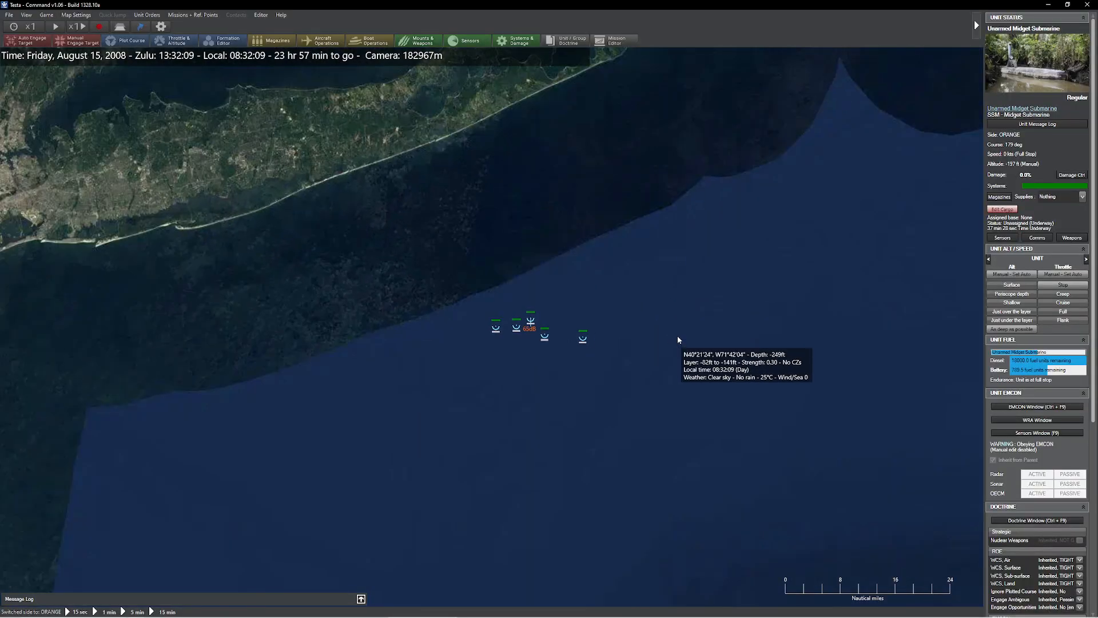
{"action": "left_click", "coordinate": [261, 14]}
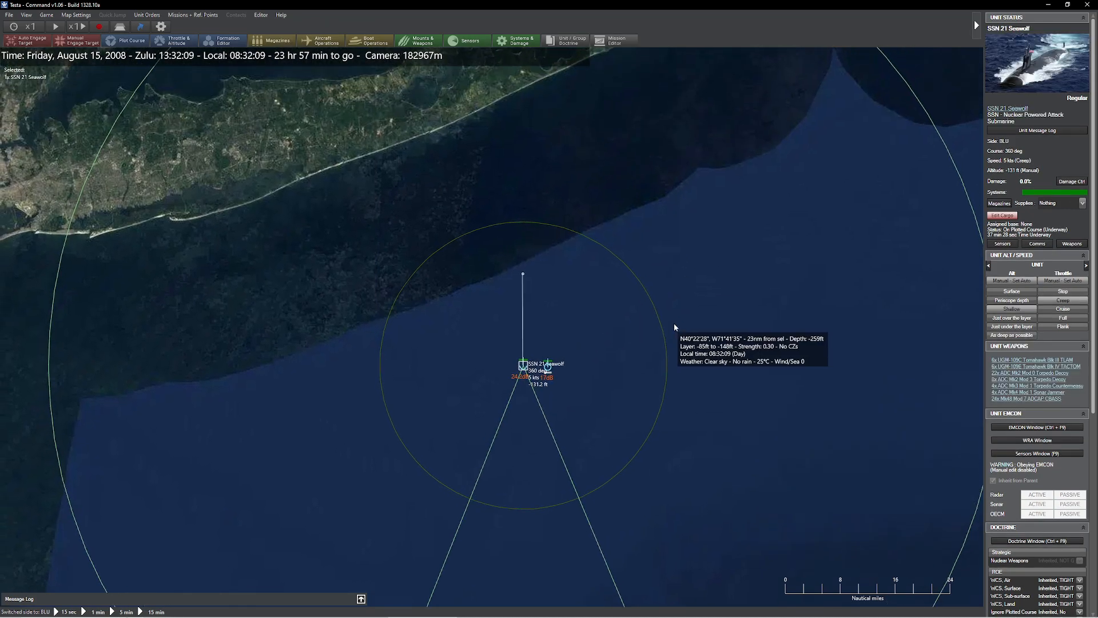
{"action": "scroll", "scroll_direction": "up", "scroll_amount": 3}
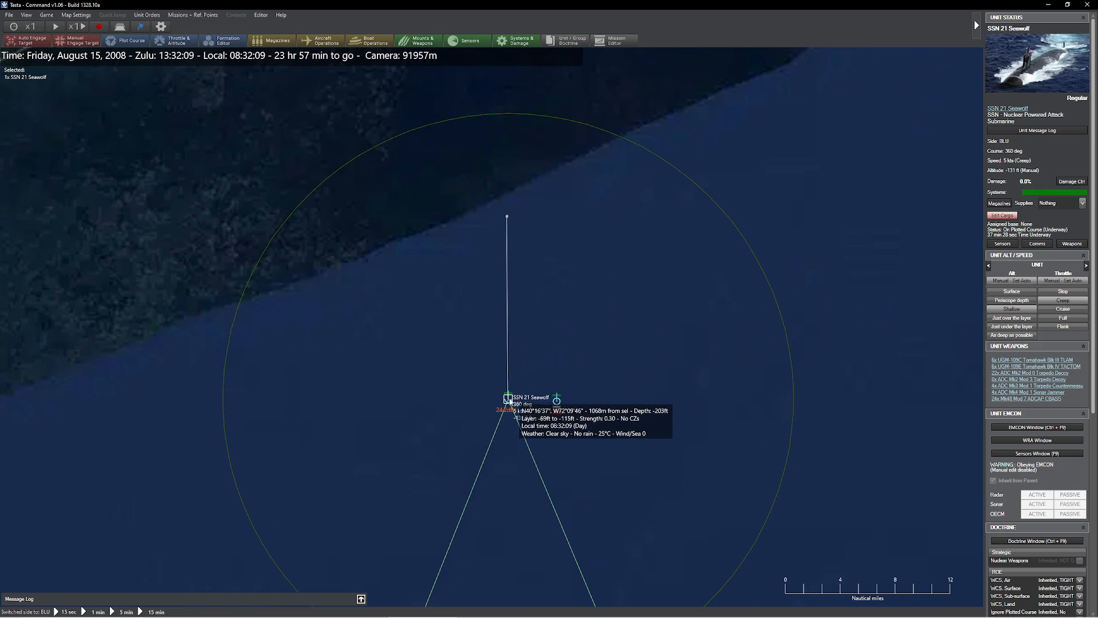
{"action": "left_click", "coordinate": [1036, 453]}
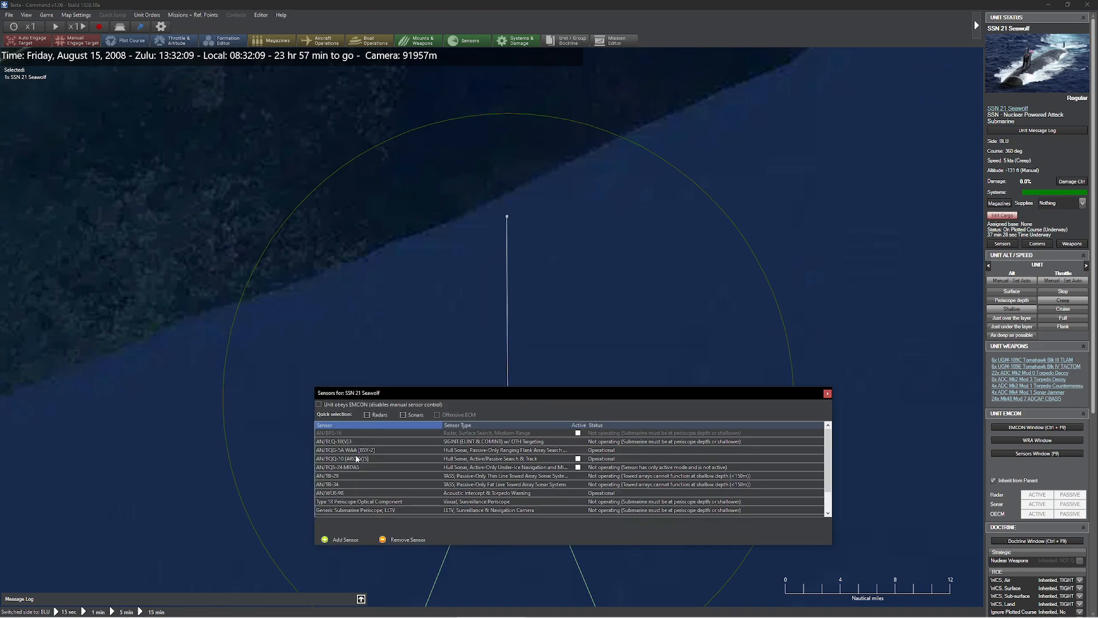
{"action": "mouse_move", "coordinate": [497, 471]}
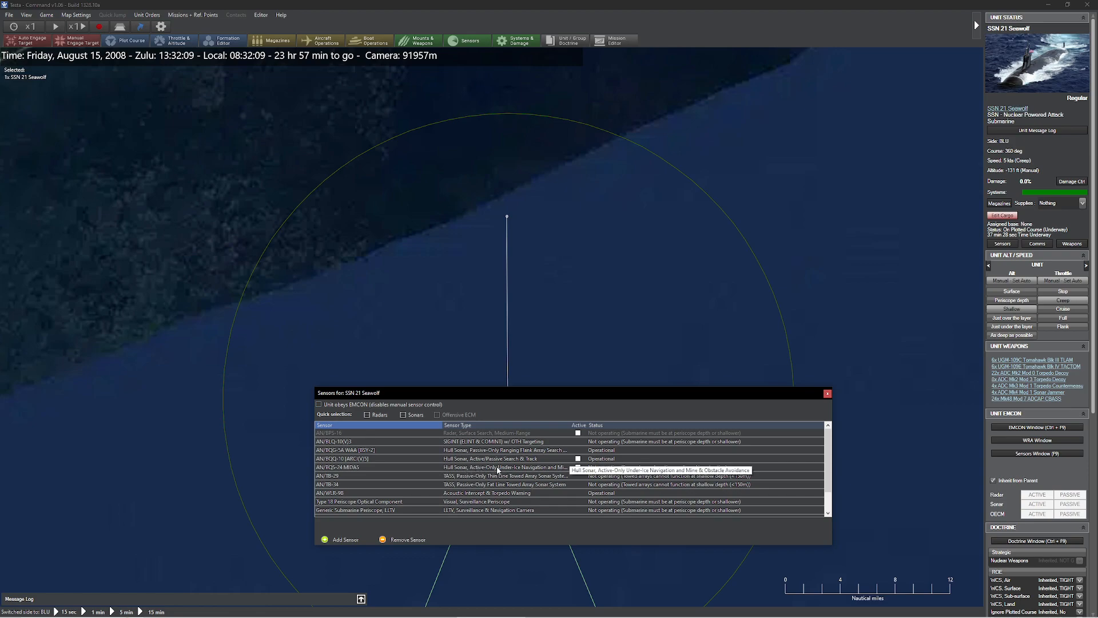
{"action": "left_click", "coordinate": [578, 467]}
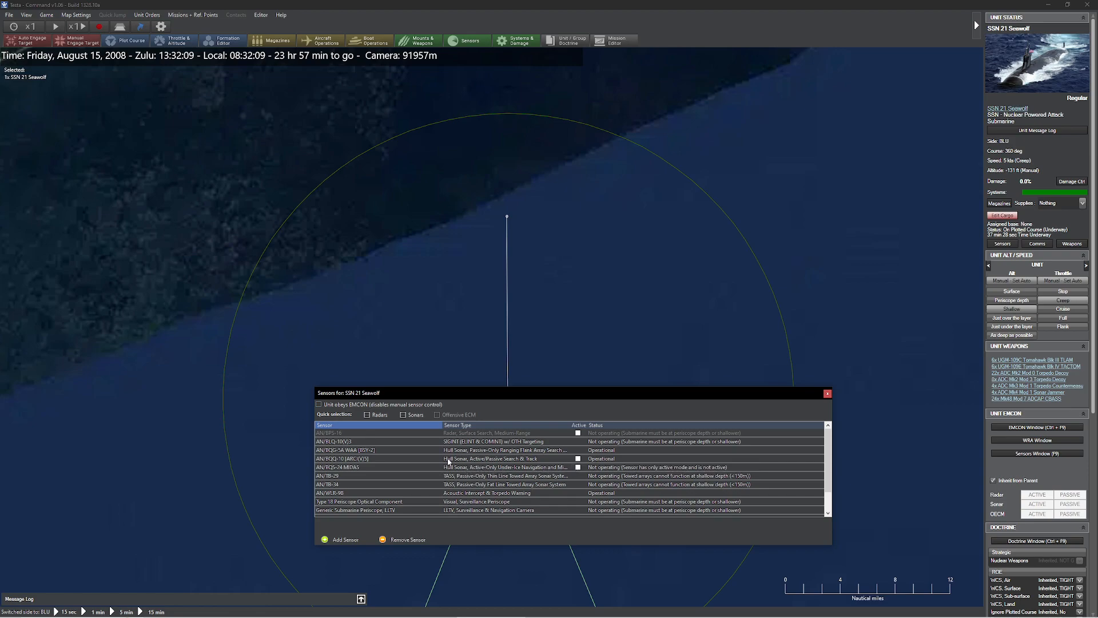
{"action": "left_click", "coordinate": [403, 414]}
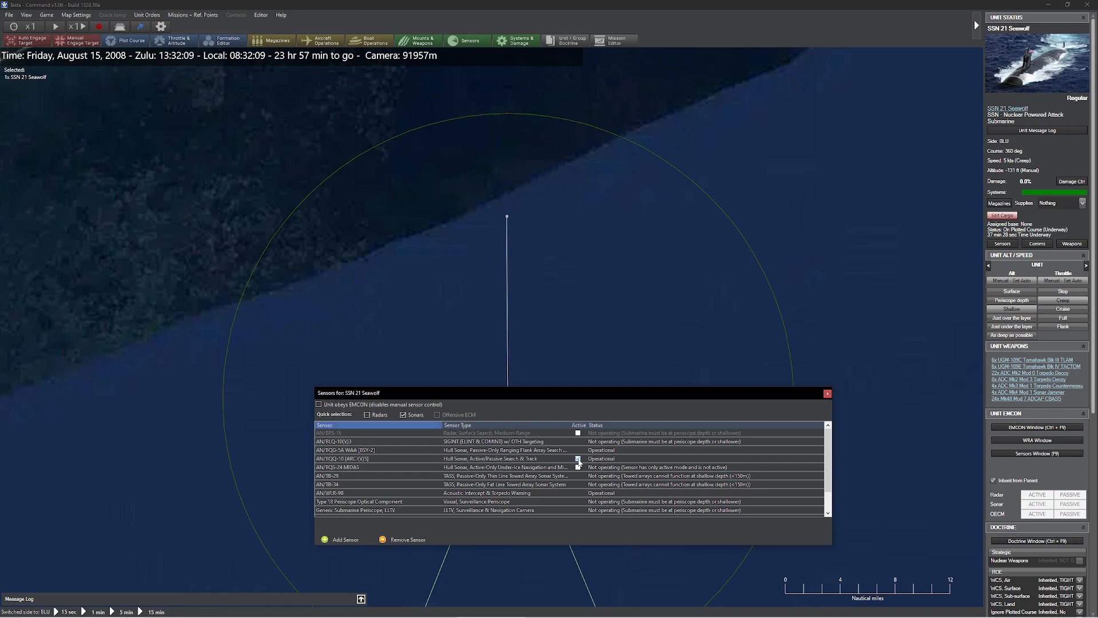
{"action": "left_click", "coordinate": [826, 392]}
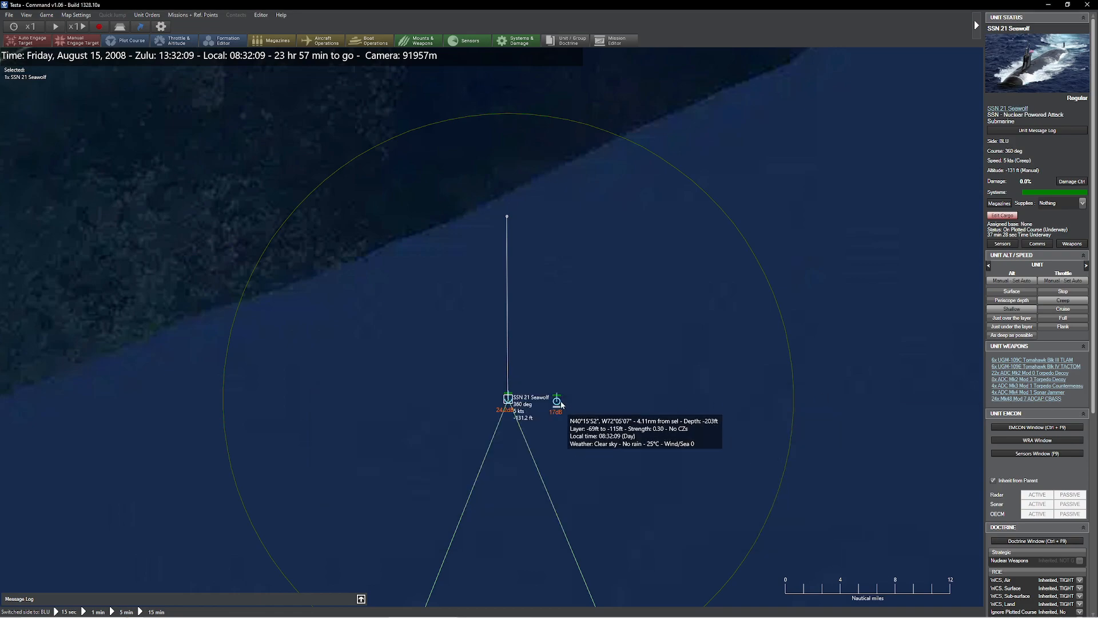
Turn on active sonar for FFG 7 Oliver Hazard Perry
{"action": "left_click", "coordinate": [556, 399]}
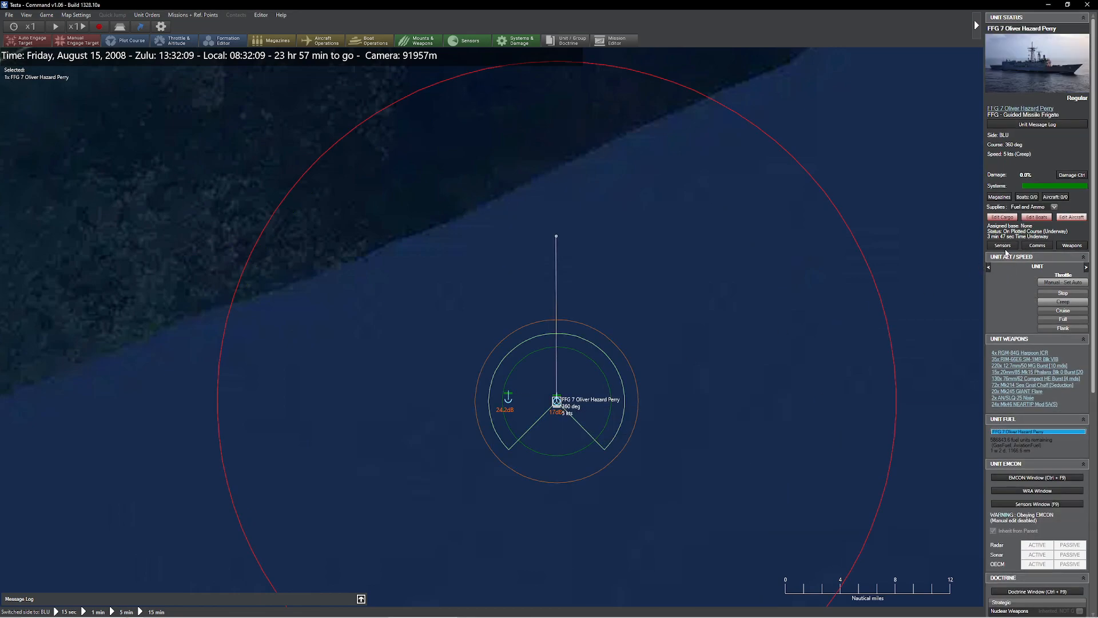
{"action": "left_click", "coordinate": [1036, 502]}
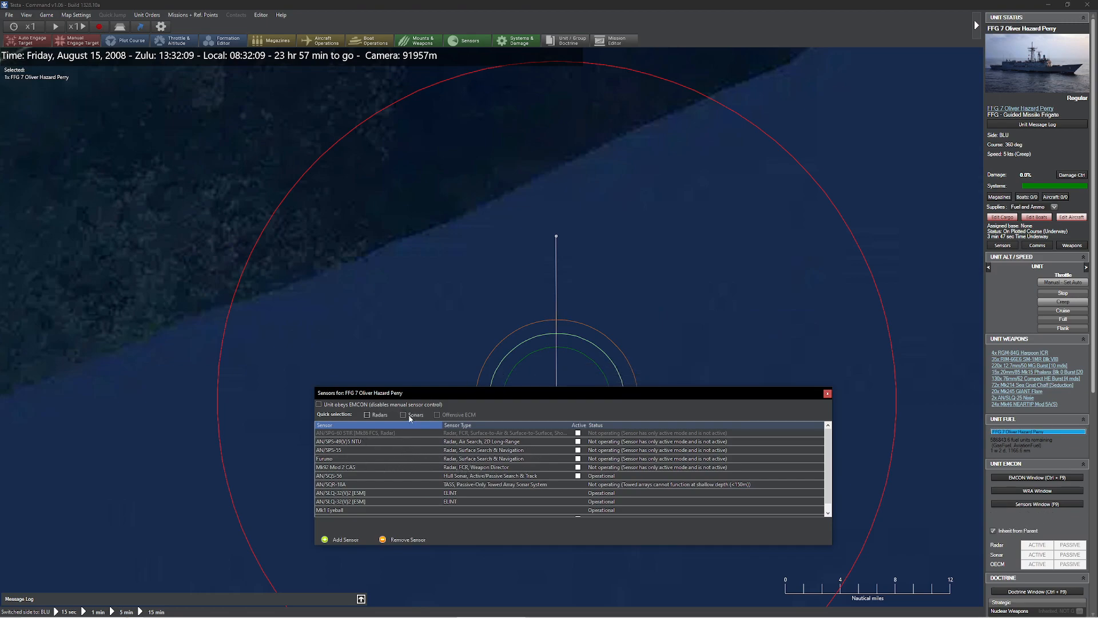
{"action": "left_click", "coordinate": [404, 414]}
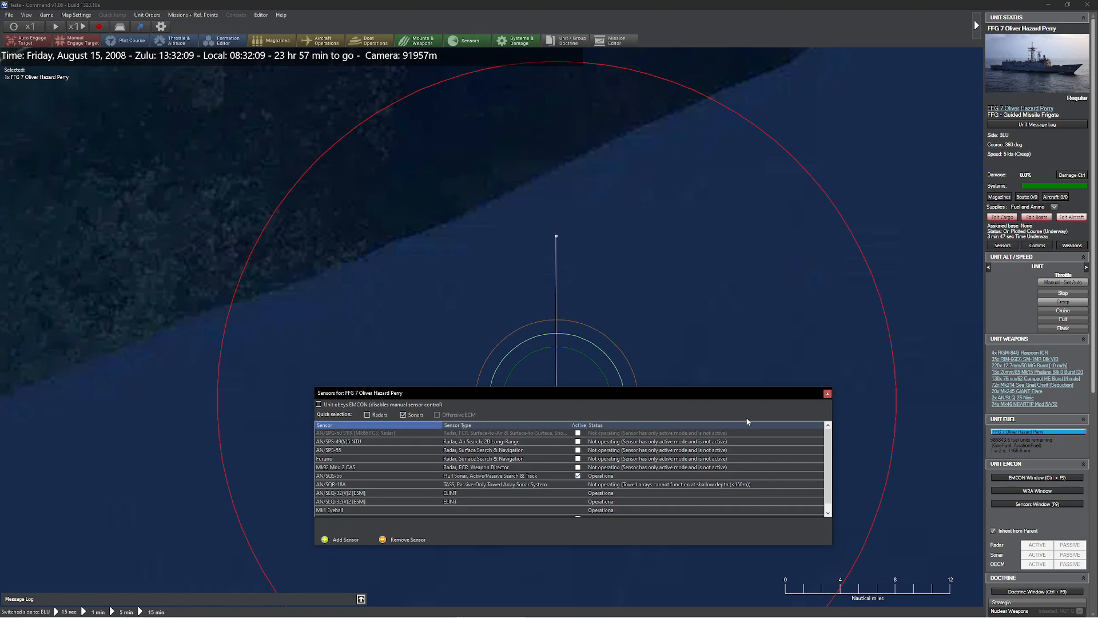
{"action": "left_click", "coordinate": [826, 392]}
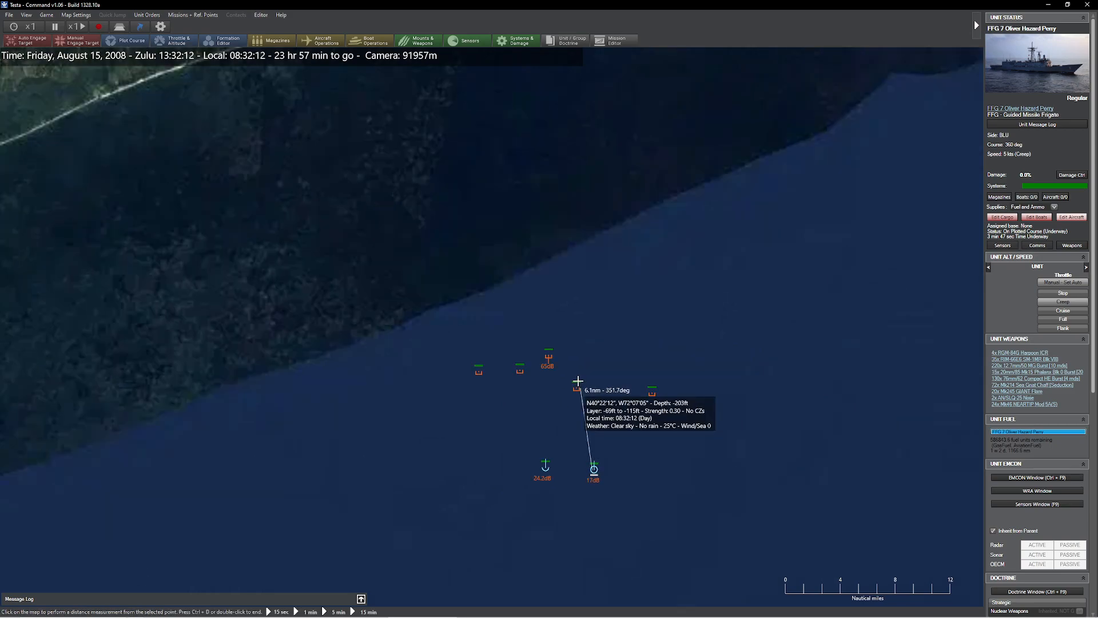
{"action": "mouse_move", "coordinate": [477, 372]}
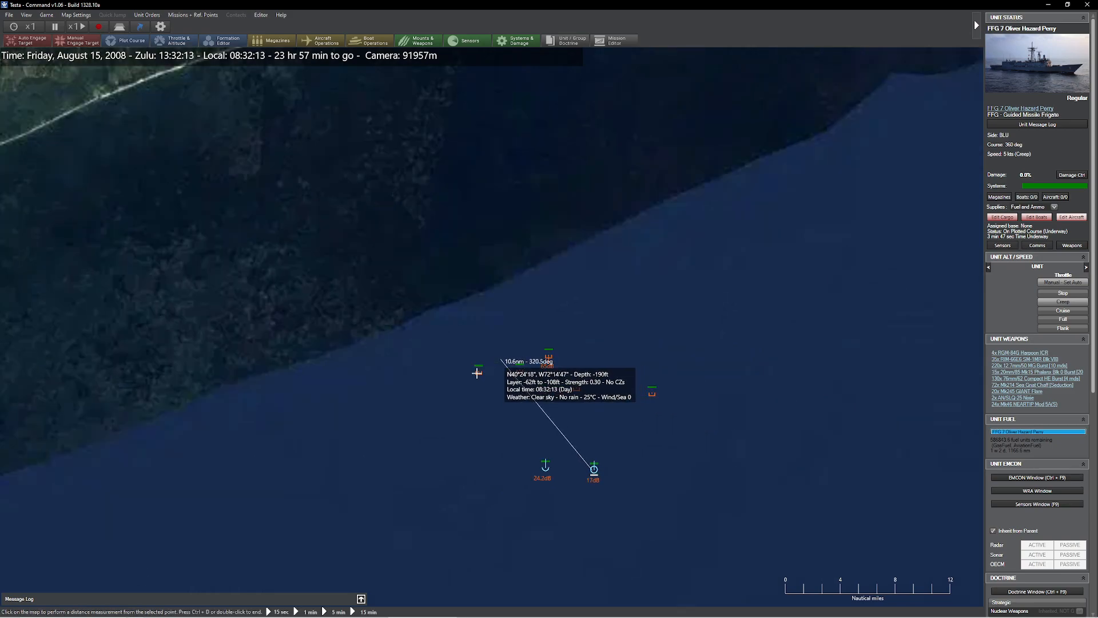
{"action": "mouse_move", "coordinate": [490, 365]}
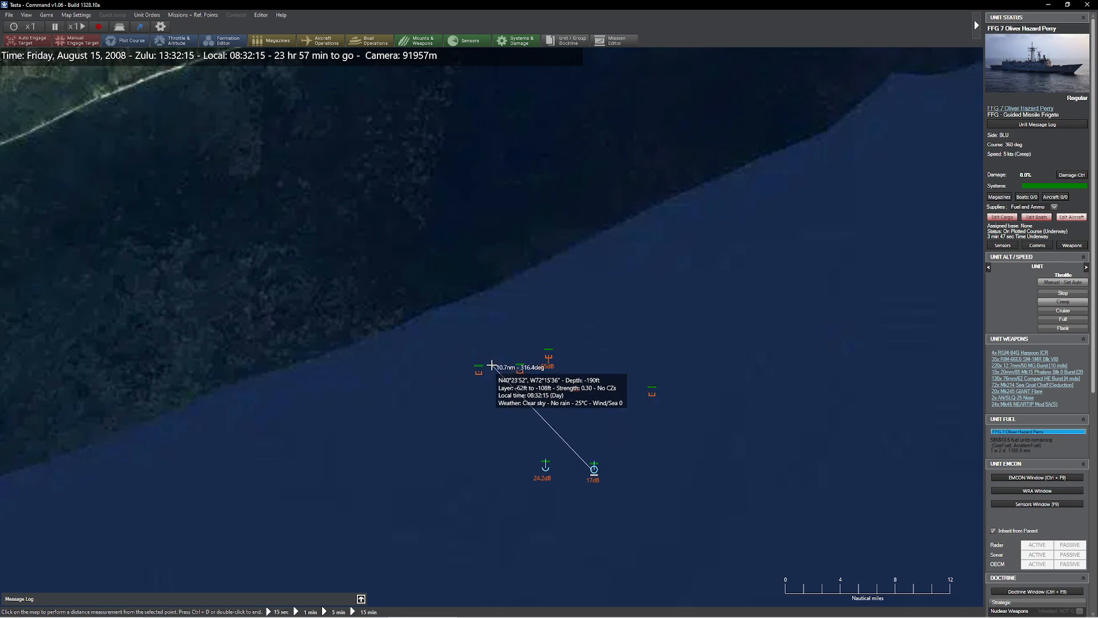
{"action": "mouse_move", "coordinate": [579, 405]}
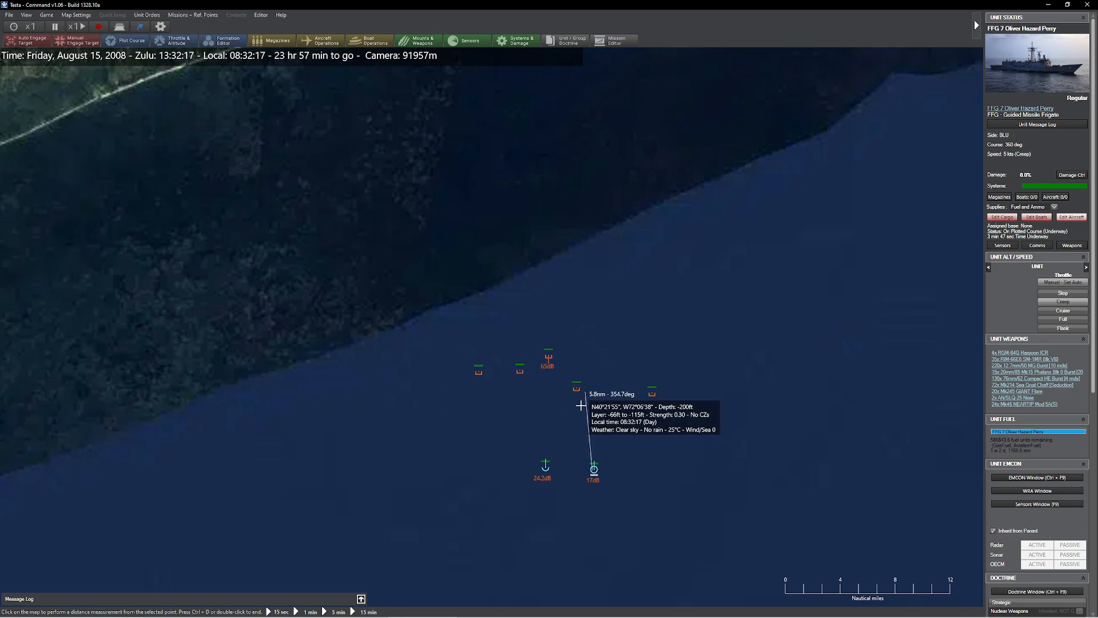
{"action": "mouse_move", "coordinate": [630, 404]}
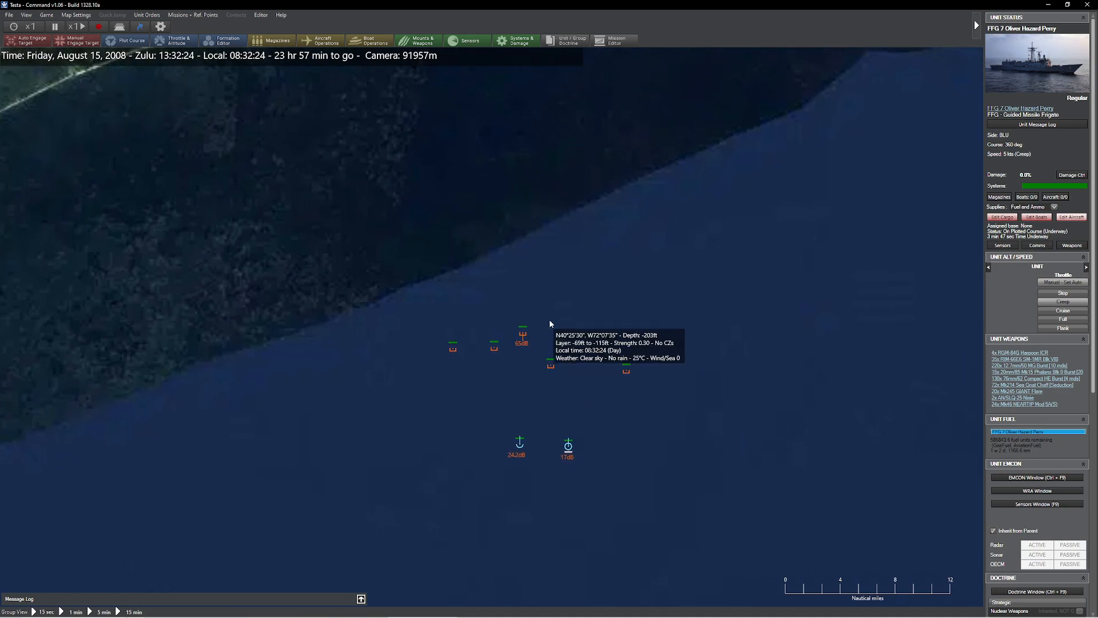
{"action": "mouse_move", "coordinate": [553, 374]}
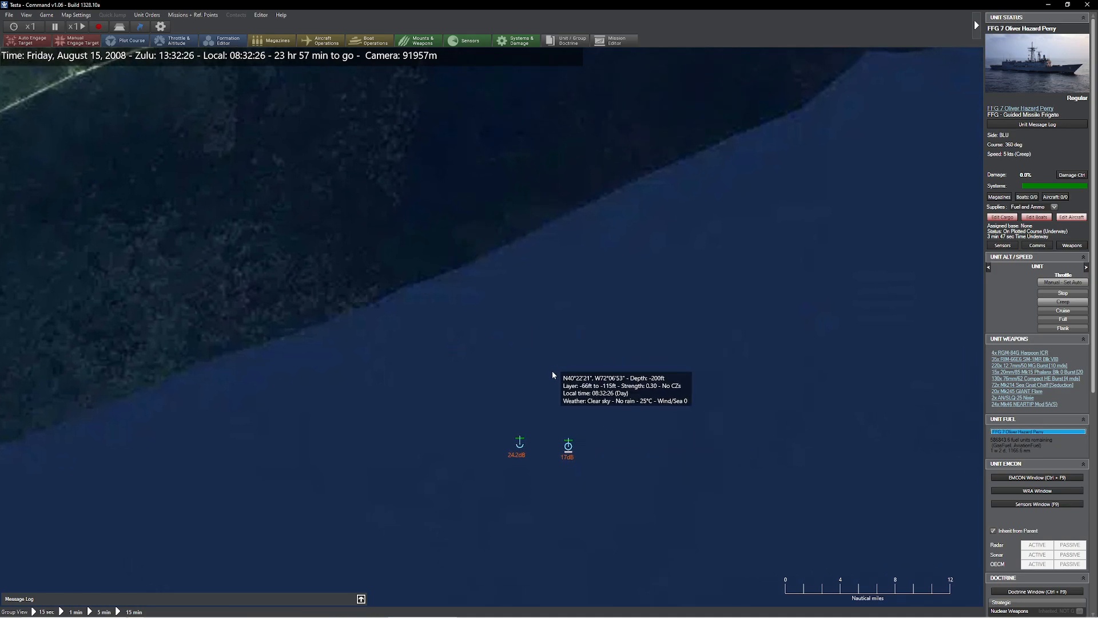
{"action": "mouse_move", "coordinate": [568, 451]}
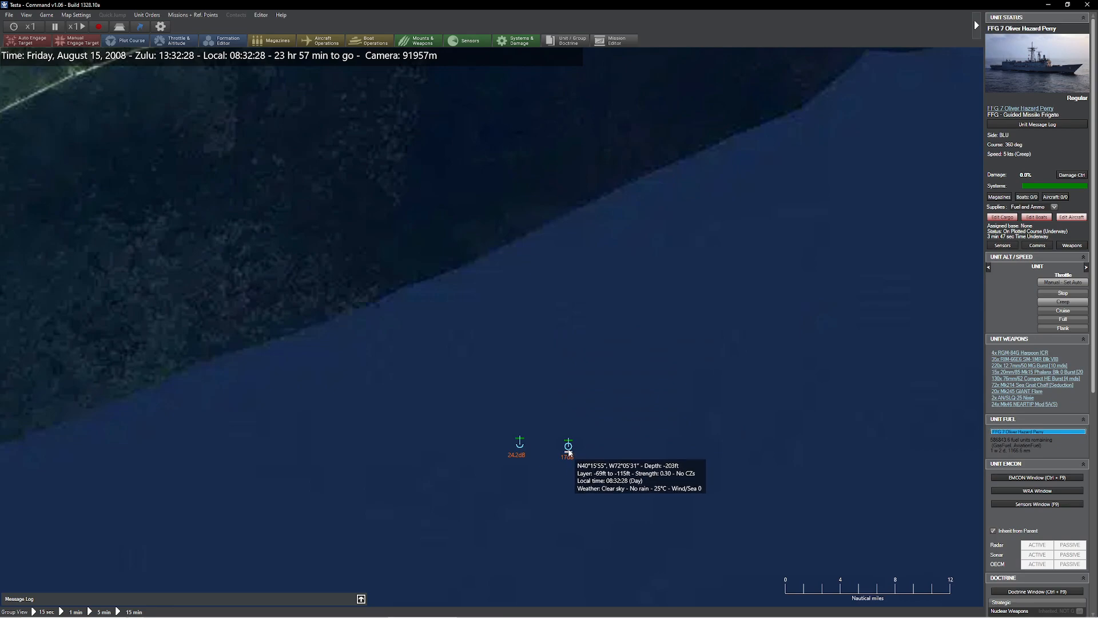
Select FFG 7 Oliver Hazard Perry to display its sensor range rings
{"action": "left_click", "coordinate": [568, 446]}
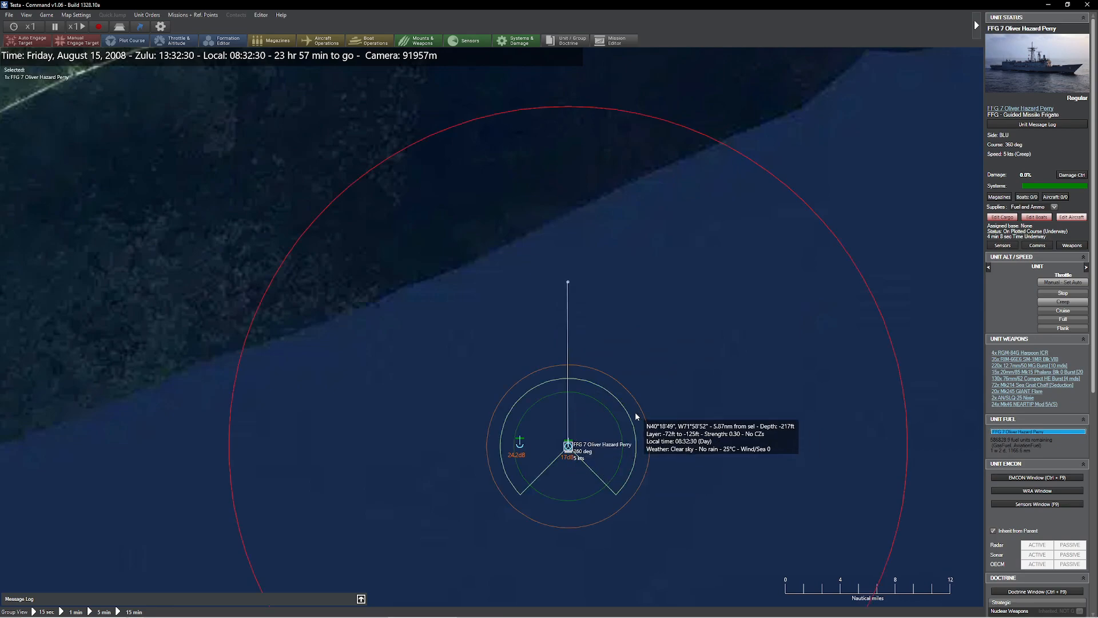
{"action": "mouse_move", "coordinate": [550, 460]}
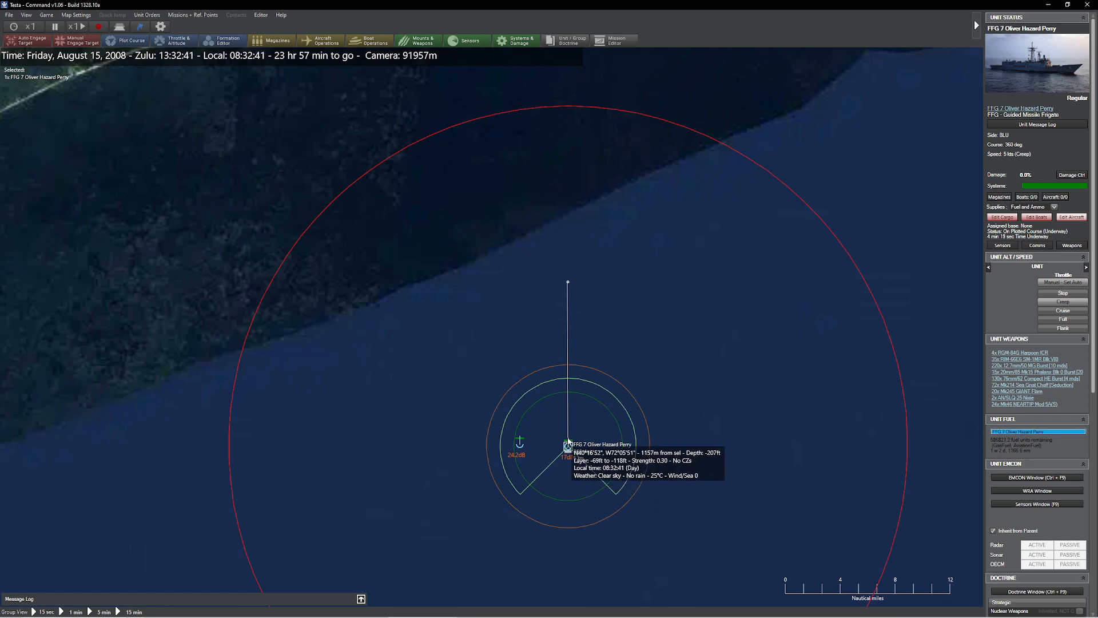
{"action": "mouse_move", "coordinate": [416, 227]}
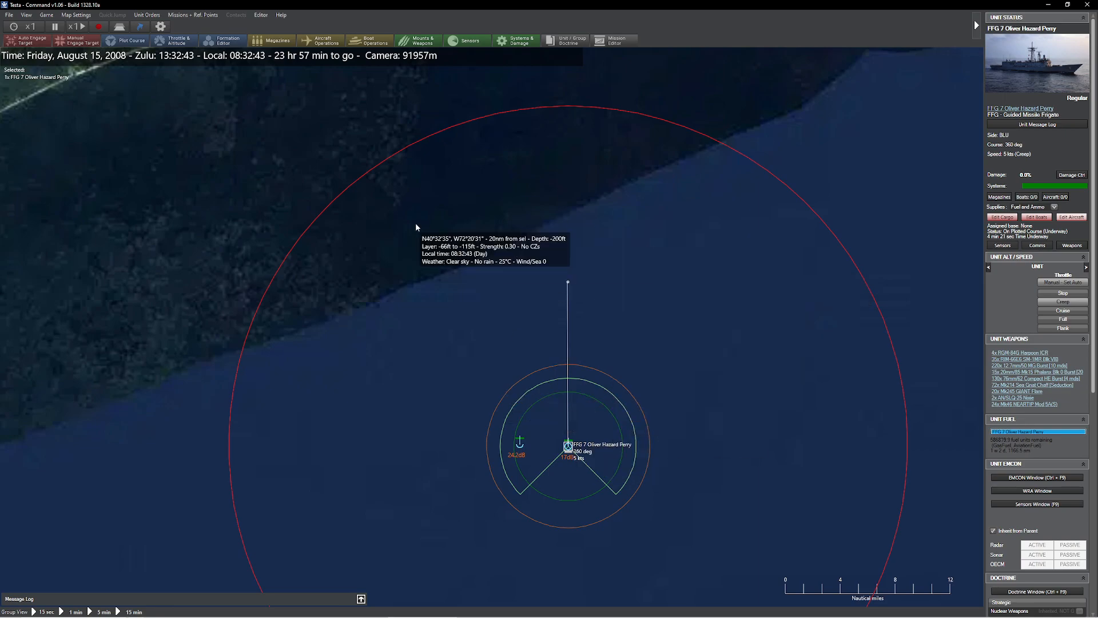
Switch to the ORANGE side's view and inspect the GOBLIN #2 underwater contact
{"action": "left_click", "coordinate": [261, 15]}
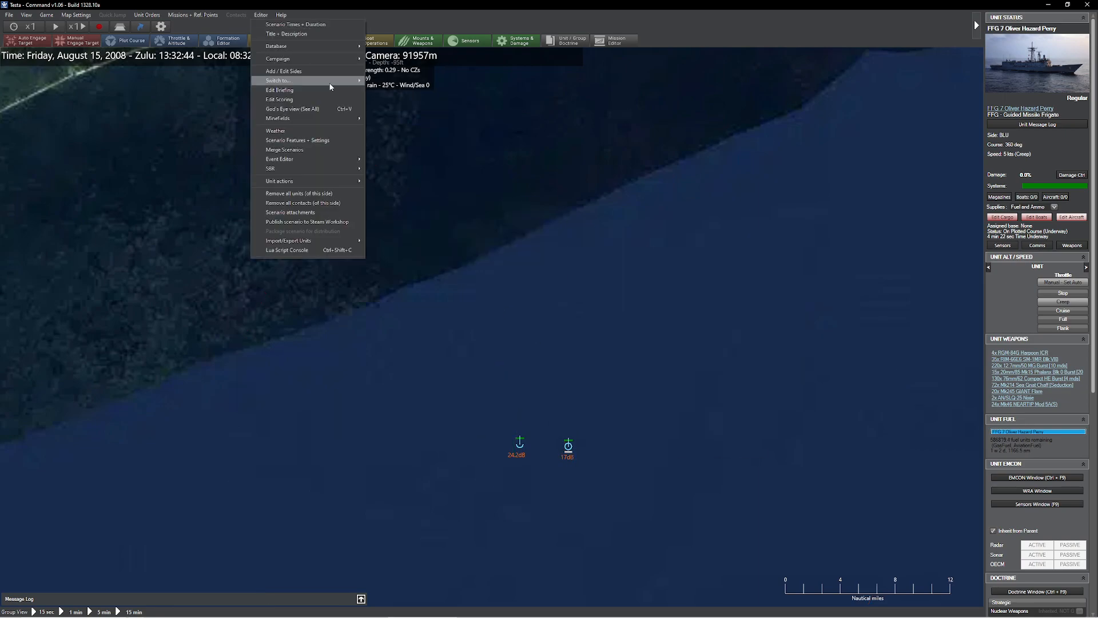
{"action": "left_click", "coordinate": [277, 81]}
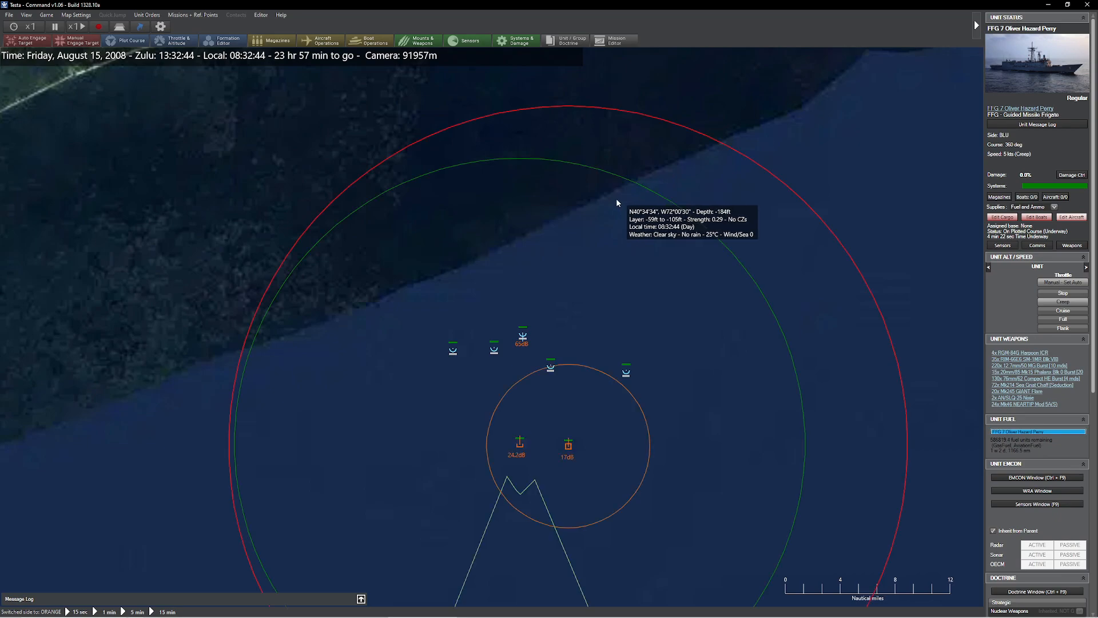
{"action": "mouse_move", "coordinate": [515, 432]}
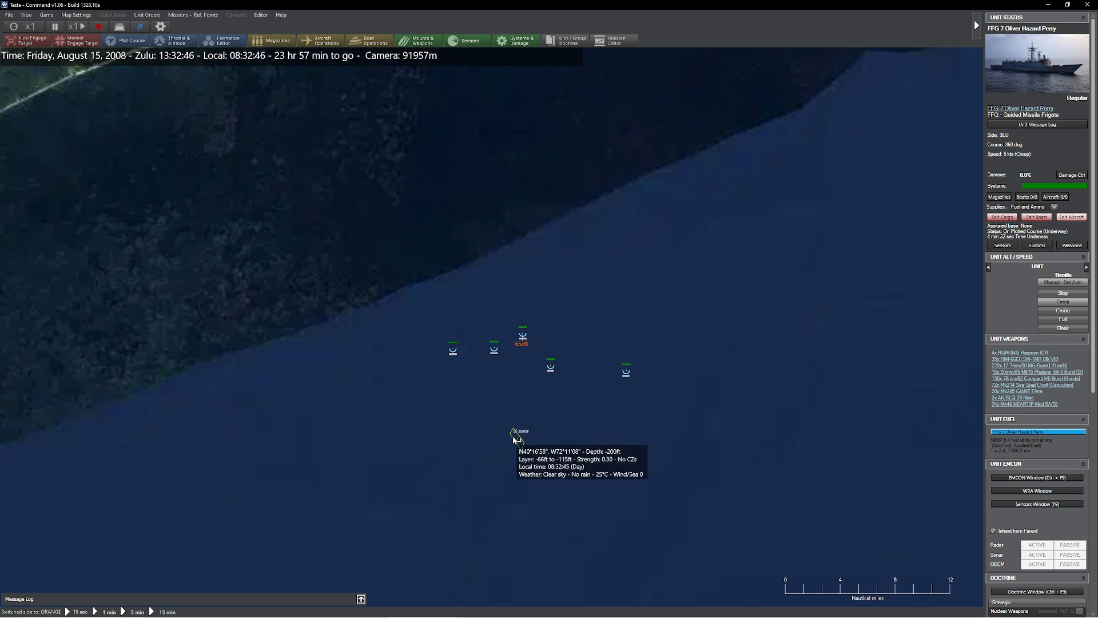
{"action": "left_click", "coordinate": [511, 440]}
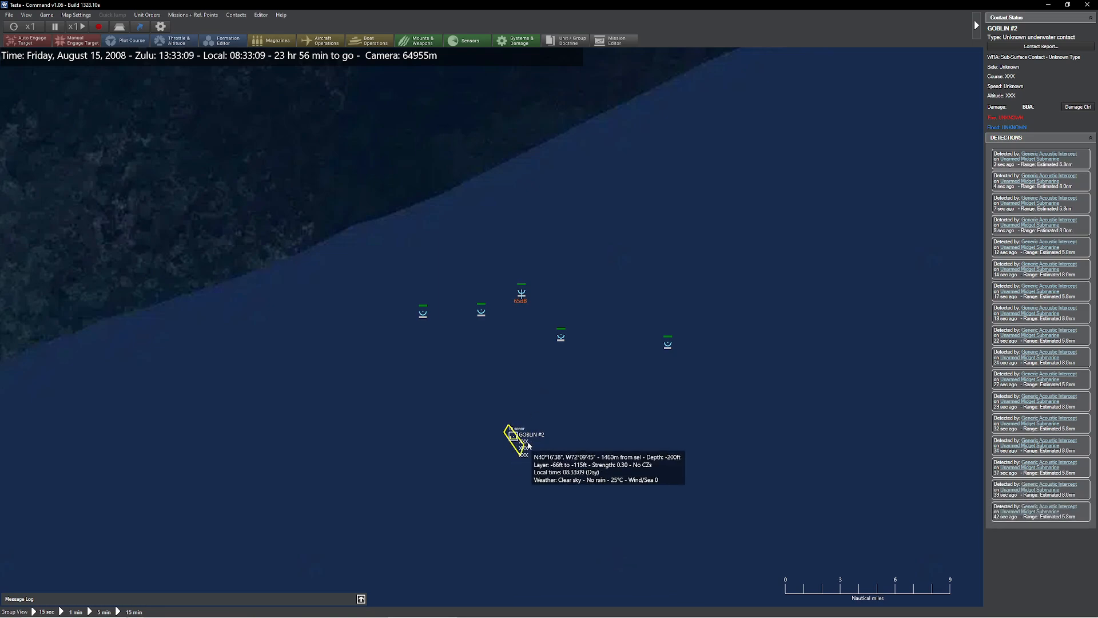
{"action": "scroll", "scroll_direction": "down", "scroll_amount": 3}
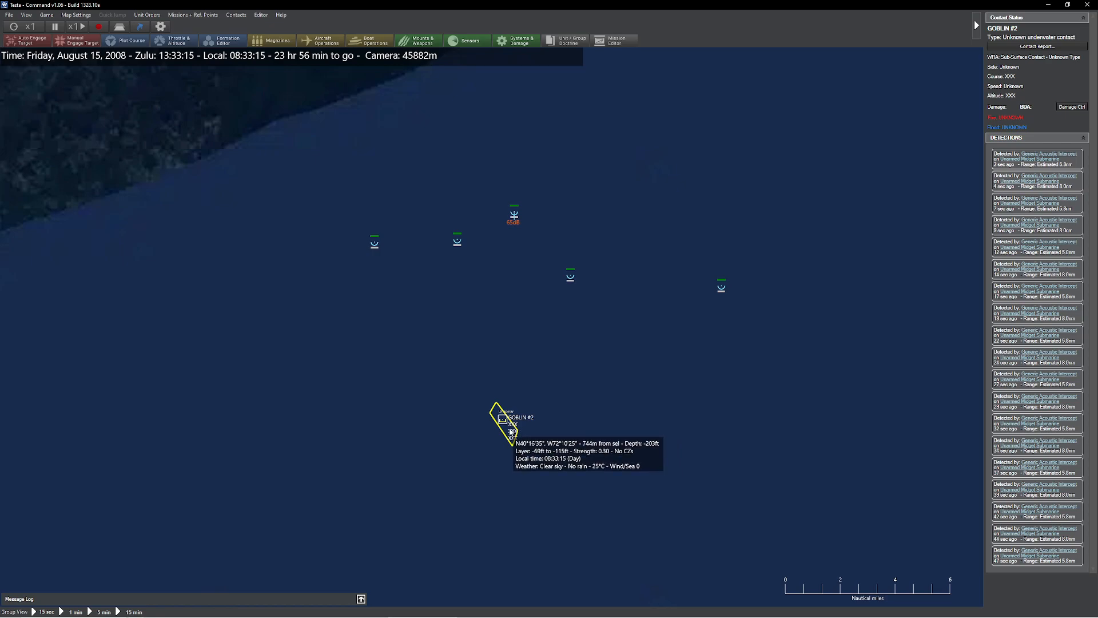
{"action": "mouse_move", "coordinate": [423, 278]}
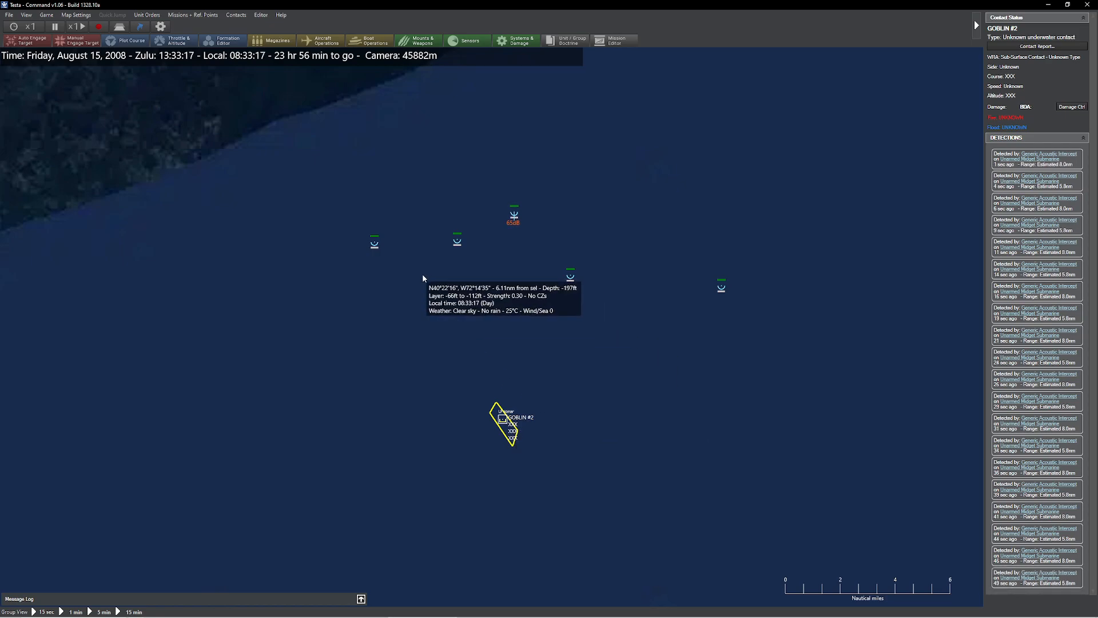
{"action": "mouse_move", "coordinate": [627, 481]}
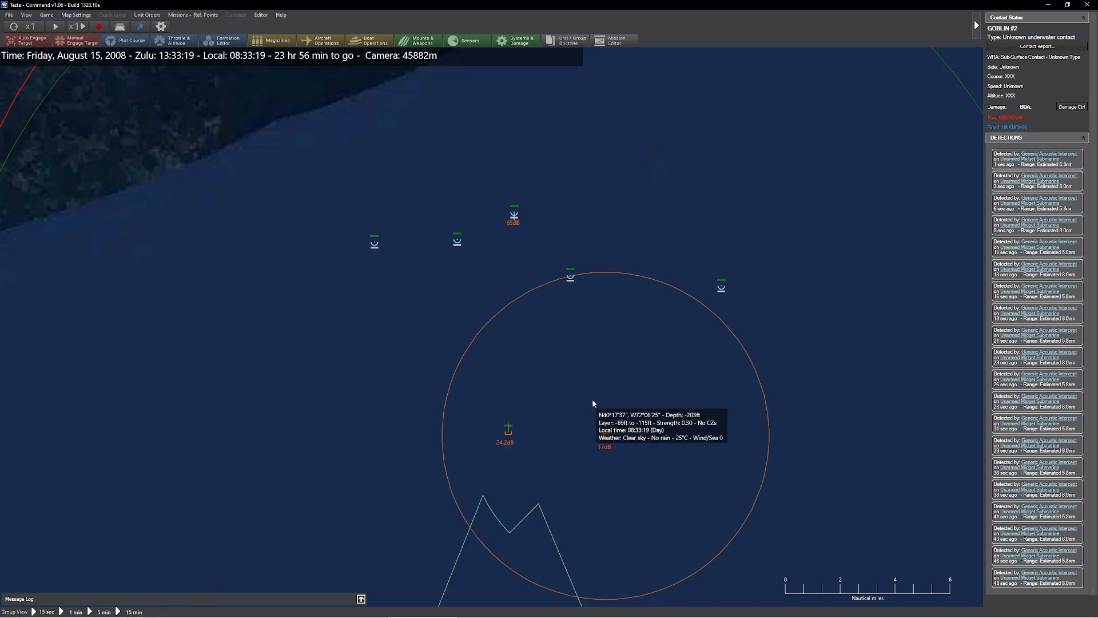
{"action": "mouse_move", "coordinate": [592, 293]}
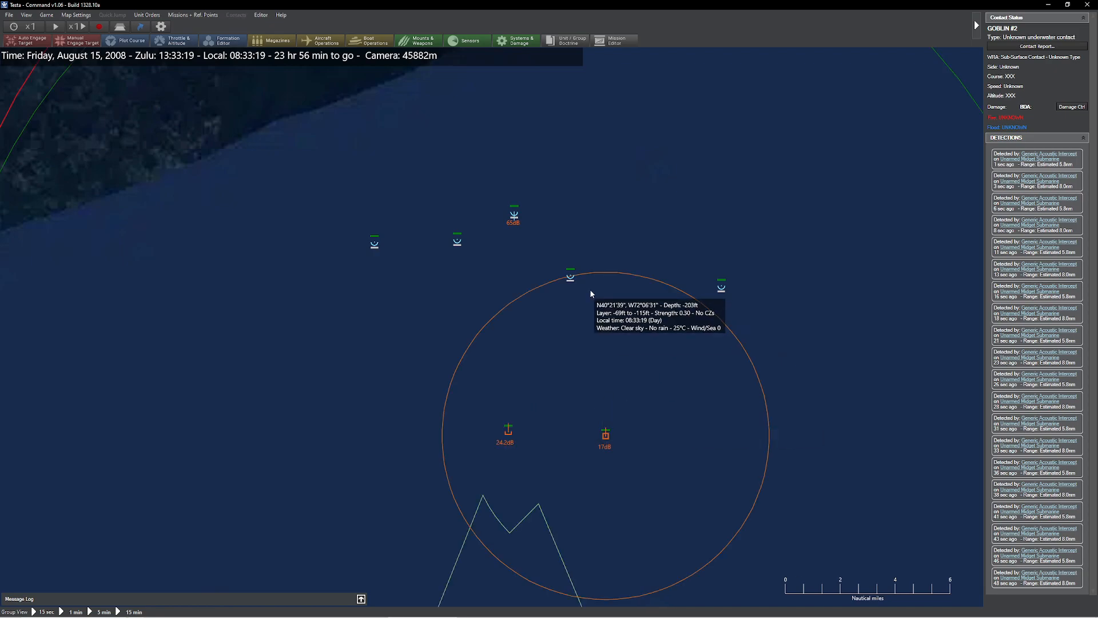
{"action": "mouse_move", "coordinate": [612, 369]}
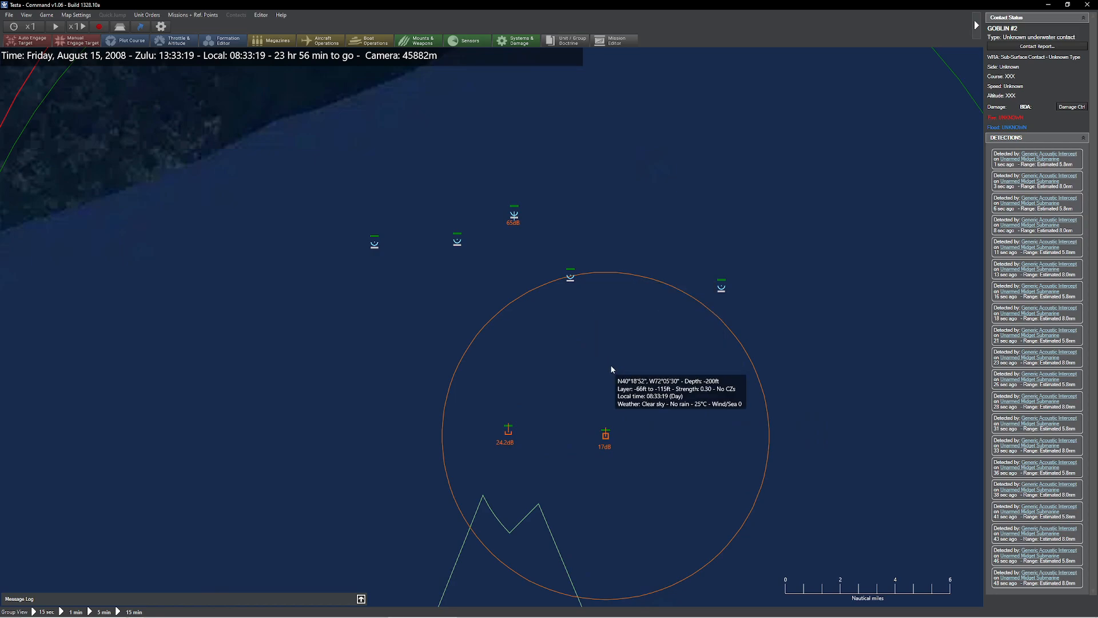
Select SSN 21 Seawolf and zoom in on the contact area off Long Island
{"action": "left_click", "coordinate": [506, 429]}
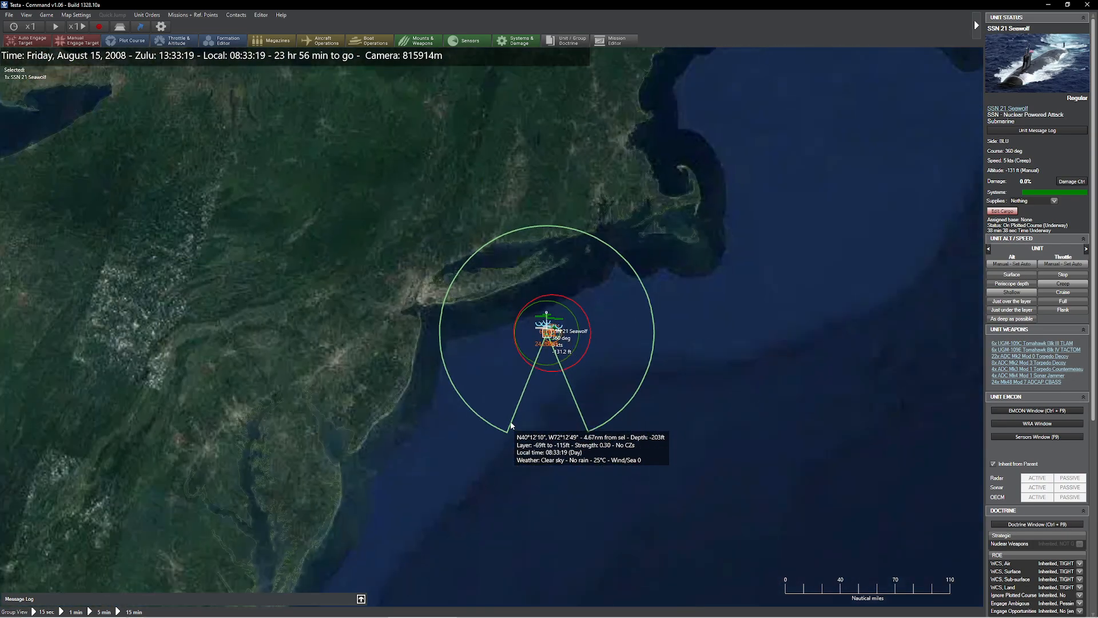
{"action": "mouse_move", "coordinate": [548, 308]}
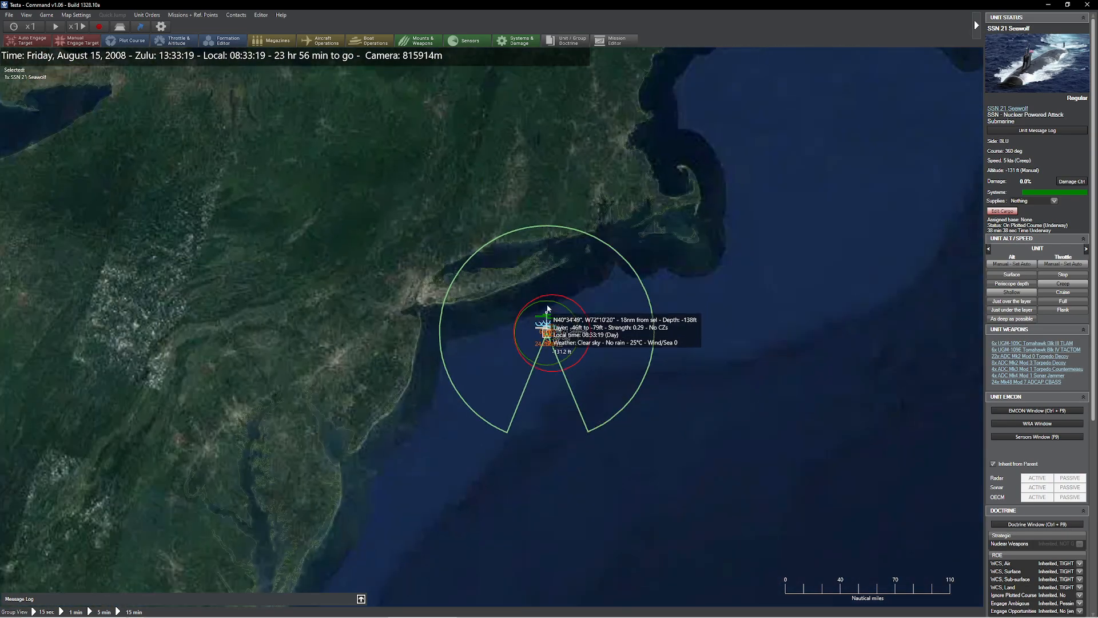
{"action": "scroll", "scroll_direction": "up", "scroll_amount": 3}
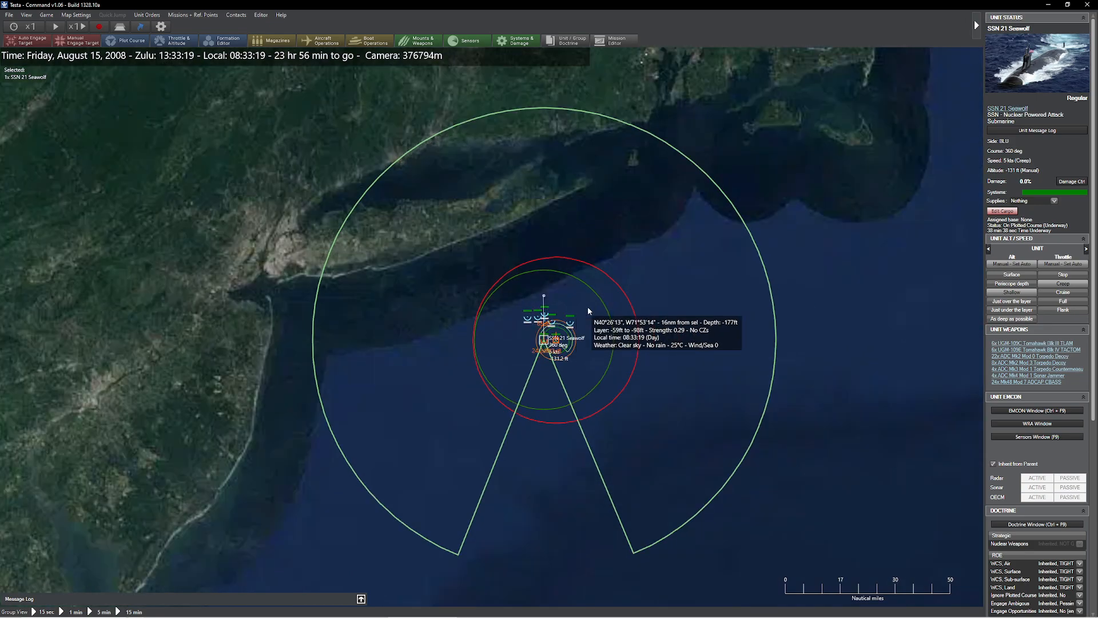
{"action": "mouse_move", "coordinate": [765, 317]}
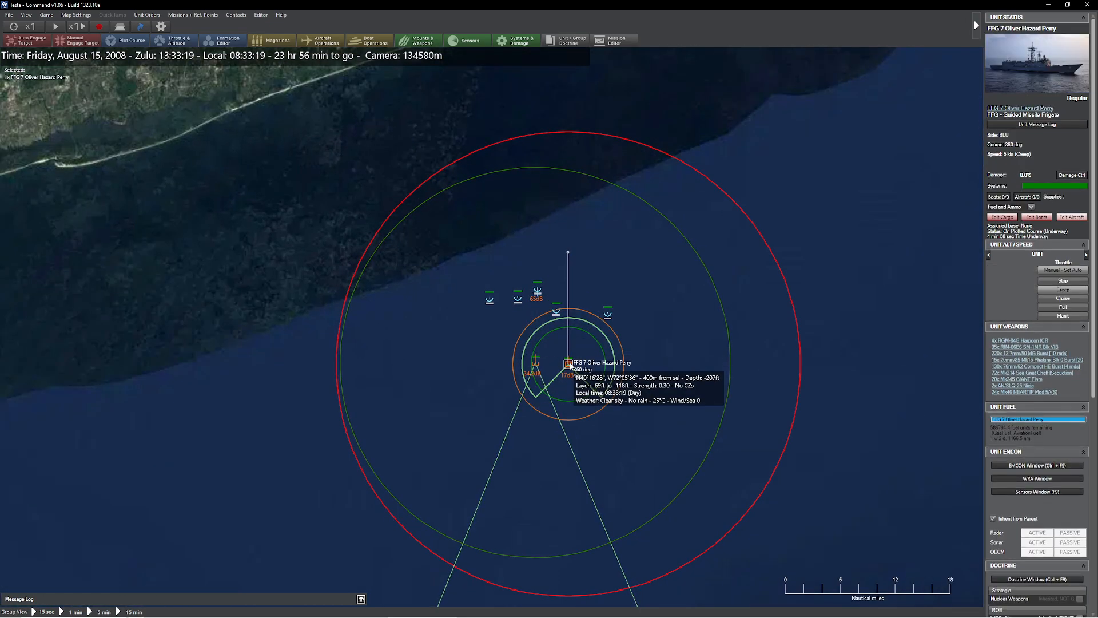
{"action": "mouse_move", "coordinate": [658, 352]}
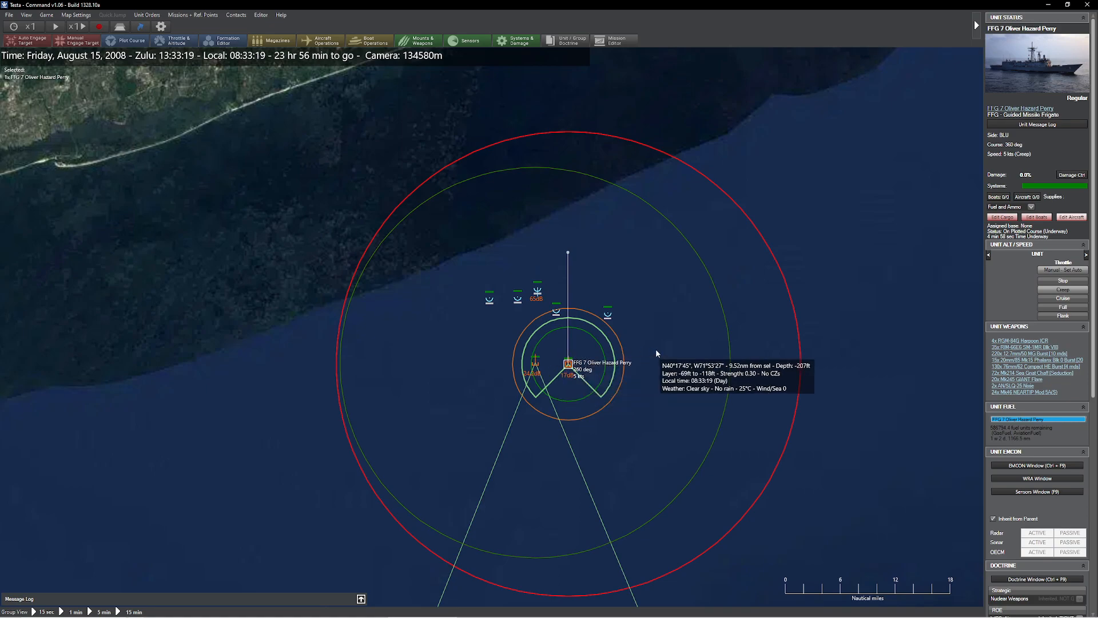
{"action": "mouse_move", "coordinate": [660, 312]}
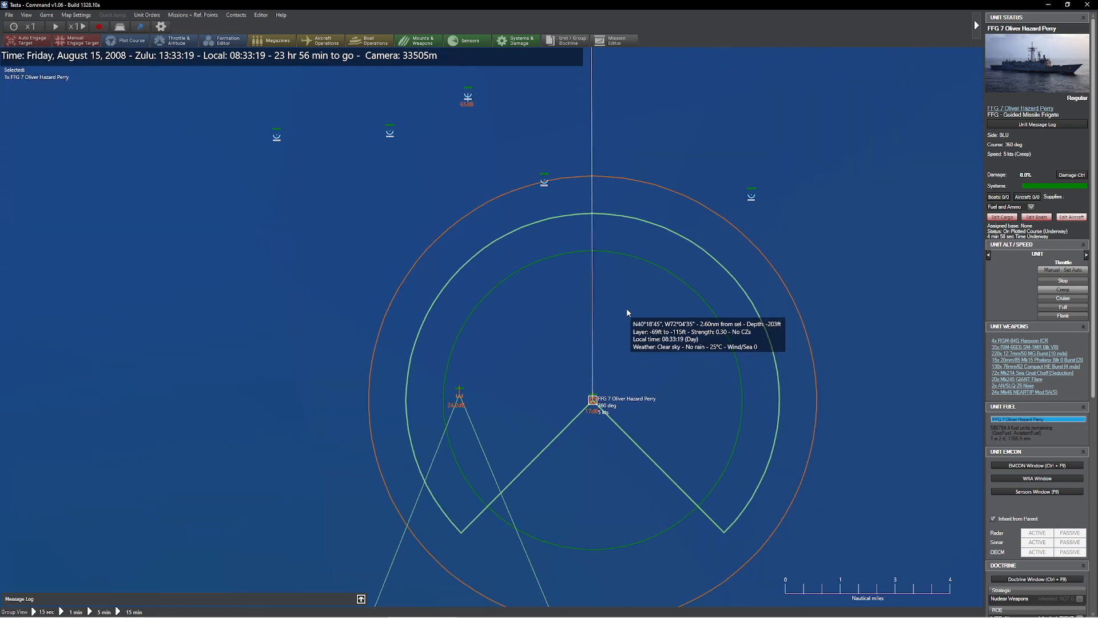
{"action": "mouse_move", "coordinate": [606, 103]}
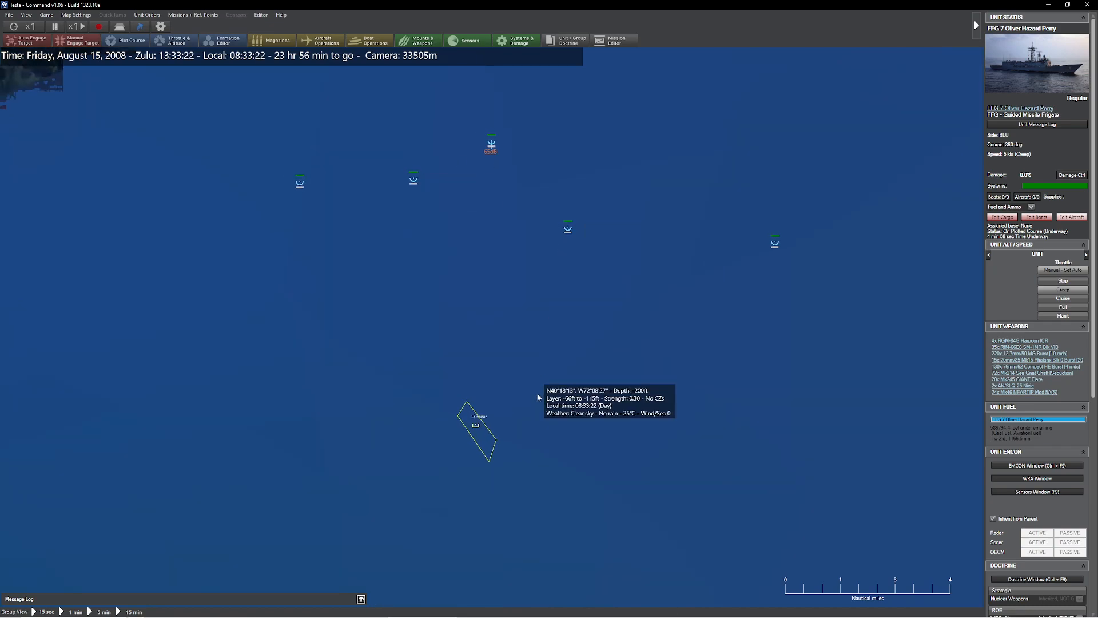
{"action": "mouse_move", "coordinate": [350, 194]}
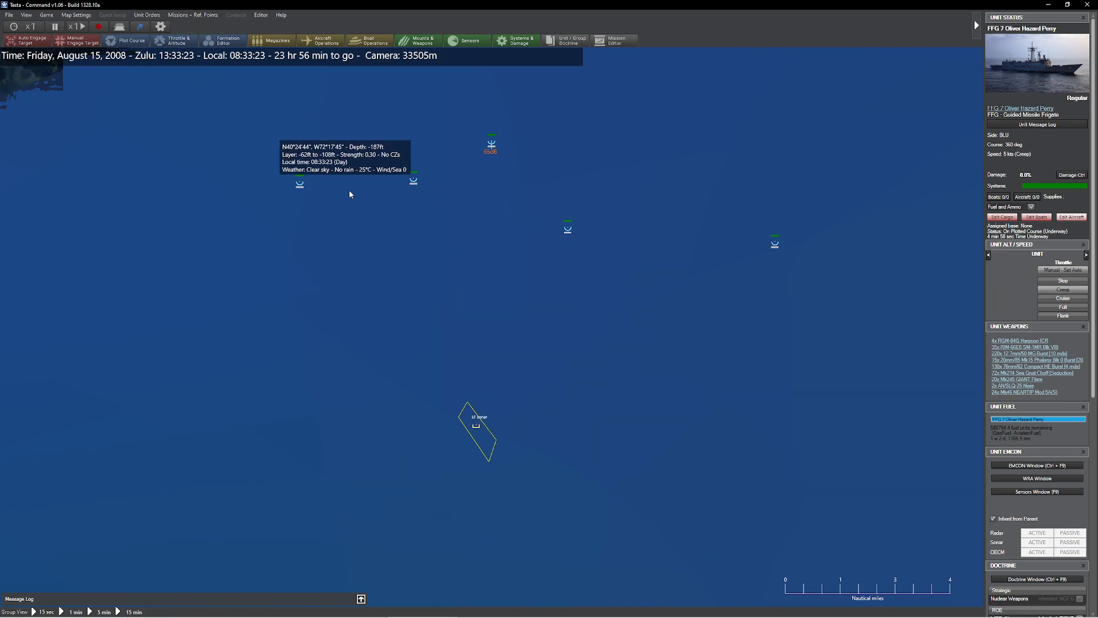
Advance the scenario clock to 13:50:27 Zulu and zoom in on the detections
{"action": "left_click", "coordinate": [260, 14]}
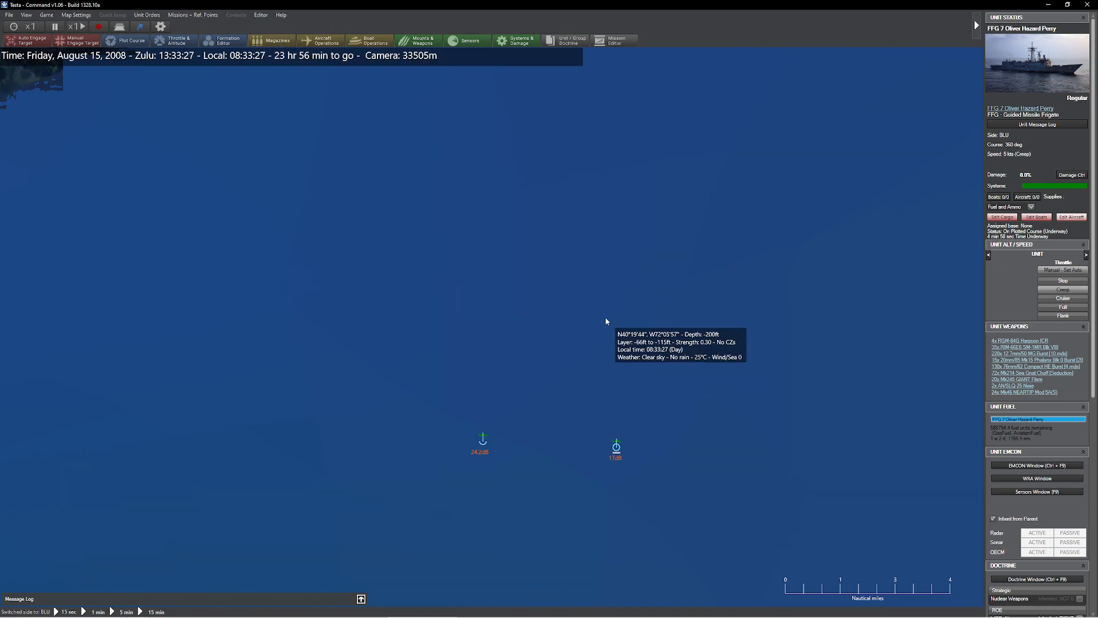
{"action": "scroll", "scroll_direction": "down", "scroll_amount": 3}
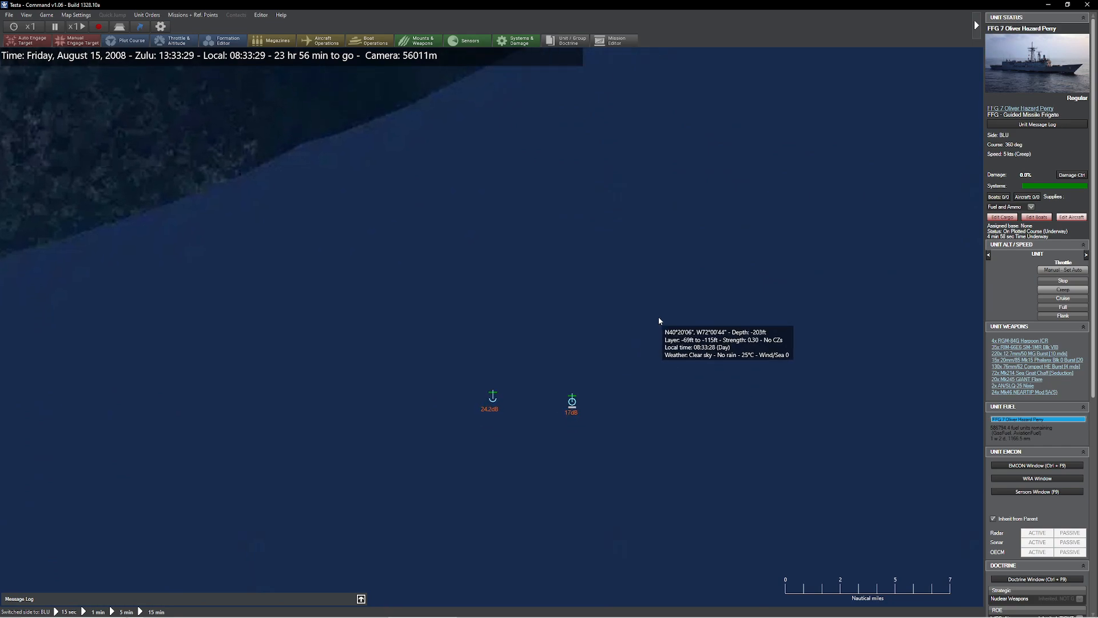
{"action": "left_click", "coordinate": [81, 25]}
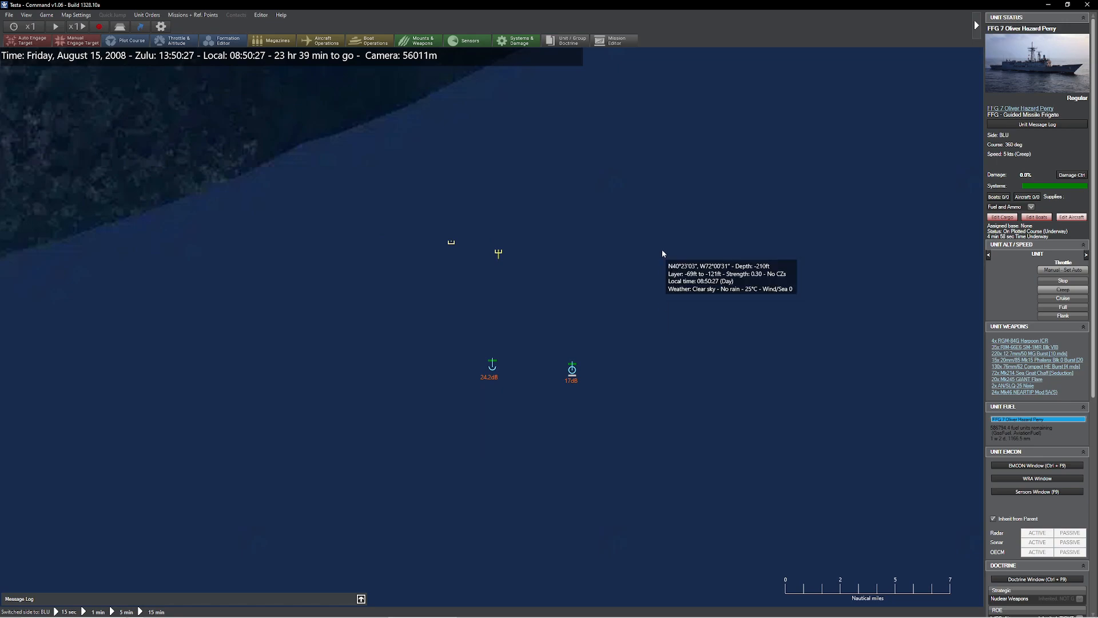
{"action": "scroll", "scroll_direction": "up", "scroll_amount": 3}
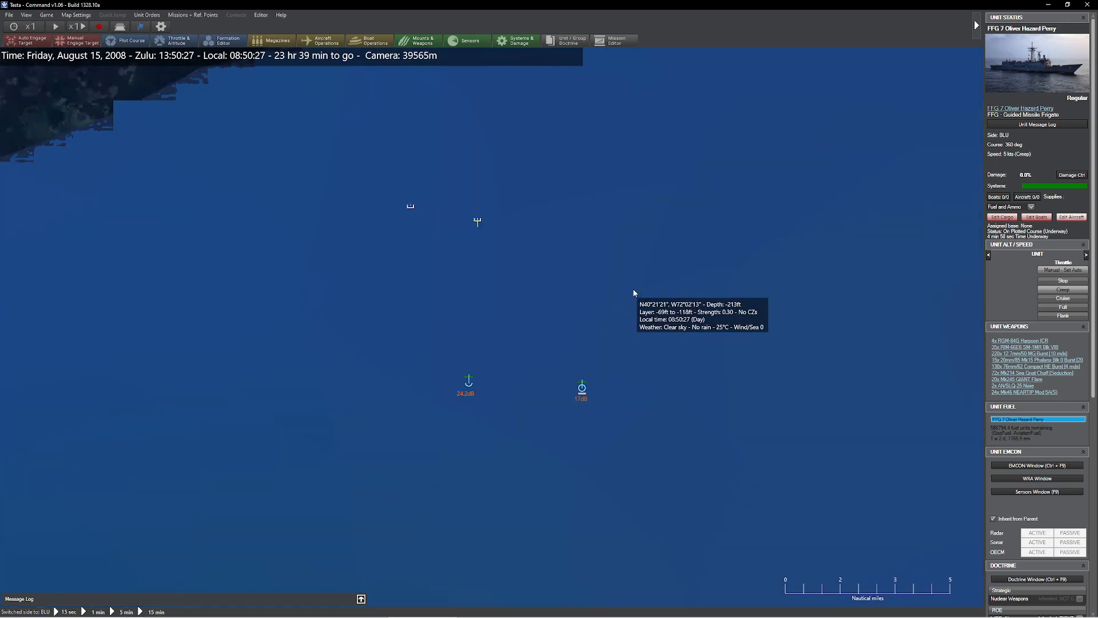
Read GOBLIN #1's Seawolf sonar detections at about 5–6 nm, then select SSN 21 Seawolf
{"action": "left_click", "coordinate": [477, 219]}
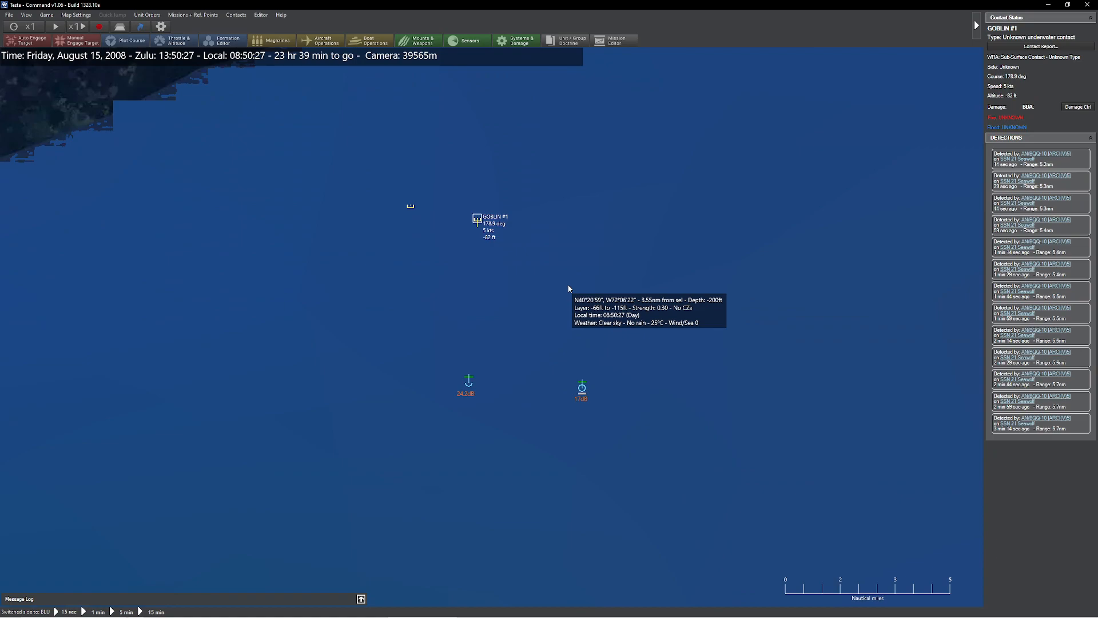
{"action": "mouse_move", "coordinate": [487, 238]}
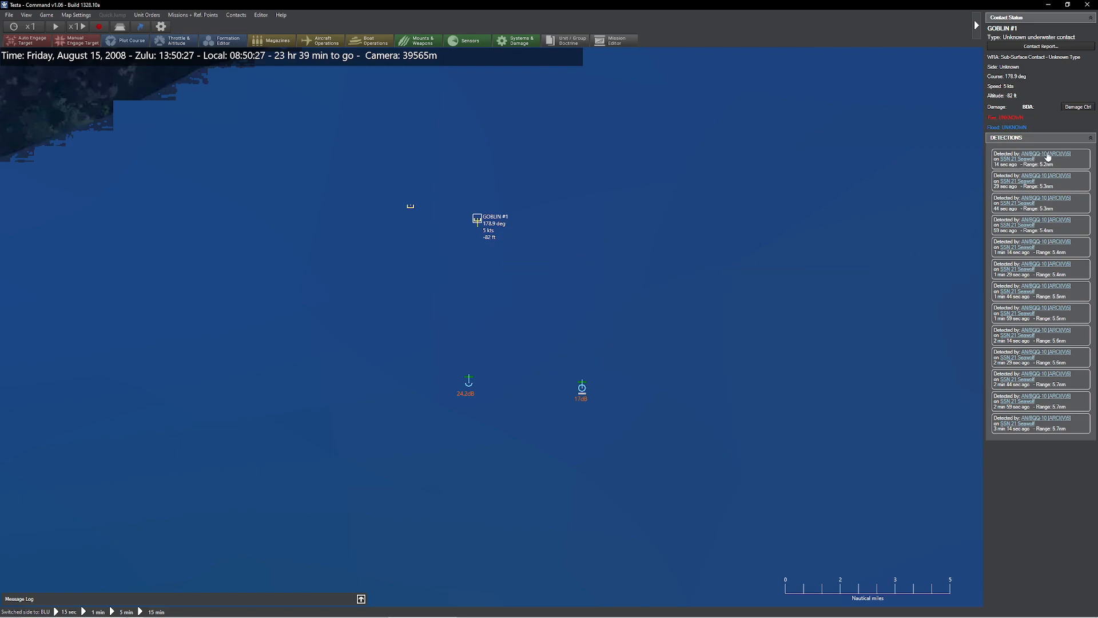
{"action": "left_click", "coordinate": [1046, 153]}
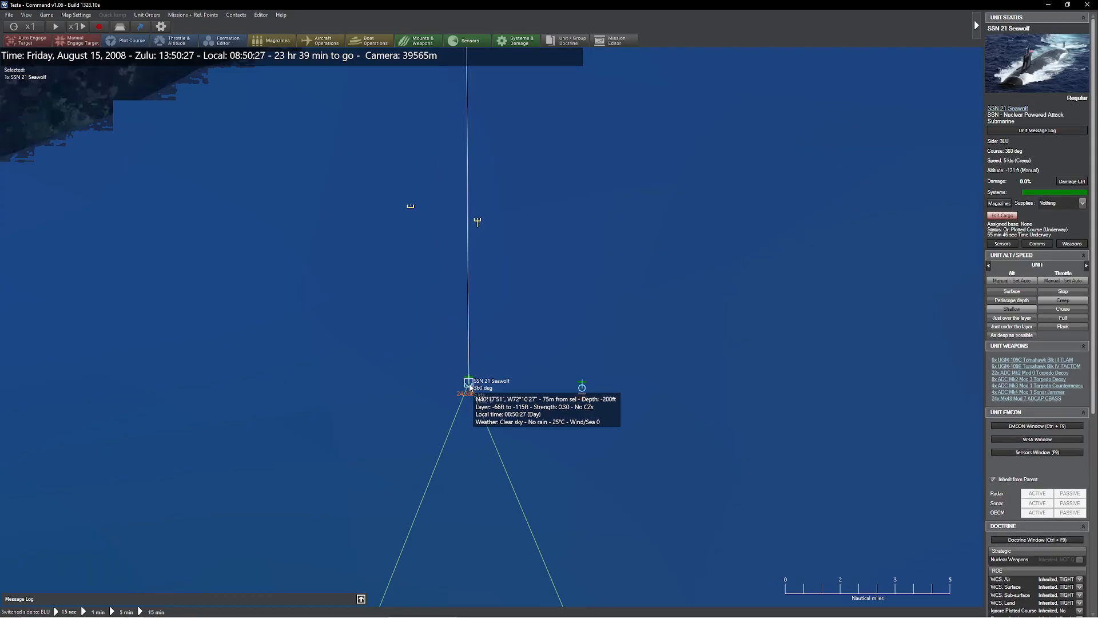
{"action": "scroll", "scroll_direction": "down", "scroll_amount": 3}
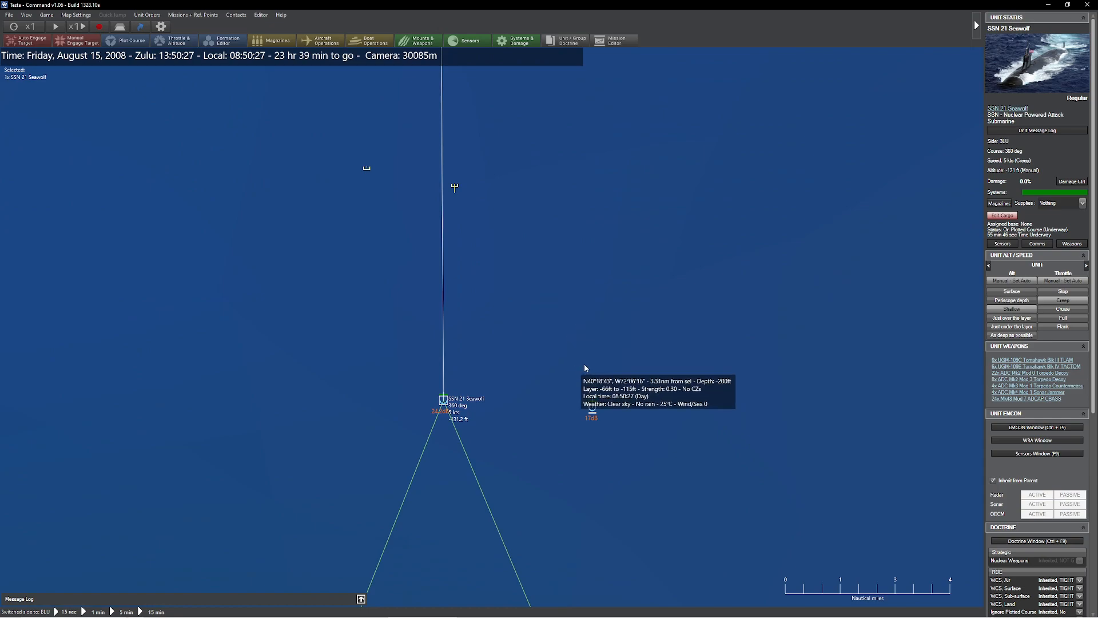
Compare GOBLIN #2's Seawolf detections at about 6 nm against GOBLIN #1's detection history
{"action": "left_click", "coordinate": [443, 399]}
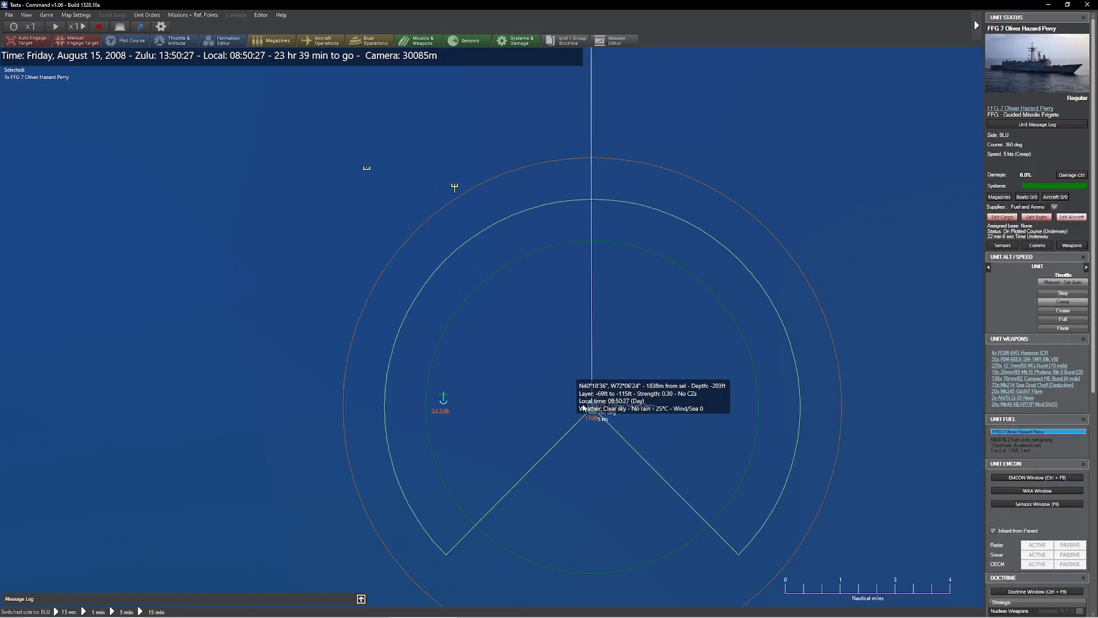
{"action": "mouse_move", "coordinate": [469, 288]}
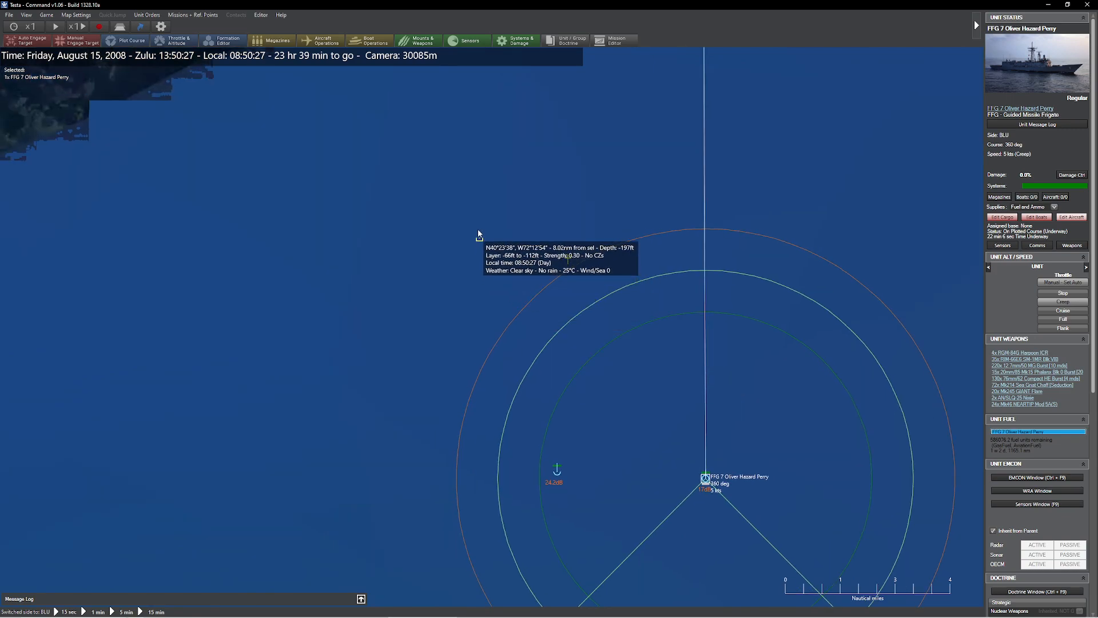
{"action": "left_click", "coordinate": [480, 237]}
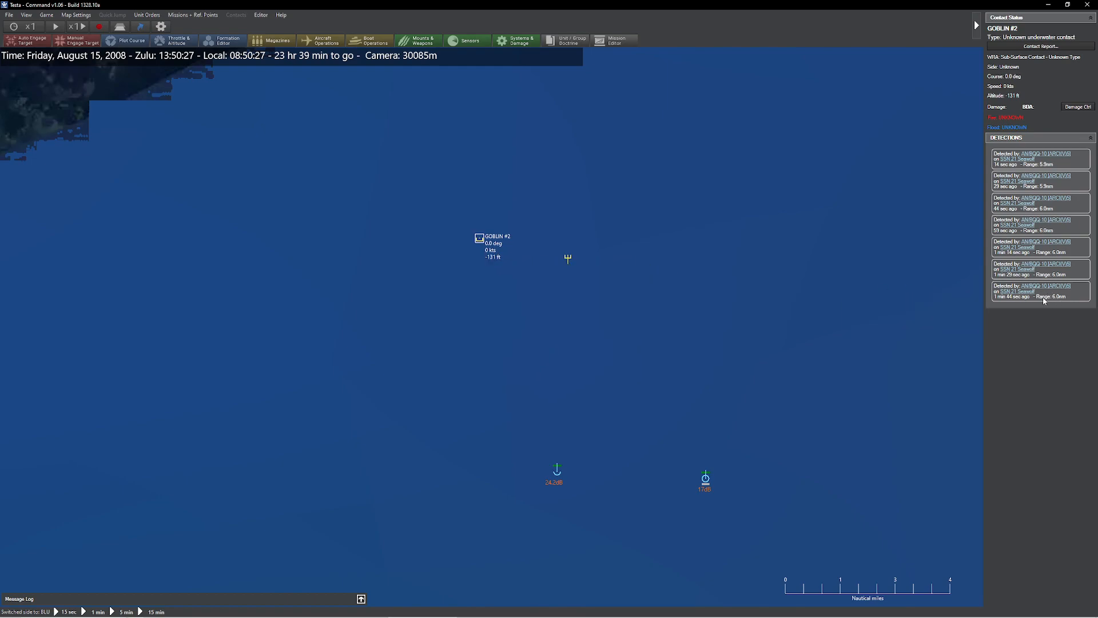
{"action": "mouse_move", "coordinate": [1051, 306]}
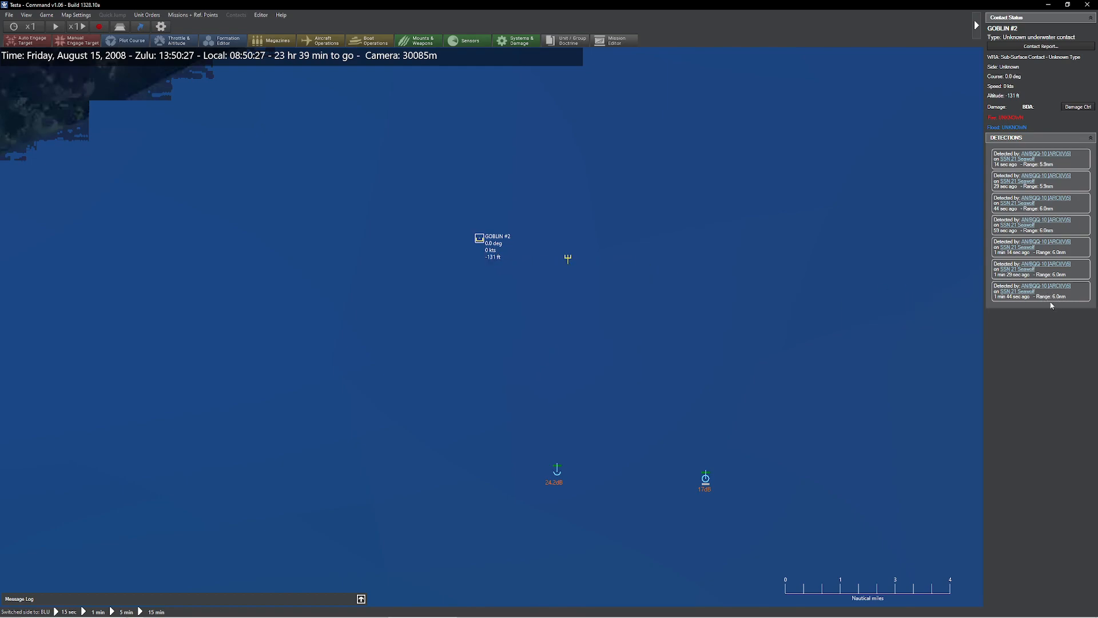
{"action": "mouse_move", "coordinate": [492, 284]}
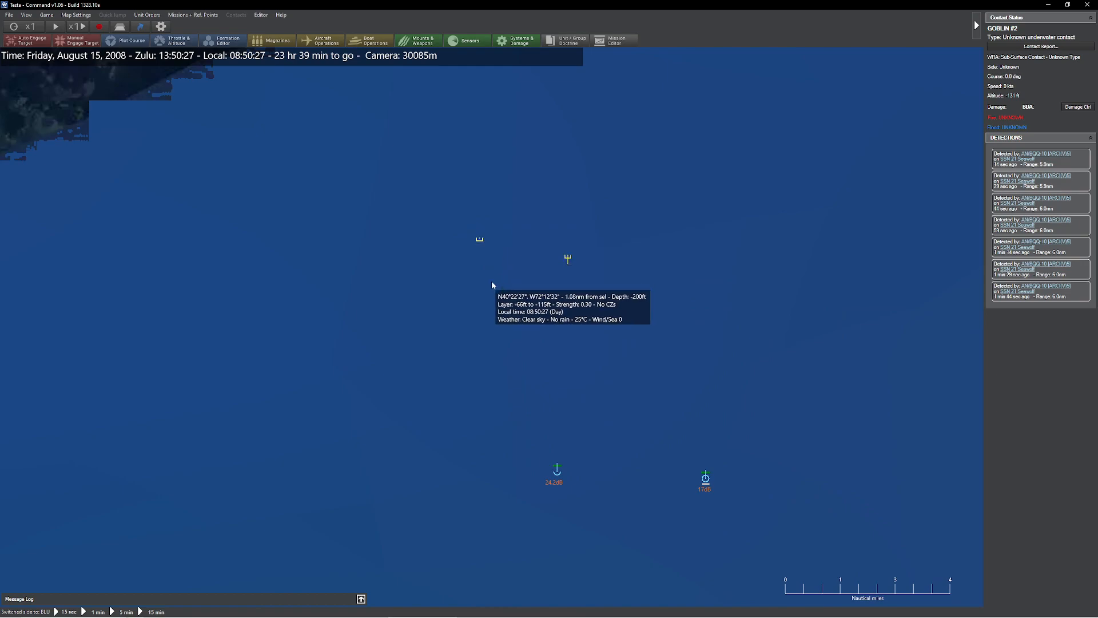
{"action": "scroll", "scroll_direction": "down", "scroll_amount": 3}
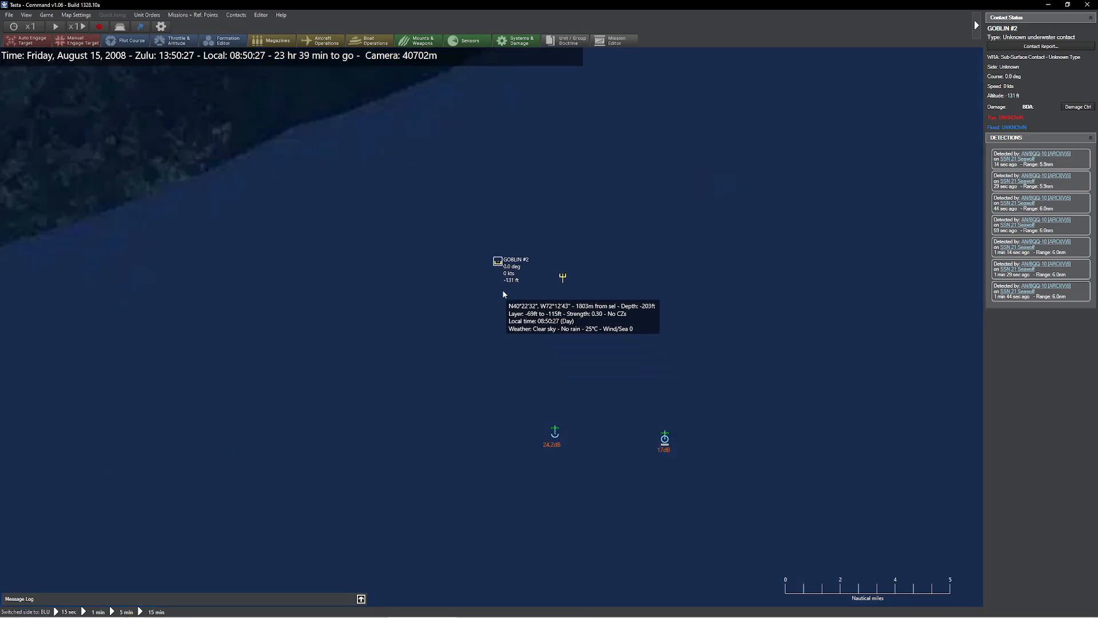
{"action": "left_click", "coordinate": [562, 274]}
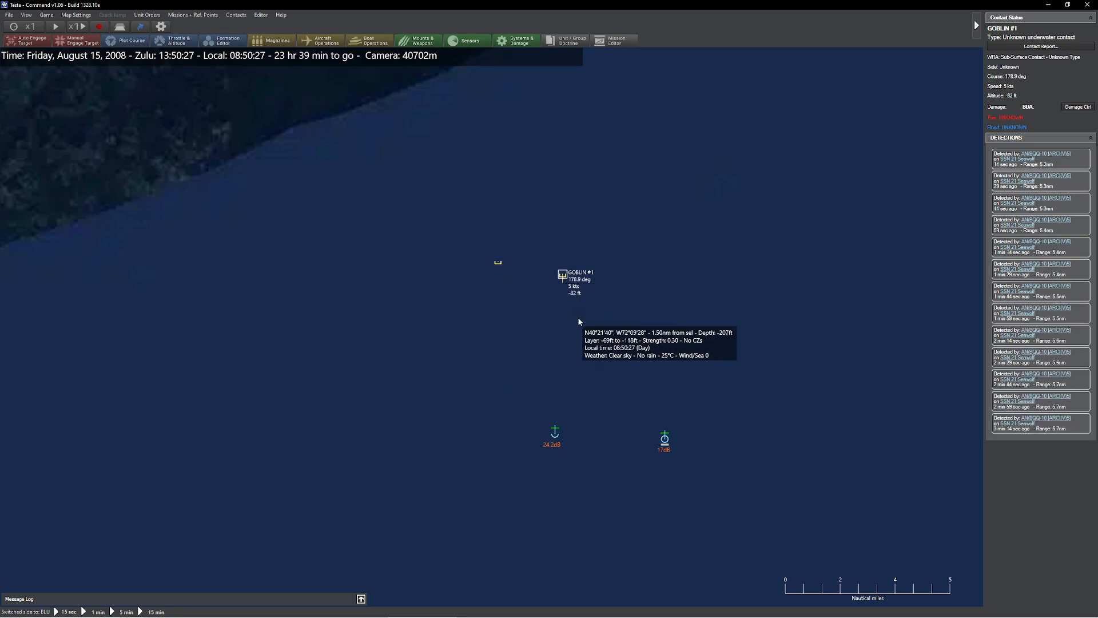
{"action": "left_click", "coordinate": [497, 261]}
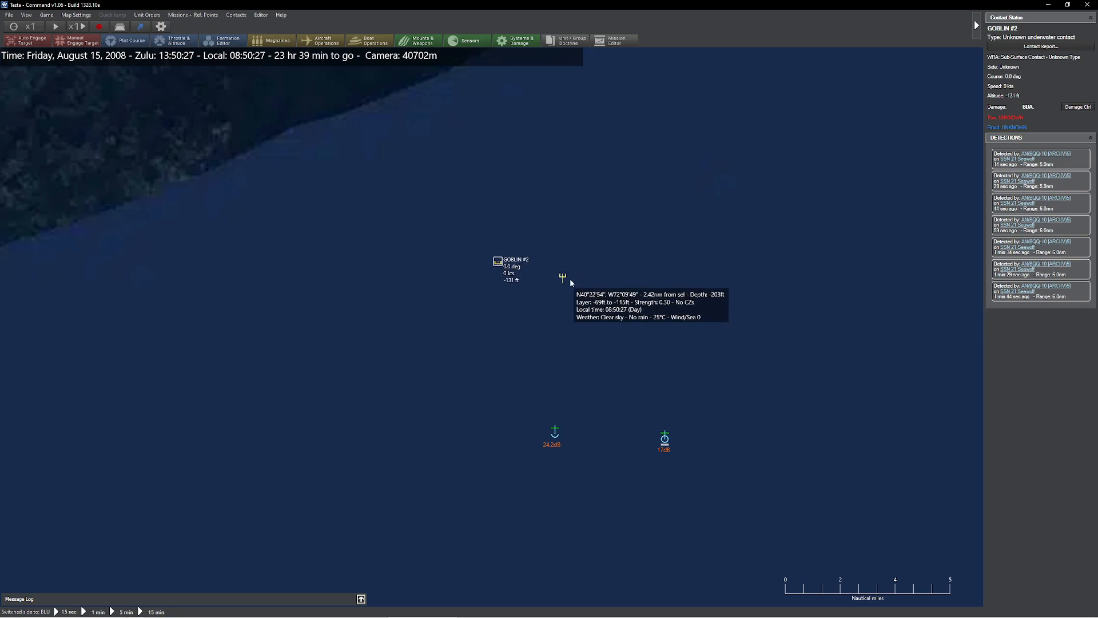
{"action": "left_click", "coordinate": [560, 275]}
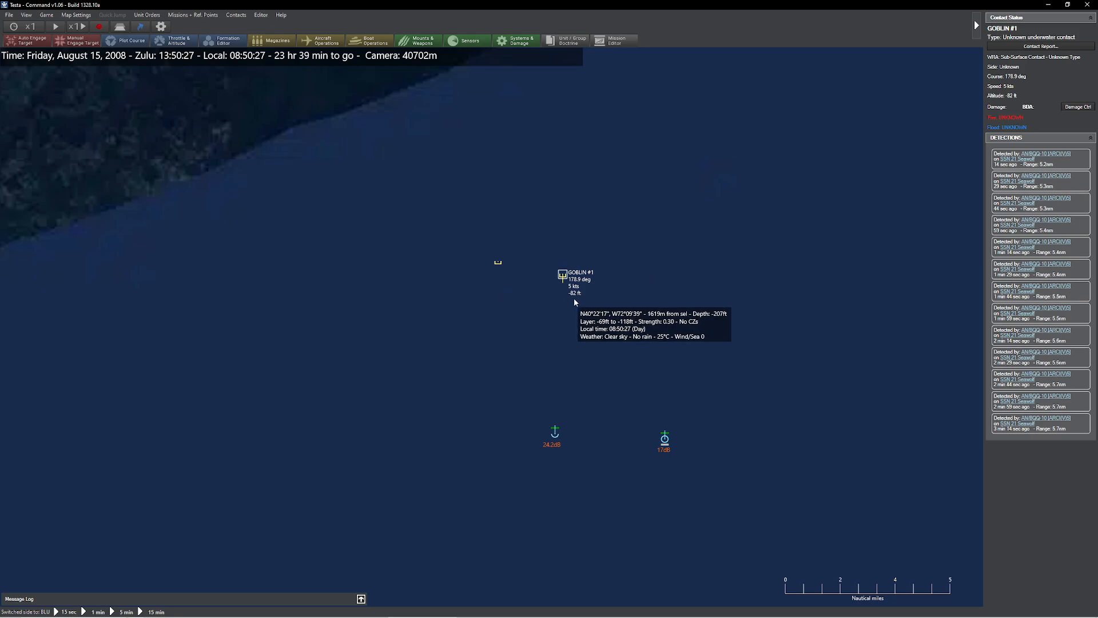
{"action": "left_click", "coordinate": [497, 259]}
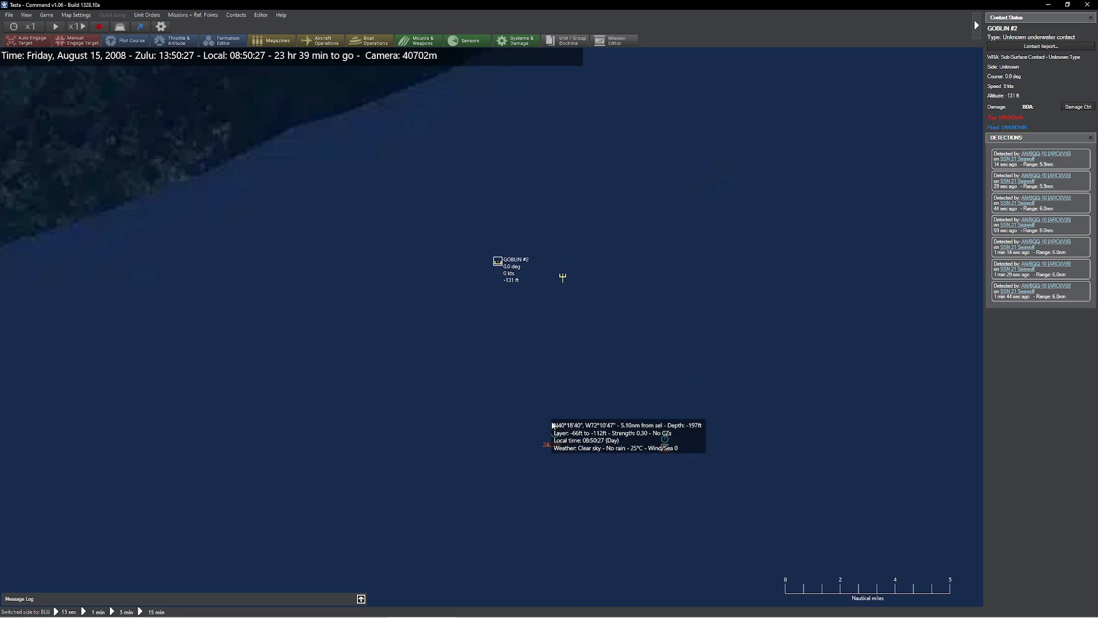
Check the Seawolf's Throttle & Altitude window, keeping Creep speed and Shallow depth
{"action": "left_click", "coordinate": [175, 40]}
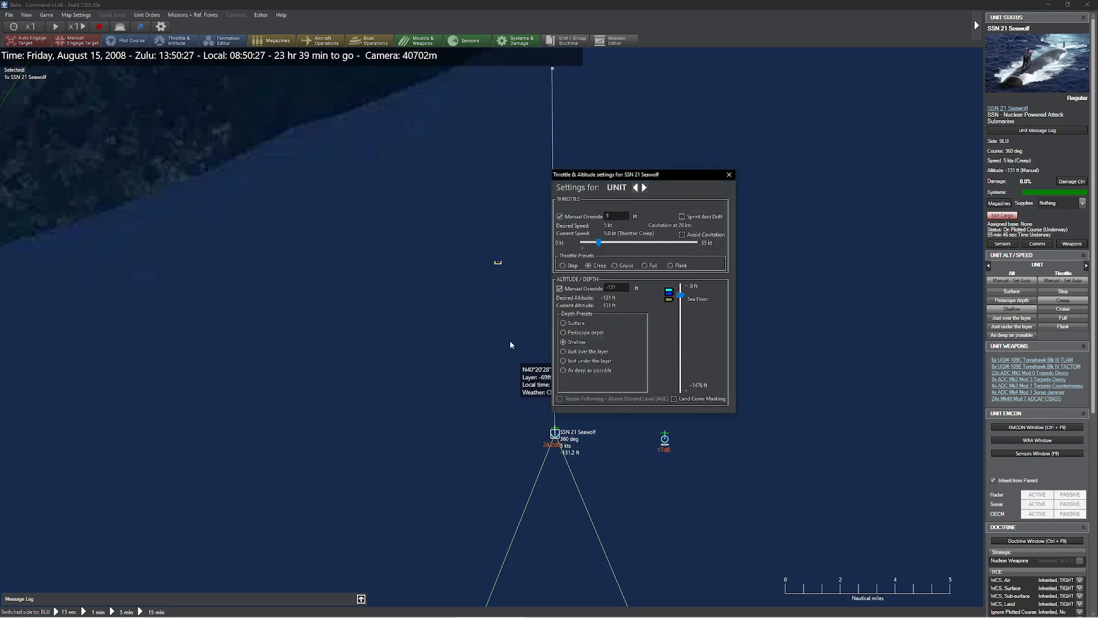
{"action": "left_click", "coordinate": [564, 342]}
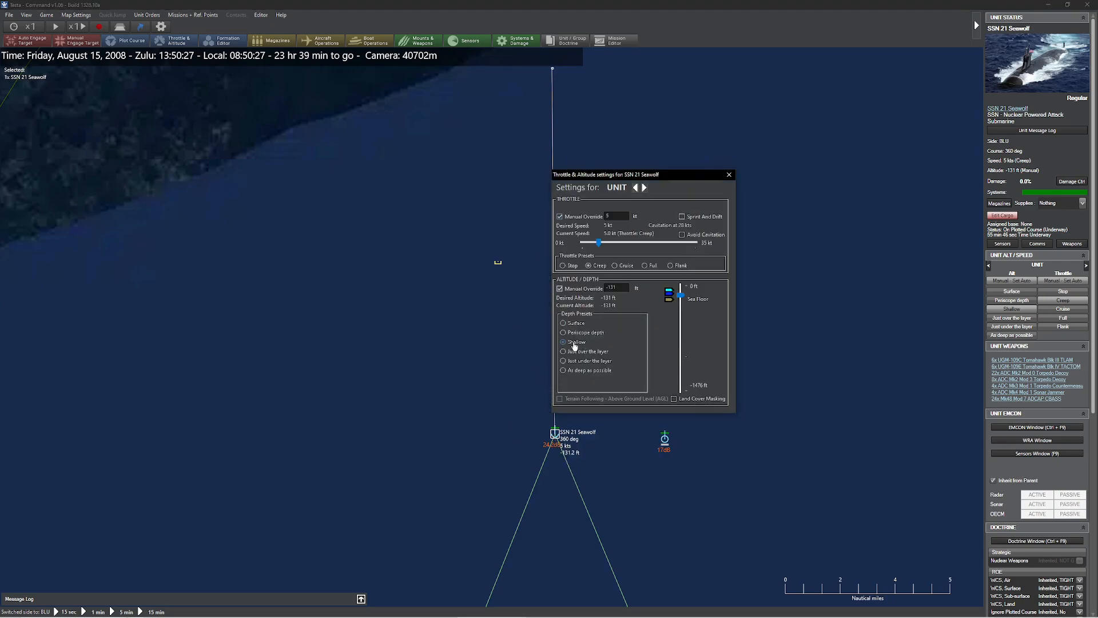
{"action": "left_click", "coordinate": [563, 342]}
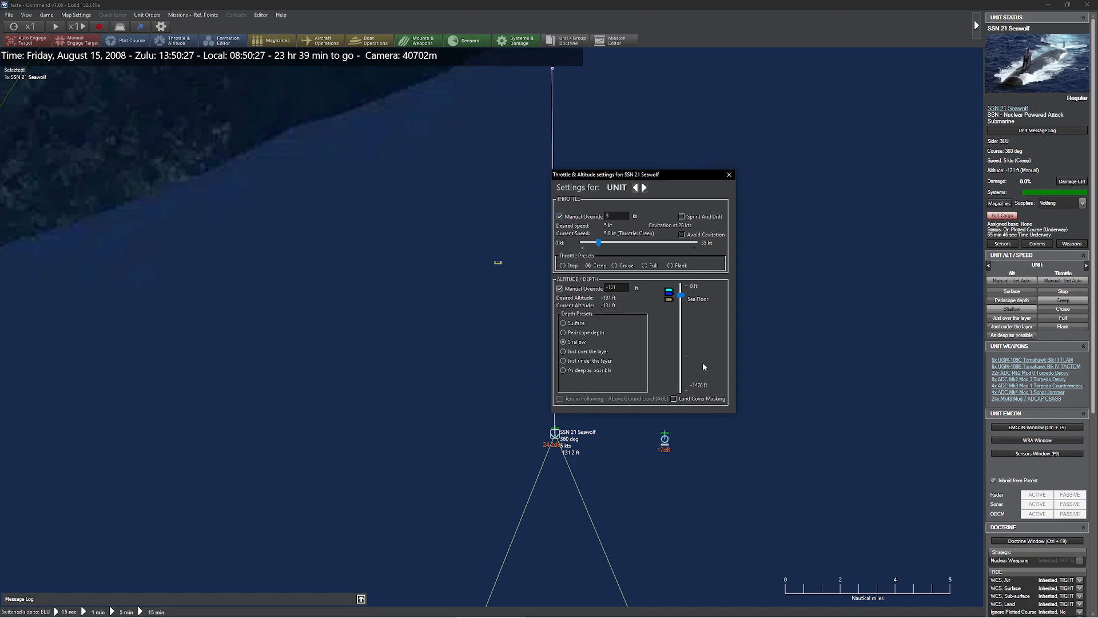
{"action": "mouse_move", "coordinate": [661, 298]}
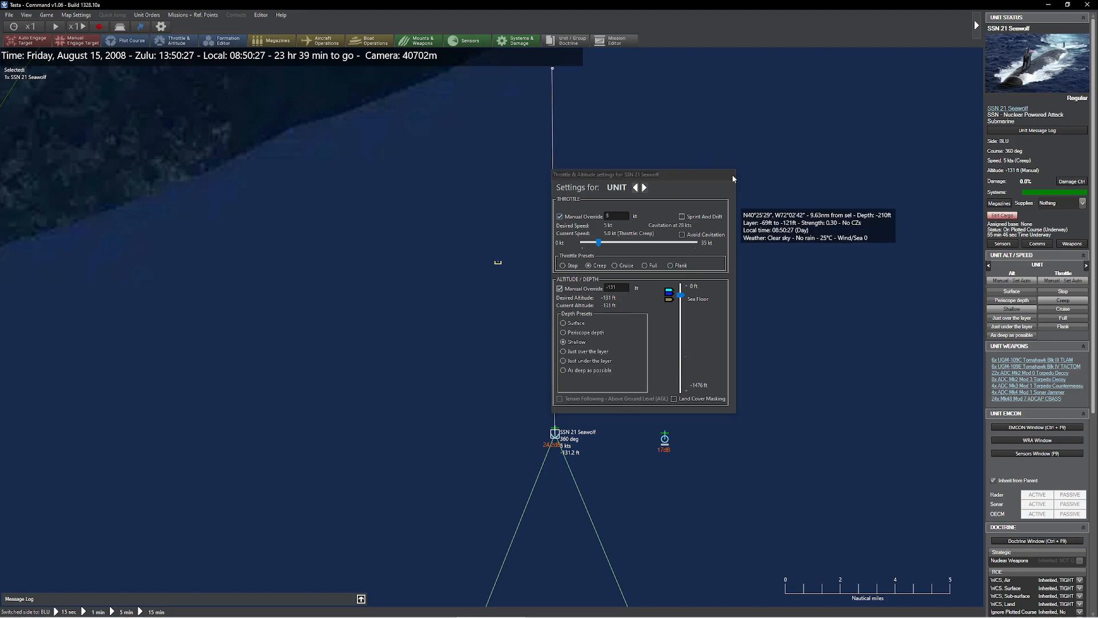
{"action": "left_click", "coordinate": [733, 175]}
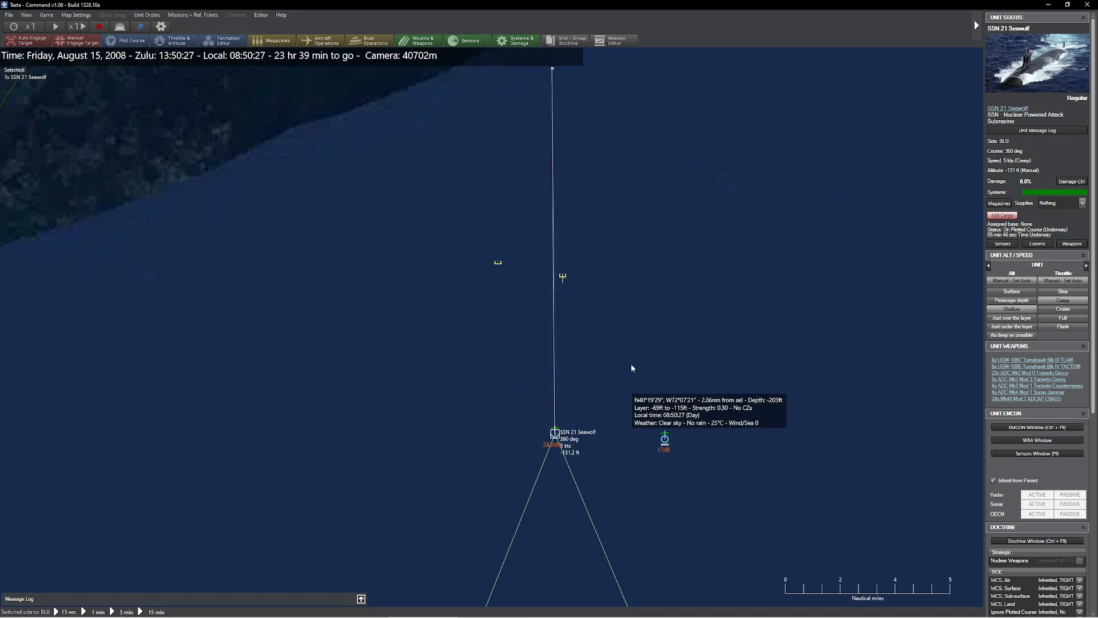
{"action": "mouse_move", "coordinate": [623, 340]}
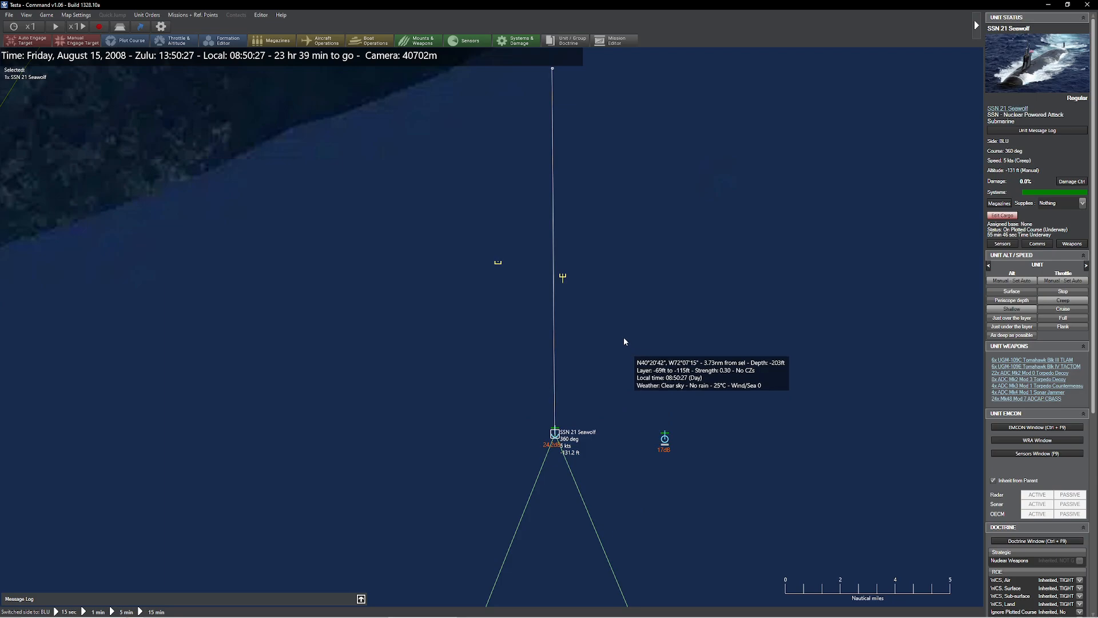
{"action": "mouse_move", "coordinate": [612, 371]}
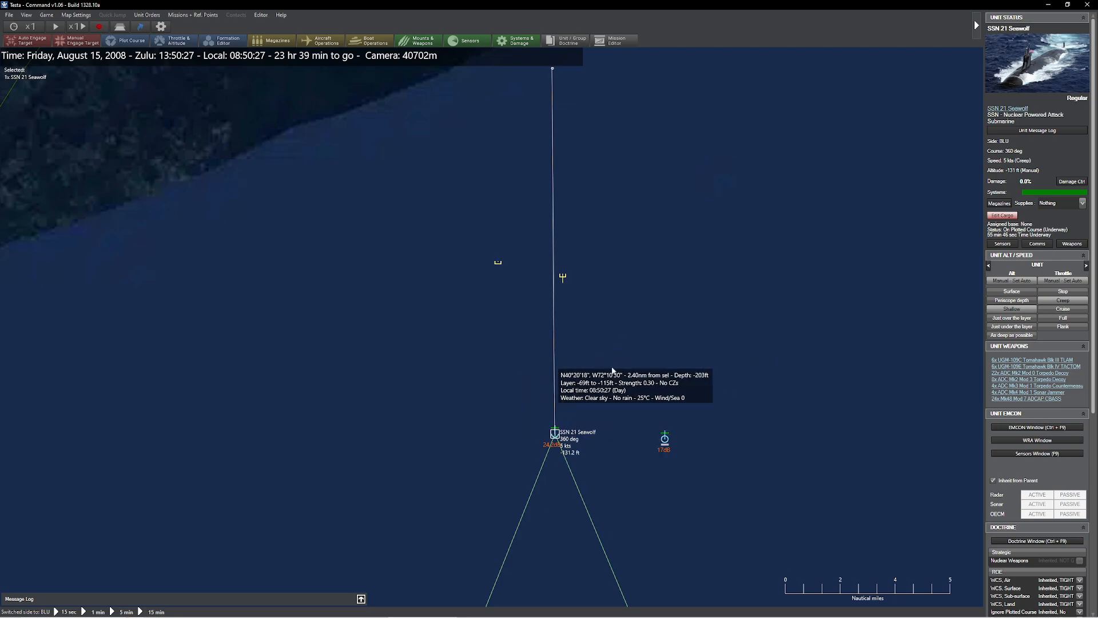
{"action": "mouse_move", "coordinate": [499, 162]}
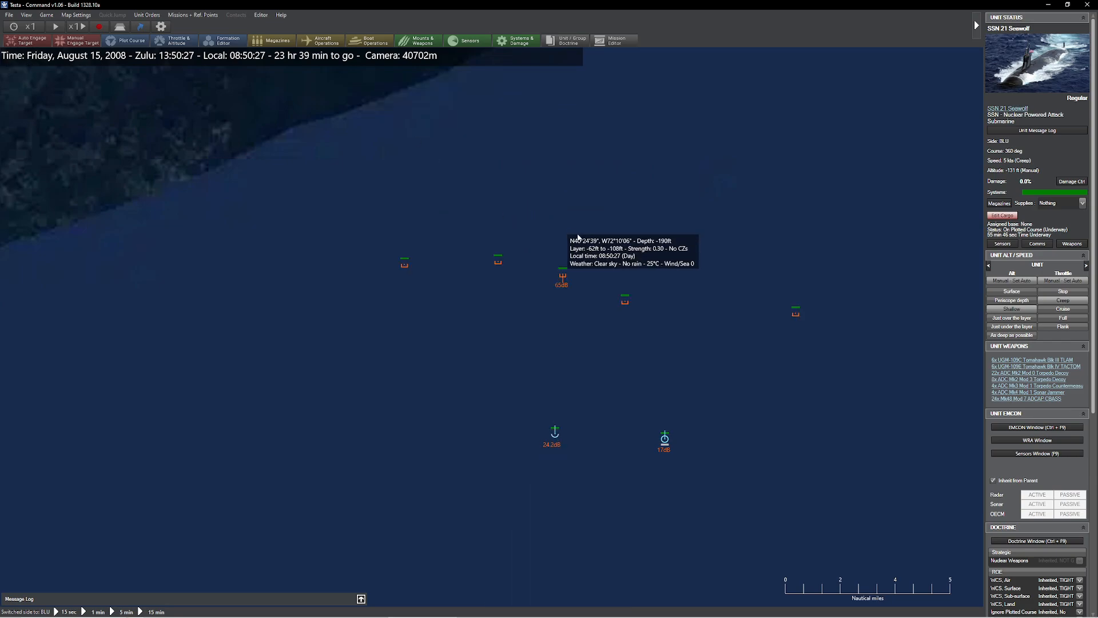
{"action": "mouse_move", "coordinate": [627, 309]}
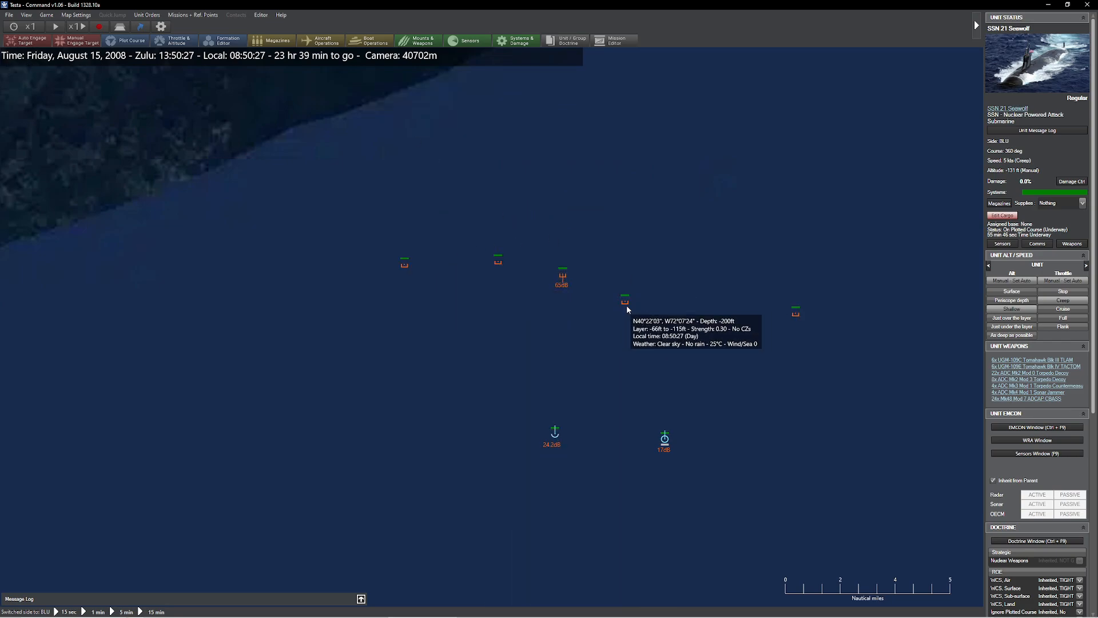
{"action": "mouse_move", "coordinate": [621, 309]}
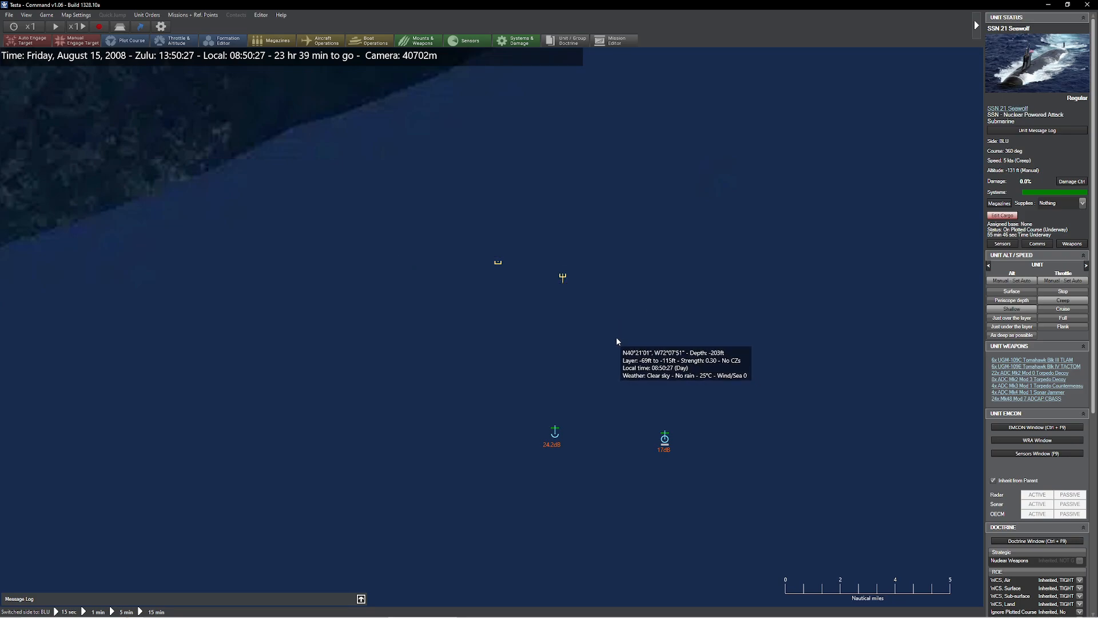
Select the orange Unarmed Midget Submarine to show its status and fuel
{"action": "left_click", "coordinate": [624, 300]}
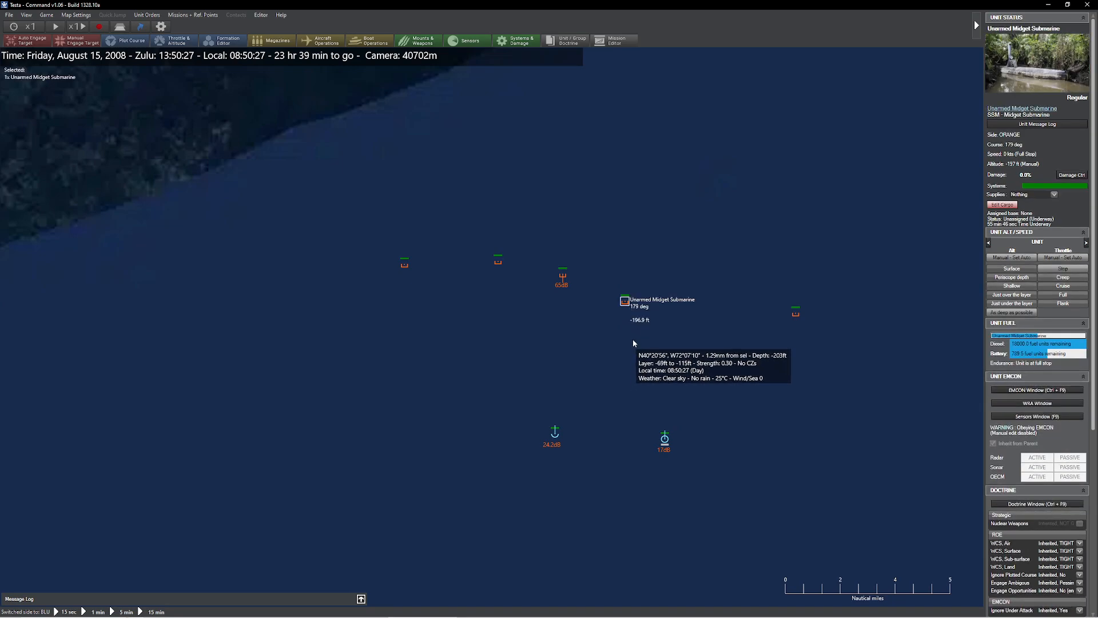
{"action": "mouse_move", "coordinate": [636, 327]}
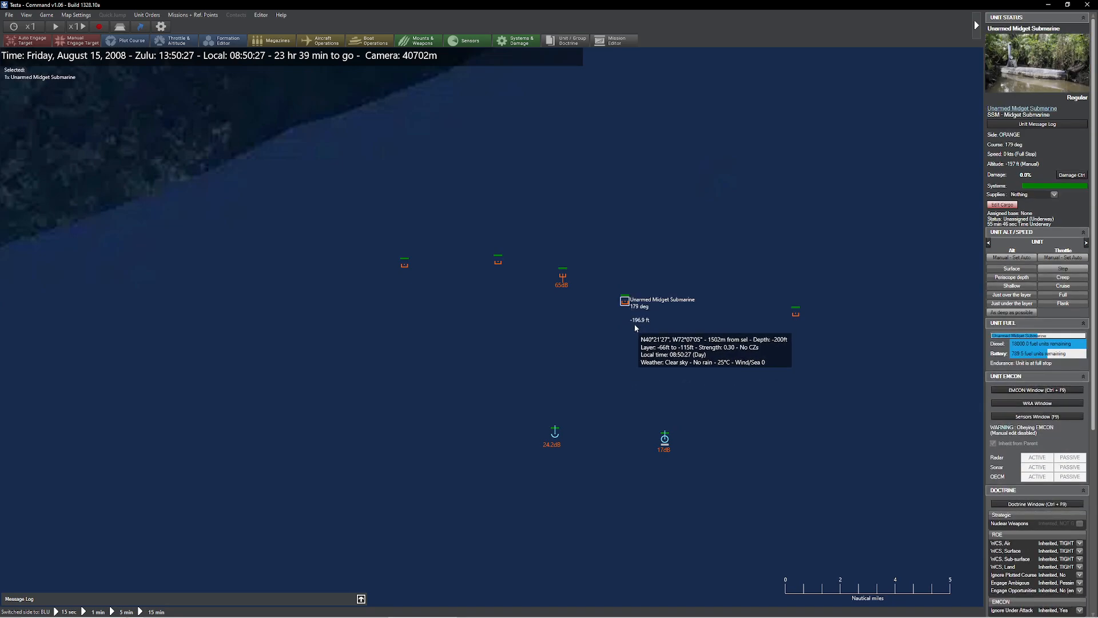
{"action": "mouse_move", "coordinate": [643, 329]}
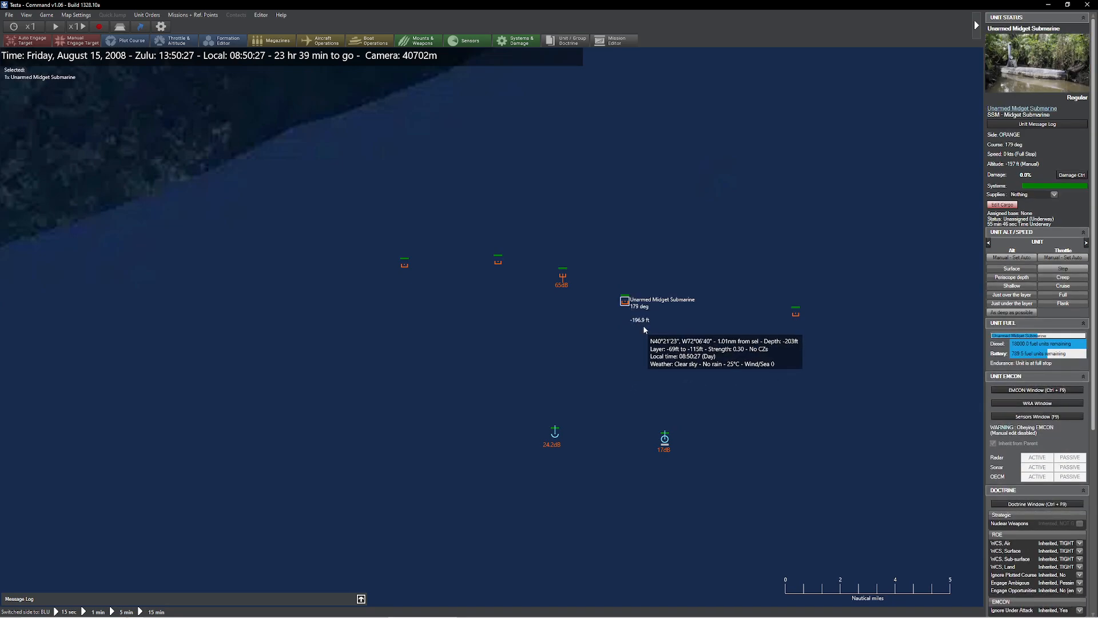
{"action": "mouse_move", "coordinate": [635, 325]}
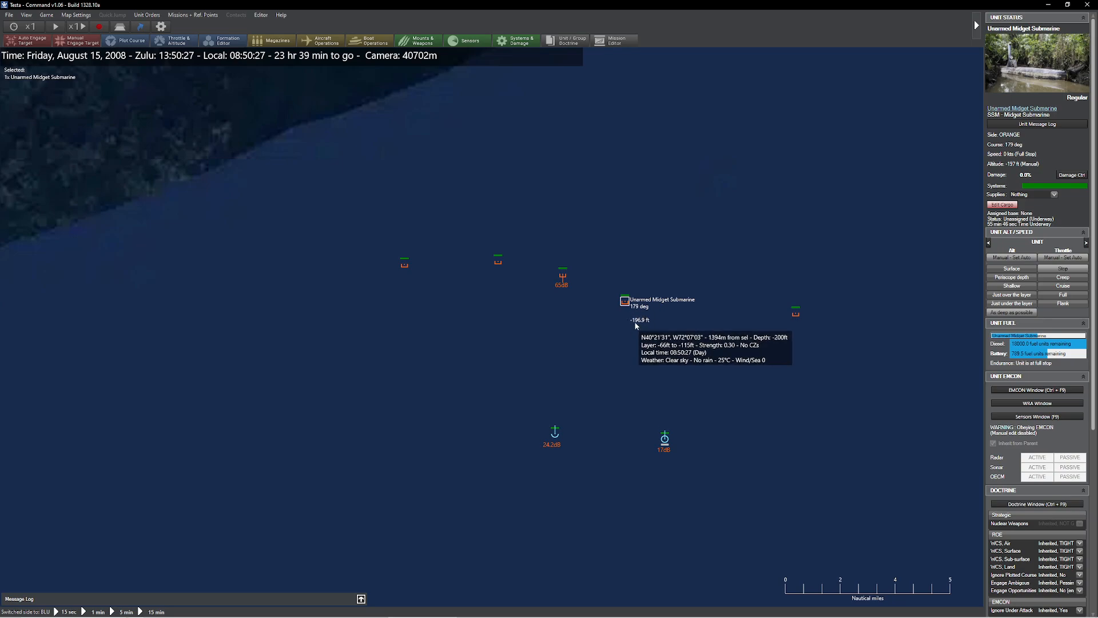
{"action": "mouse_move", "coordinate": [630, 306]}
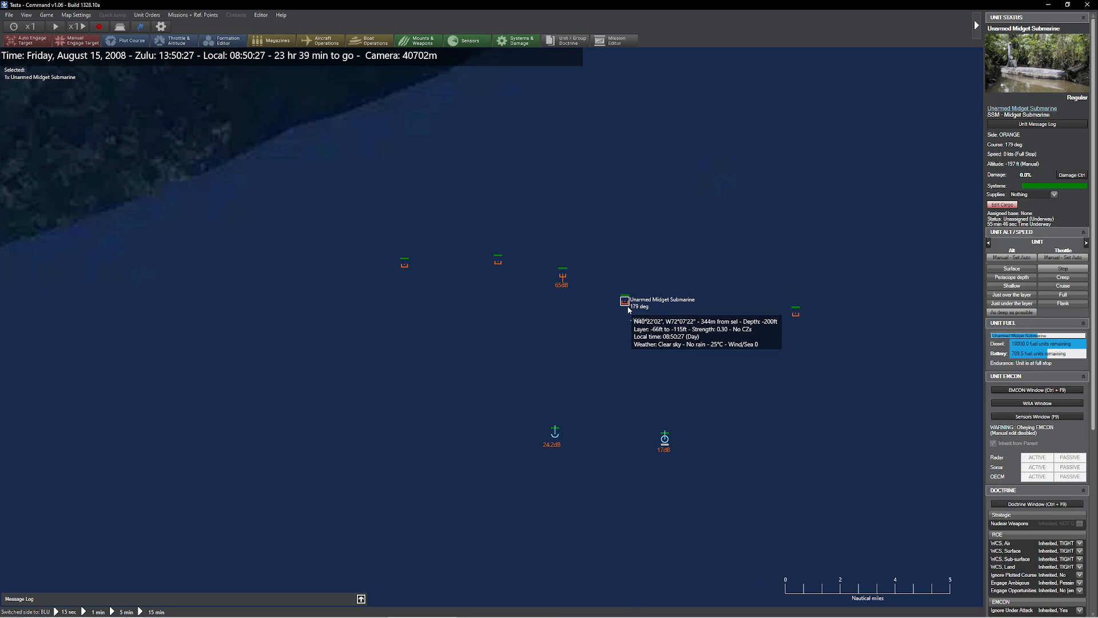
{"action": "mouse_move", "coordinate": [580, 353]}
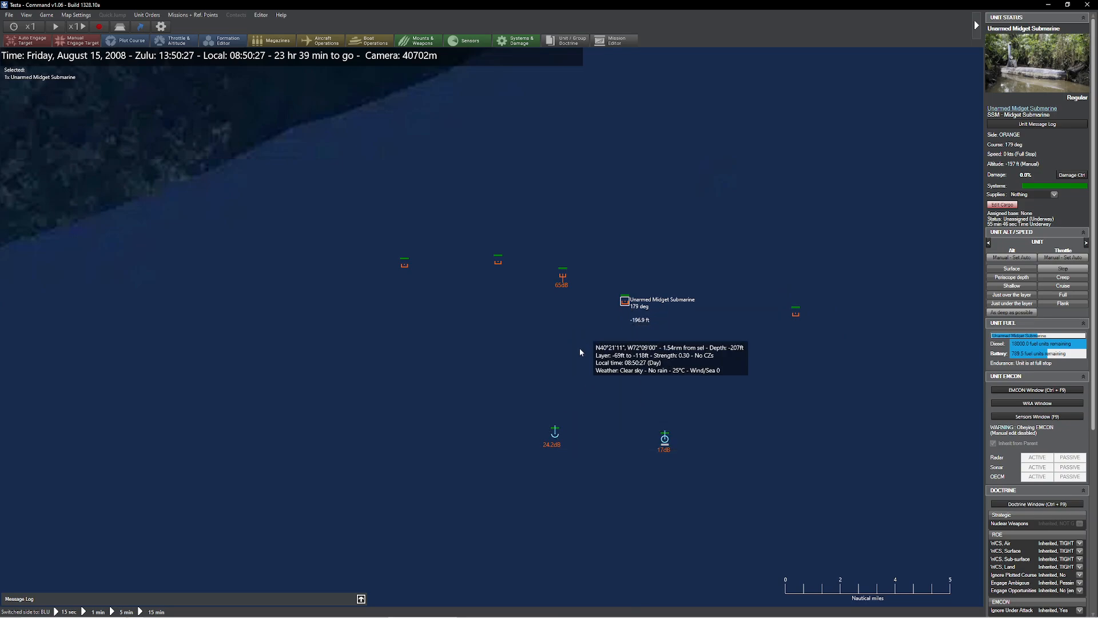
{"action": "mouse_move", "coordinate": [608, 324]}
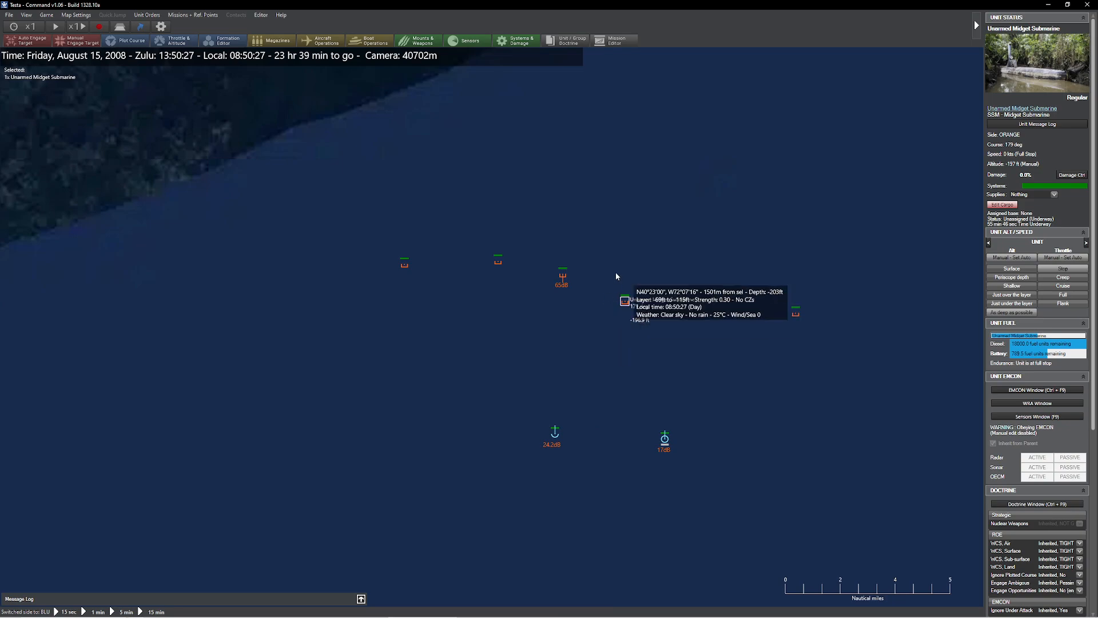
{"action": "mouse_move", "coordinate": [652, 318]}
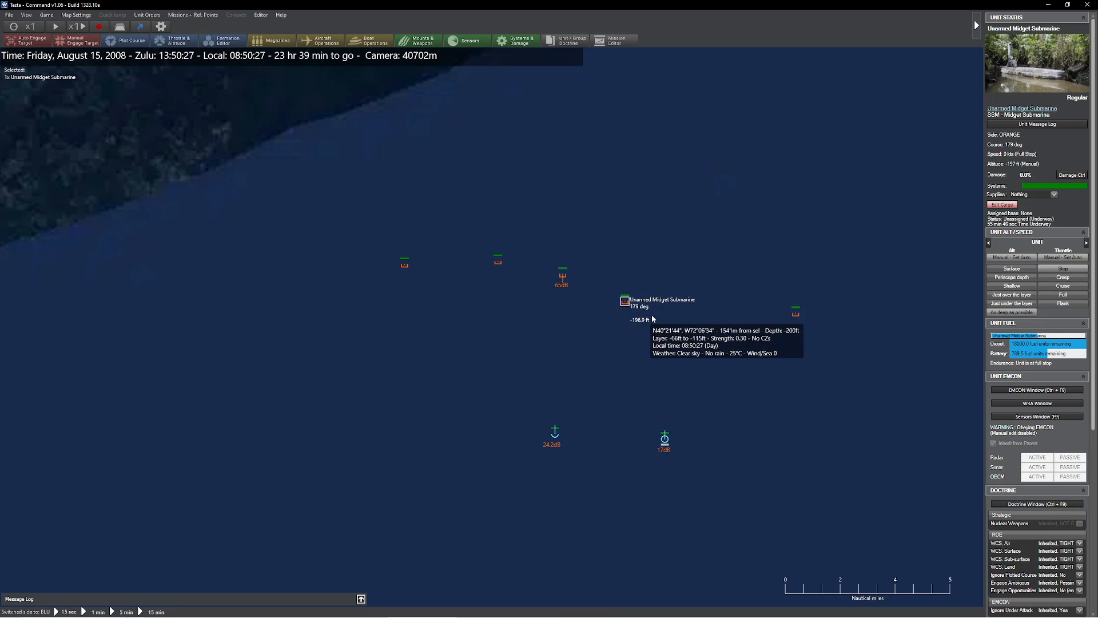
{"action": "mouse_move", "coordinate": [643, 324]}
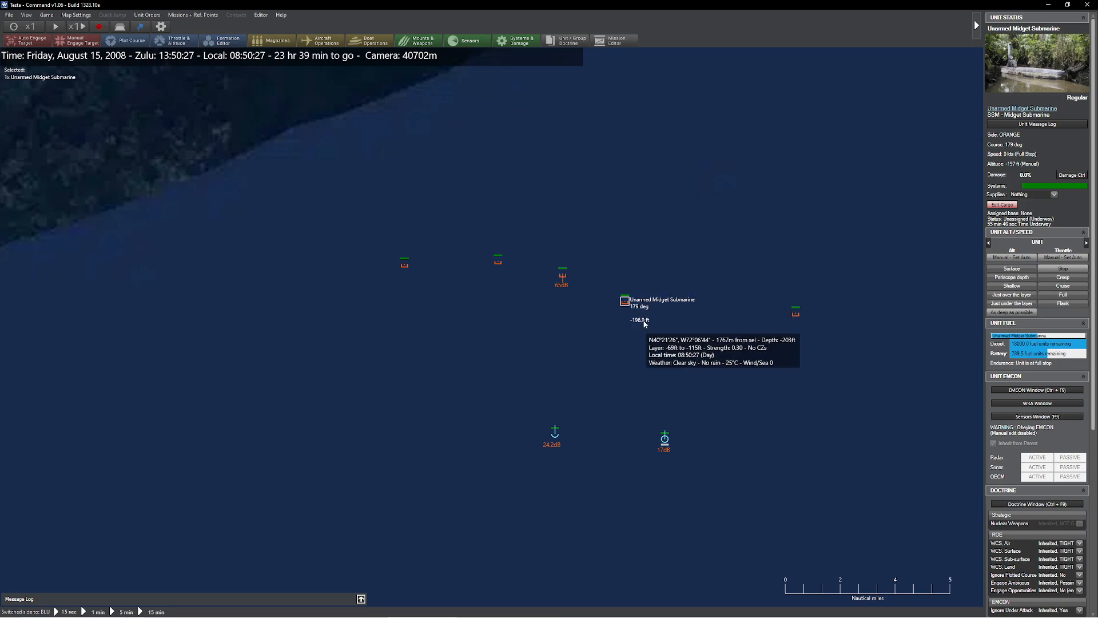
{"action": "mouse_move", "coordinate": [625, 294]}
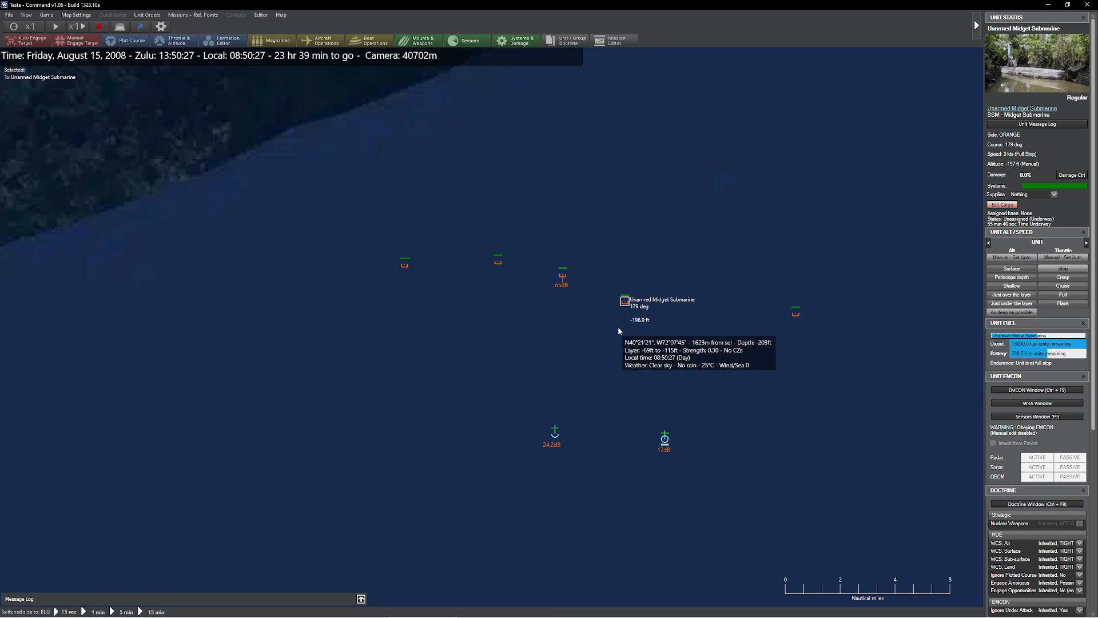
{"action": "mouse_move", "coordinate": [588, 347]}
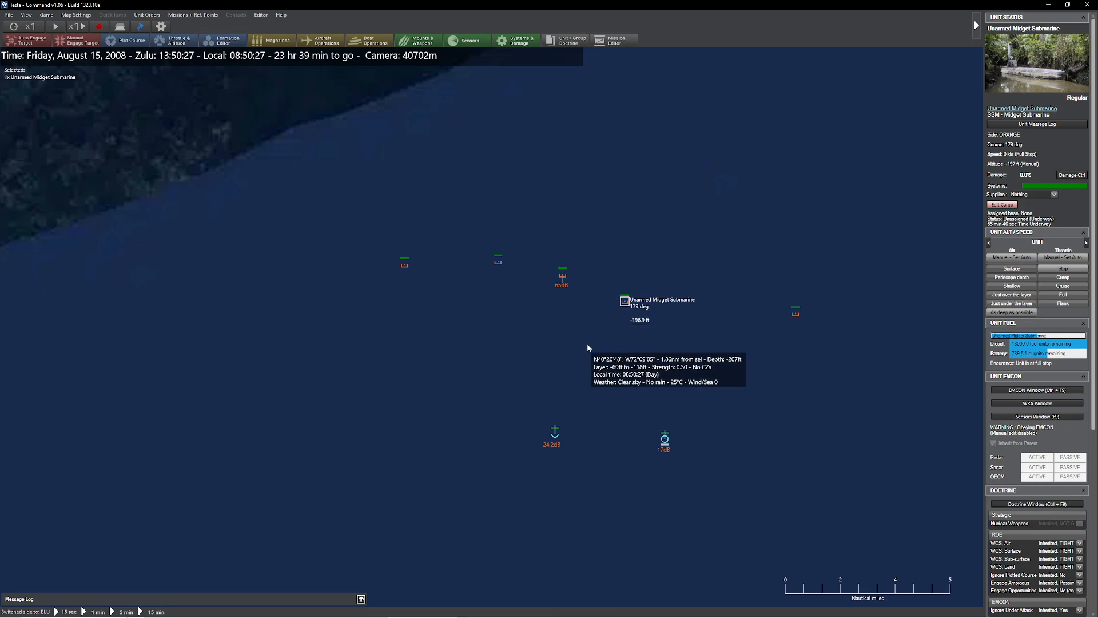
{"action": "mouse_move", "coordinate": [612, 306]}
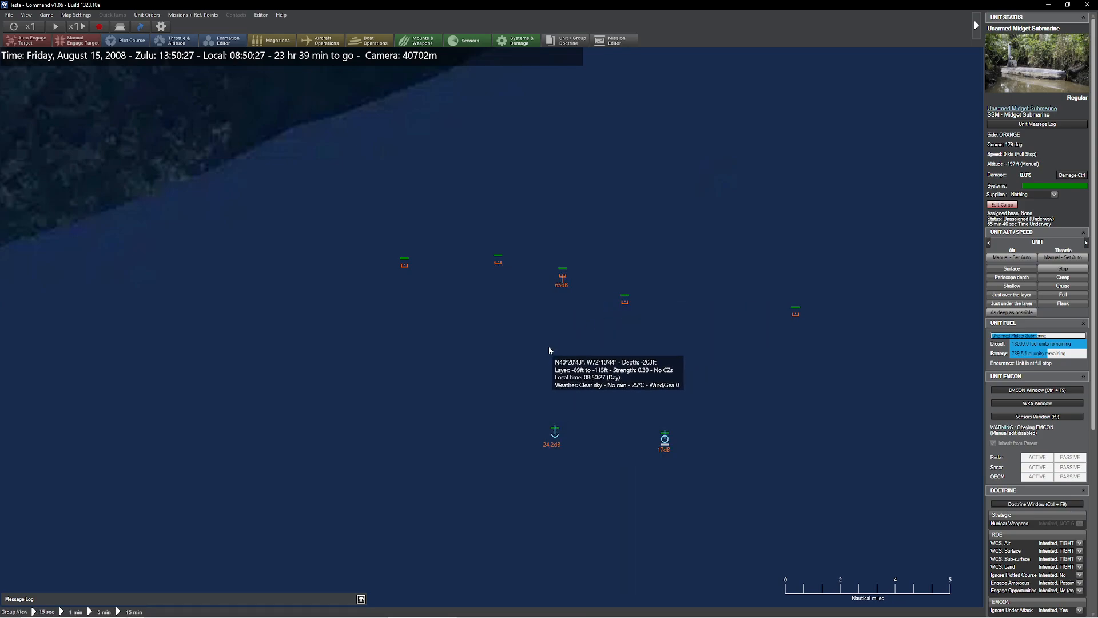
{"action": "mouse_move", "coordinate": [611, 380]}
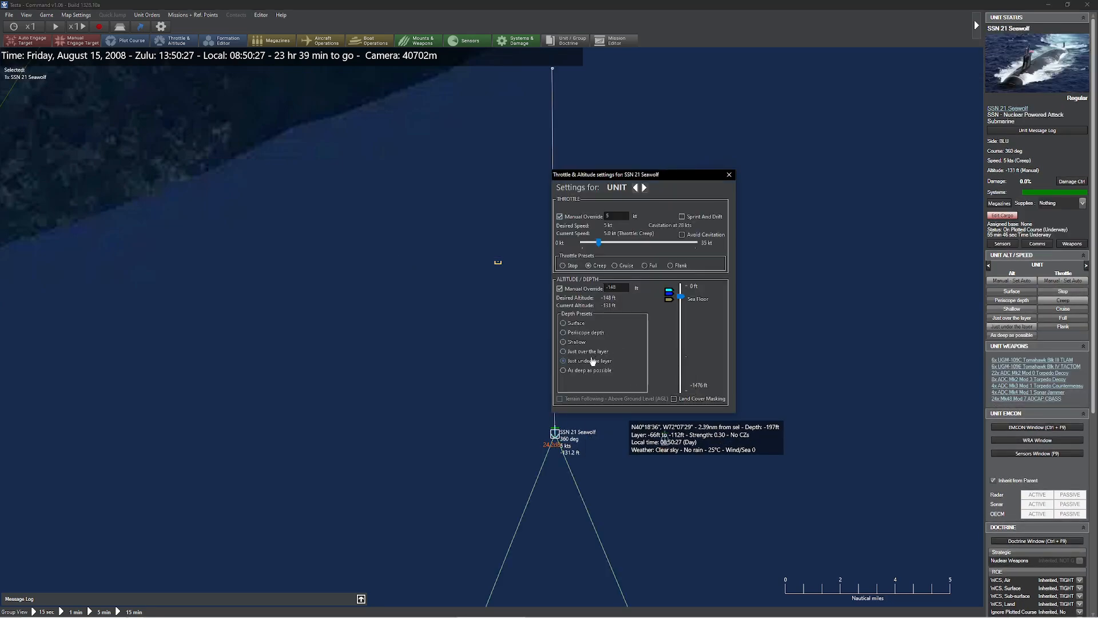
{"action": "left_click", "coordinate": [728, 174]}
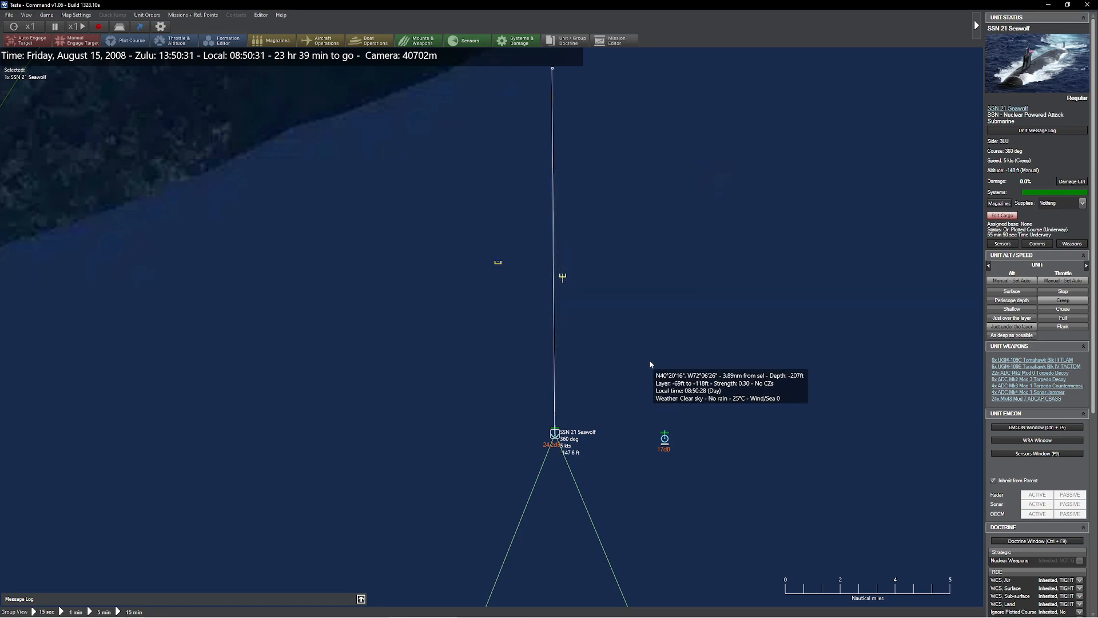
{"action": "left_click", "coordinate": [75, 26]}
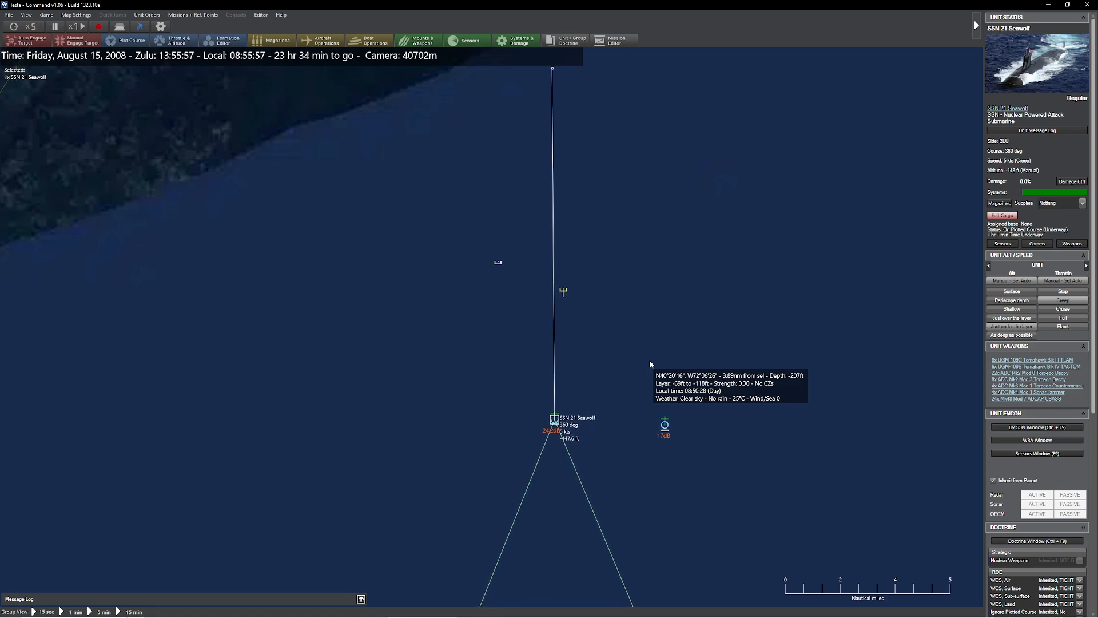
{"action": "mouse_move", "coordinate": [564, 291]}
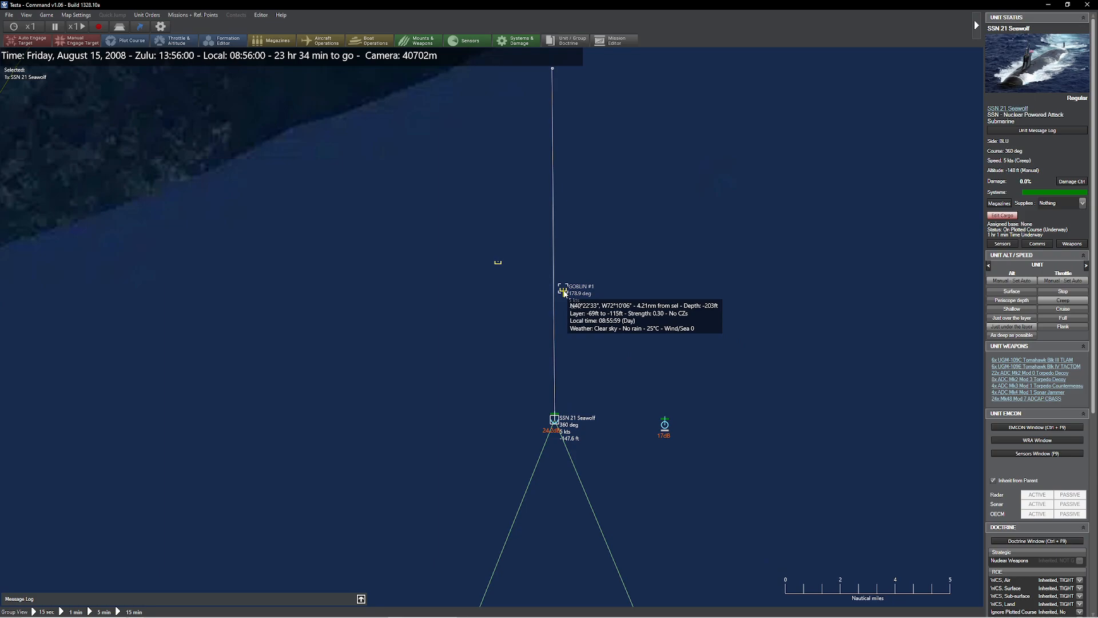
{"action": "left_click", "coordinate": [563, 290]}
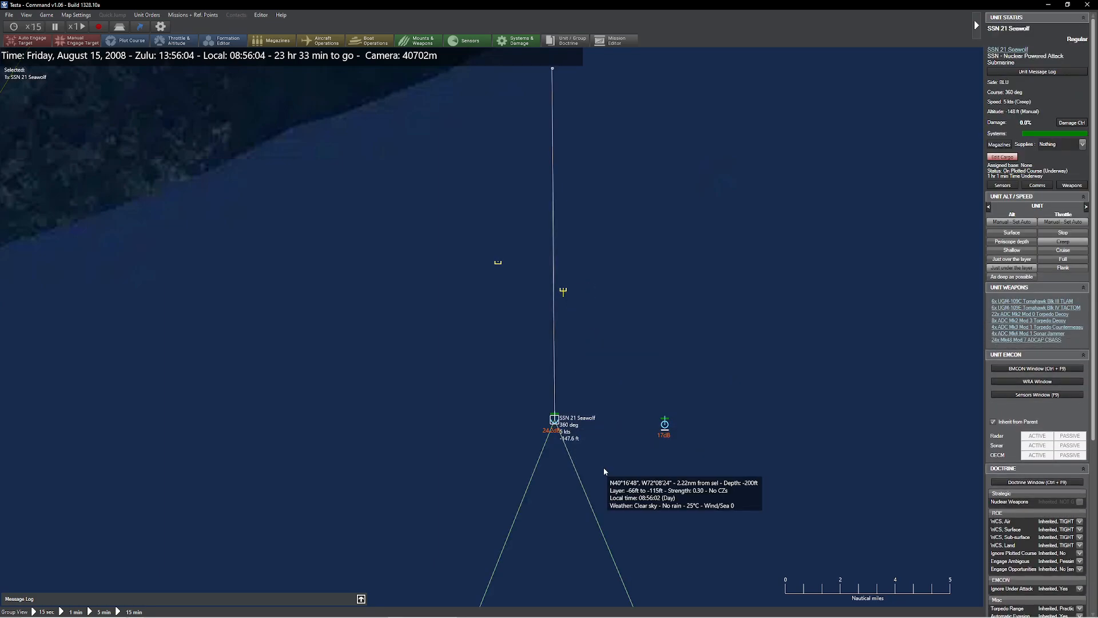
{"action": "left_click", "coordinate": [30, 26]}
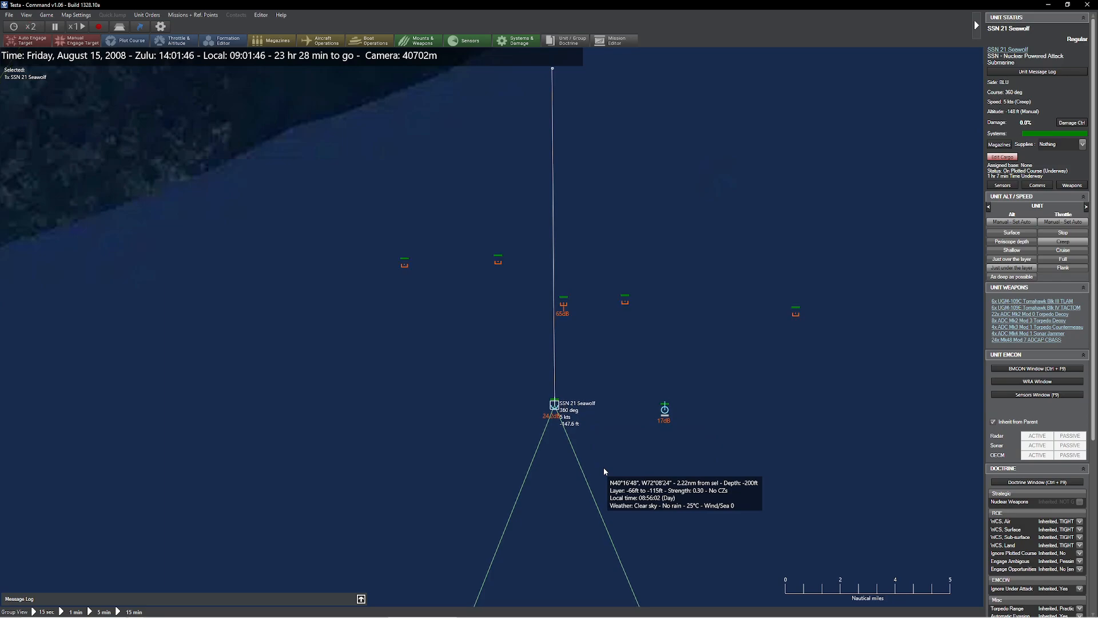
{"action": "mouse_move", "coordinate": [565, 343]}
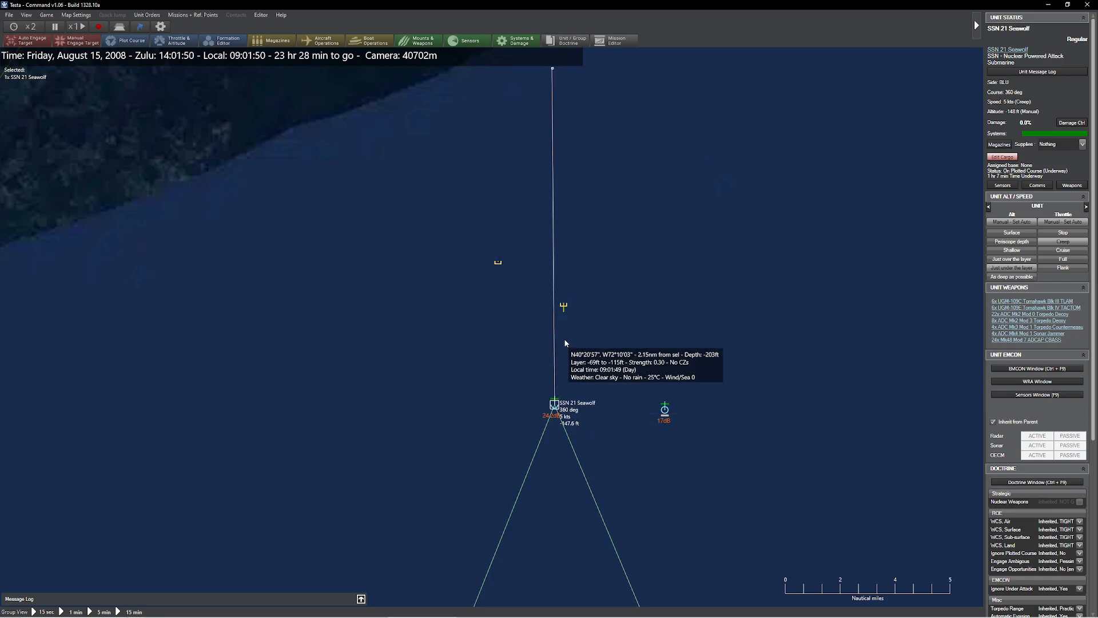
{"action": "left_click", "coordinate": [664, 408]}
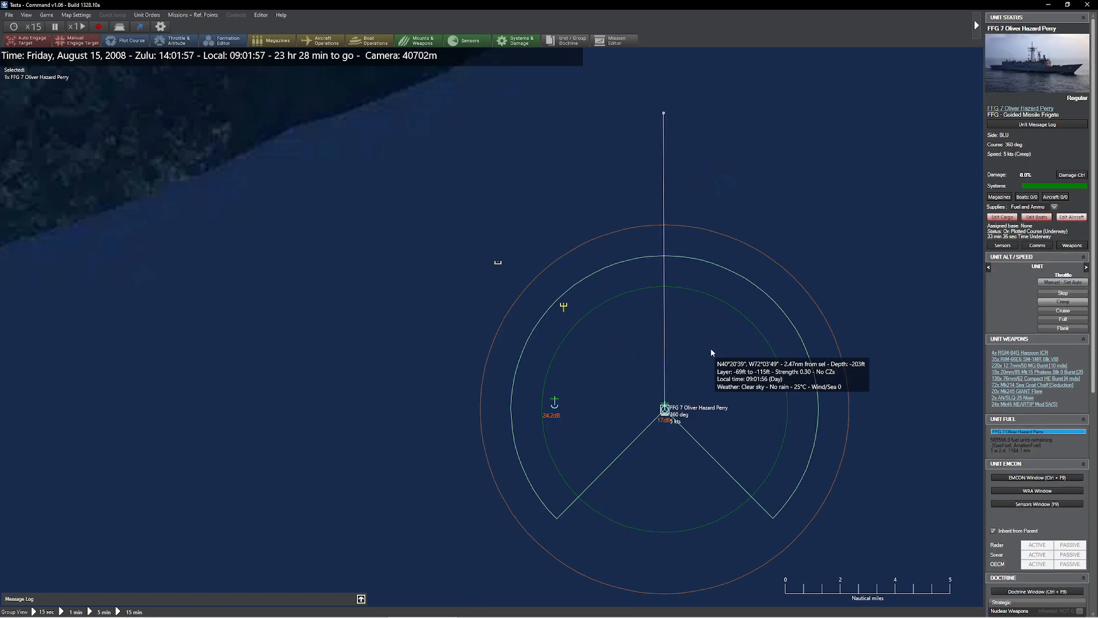
Run time compression until 14:23 Zulu, when unknown underwater contact GOBLIN #3 appears
{"action": "left_click", "coordinate": [32, 27]}
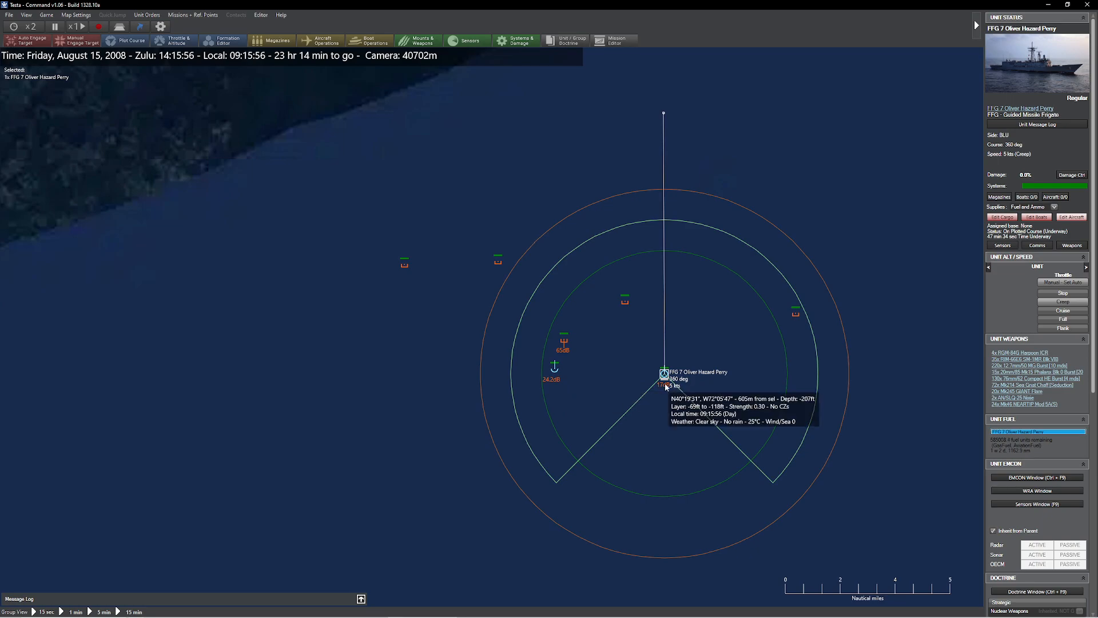
{"action": "left_click", "coordinate": [31, 25]}
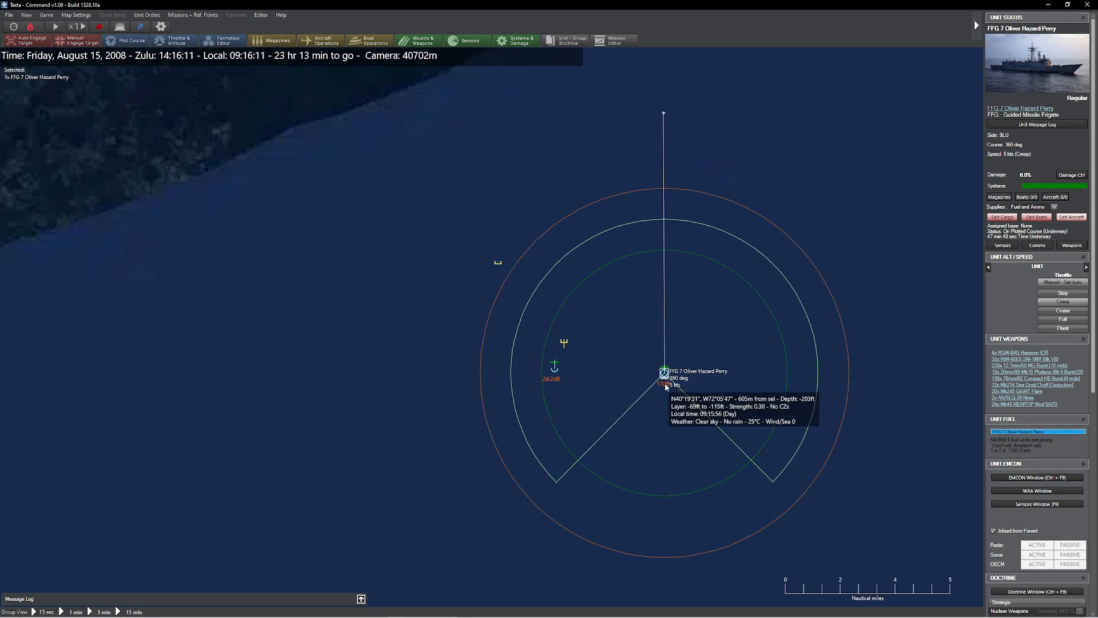
{"action": "left_click", "coordinate": [55, 26]}
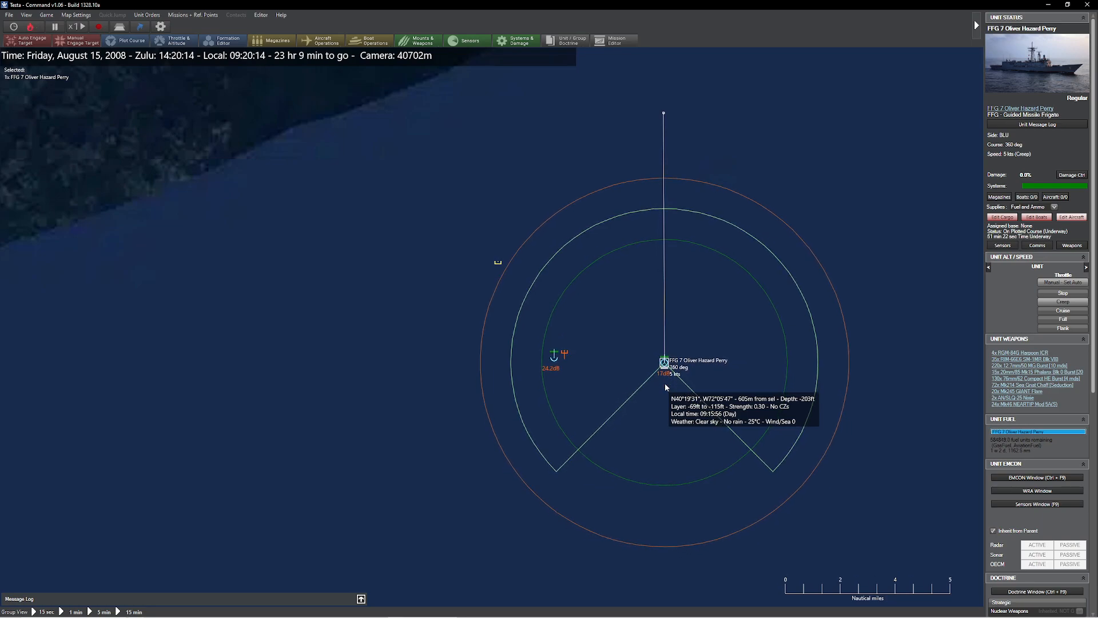
{"action": "left_click", "coordinate": [55, 26]}
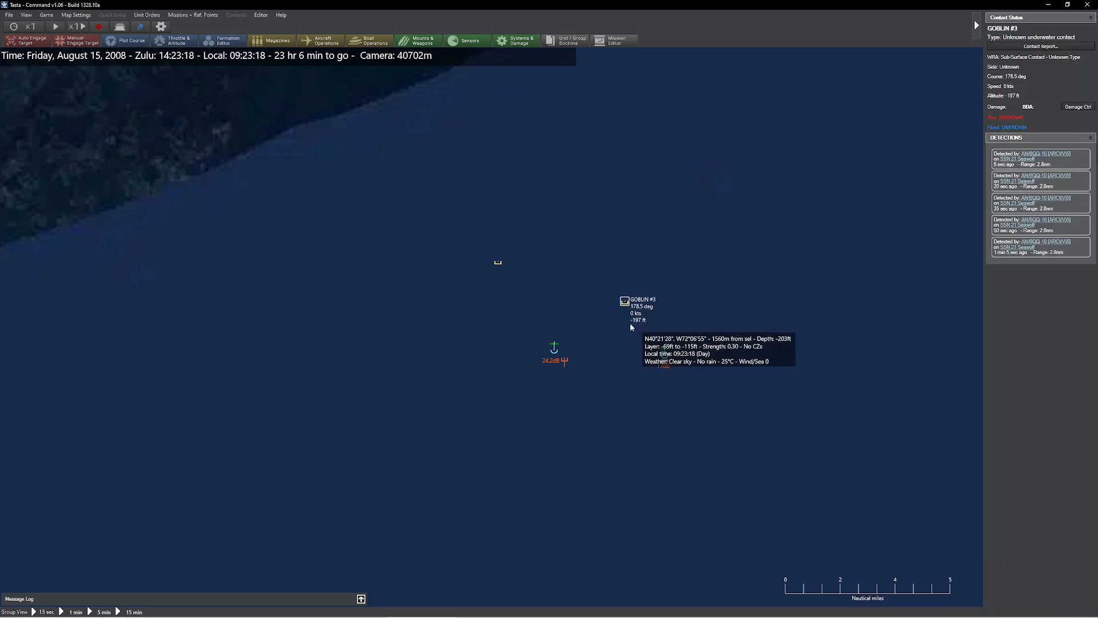
{"action": "mouse_move", "coordinate": [648, 322]}
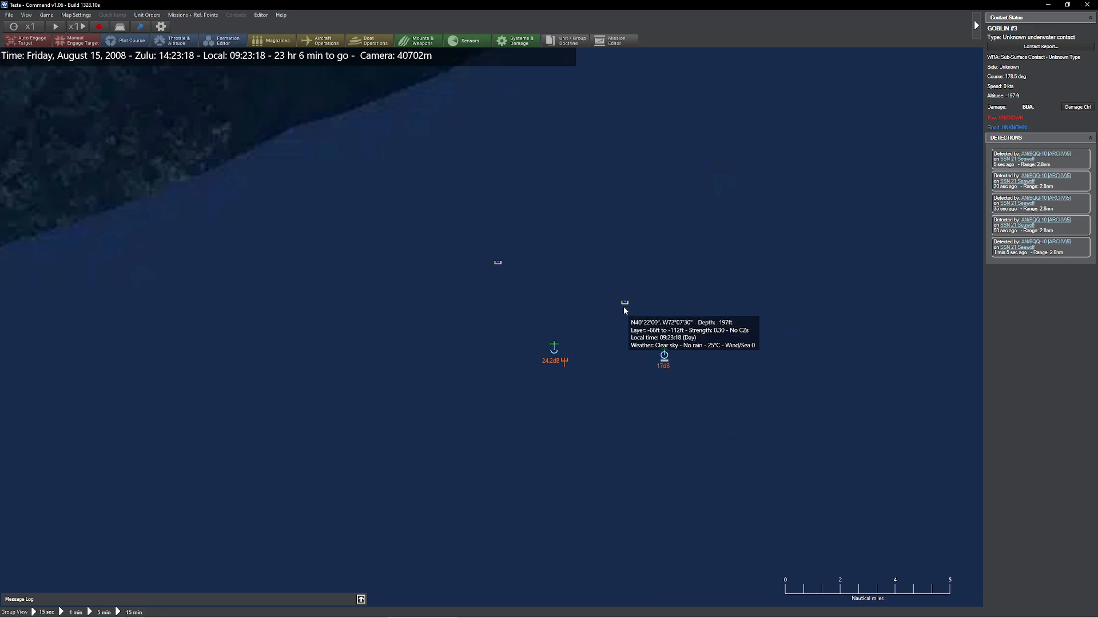
{"action": "mouse_move", "coordinate": [553, 341]}
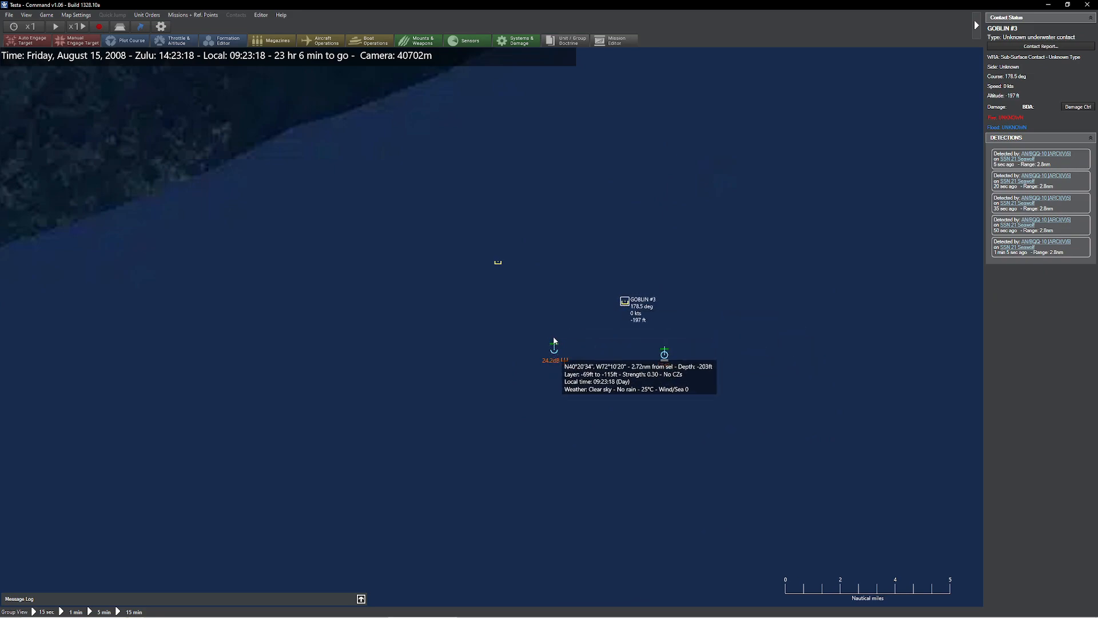
Select the frigate FFG 7 Oliver Hazard Perry with the clock paused at 14:23 Zulu
{"action": "left_click", "coordinate": [664, 353]}
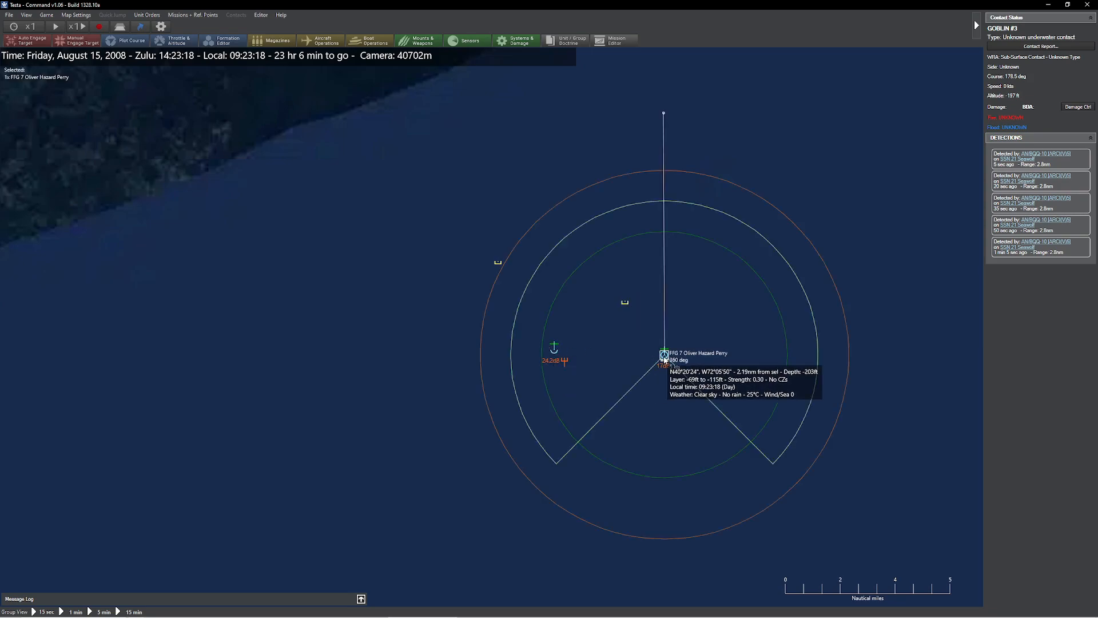
{"action": "left_click", "coordinate": [664, 354]}
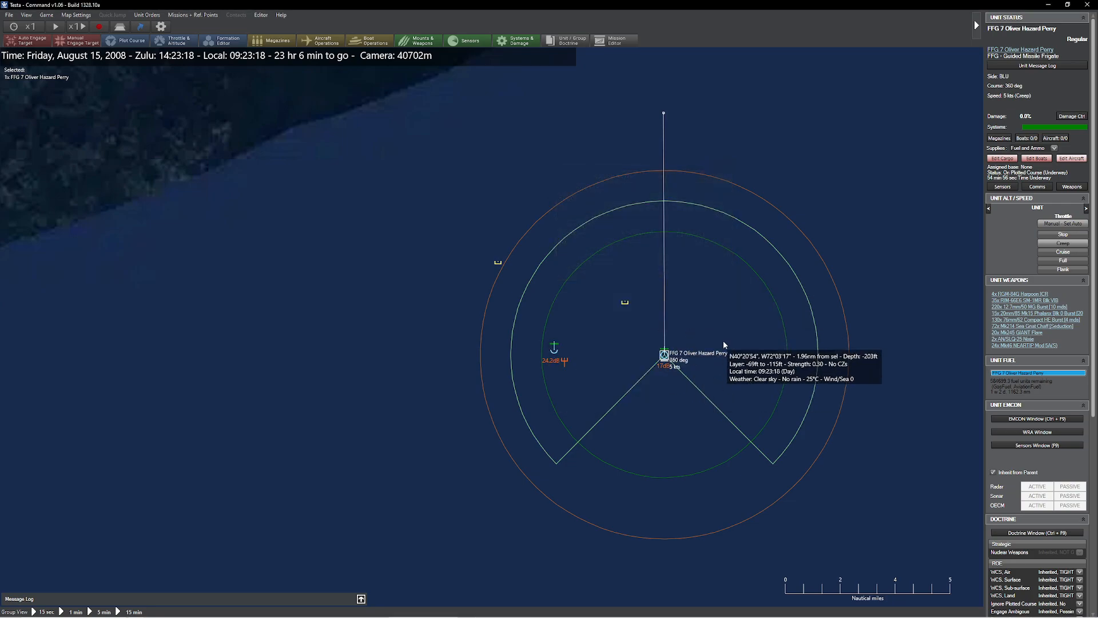
{"action": "mouse_move", "coordinate": [696, 287]}
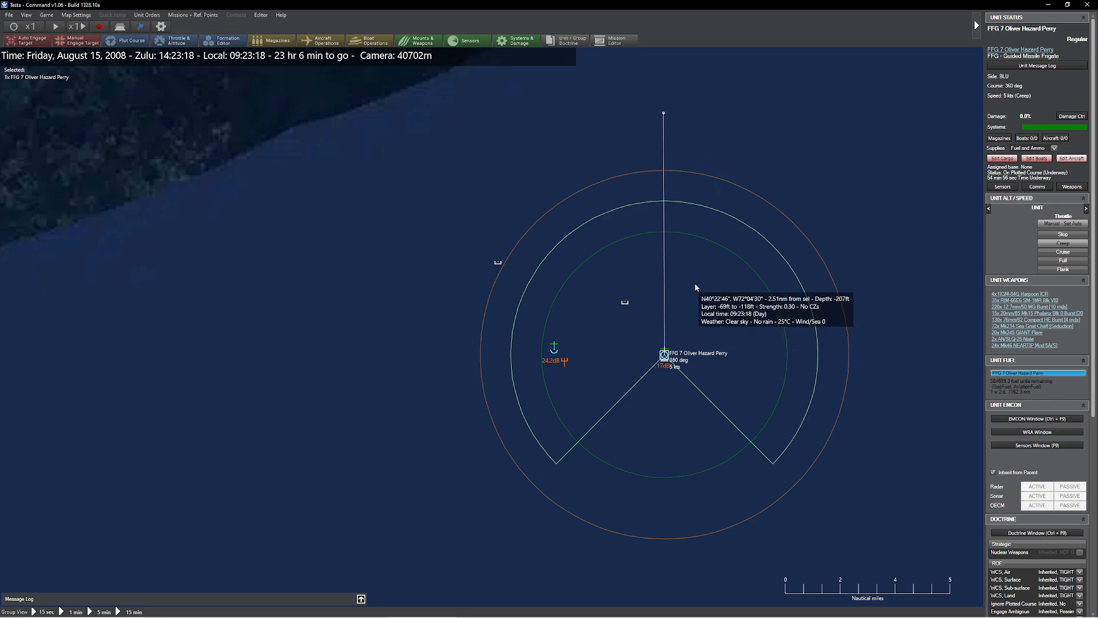
{"action": "mouse_move", "coordinate": [661, 352]}
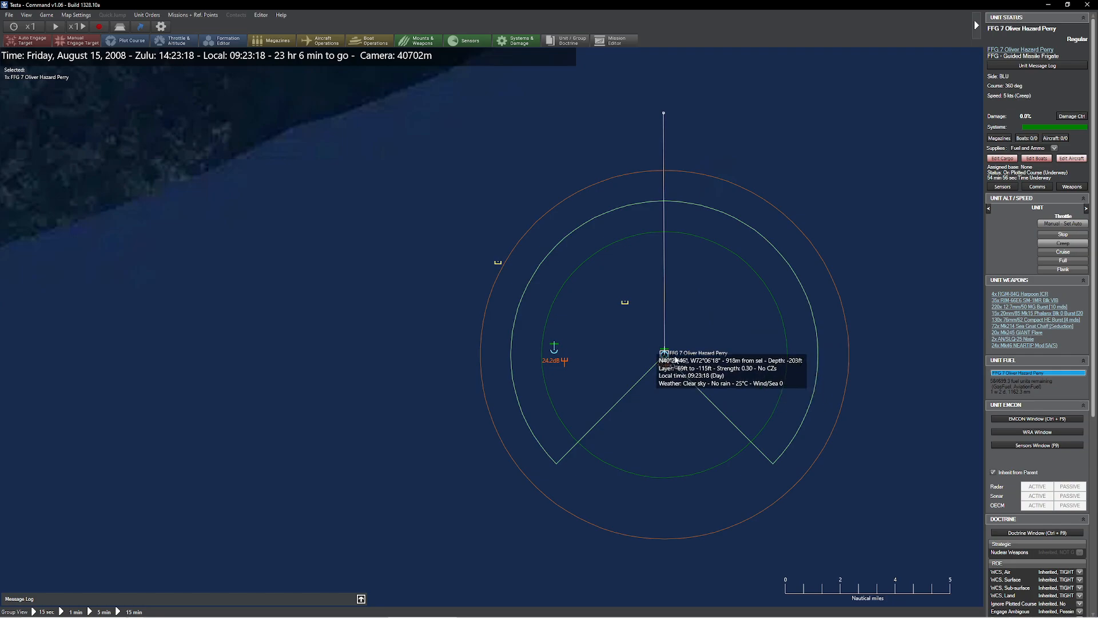
{"action": "mouse_move", "coordinate": [642, 337]}
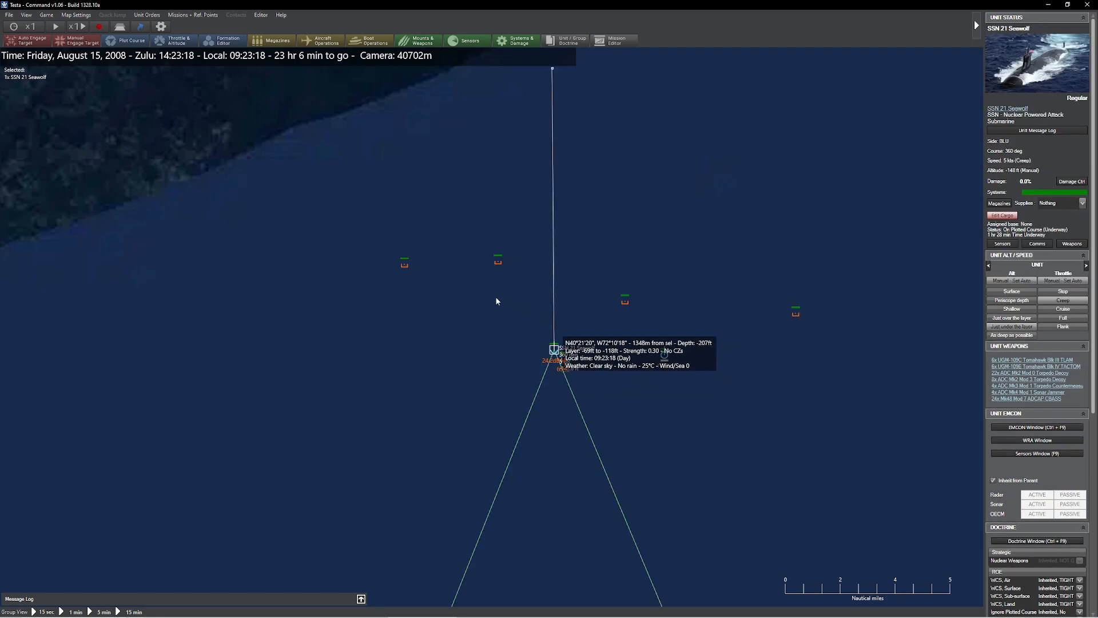
Select the frigate, plot its 327° course past GOBLIN #3, and speed time to x15
{"action": "left_click", "coordinate": [663, 356]}
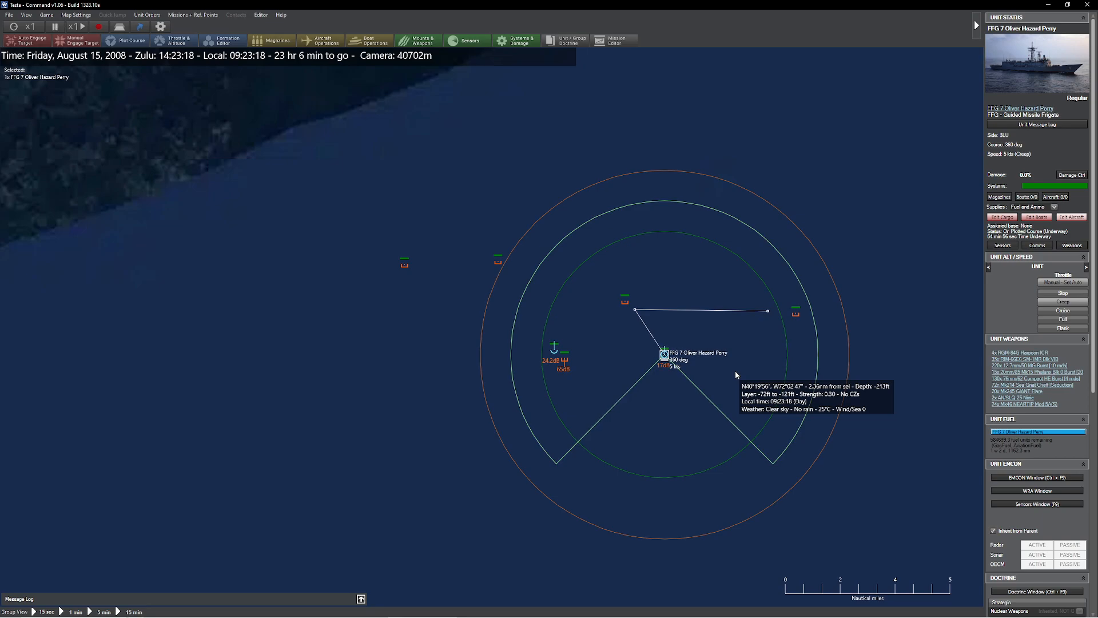
{"action": "left_click", "coordinate": [32, 26]}
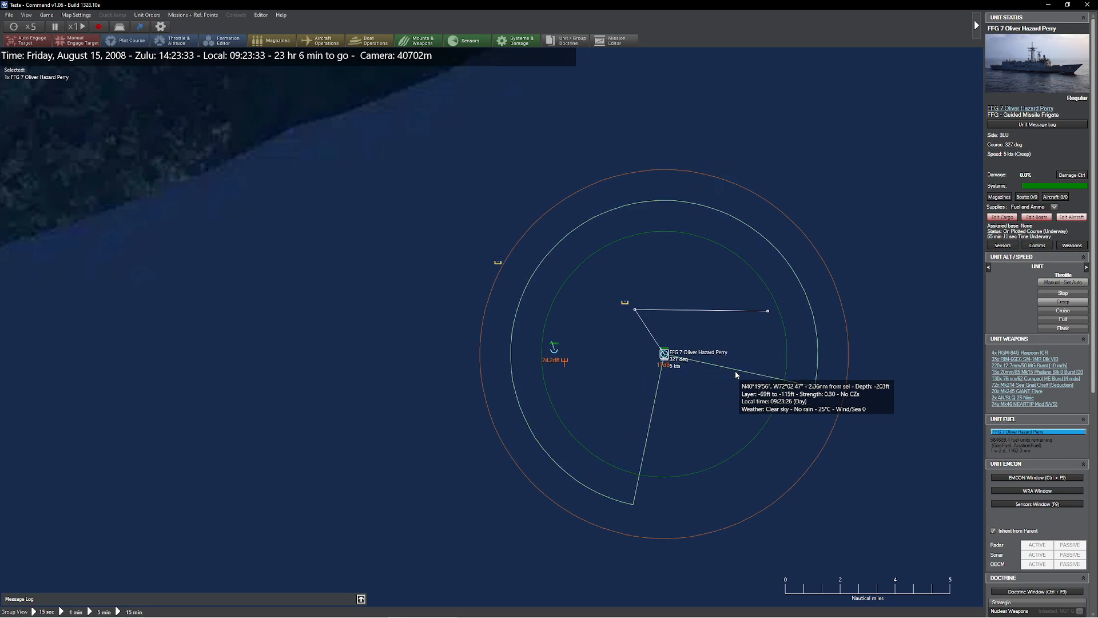
{"action": "left_click", "coordinate": [31, 25]}
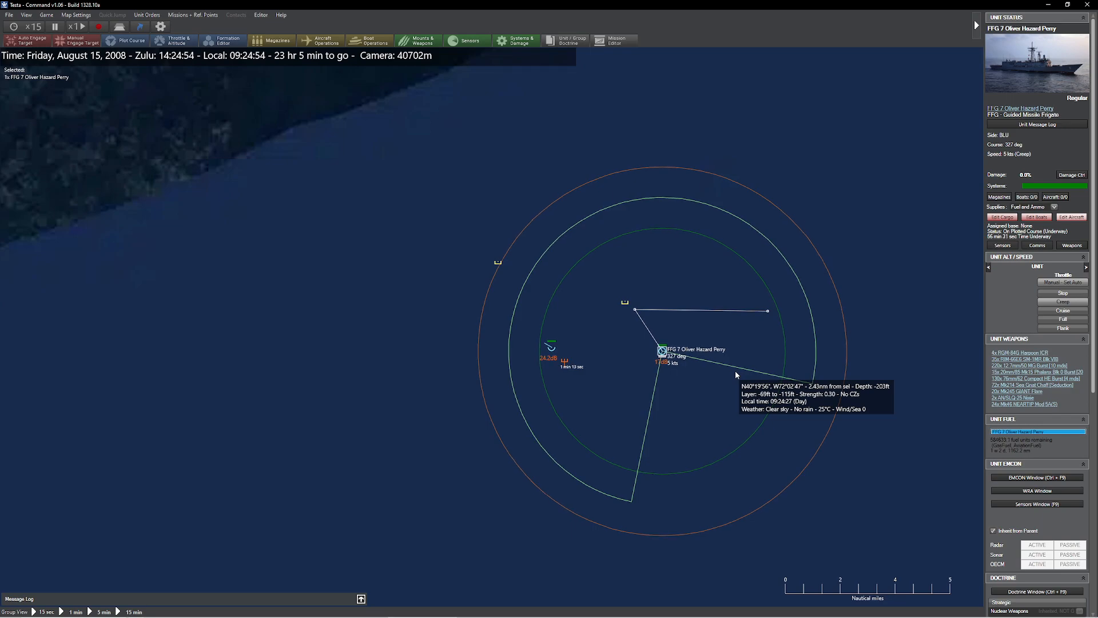
{"action": "left_click", "coordinate": [549, 346]}
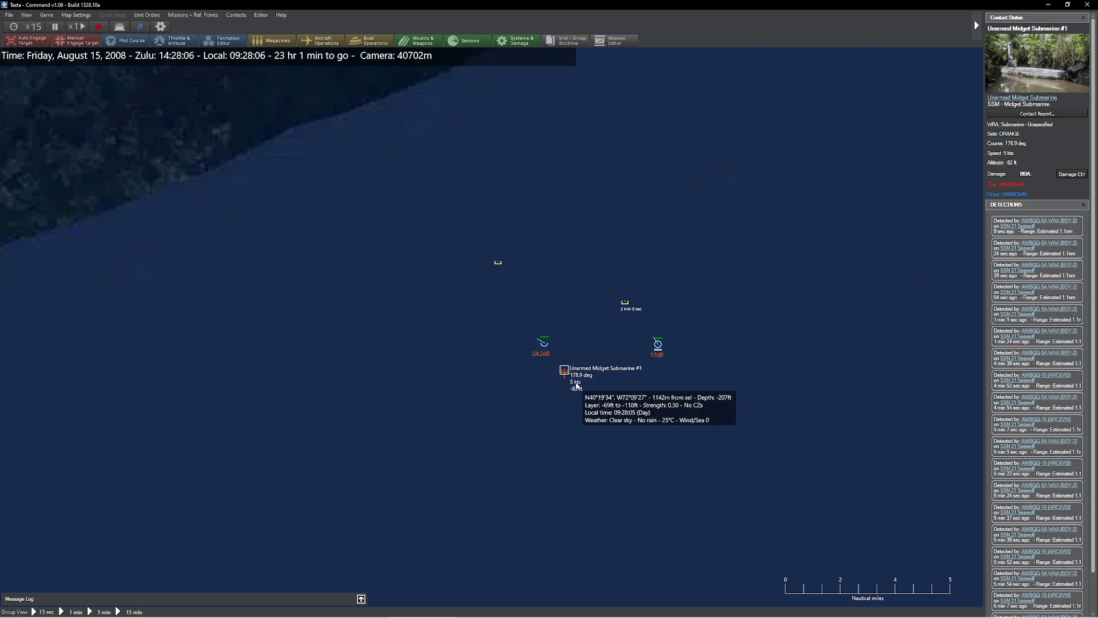
{"action": "mouse_move", "coordinate": [656, 341]}
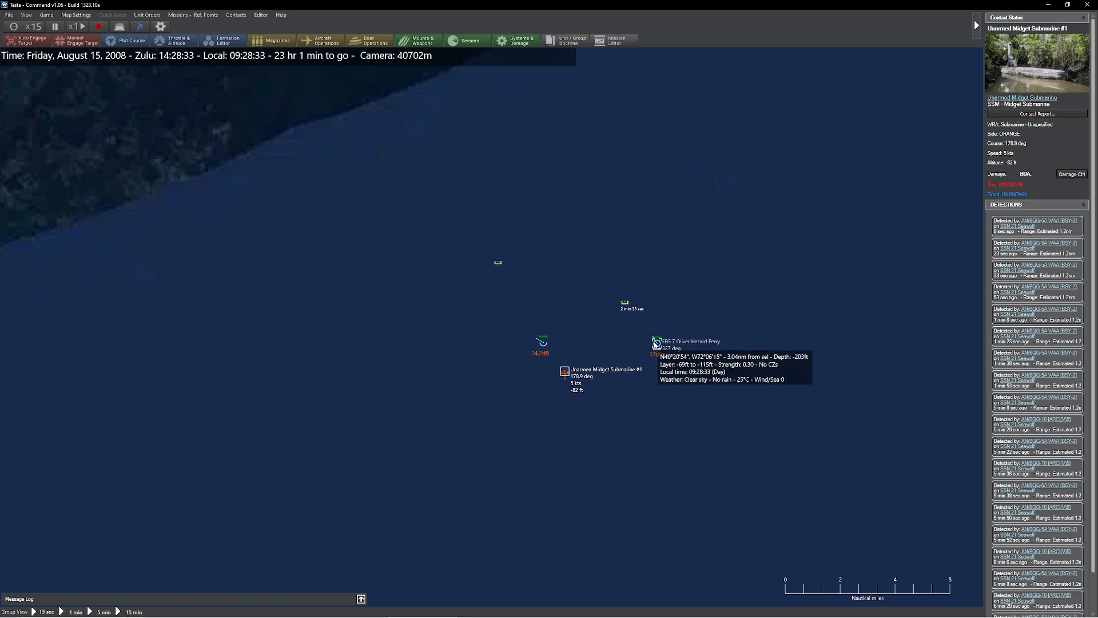
Adjust the Oliver Hazard Perry frigate's course with time running
{"action": "left_click", "coordinate": [656, 341]}
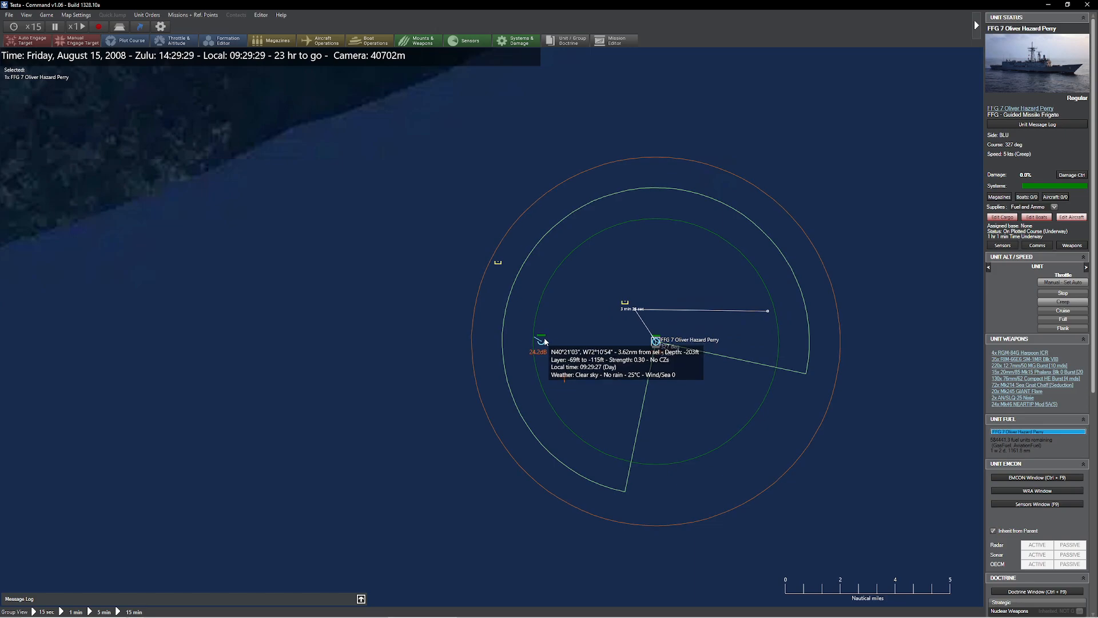
{"action": "left_click", "coordinate": [540, 339]}
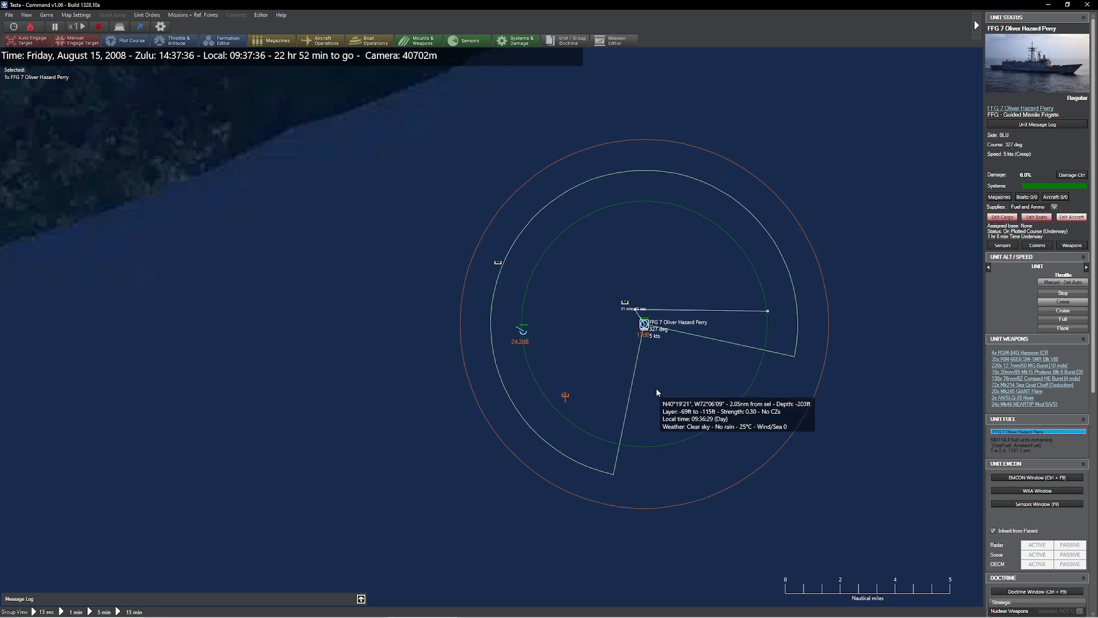
{"action": "left_click", "coordinate": [55, 25]}
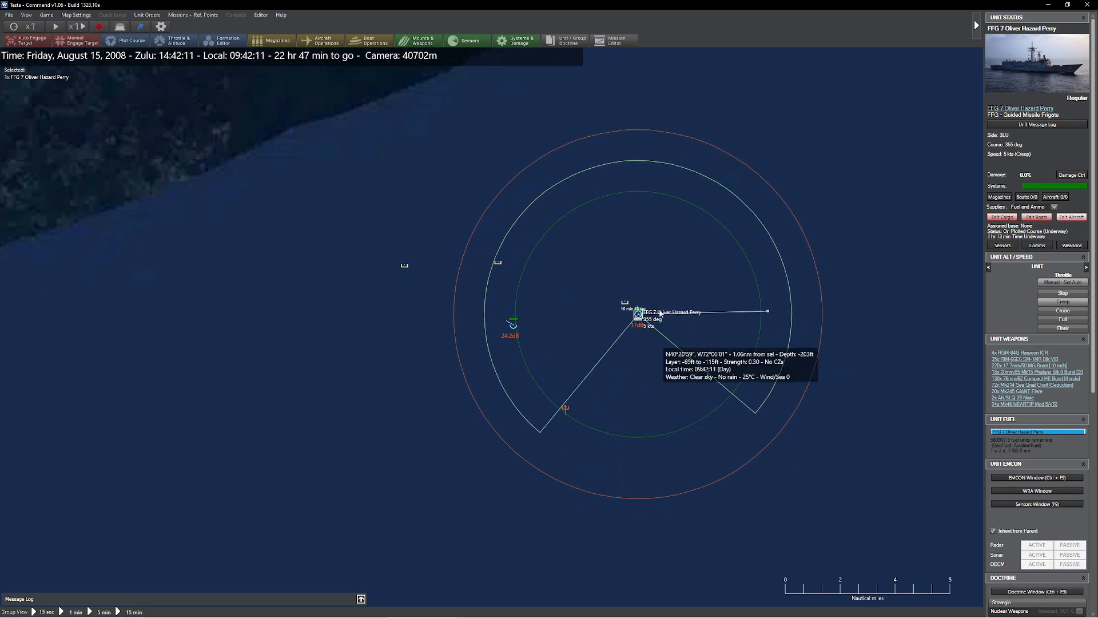
{"action": "mouse_move", "coordinate": [619, 300]}
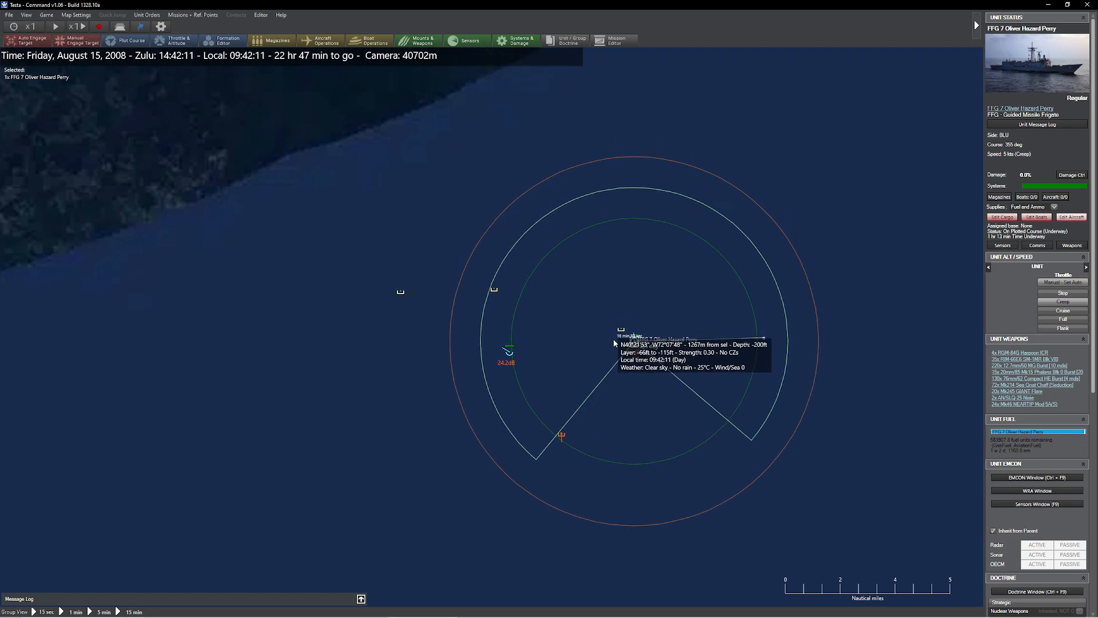
Compare GOBLIN #4 and GOBLIN #2 detection ranges, then select SSN 21 Seawolf
{"action": "scroll", "scroll_direction": "up", "scroll_amount": 3}
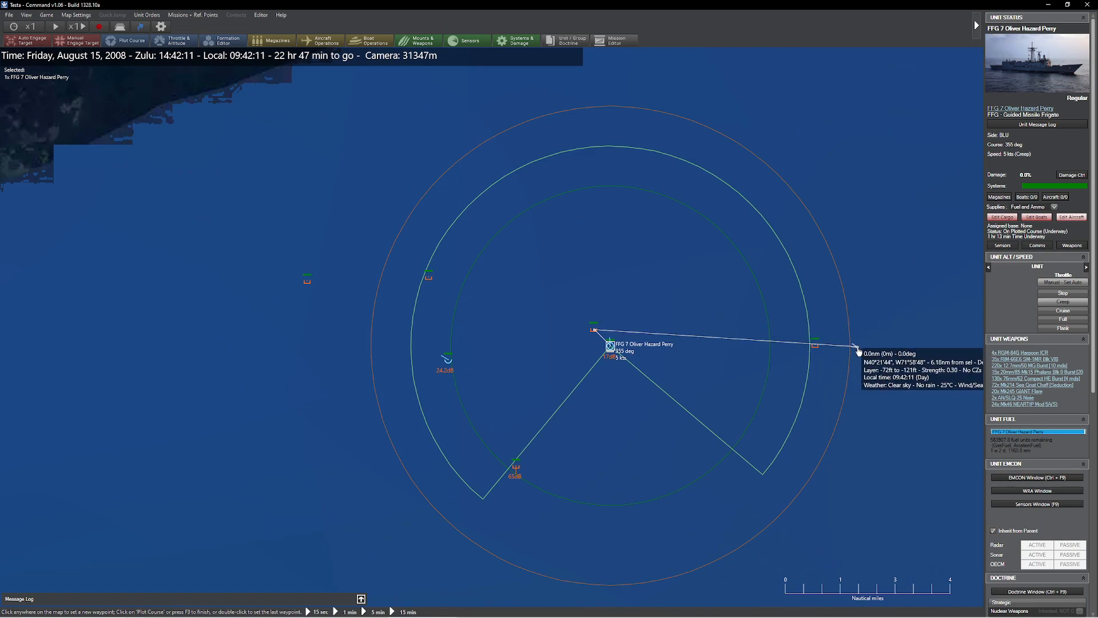
{"action": "scroll", "scroll_direction": "up", "scroll_amount": 3}
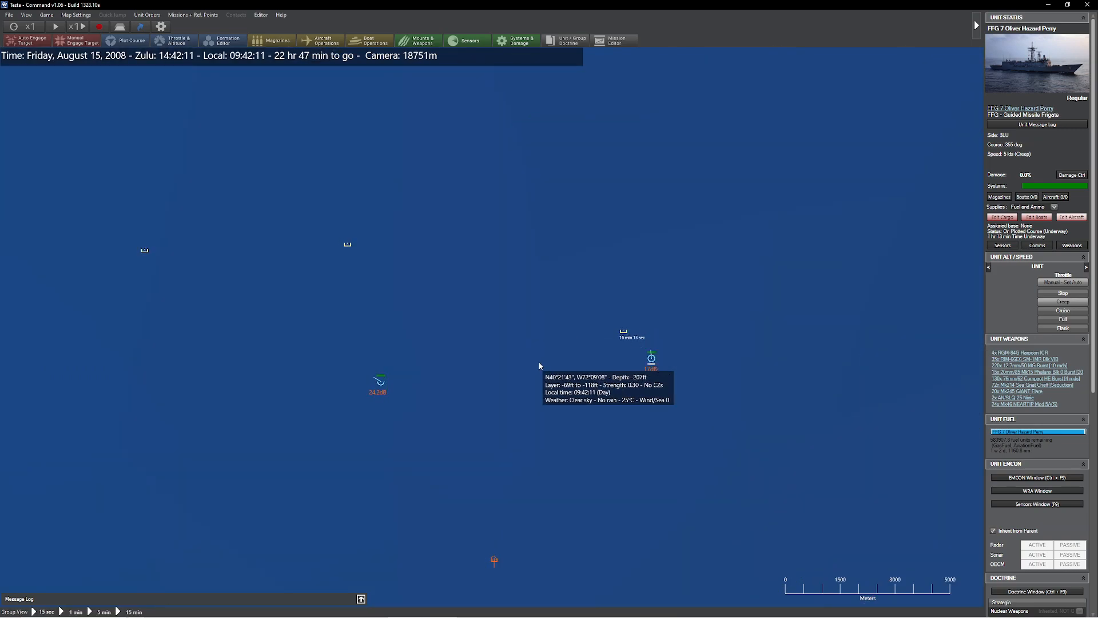
{"action": "mouse_move", "coordinate": [406, 385]}
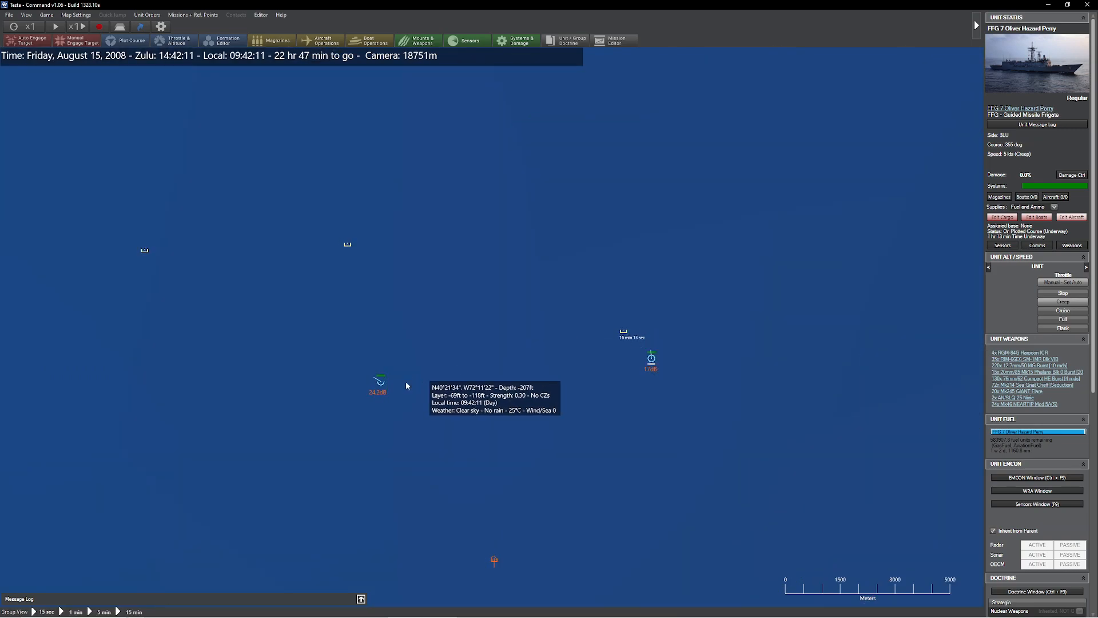
{"action": "left_click", "coordinate": [144, 250]}
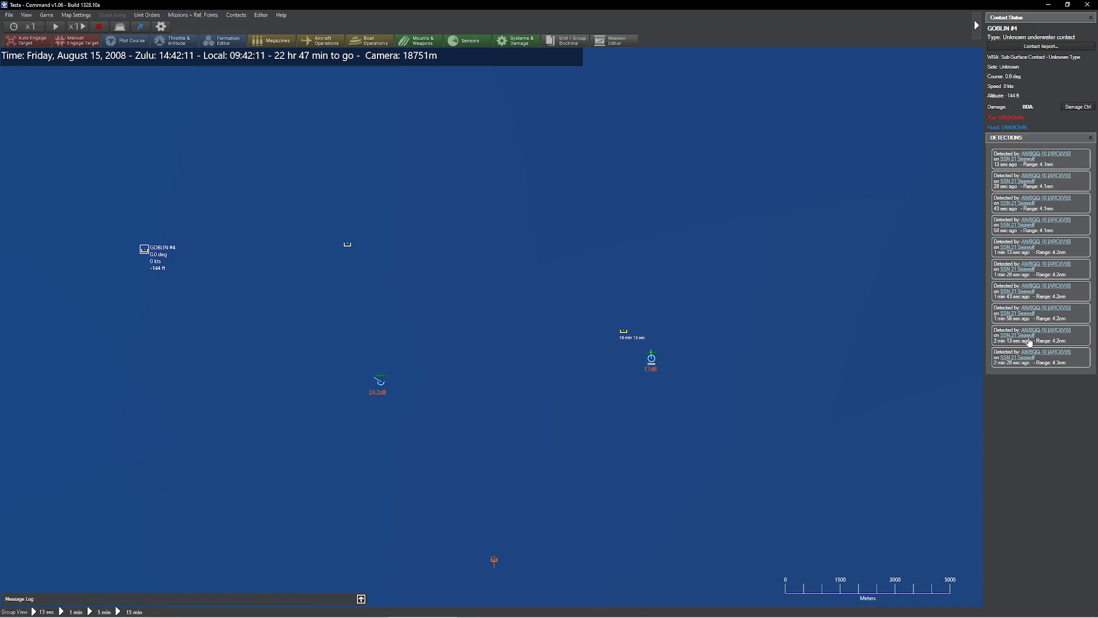
{"action": "mouse_move", "coordinate": [258, 272]}
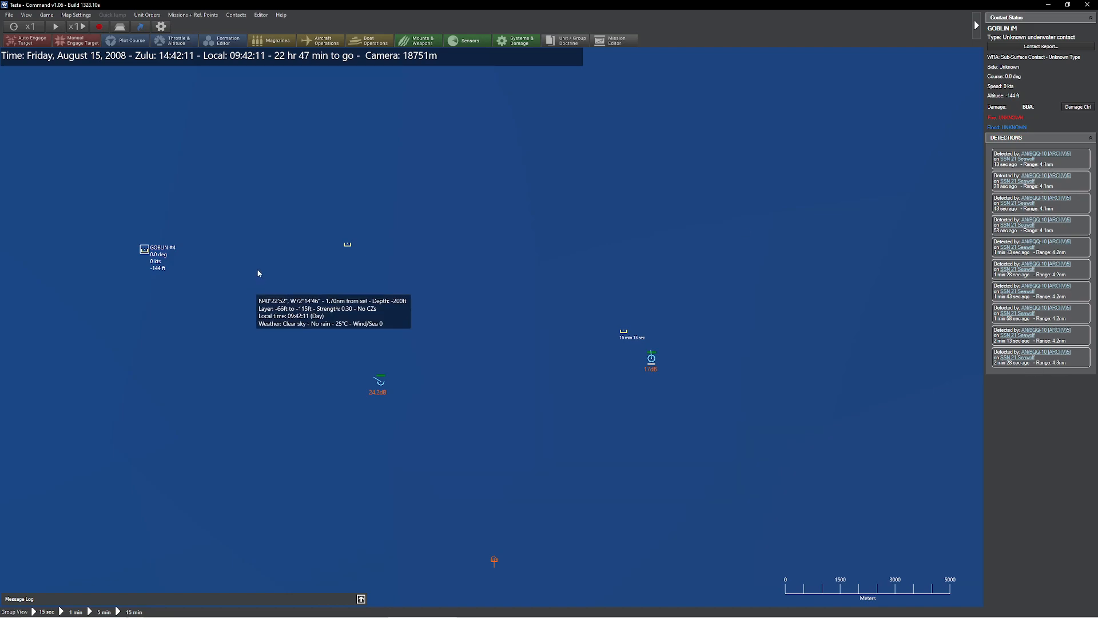
{"action": "left_click", "coordinate": [347, 244]}
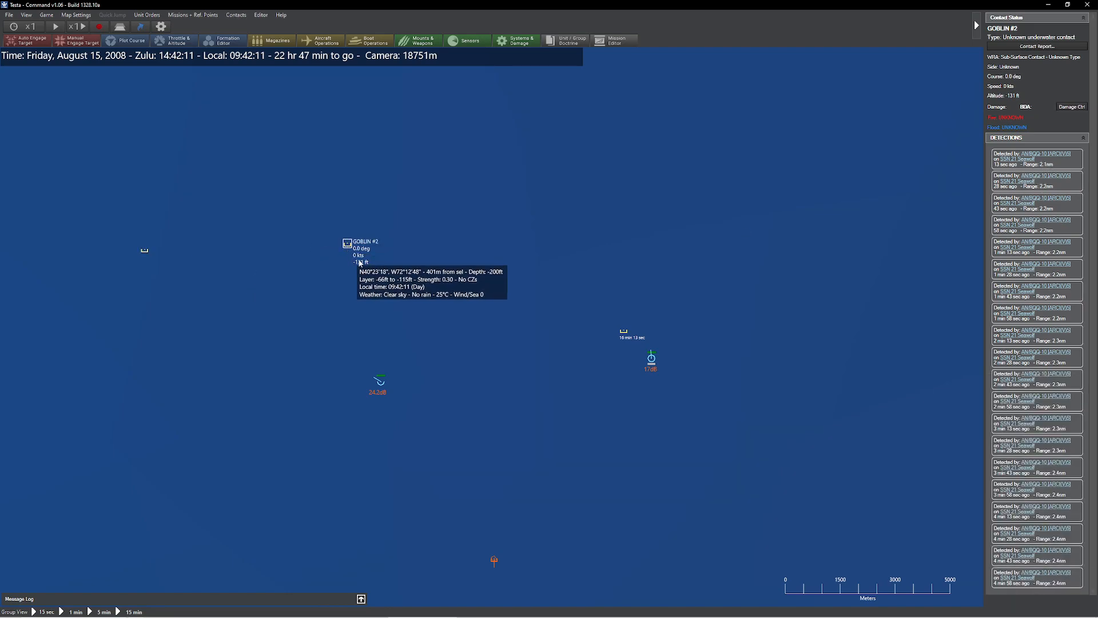
{"action": "mouse_move", "coordinate": [382, 389]}
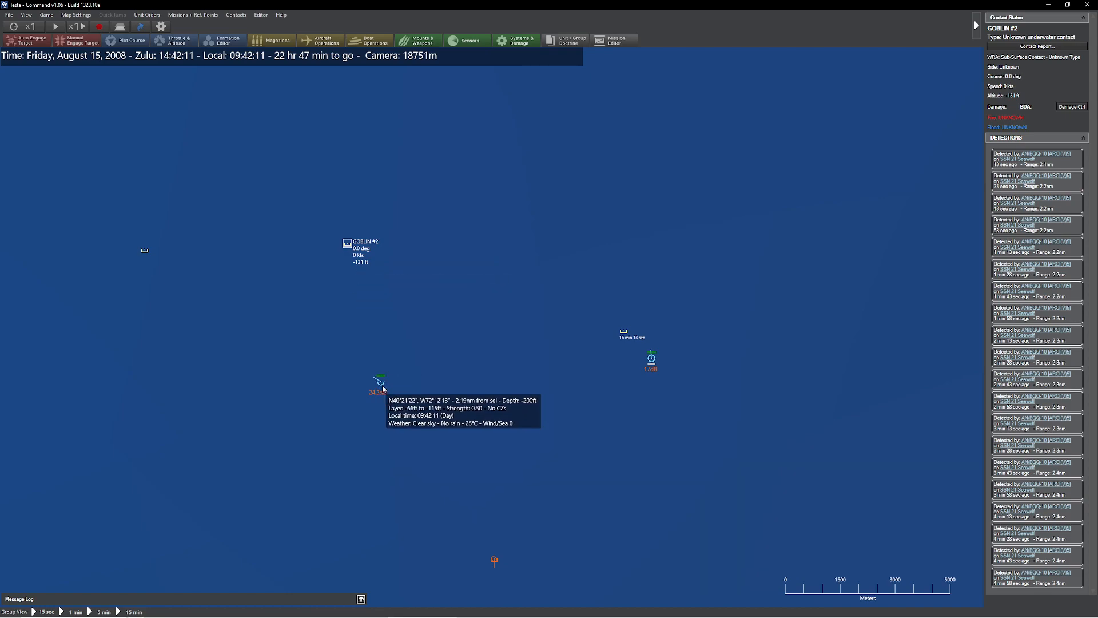
{"action": "left_click", "coordinate": [144, 250]}
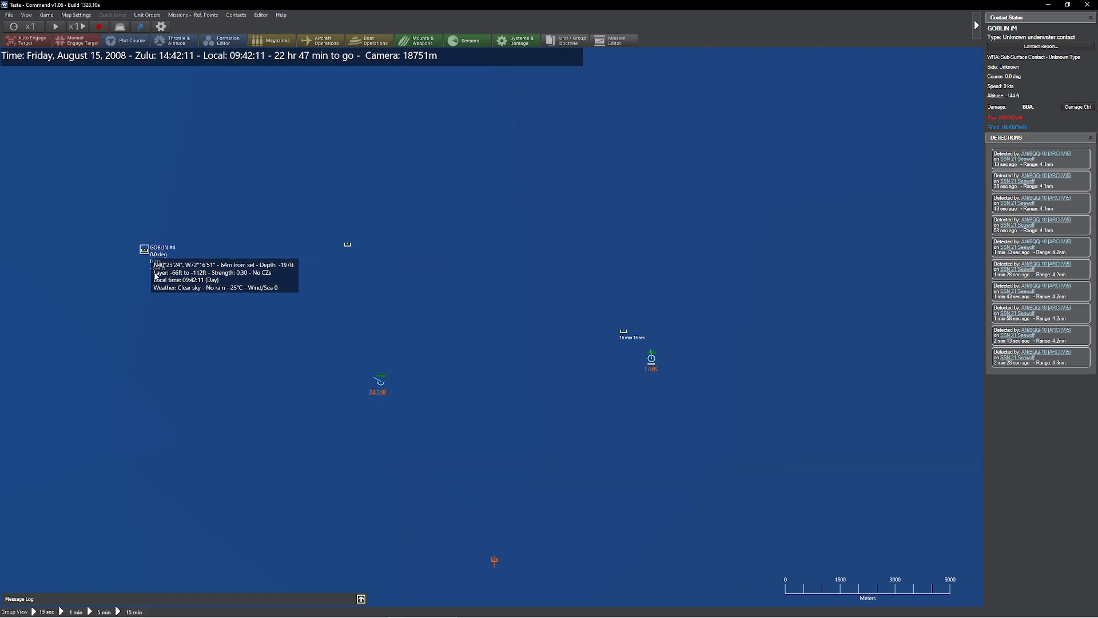
{"action": "mouse_move", "coordinate": [169, 280]}
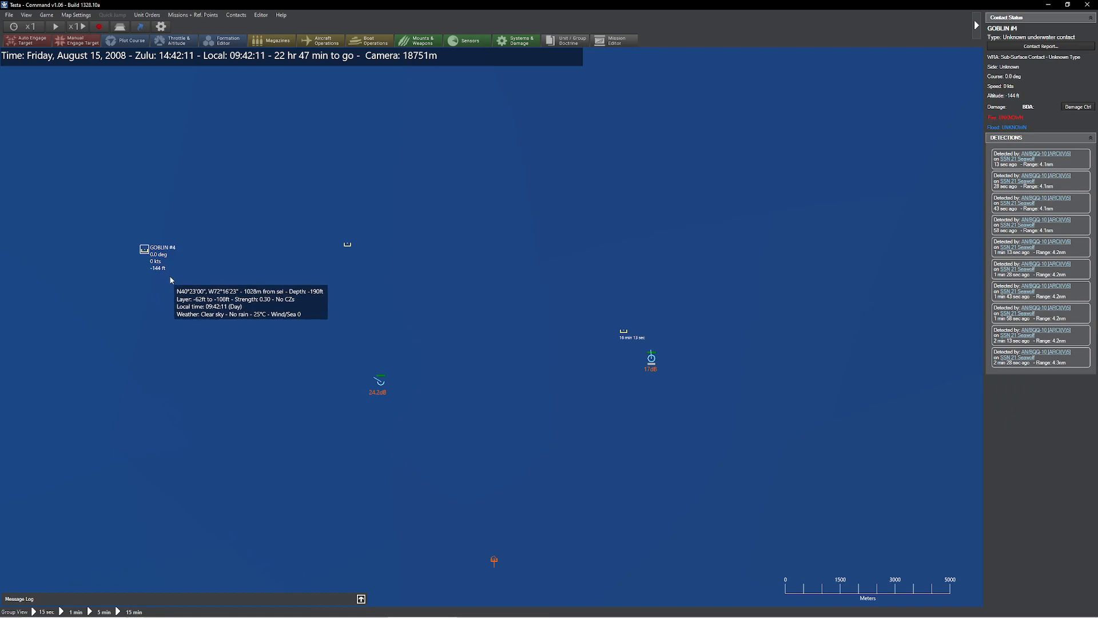
{"action": "left_click", "coordinate": [380, 380]}
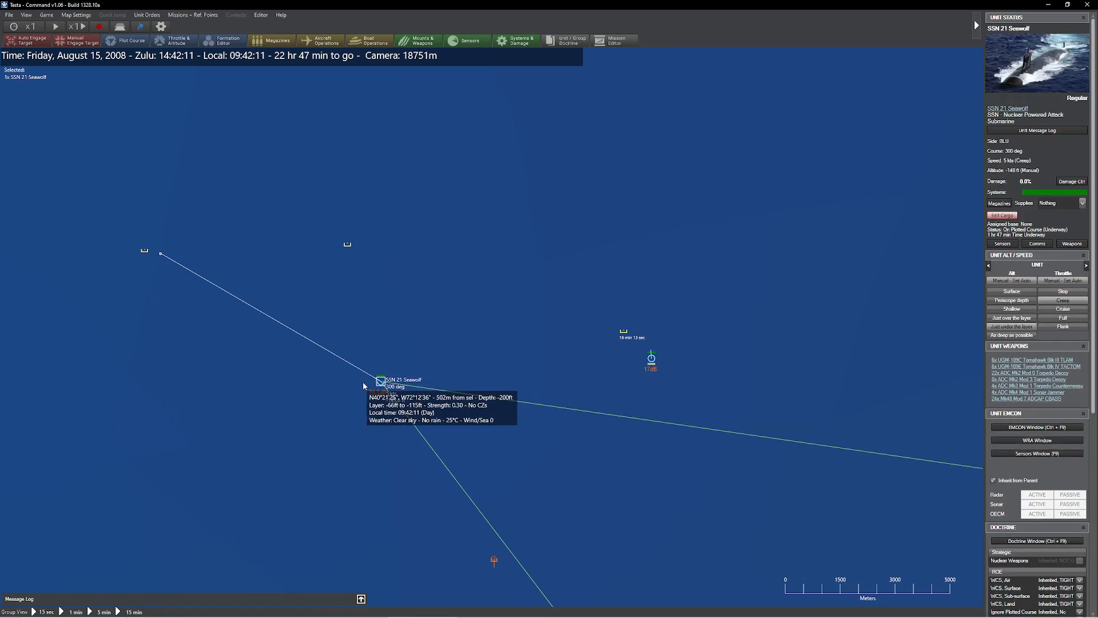
{"action": "mouse_move", "coordinate": [133, 225]}
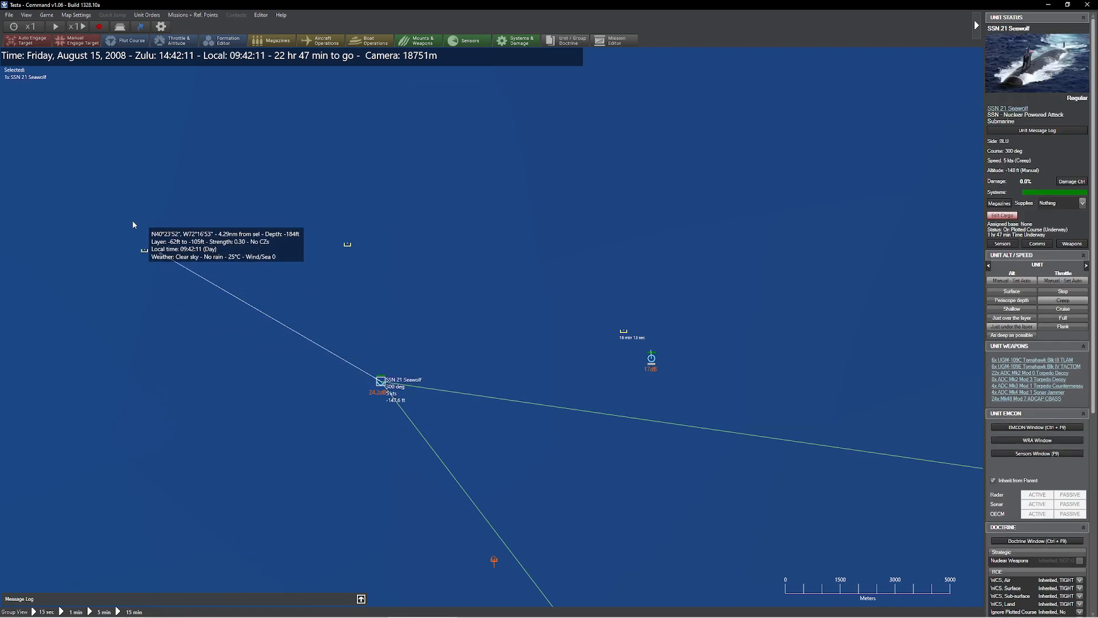
{"action": "mouse_move", "coordinate": [285, 306]}
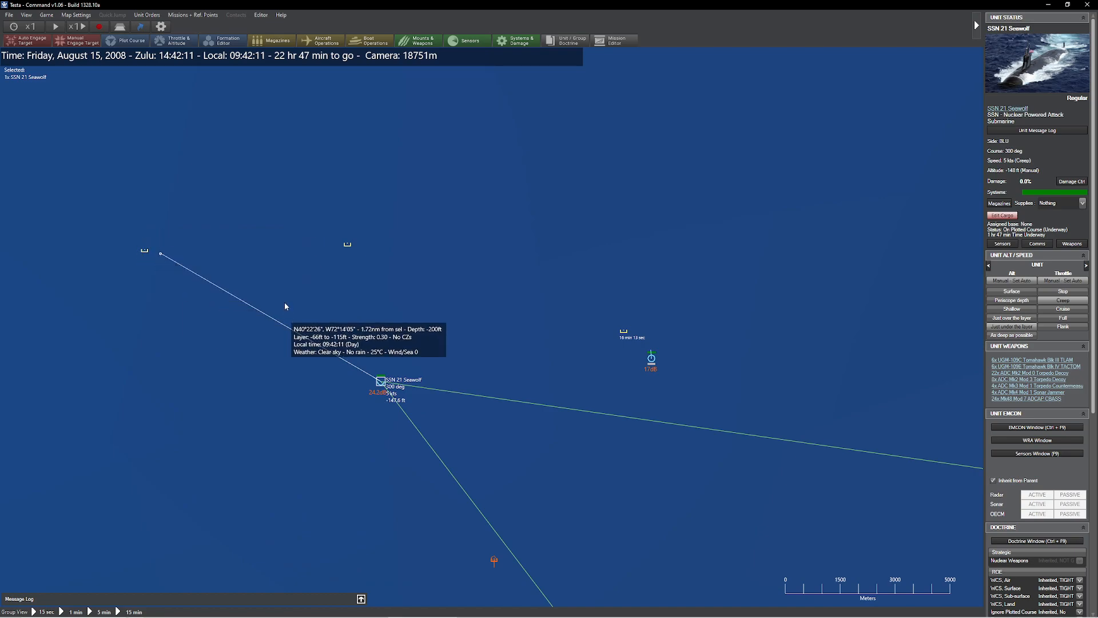
Let the Seawolf advance north until 15:00 Zulu, then read GOBLIN #2's ~1 nm detections
{"action": "scroll", "scroll_direction": "down", "scroll_amount": 3}
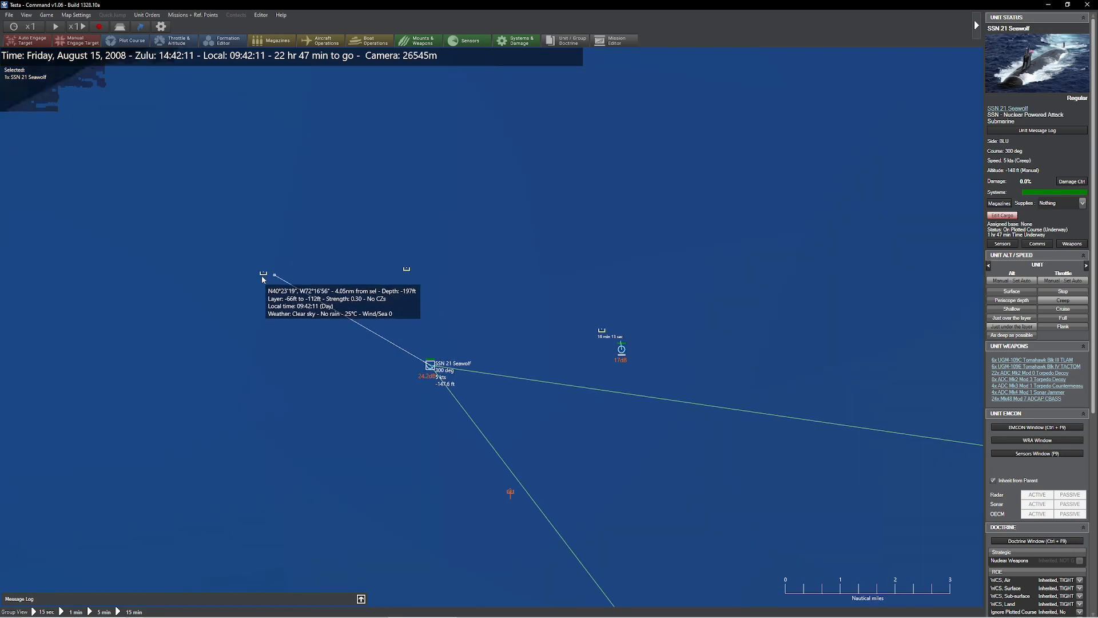
{"action": "mouse_move", "coordinate": [556, 324]}
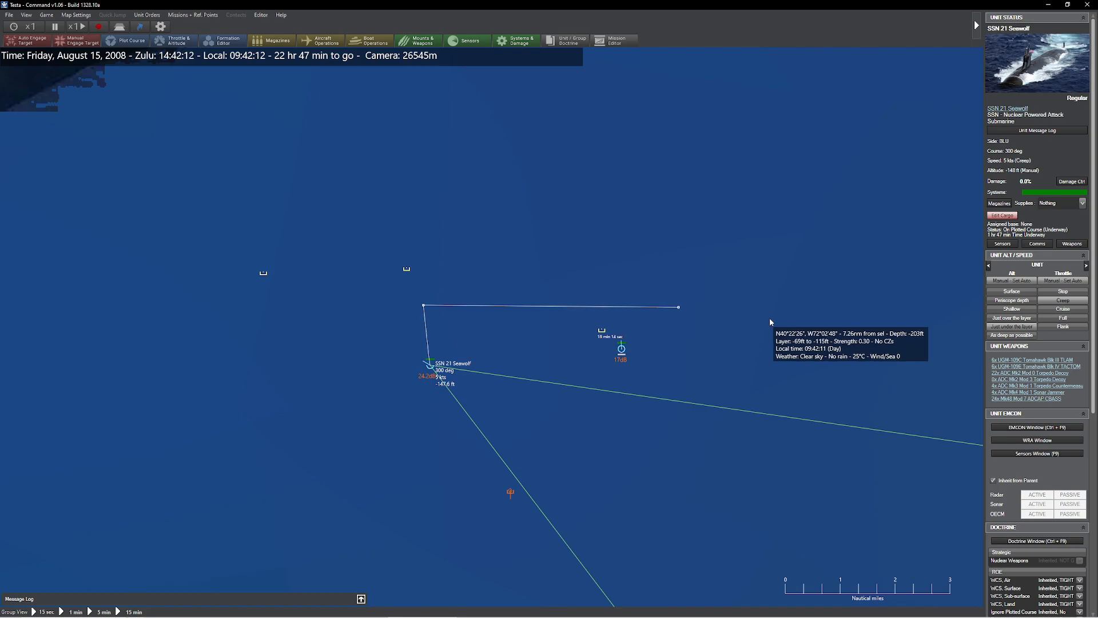
{"action": "scroll", "scroll_direction": "down", "scroll_amount": 3}
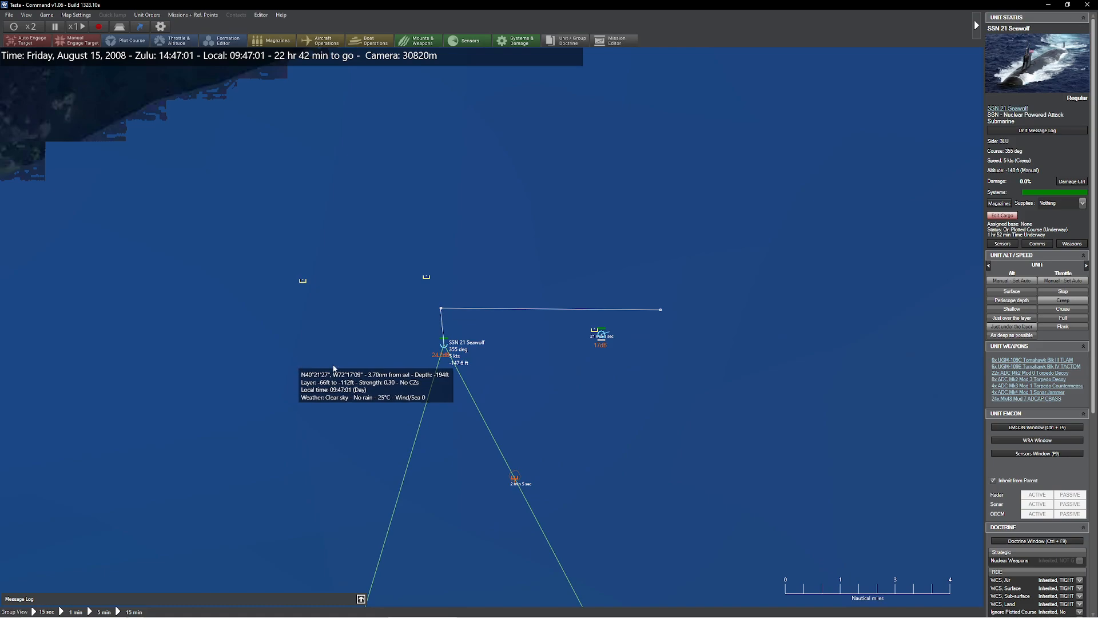
{"action": "mouse_move", "coordinate": [486, 336]}
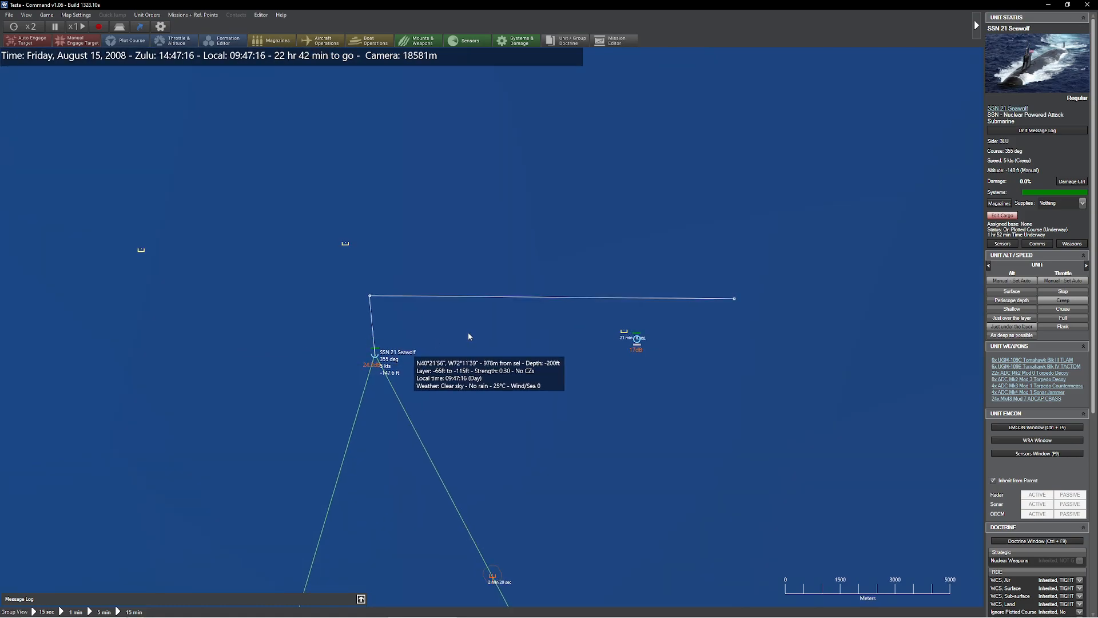
{"action": "scroll", "scroll_direction": "down", "scroll_amount": 3}
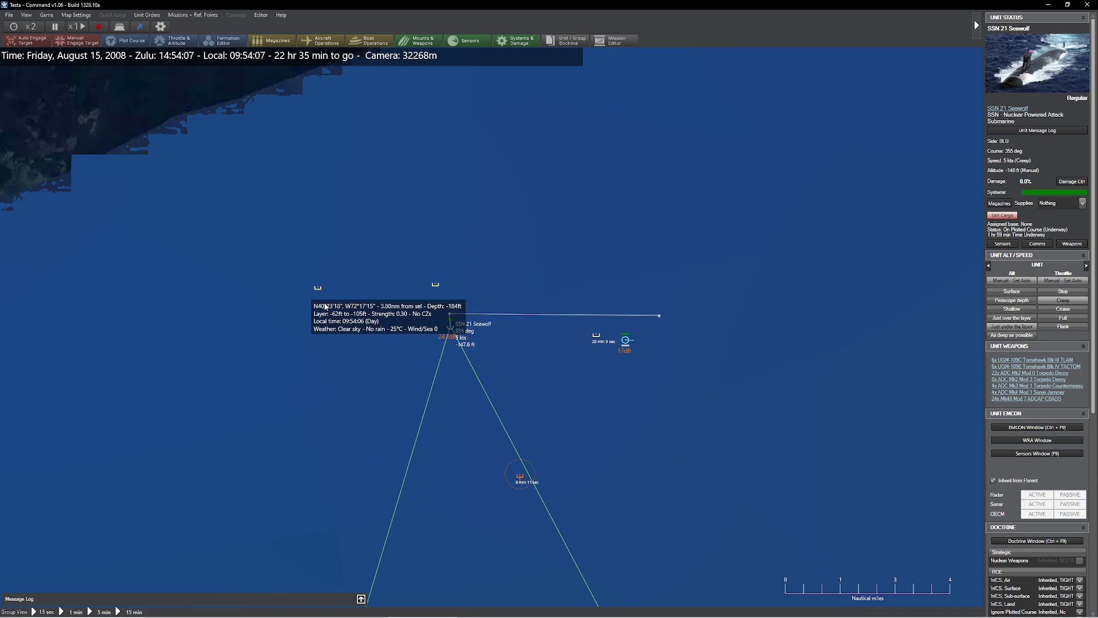
{"action": "mouse_move", "coordinate": [283, 282]}
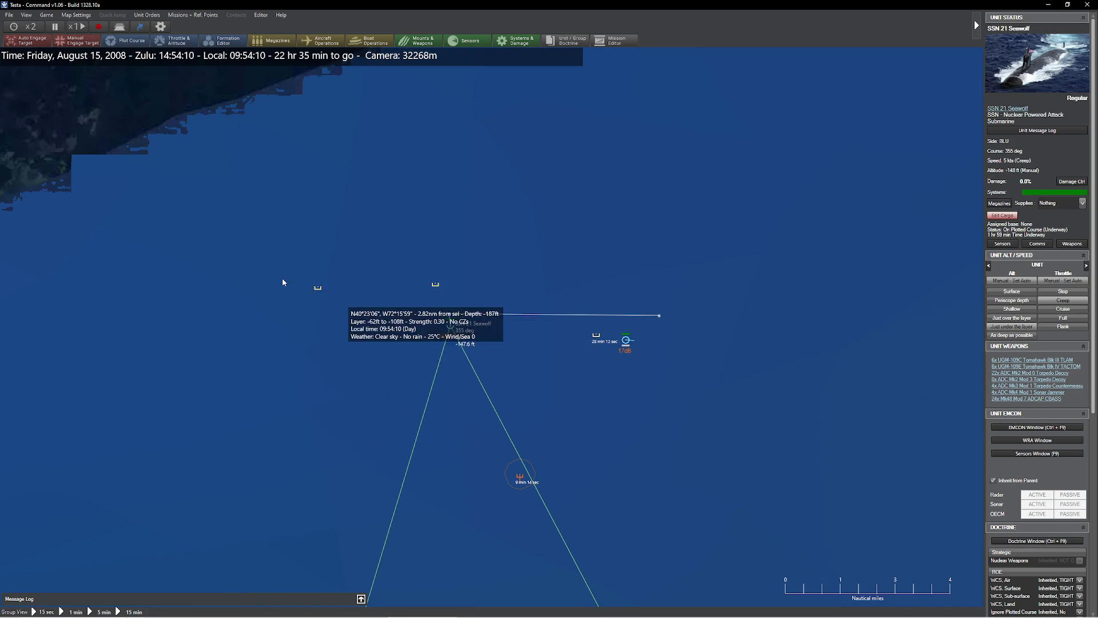
{"action": "mouse_move", "coordinate": [512, 364]}
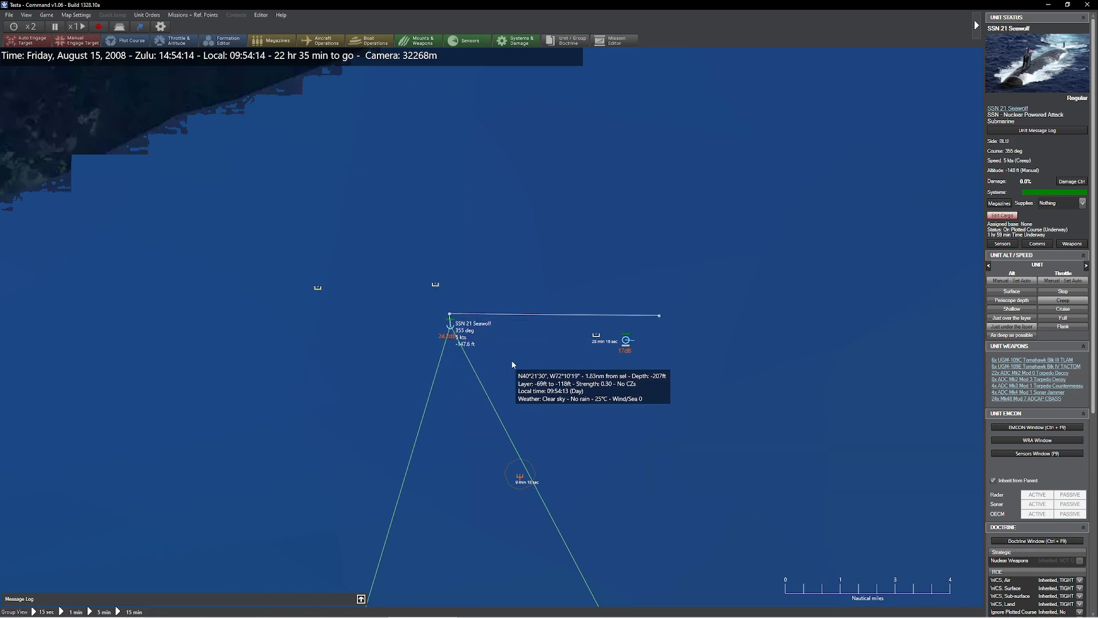
{"action": "left_click", "coordinate": [32, 26]}
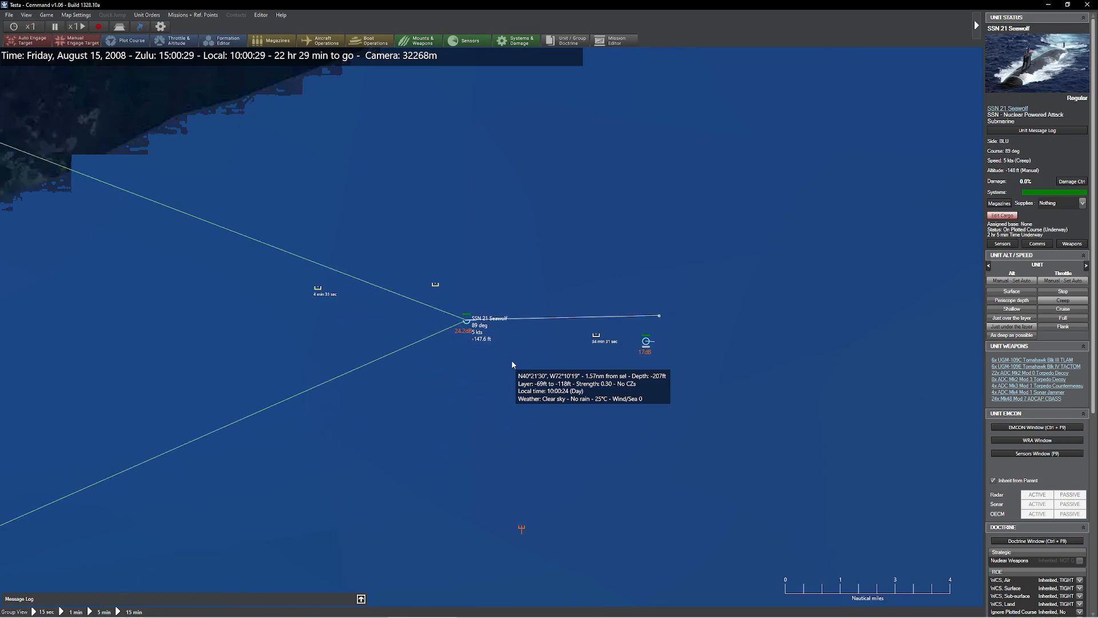
{"action": "left_click", "coordinate": [435, 283]}
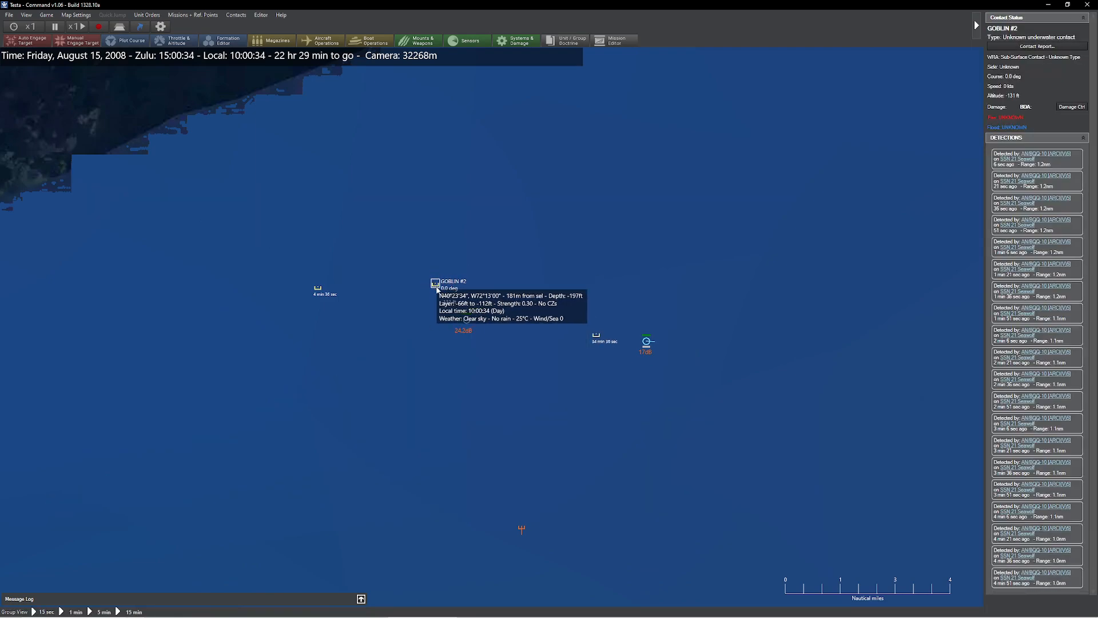
Zoom out, inspect Unarmed Midget Submarine #1, then select FFG 7 Oliver Hazard Perry
{"action": "scroll", "scroll_direction": "down", "scroll_amount": 3}
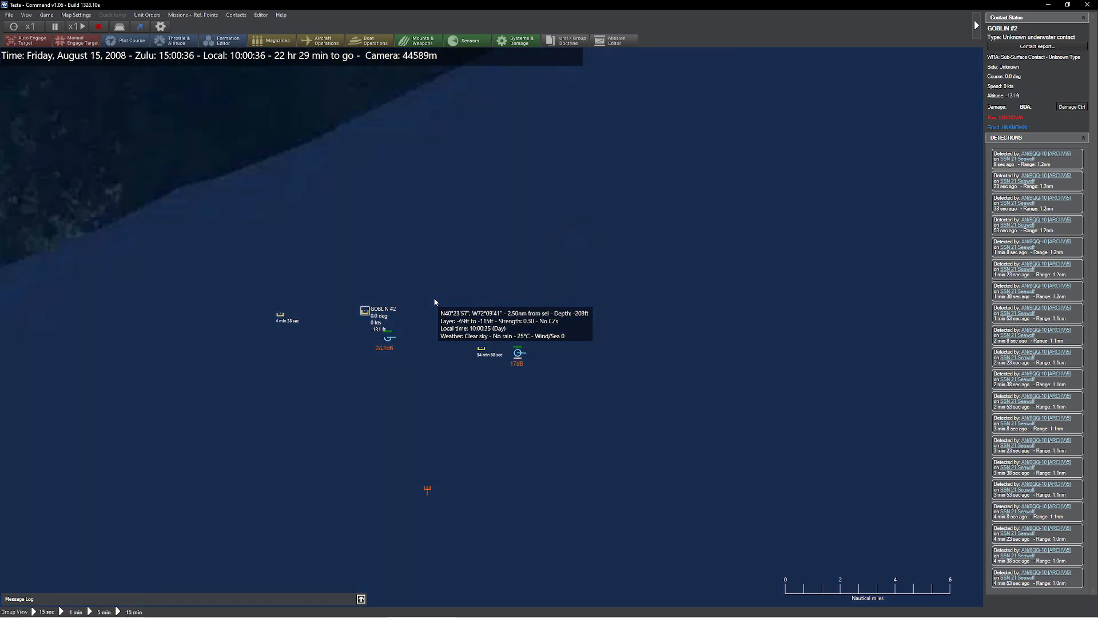
{"action": "left_click", "coordinate": [425, 486]}
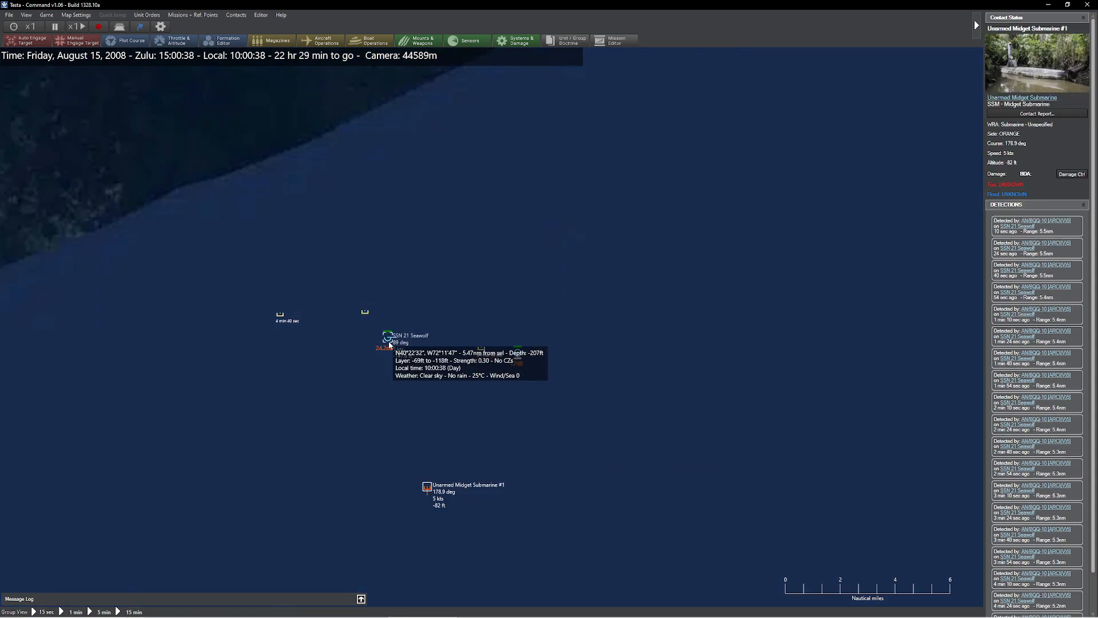
{"action": "left_click", "coordinate": [516, 352]}
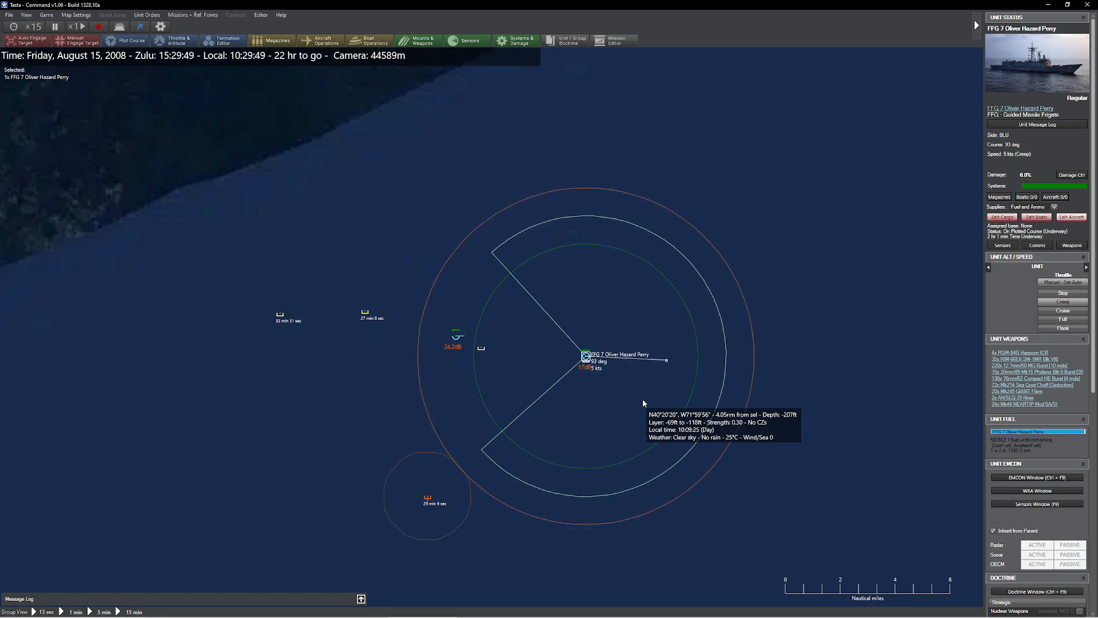
Select the Seawolf, raise time compression, and view Goblin #5's AN/SQS-56 detections
{"action": "scroll", "scroll_direction": "up", "scroll_amount": 3}
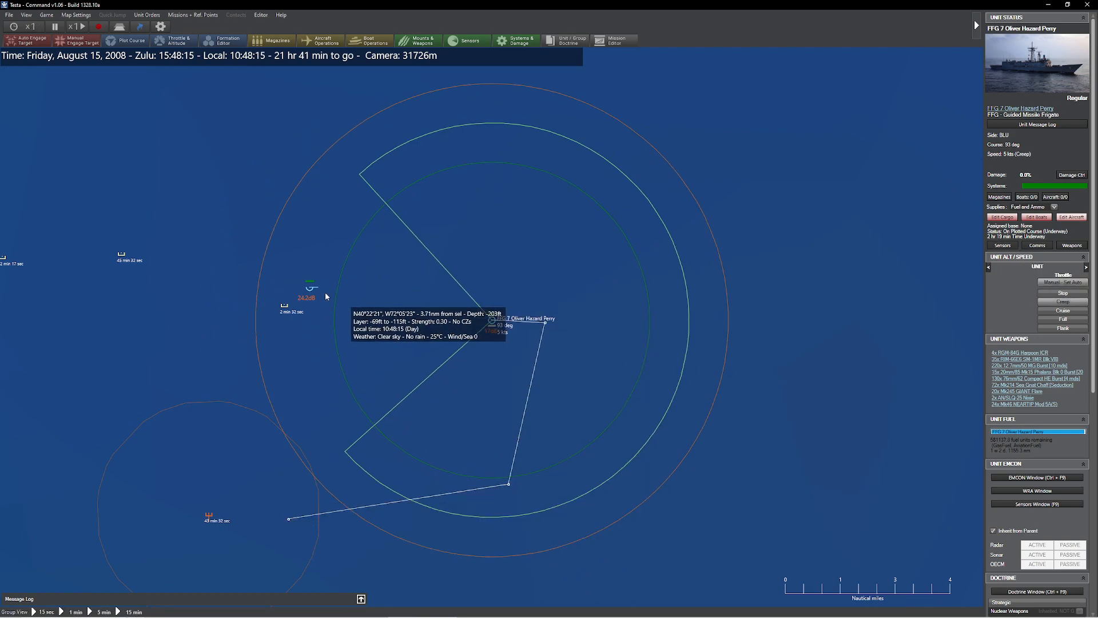
{"action": "left_click", "coordinate": [309, 287]}
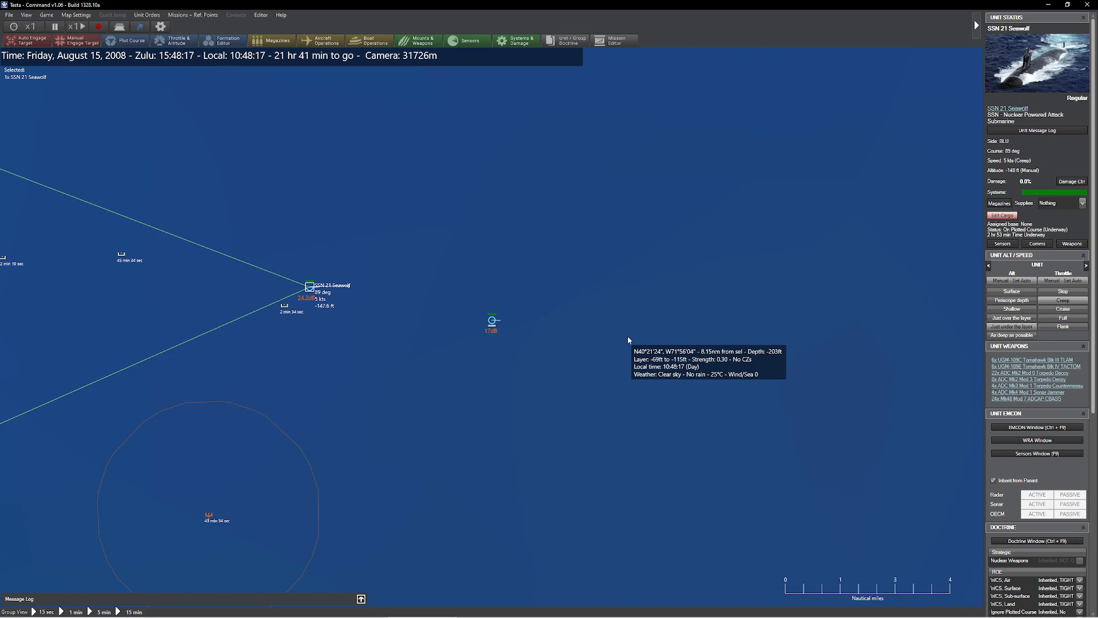
{"action": "left_click", "coordinate": [32, 26]}
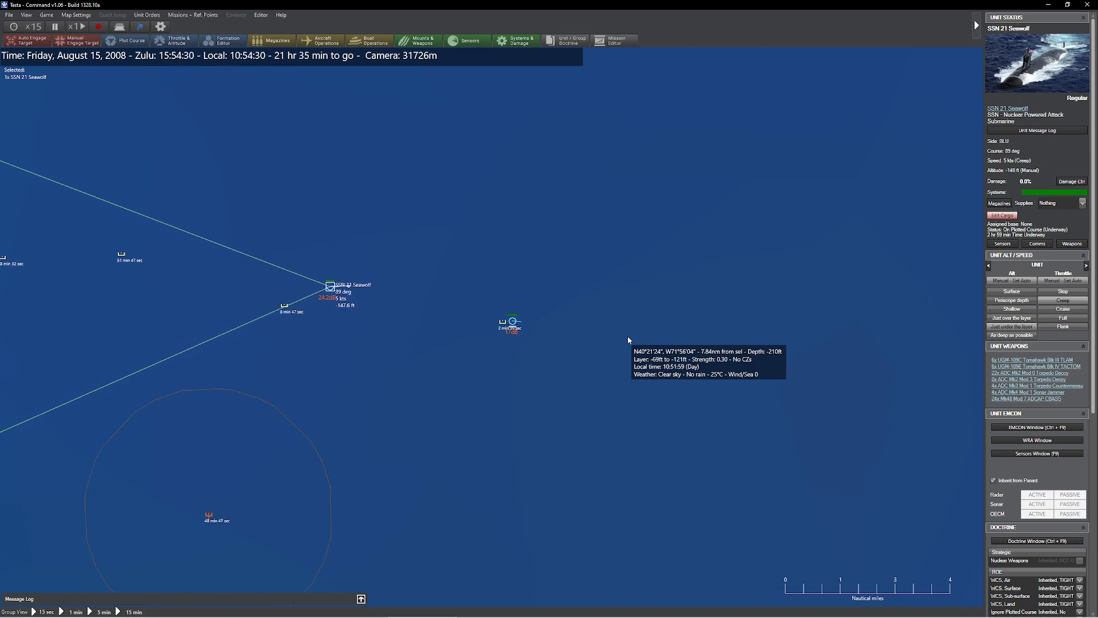
{"action": "mouse_move", "coordinate": [522, 343]}
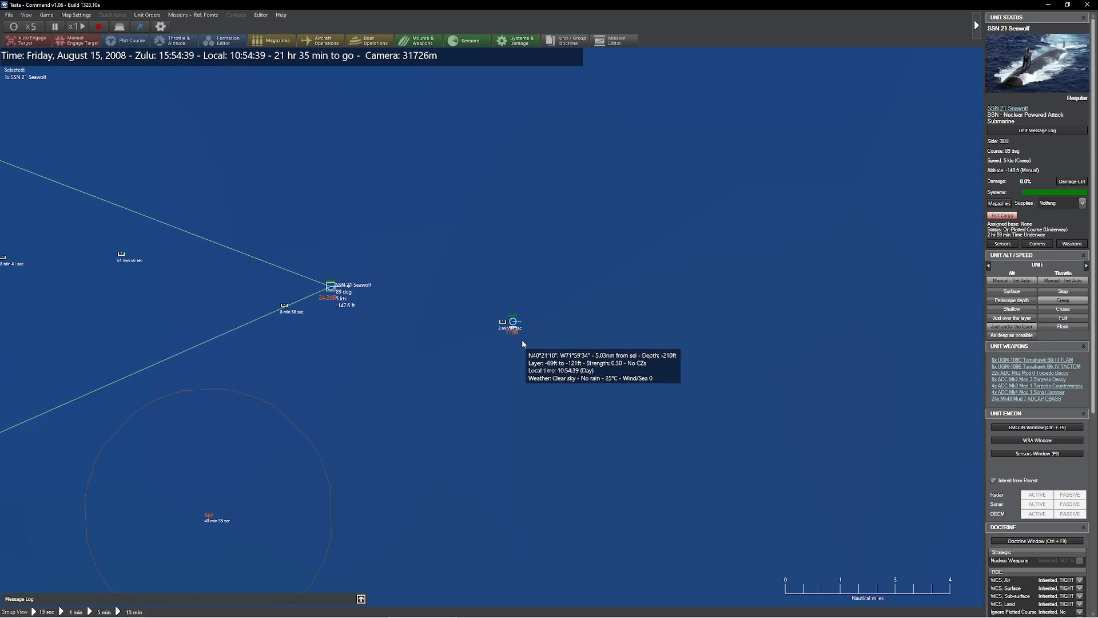
{"action": "left_click", "coordinate": [503, 321]}
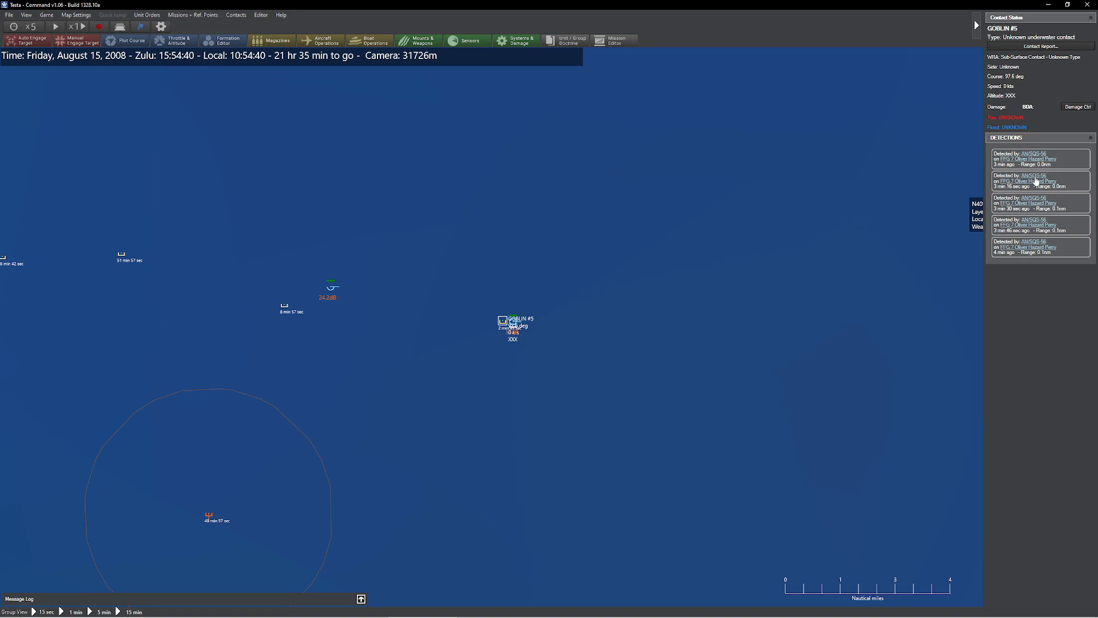
Resume time, set the Seawolf to Cruise, and view Goblin #6's AN/BQQ-10 detections near 1 nm
{"action": "left_click", "coordinate": [330, 287]}
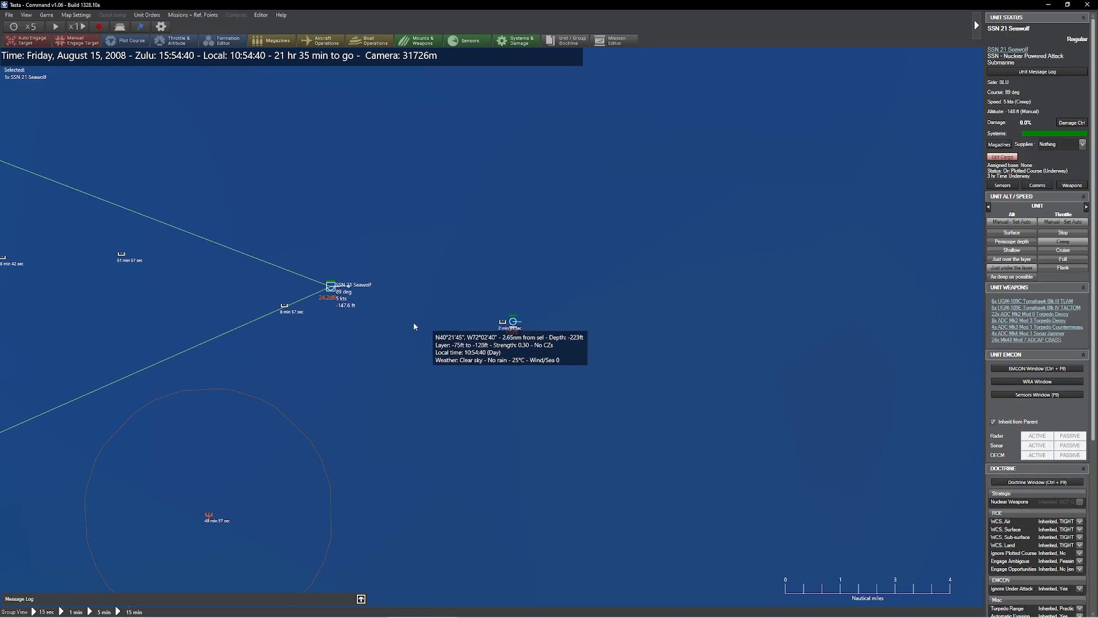
{"action": "left_click", "coordinate": [514, 322]}
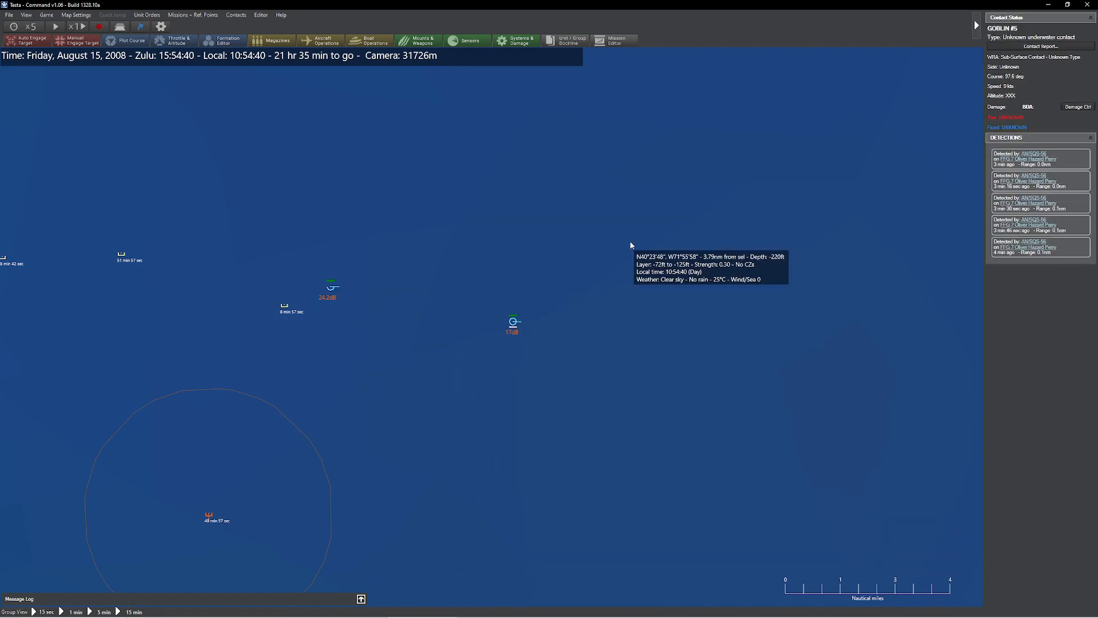
{"action": "left_click", "coordinate": [56, 26]}
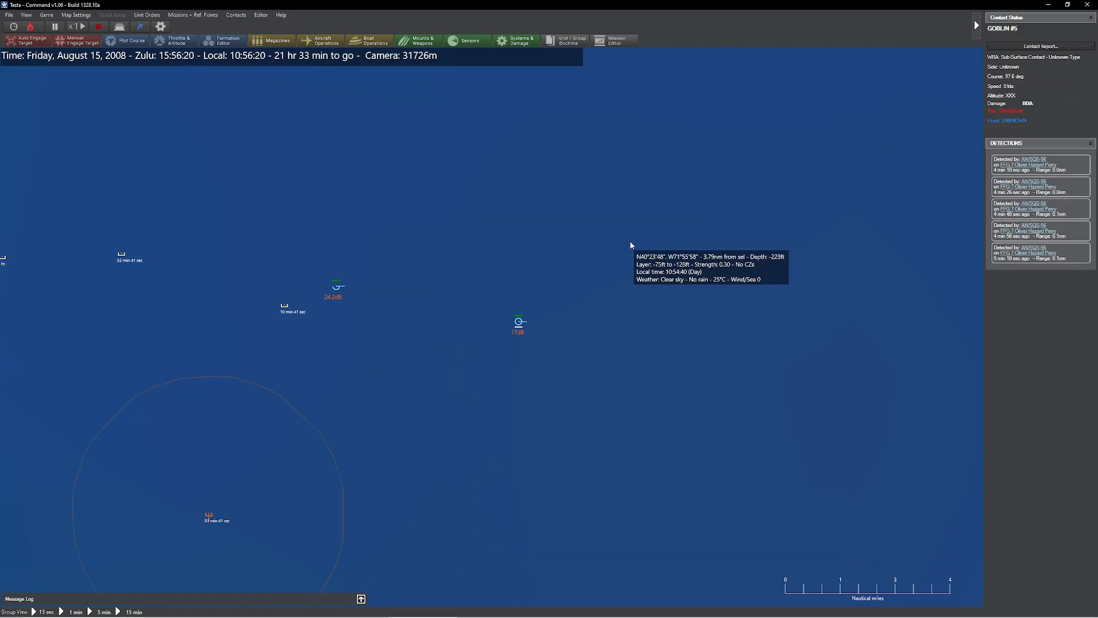
{"action": "left_click", "coordinate": [54, 26]}
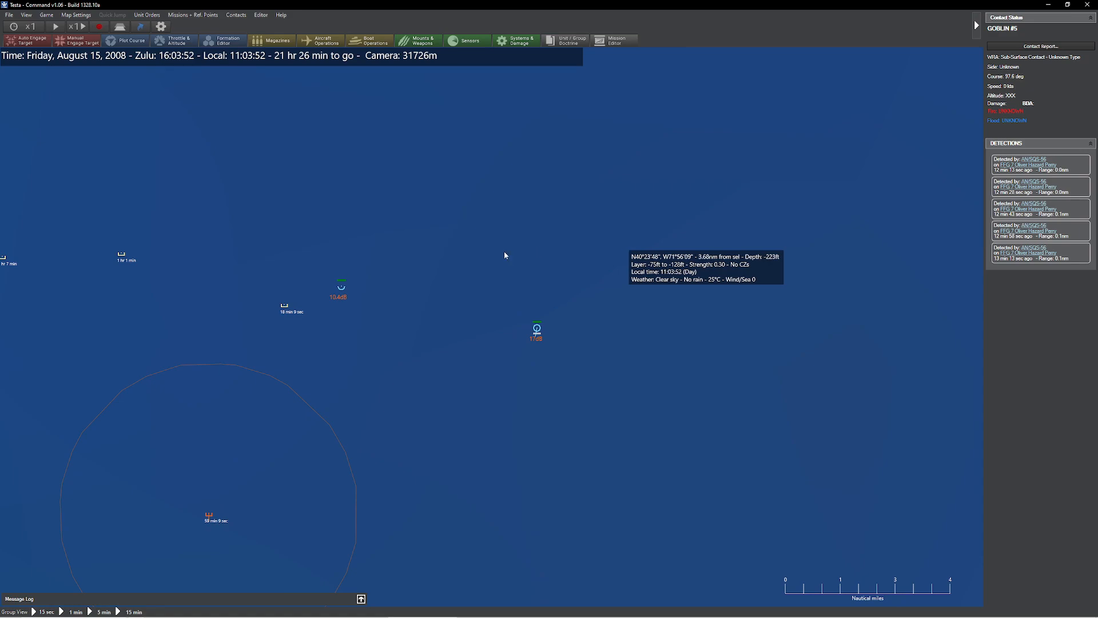
{"action": "left_click", "coordinate": [341, 284]}
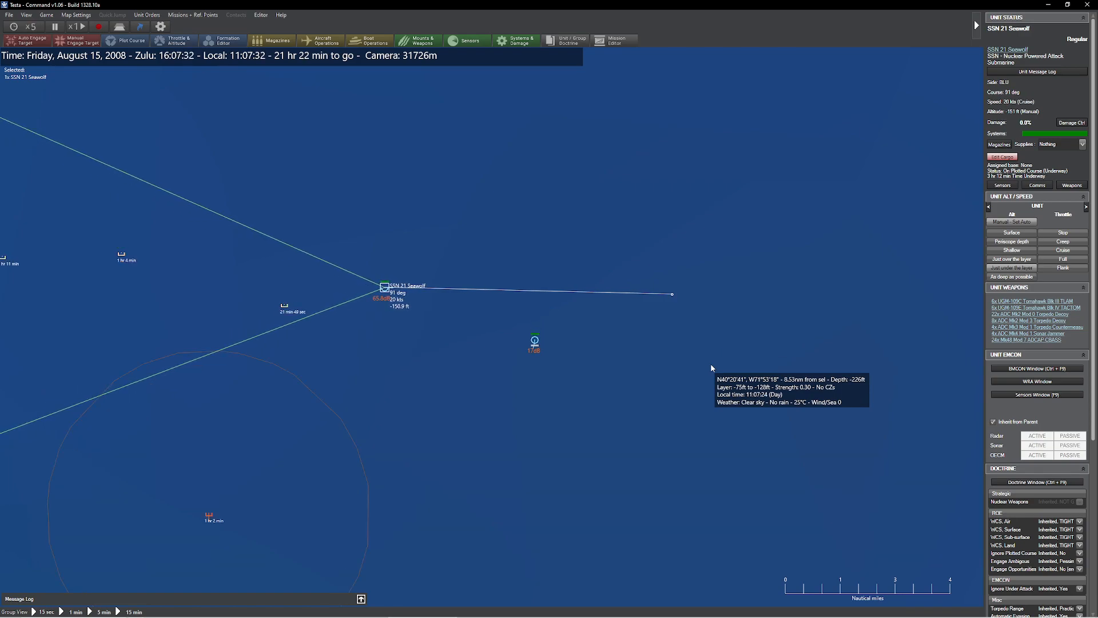
{"action": "left_click", "coordinate": [55, 26]}
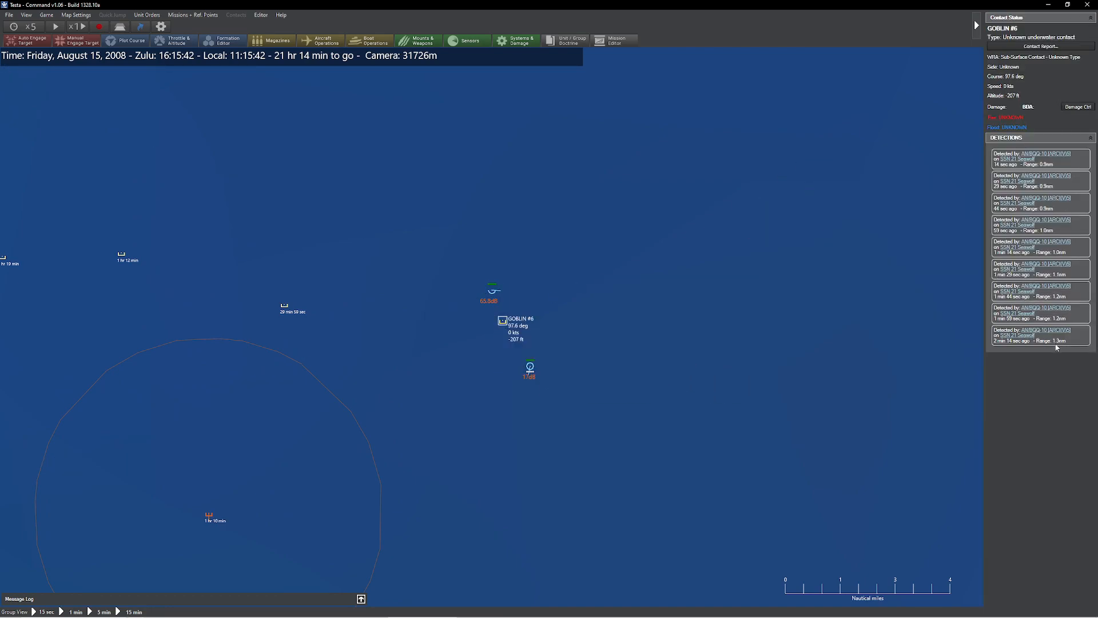
{"action": "mouse_move", "coordinate": [503, 322]}
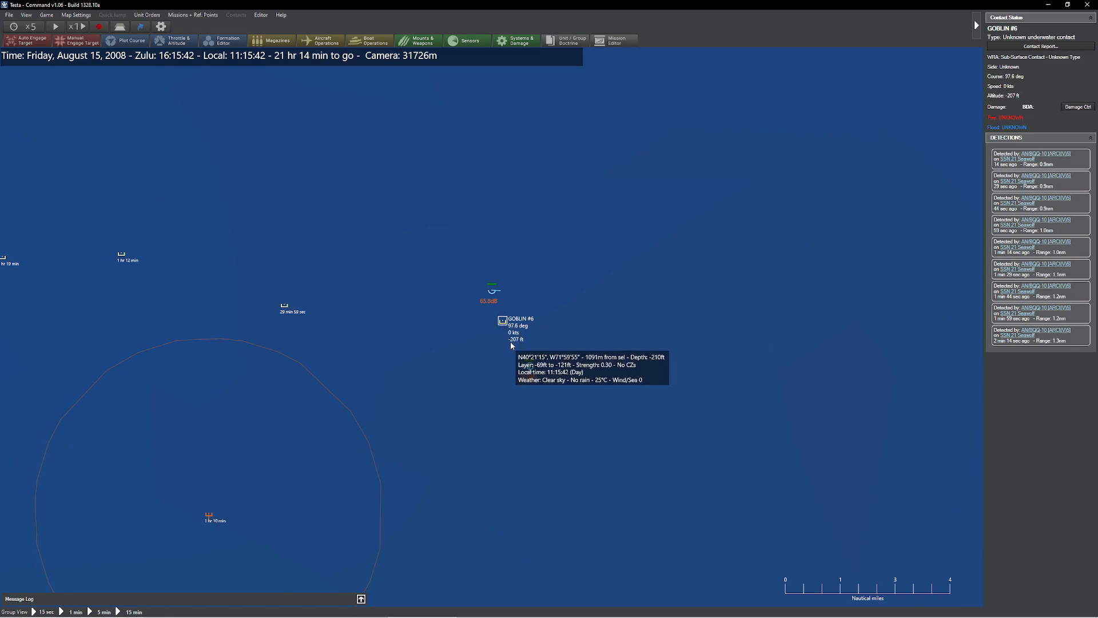
{"action": "mouse_move", "coordinate": [500, 294]}
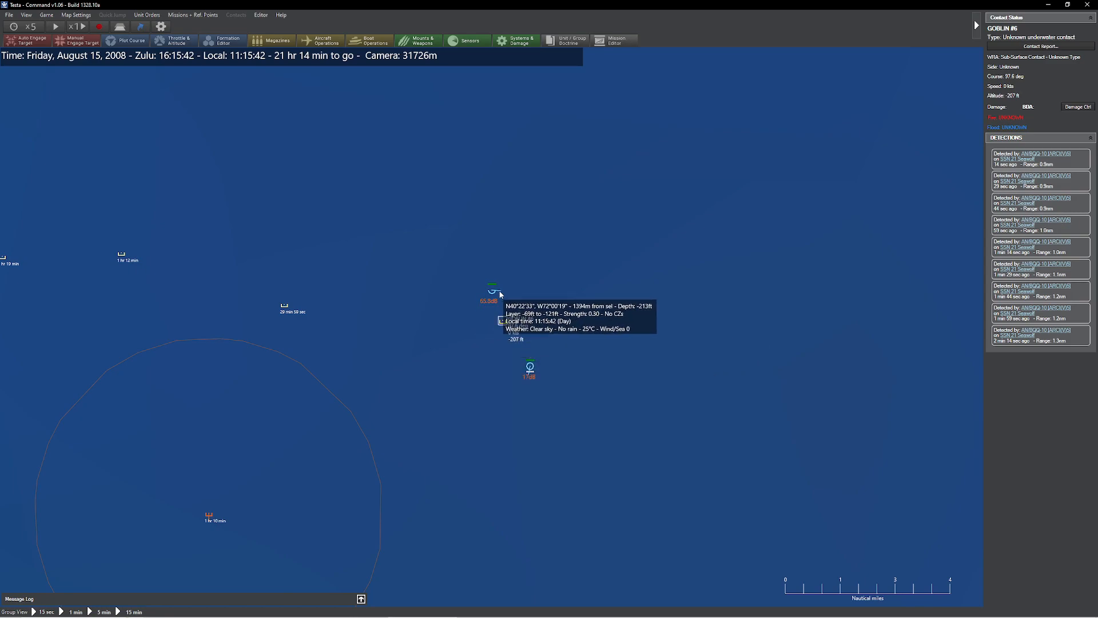
Reselect the SSN 21 Seawolf, zoom out, and bring up the Editor's side-switch choices
{"action": "left_click", "coordinate": [521, 308]}
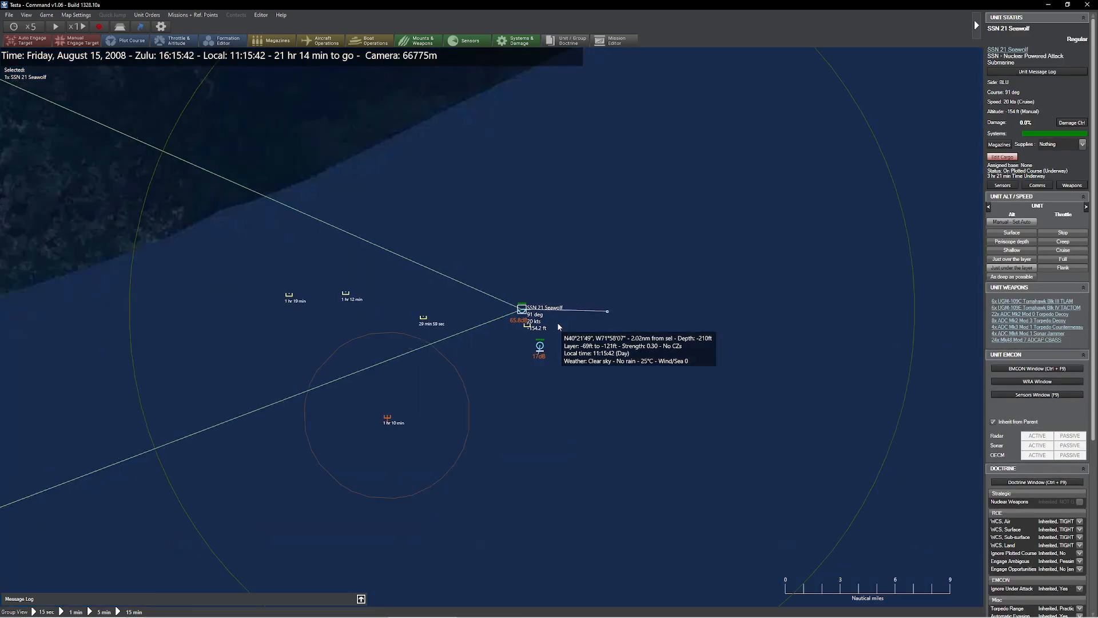
{"action": "scroll", "scroll_direction": "down", "scroll_amount": 3}
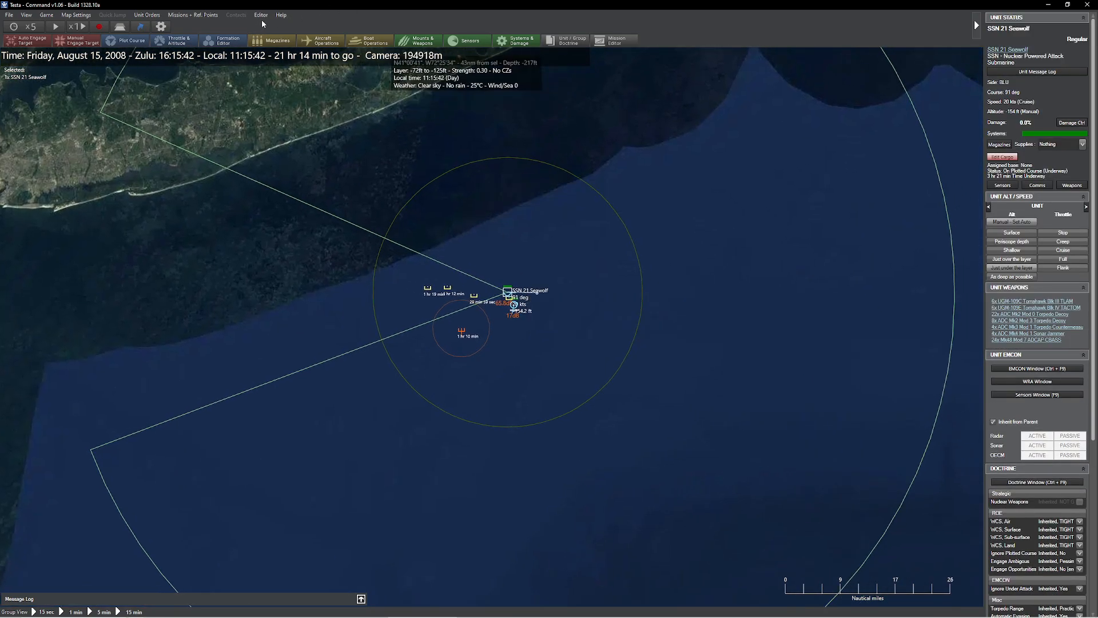
{"action": "left_click", "coordinate": [261, 15]}
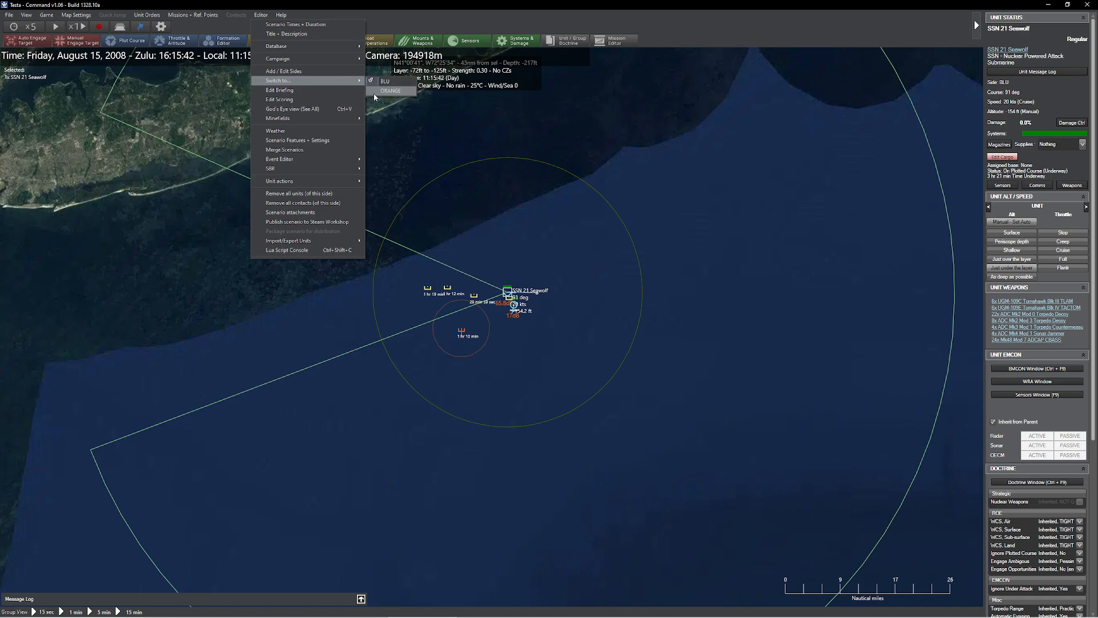
Switch the player side to ORANGE and view its offshore submarines
{"action": "left_click", "coordinate": [391, 91]}
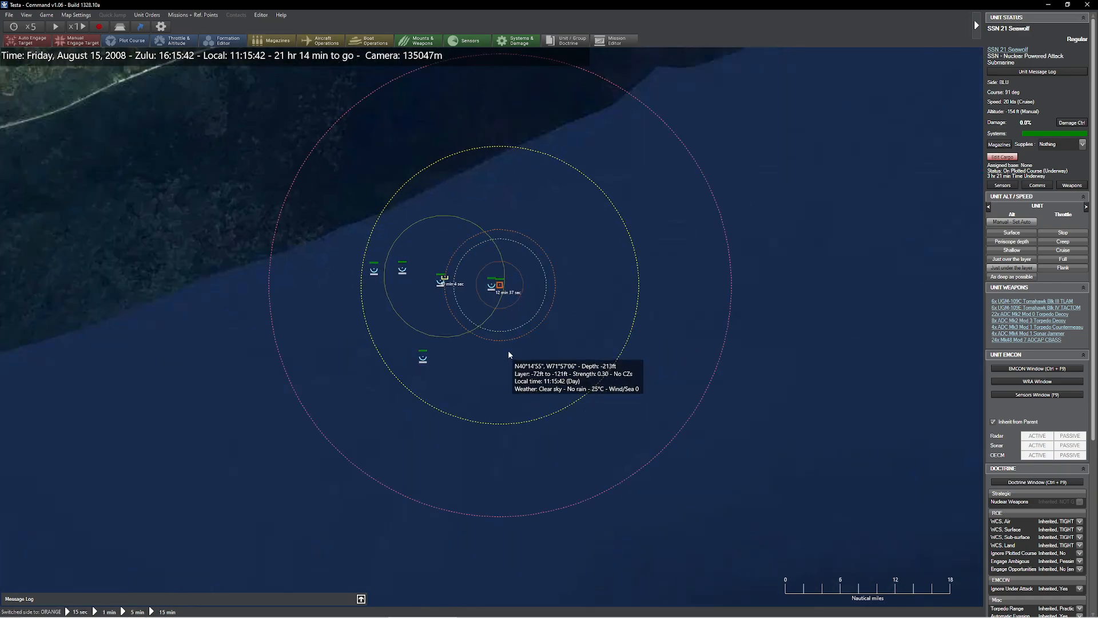
{"action": "scroll", "scroll_direction": "up", "scroll_amount": 3}
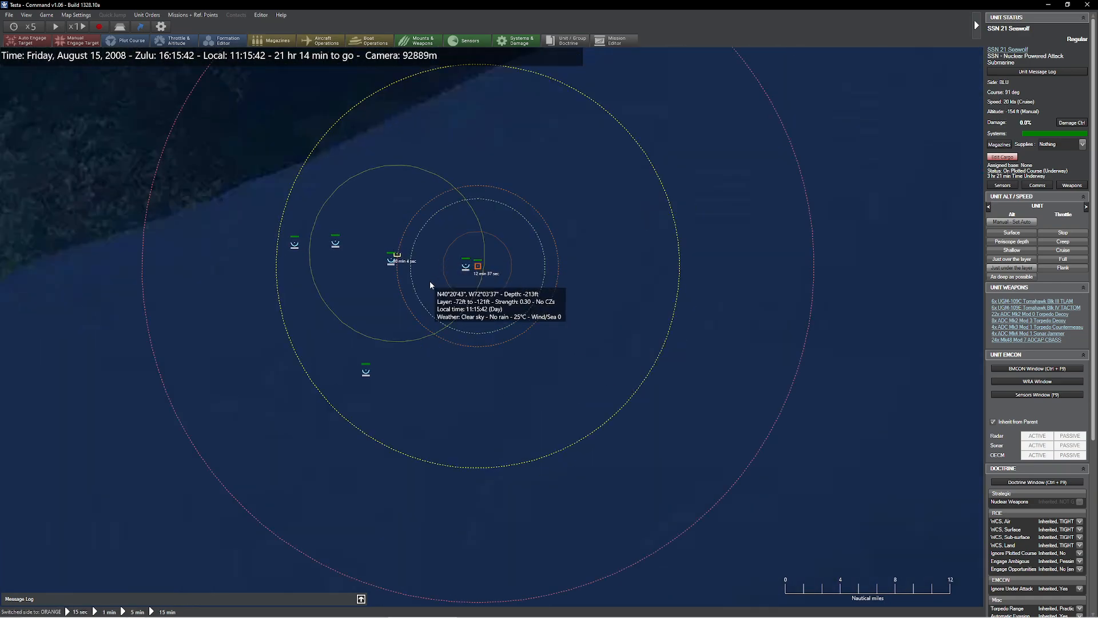
{"action": "mouse_move", "coordinate": [455, 267]}
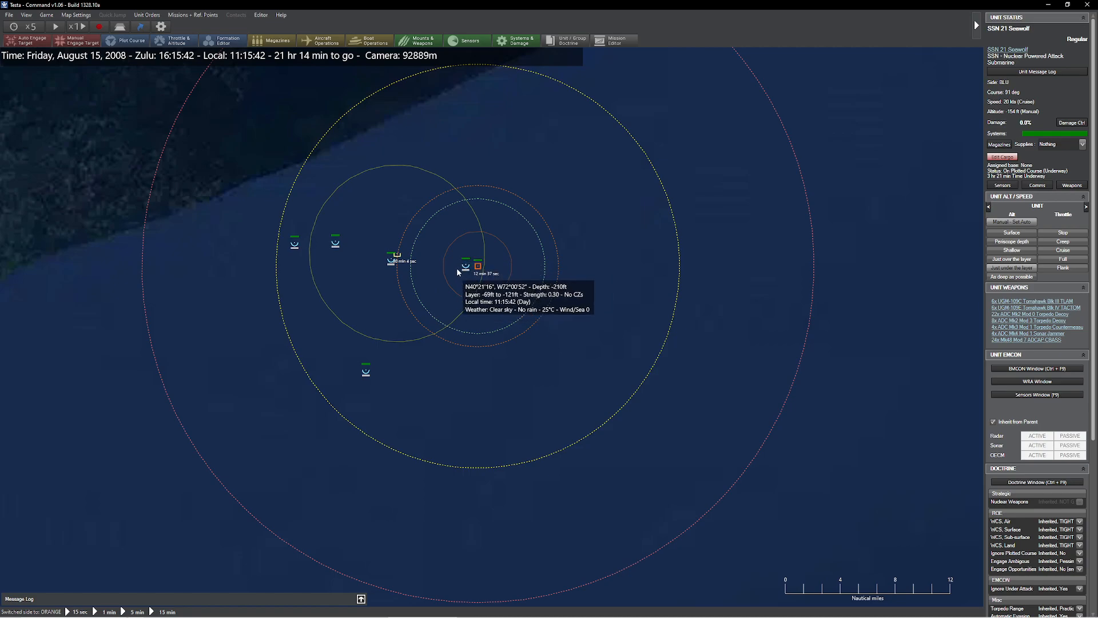
{"action": "mouse_move", "coordinate": [483, 352]}
{"action": "type", "text": "typho"}
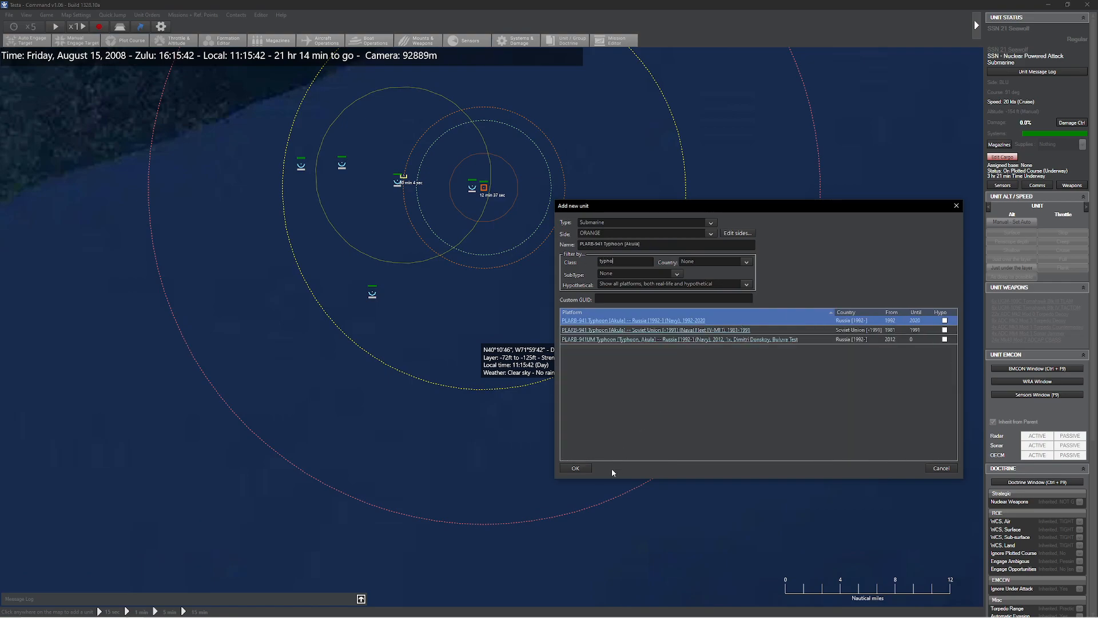
Place the Typhoon south of Seawolf, change ORANGE evasion doctrine, stop it, return to BLU
{"action": "left_click", "coordinate": [574, 468]}
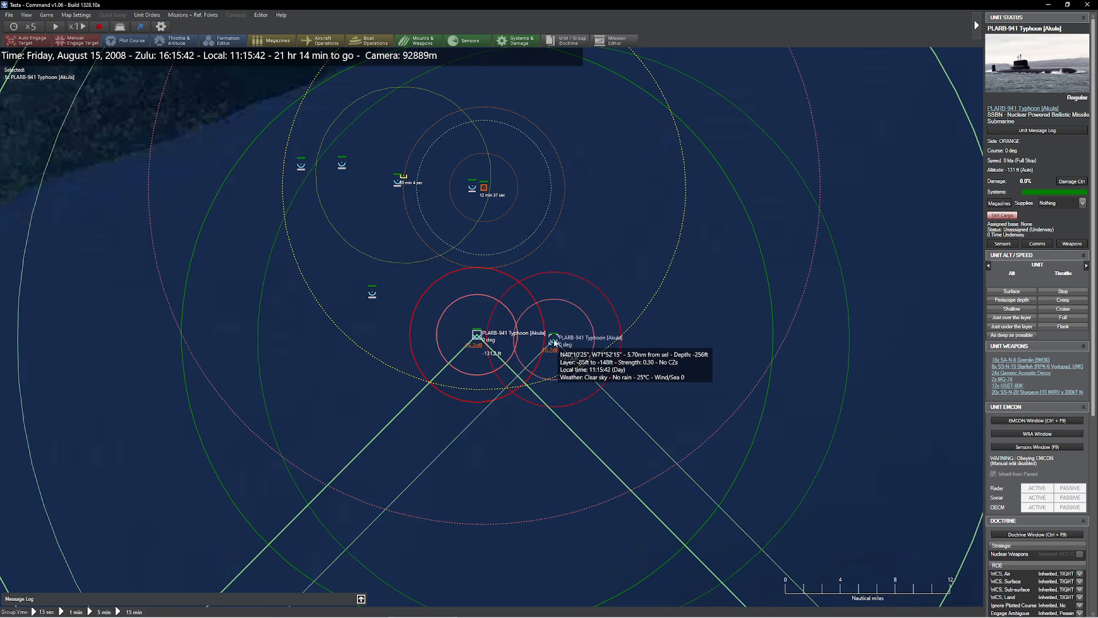
{"action": "mouse_move", "coordinate": [259, 94]}
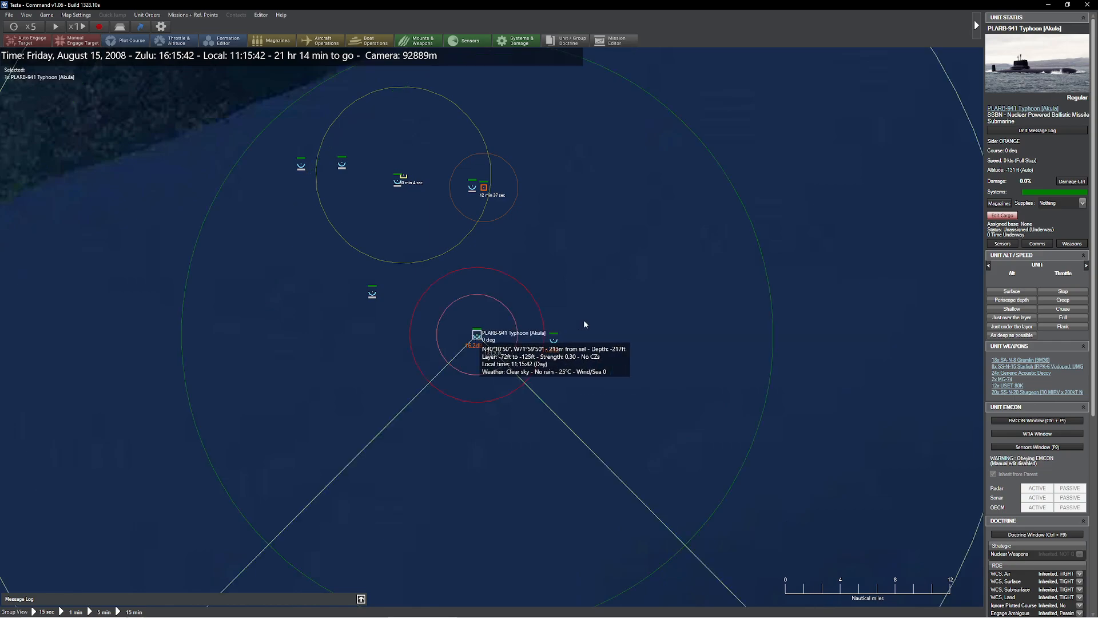
{"action": "mouse_move", "coordinate": [833, 323]}
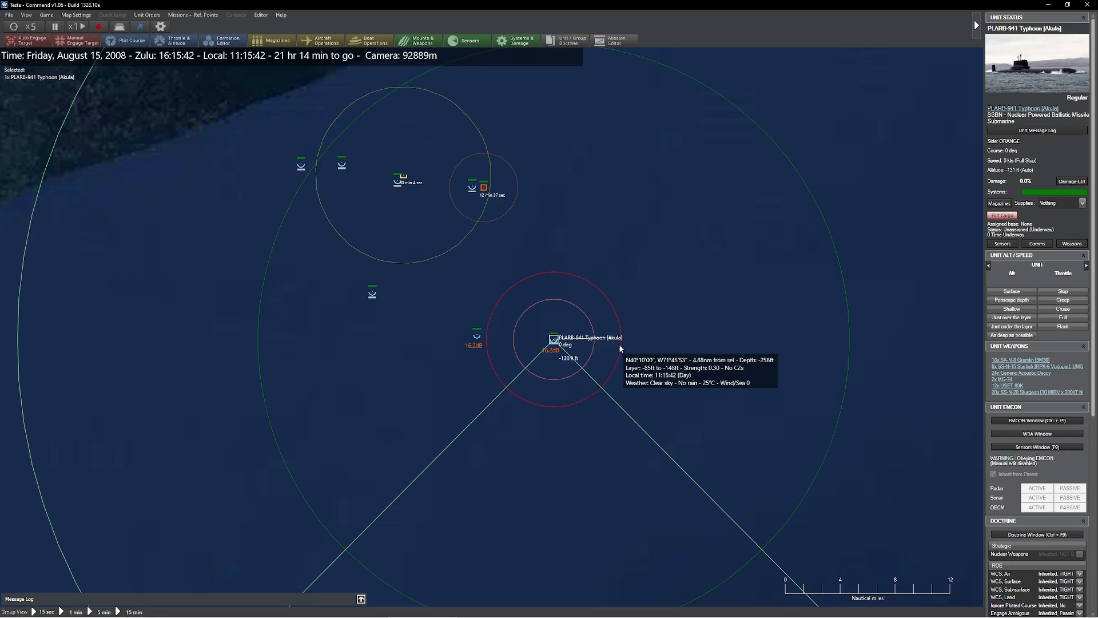
{"action": "left_click", "coordinate": [55, 25]}
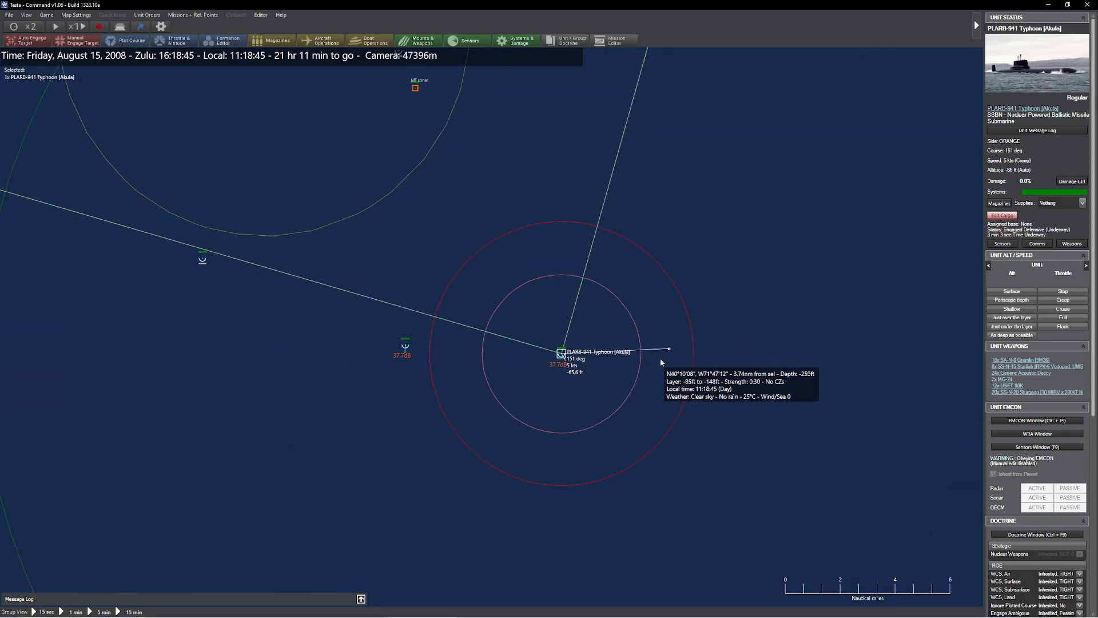
{"action": "mouse_move", "coordinate": [577, 356]}
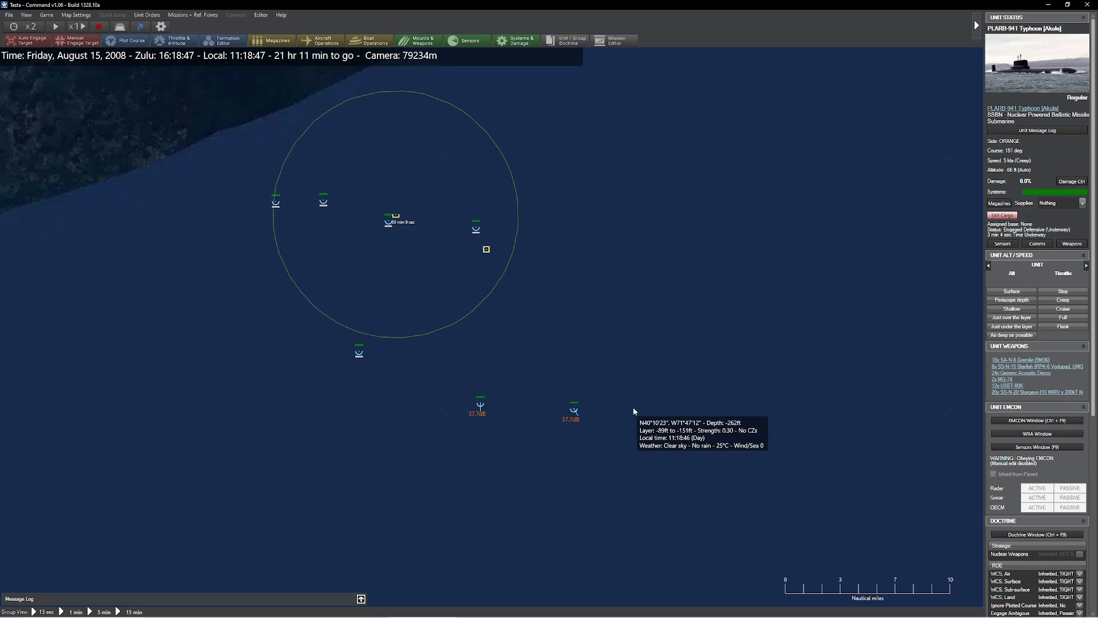
{"action": "left_click", "coordinate": [1036, 533]}
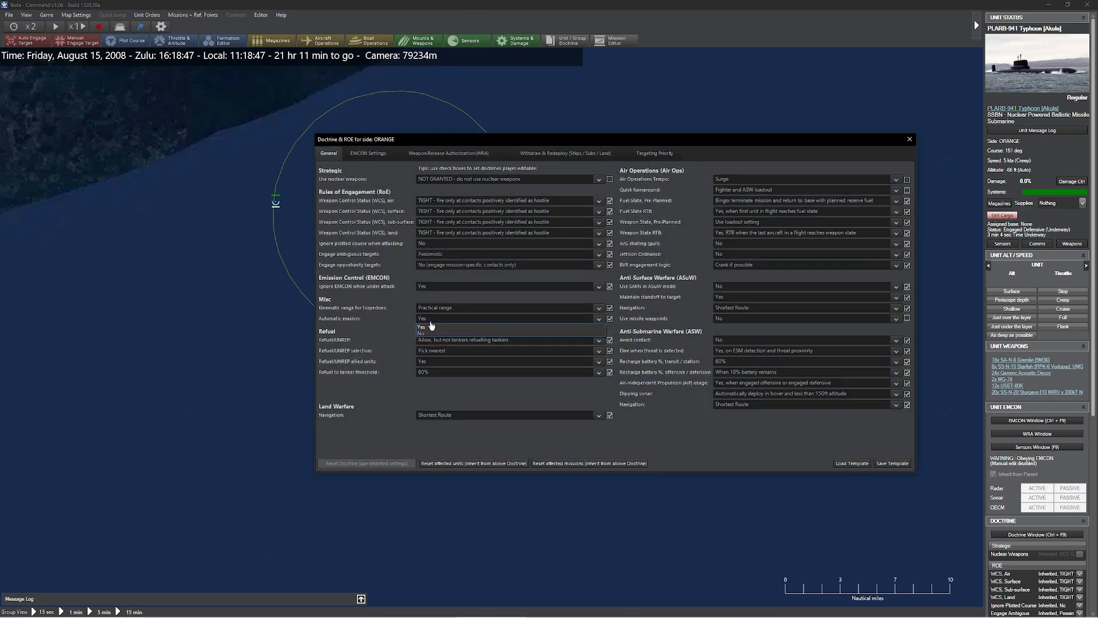
{"action": "left_click", "coordinate": [908, 138]}
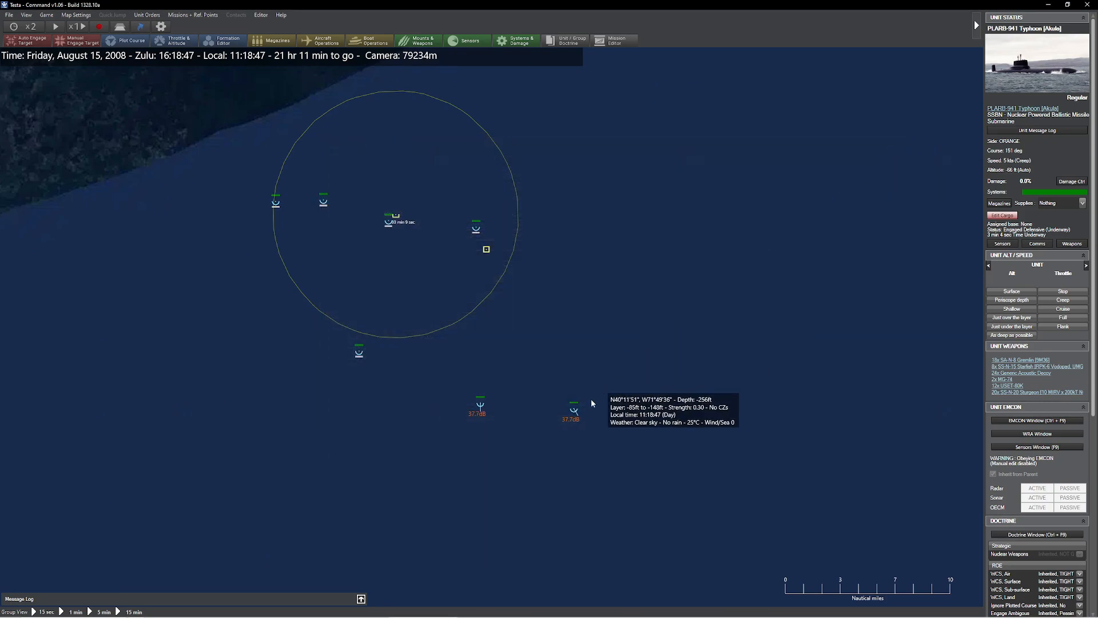
{"action": "left_click", "coordinate": [573, 408]}
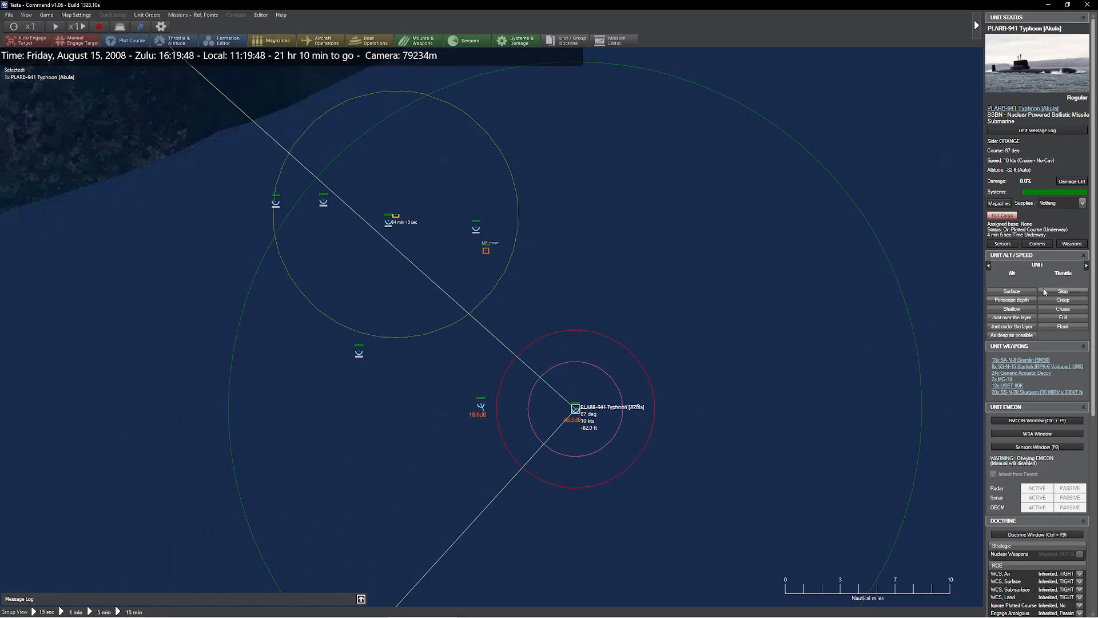
{"action": "left_click", "coordinate": [1062, 291]}
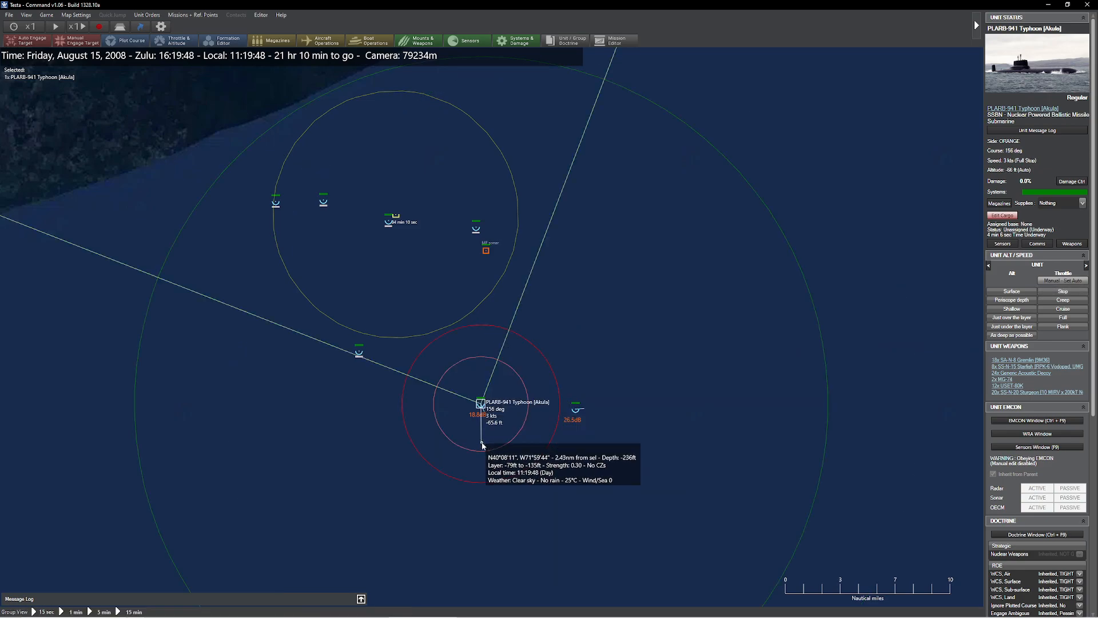
{"action": "mouse_move", "coordinate": [492, 421]}
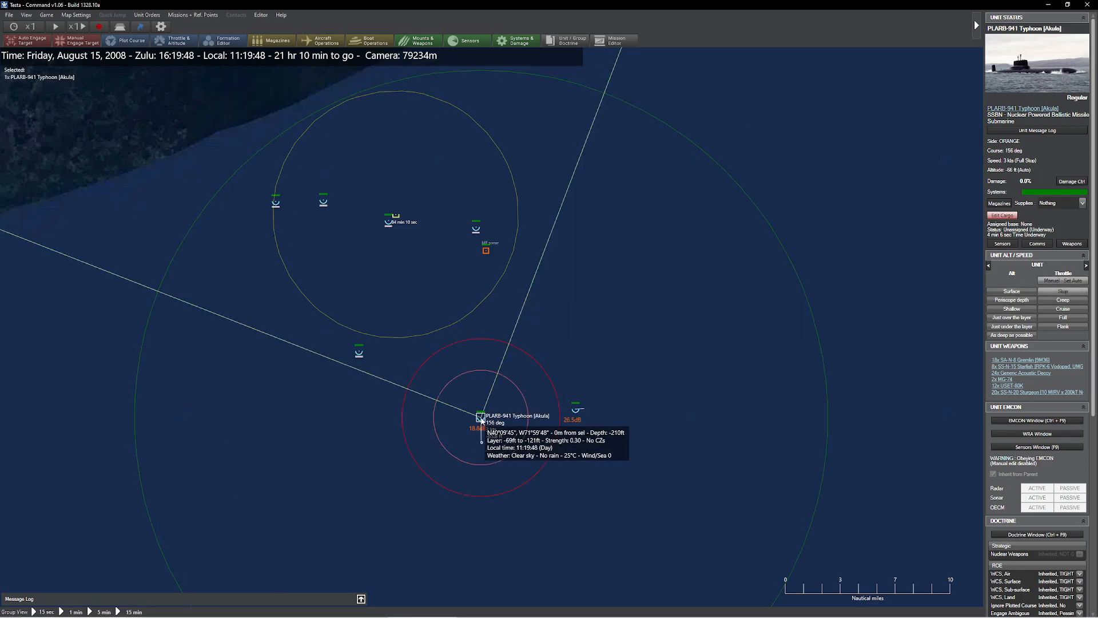
{"action": "mouse_move", "coordinate": [534, 383]}
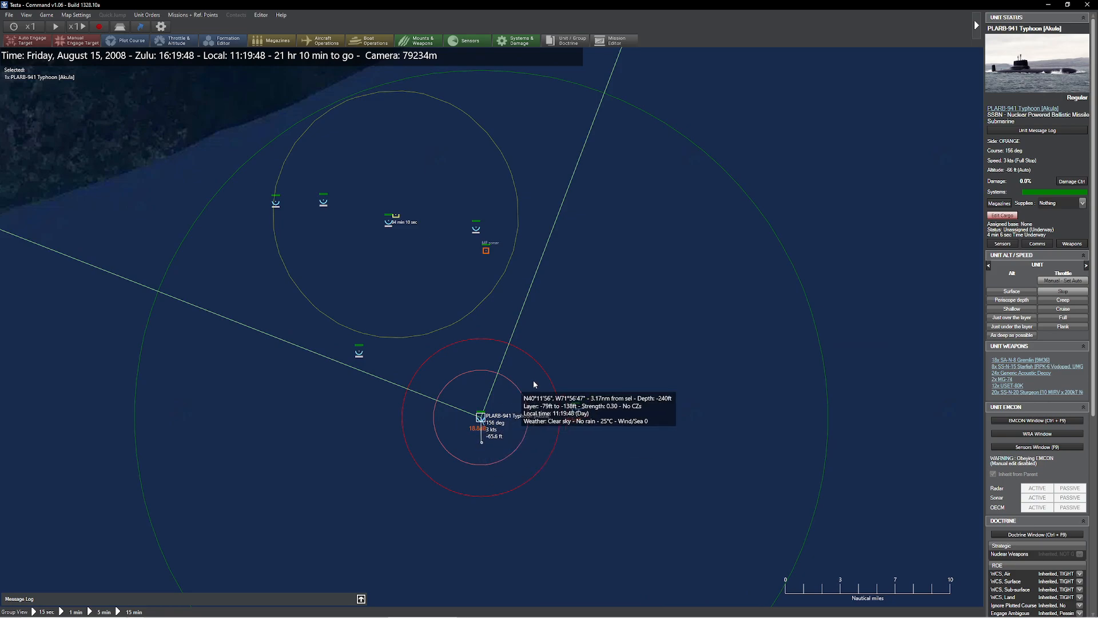
{"action": "left_click", "coordinate": [260, 14]}
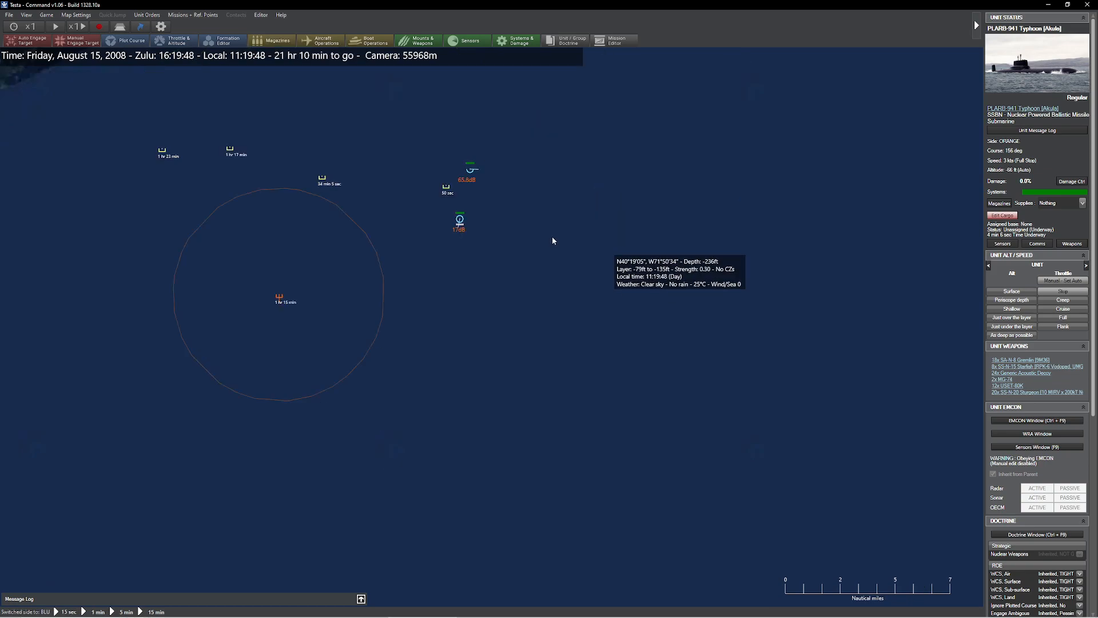
Send the Seawolf due south toward the Typhoon and inspect GOBLIN #7 at 4.6–5.2 nm
{"action": "left_click", "coordinate": [469, 169]}
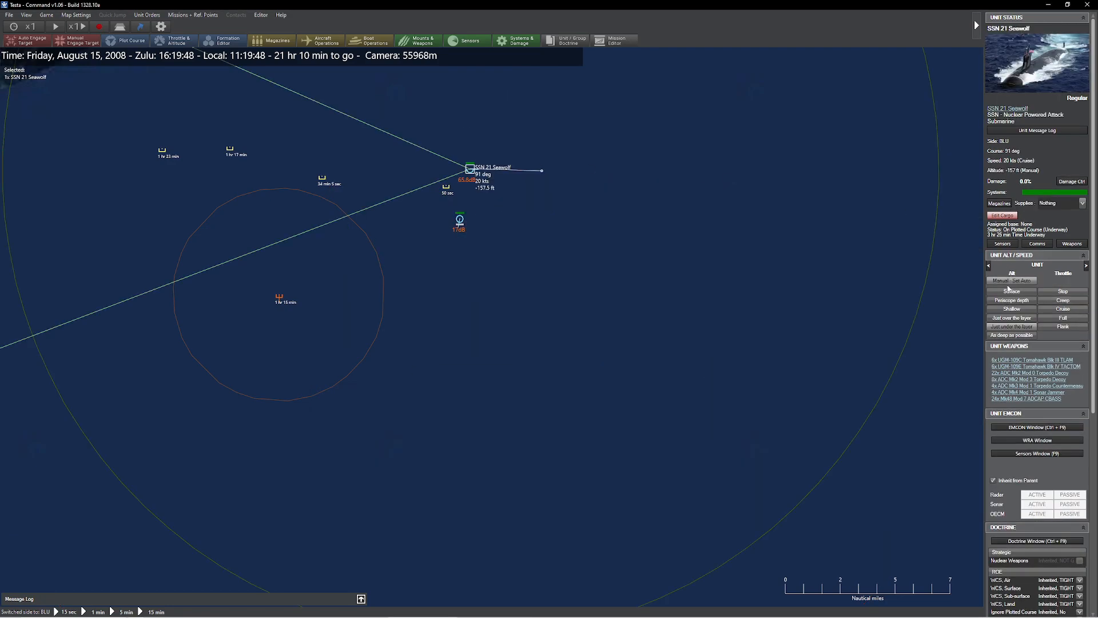
{"action": "left_click", "coordinate": [545, 348]}
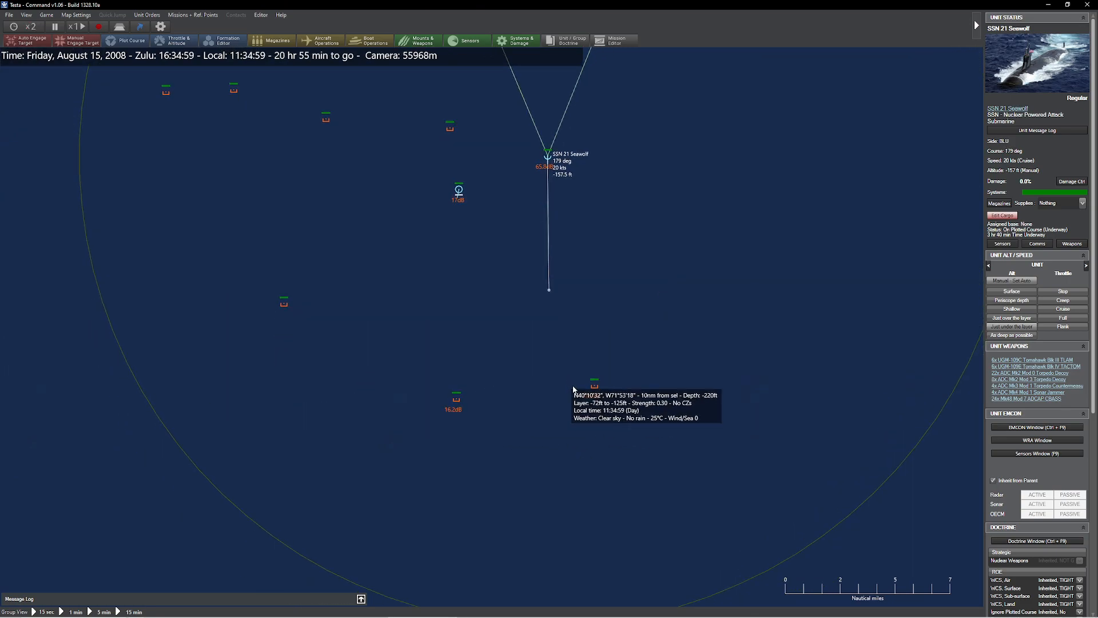
{"action": "left_click", "coordinate": [593, 386]}
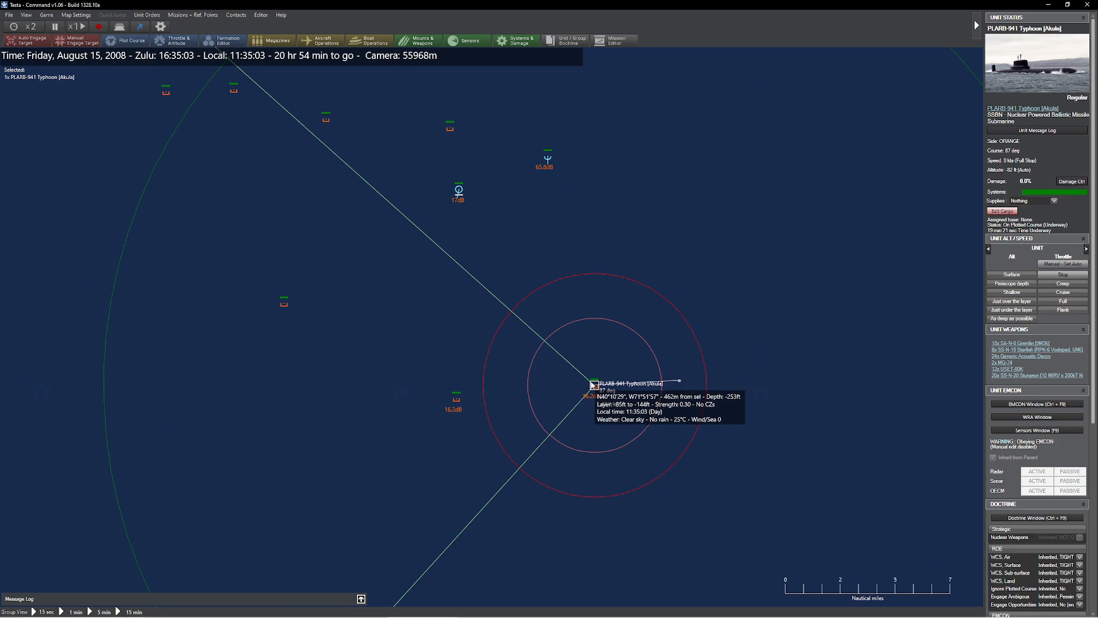
{"action": "left_click", "coordinate": [549, 155]}
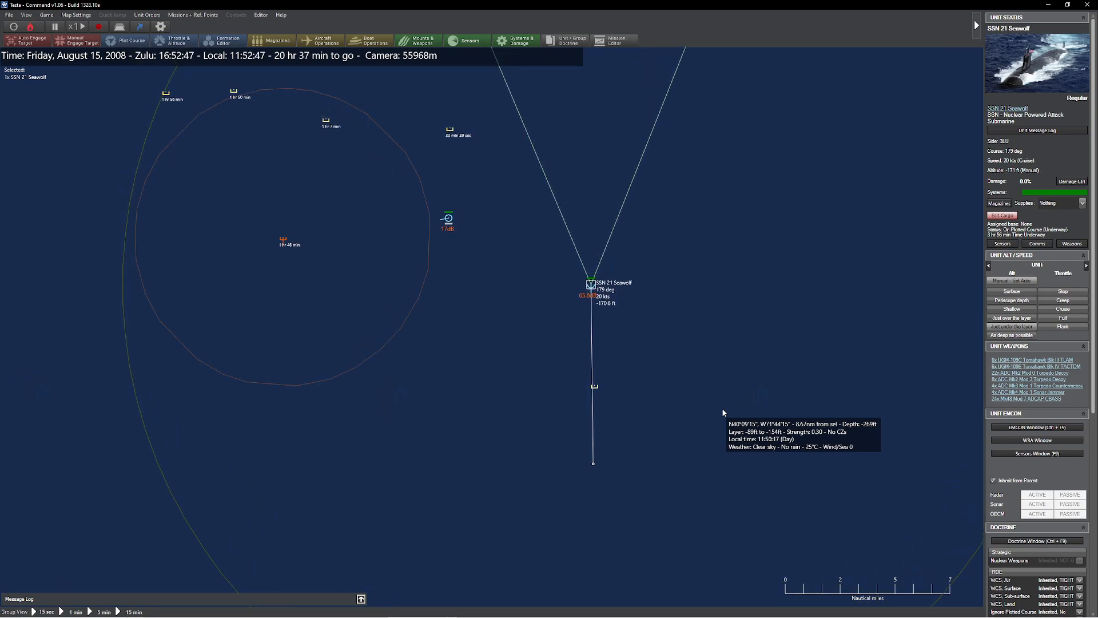
{"action": "left_click", "coordinate": [593, 386]}
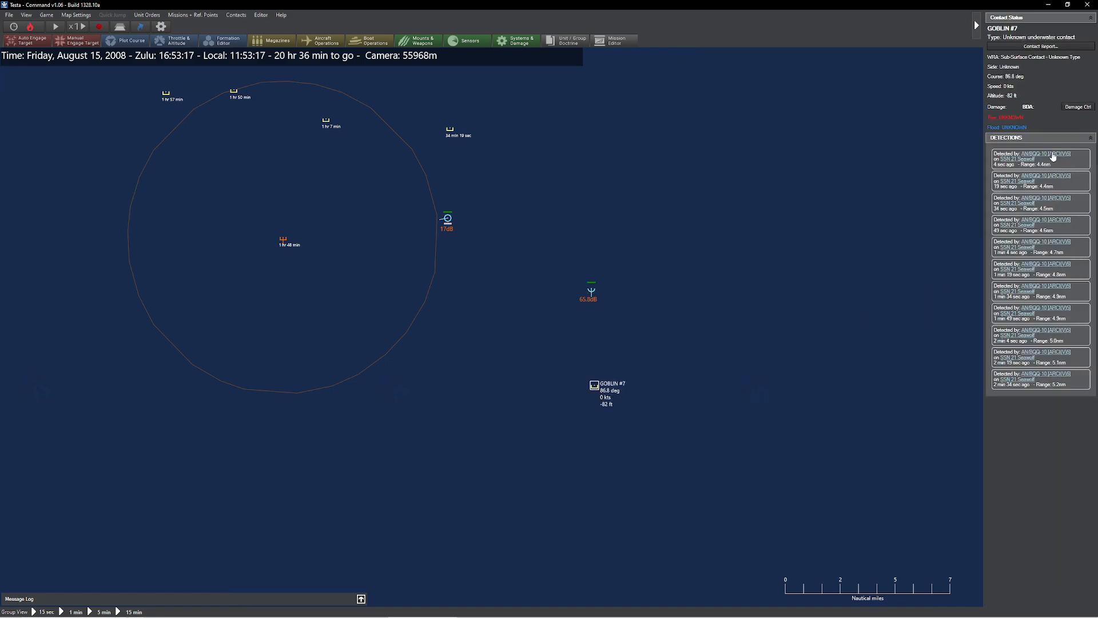
Read GOBLIN #7's detection ranges, then reselect the Seawolf holding 179° at 20 knots
{"action": "left_click", "coordinate": [1026, 154]}
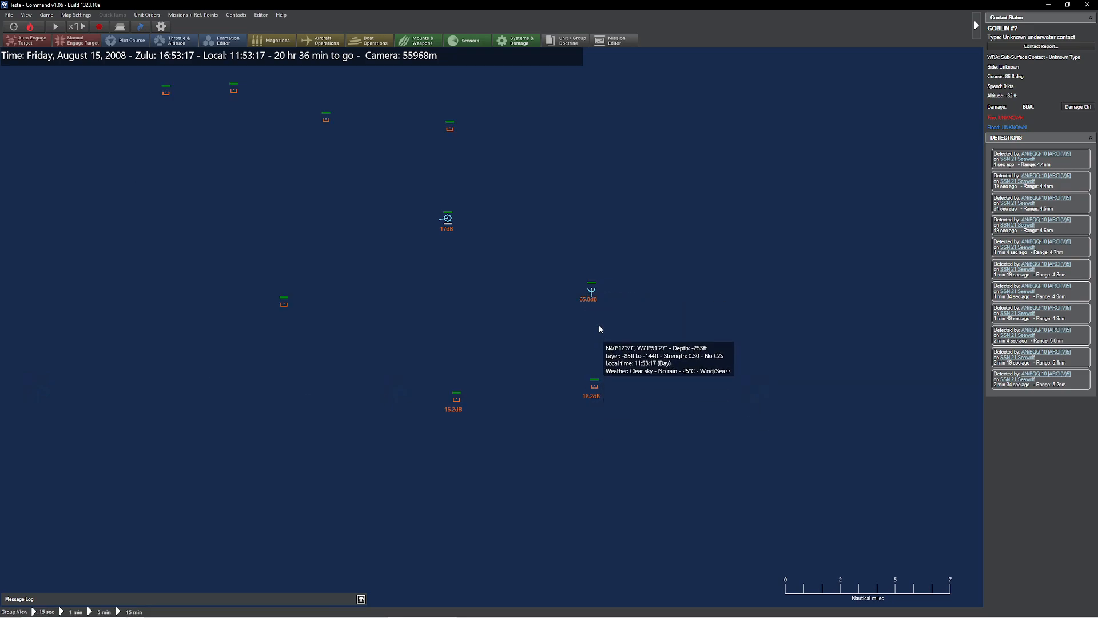
{"action": "left_click", "coordinate": [592, 287]}
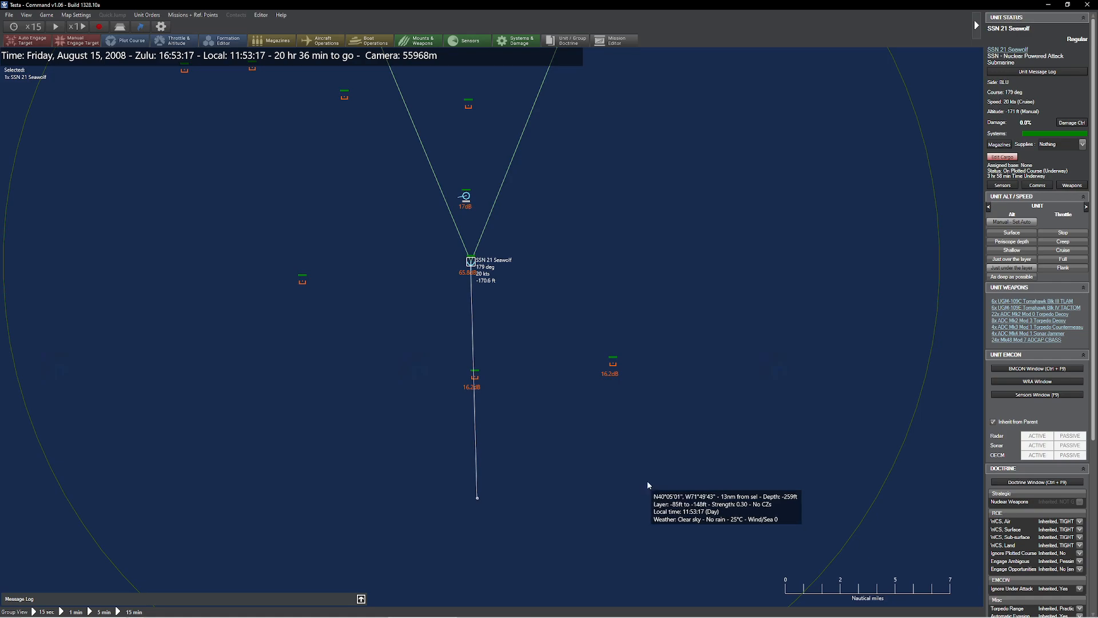
Run to 16:58 Zulu, review GOBLIN #7 and #9 detections, and bring up the side-switch list
{"action": "left_click", "coordinate": [55, 26]}
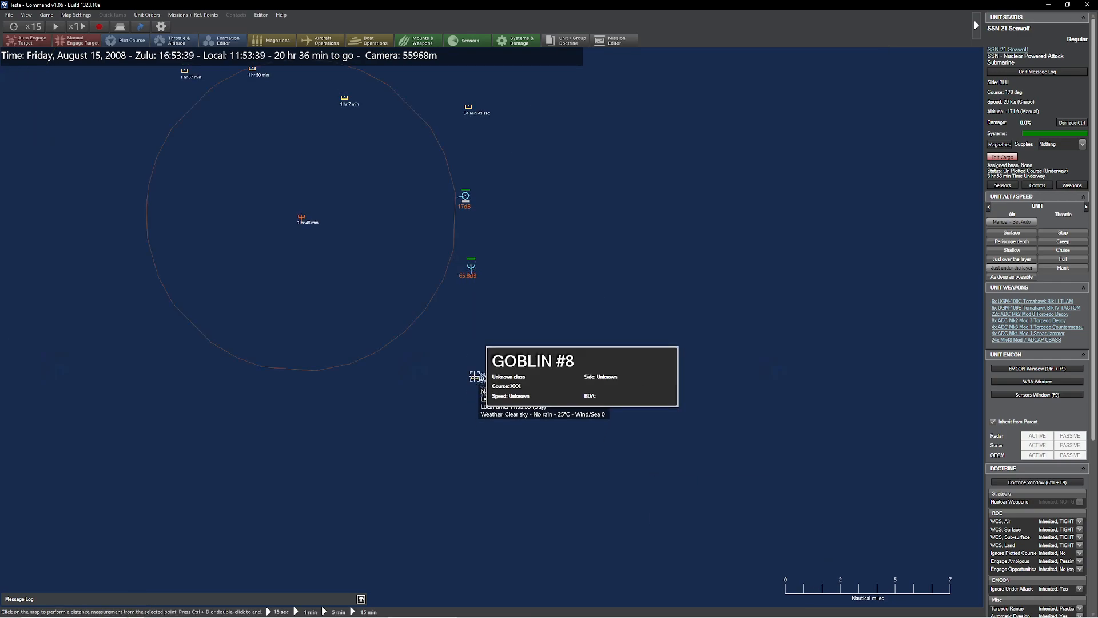
{"action": "left_click", "coordinate": [470, 263]}
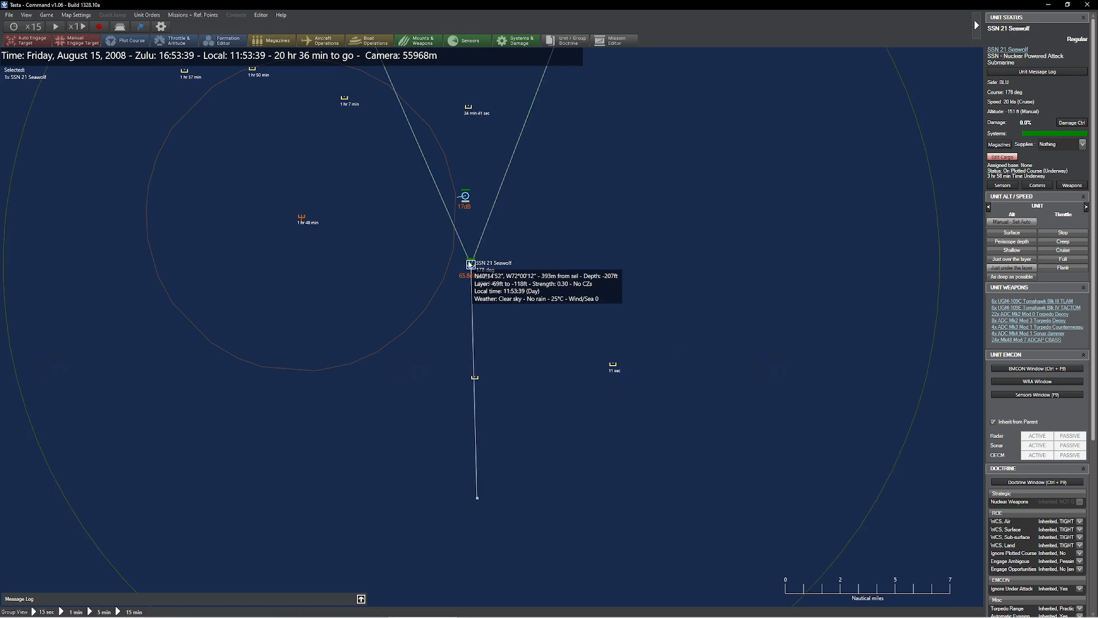
{"action": "mouse_move", "coordinate": [512, 392]}
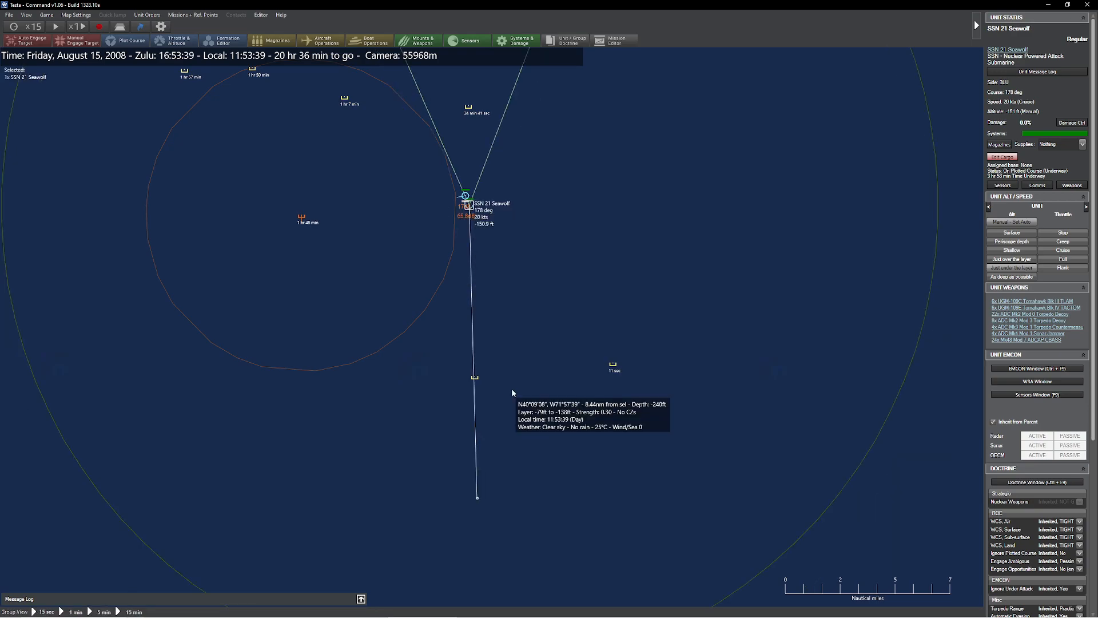
{"action": "left_click", "coordinate": [613, 362]}
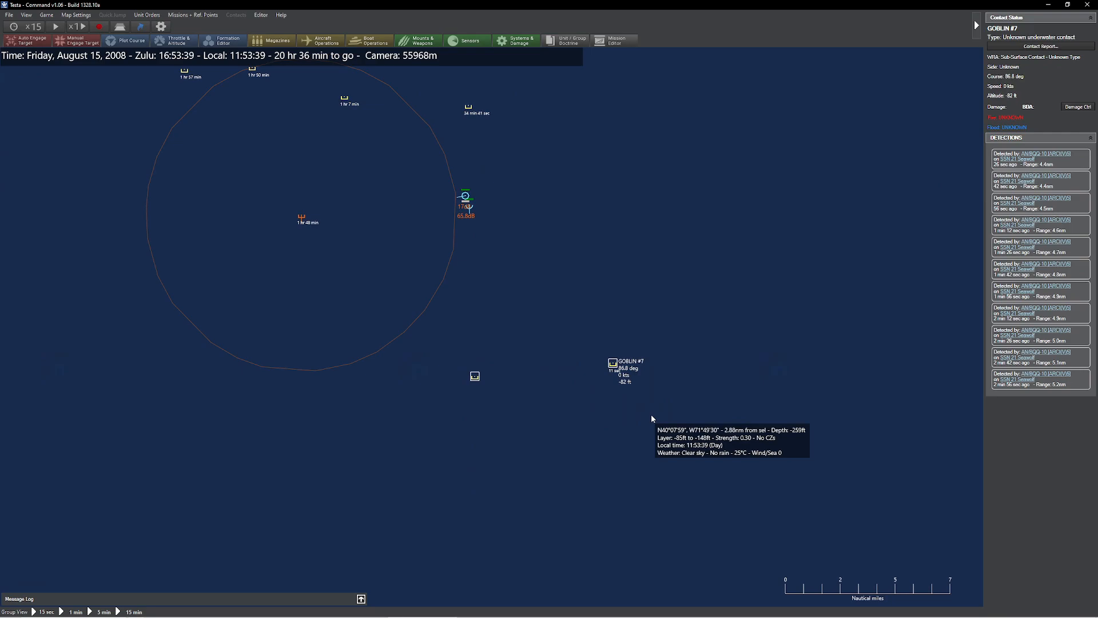
{"action": "left_click", "coordinate": [56, 25]}
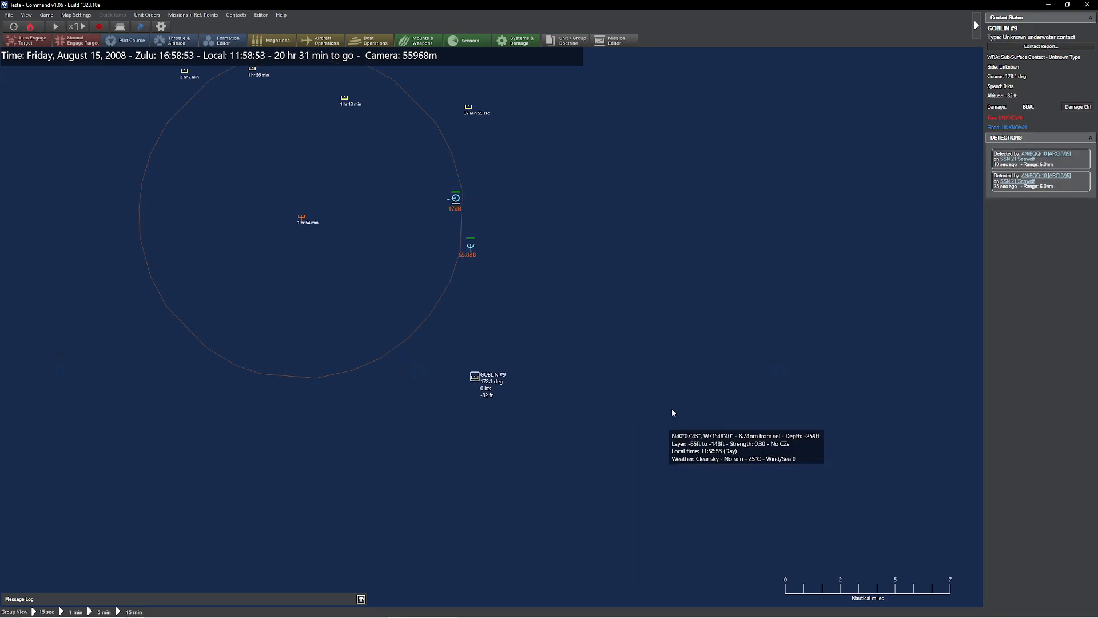
{"action": "mouse_move", "coordinate": [850, 259]}
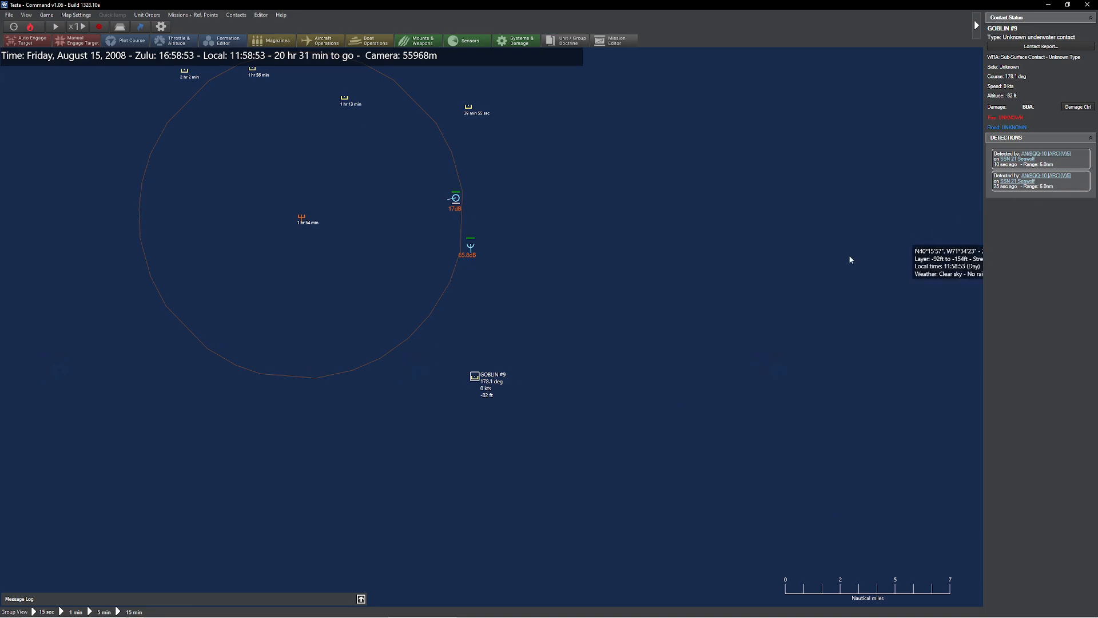
{"action": "mouse_move", "coordinate": [570, 316]}
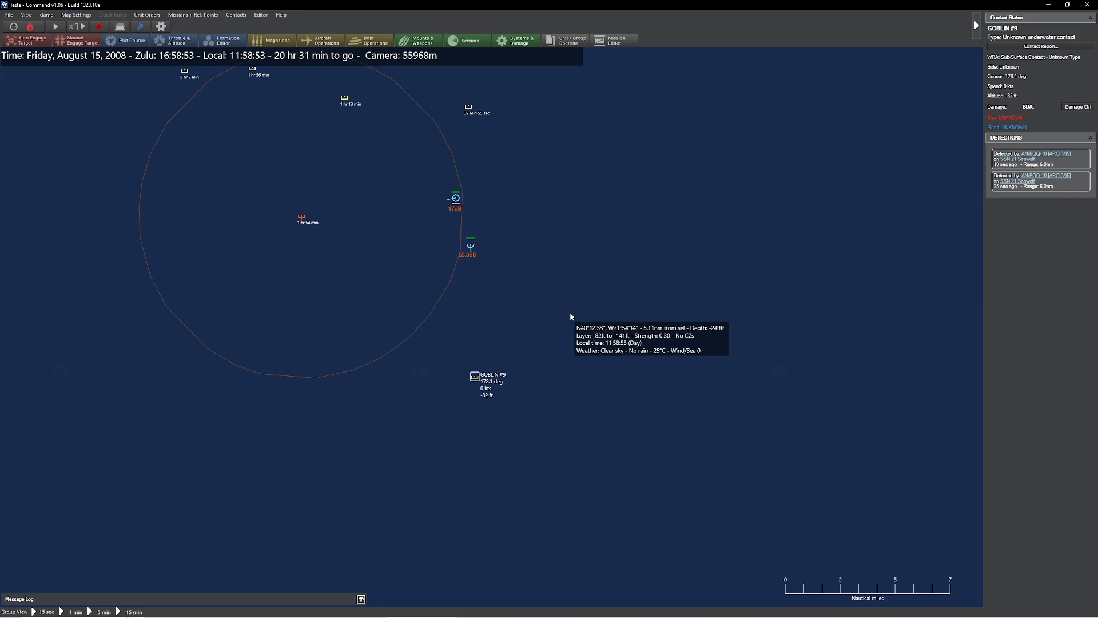
{"action": "mouse_move", "coordinate": [560, 319]}
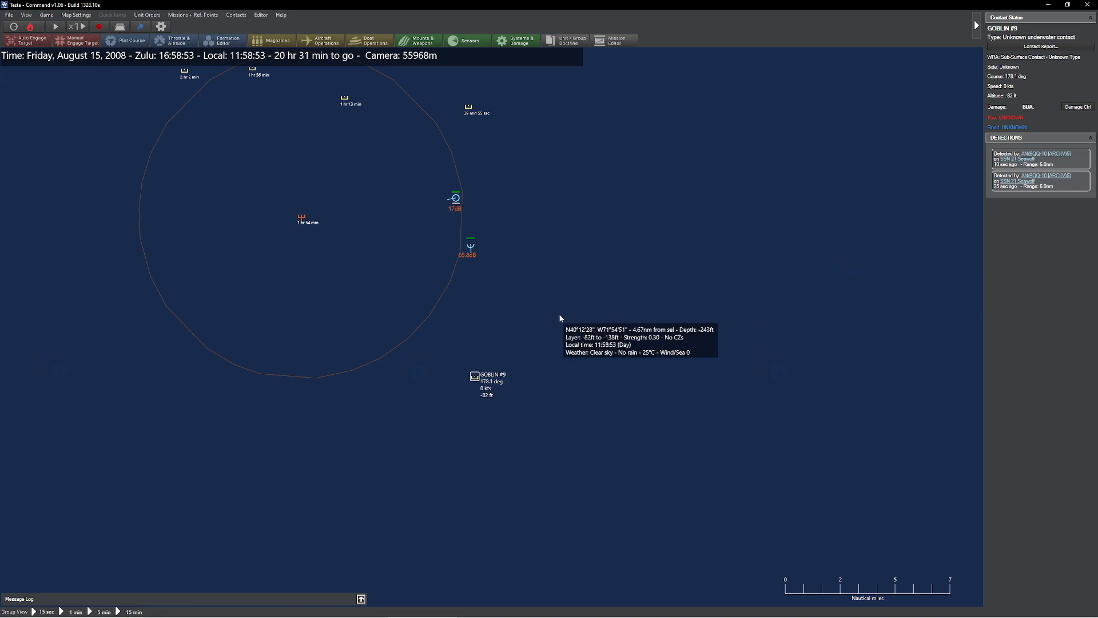
{"action": "mouse_move", "coordinate": [481, 315]}
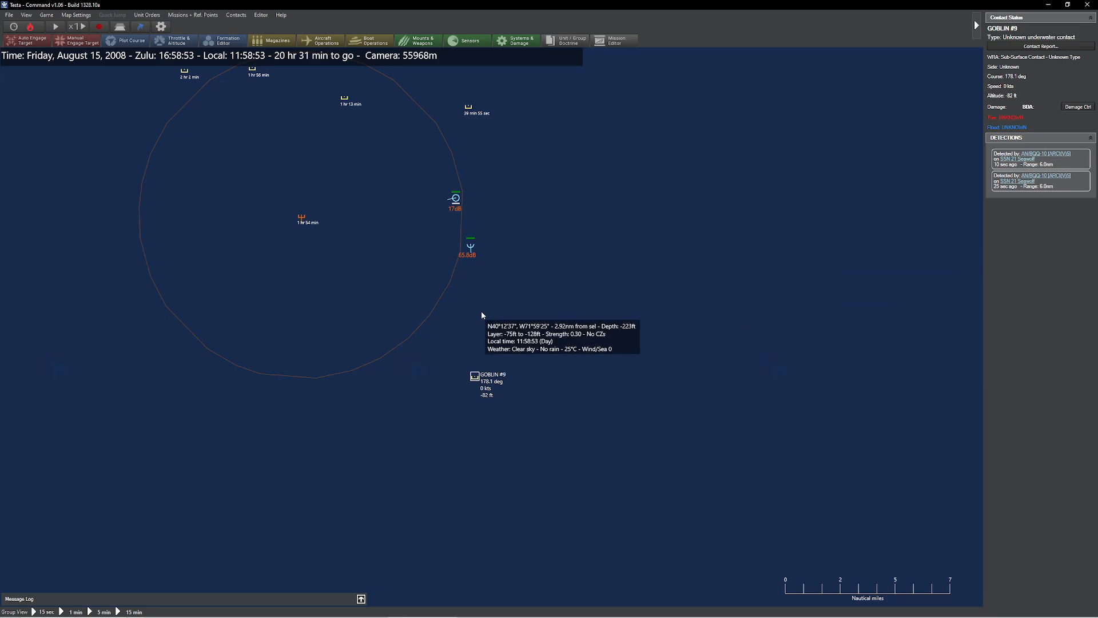
{"action": "mouse_move", "coordinate": [487, 383]}
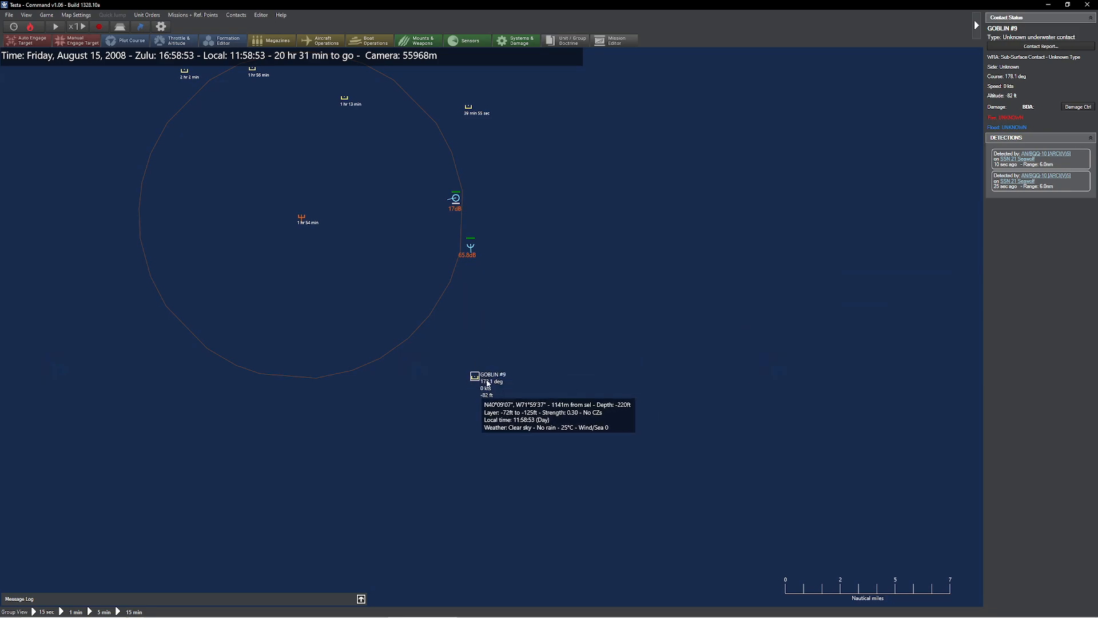
{"action": "mouse_move", "coordinate": [535, 390]}
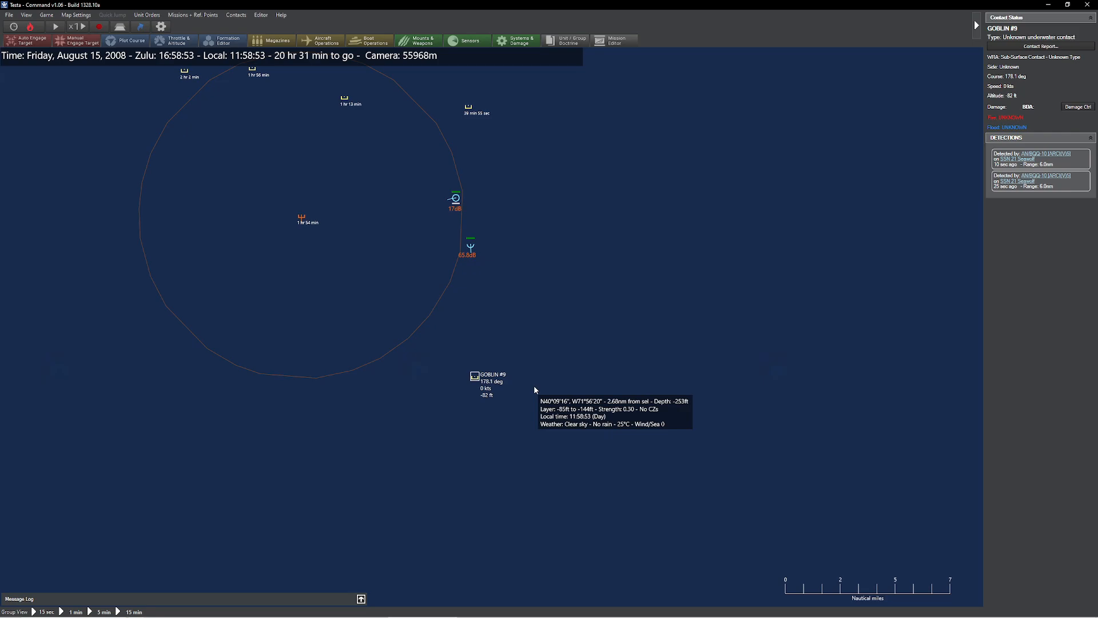
{"action": "mouse_move", "coordinate": [480, 378]}
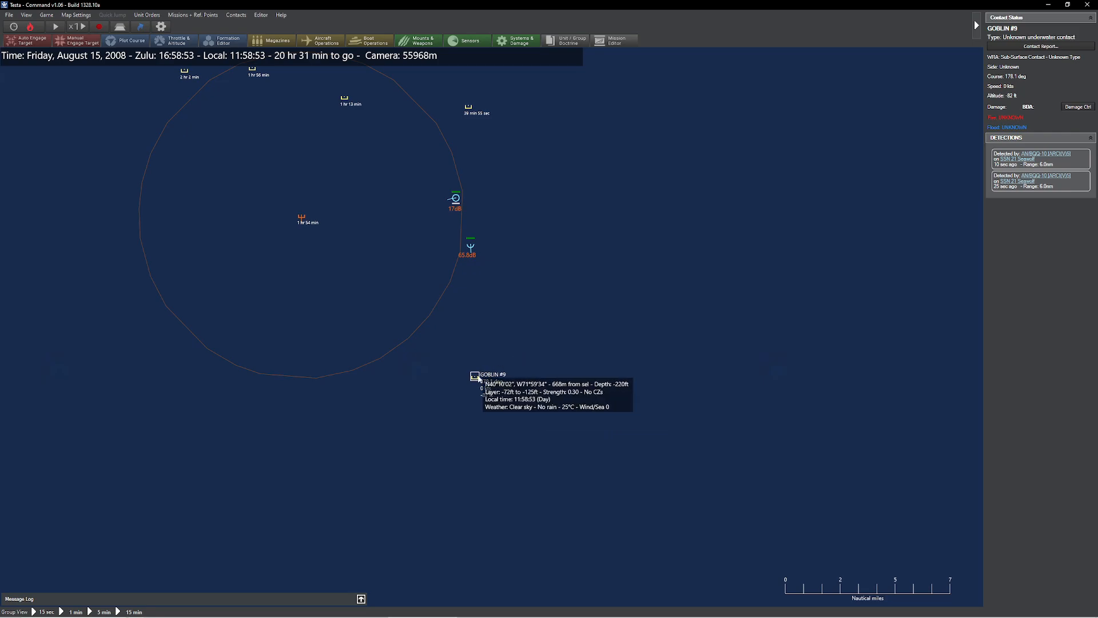
{"action": "mouse_move", "coordinate": [572, 274]}
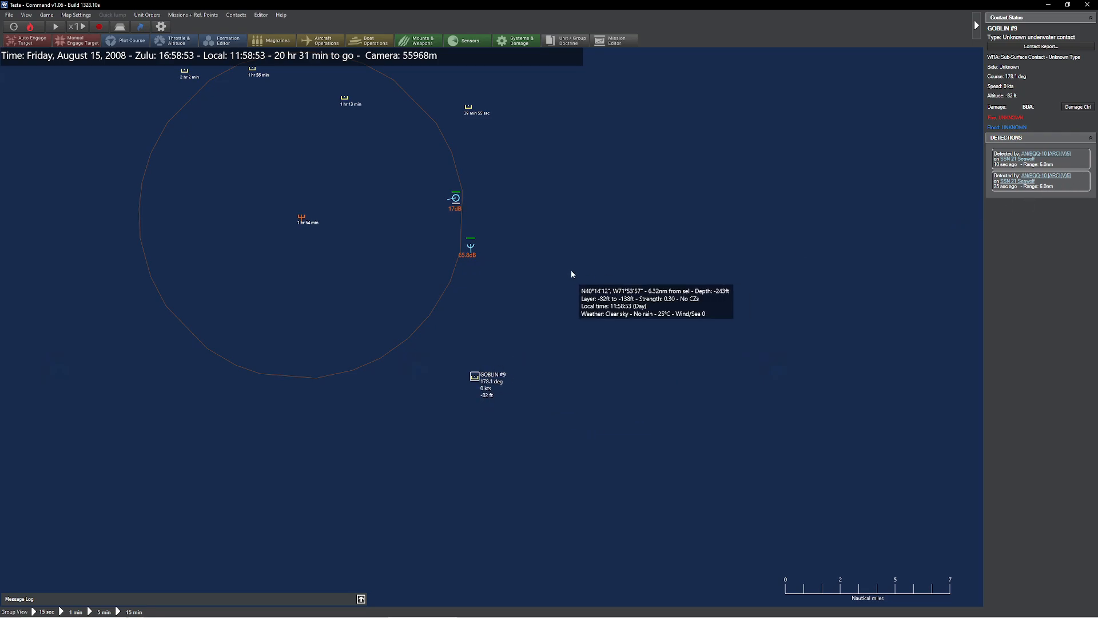
{"action": "mouse_move", "coordinate": [474, 249]}
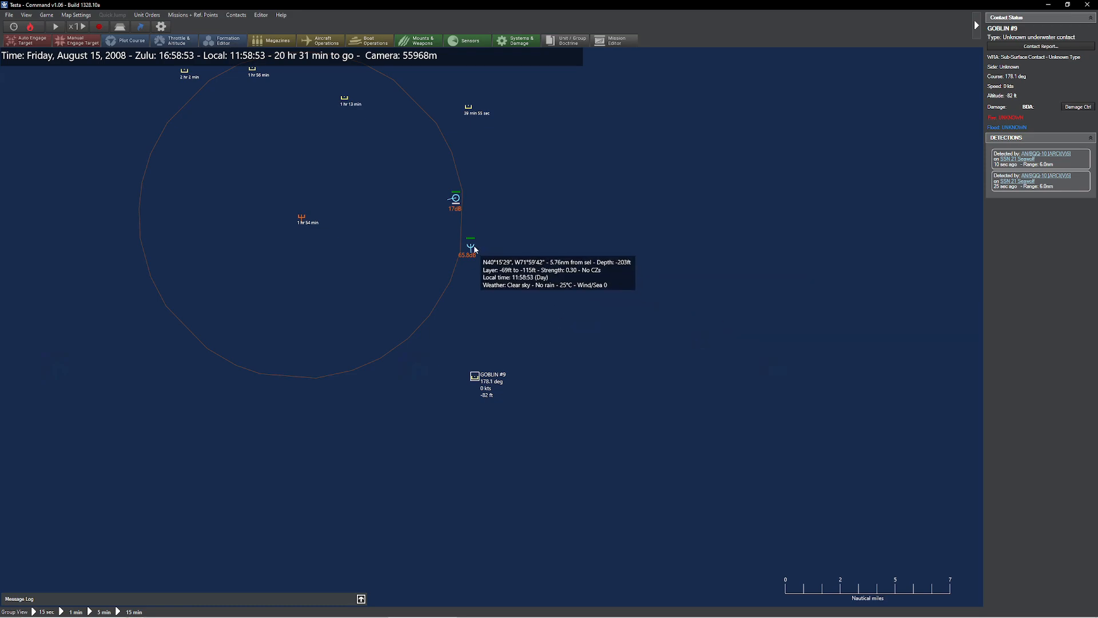
{"action": "left_click", "coordinate": [470, 243]}
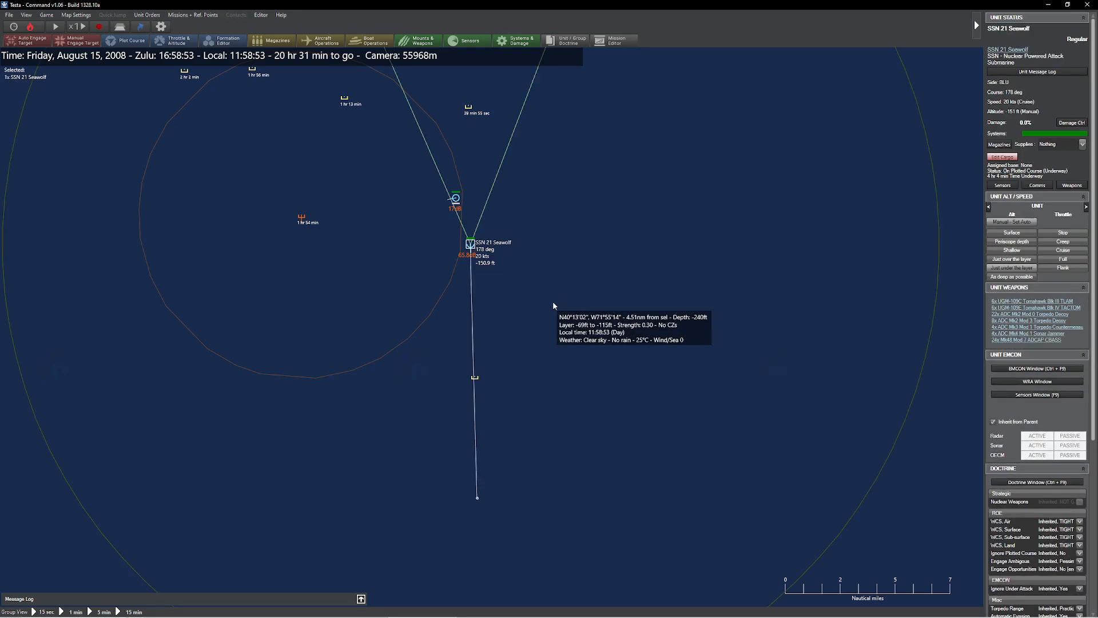
{"action": "mouse_move", "coordinate": [394, 159]}
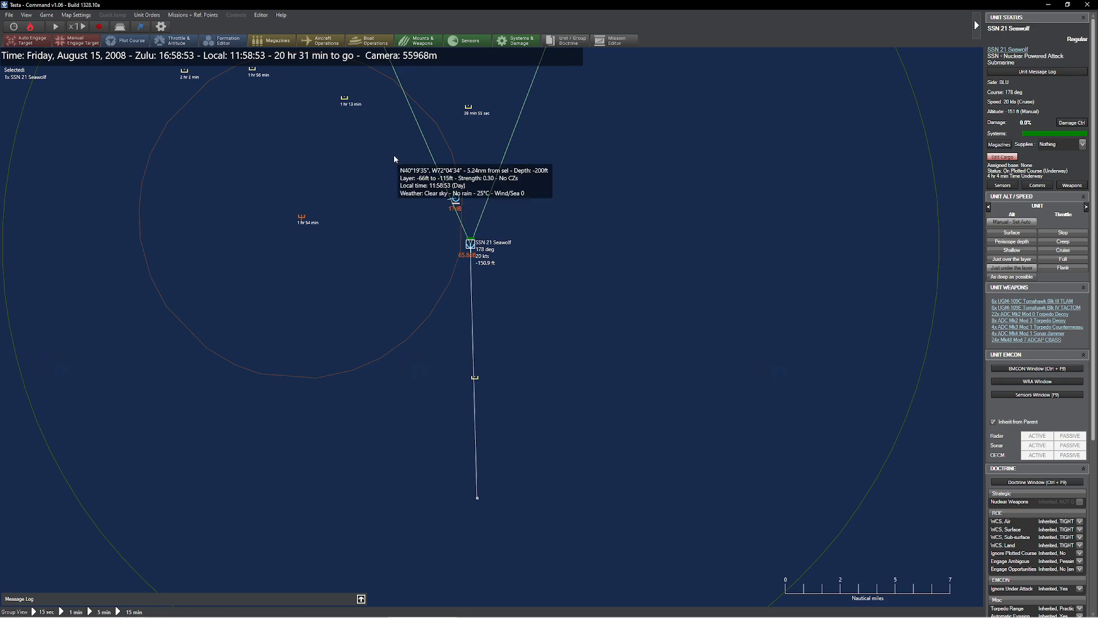
{"action": "left_click", "coordinate": [261, 15]}
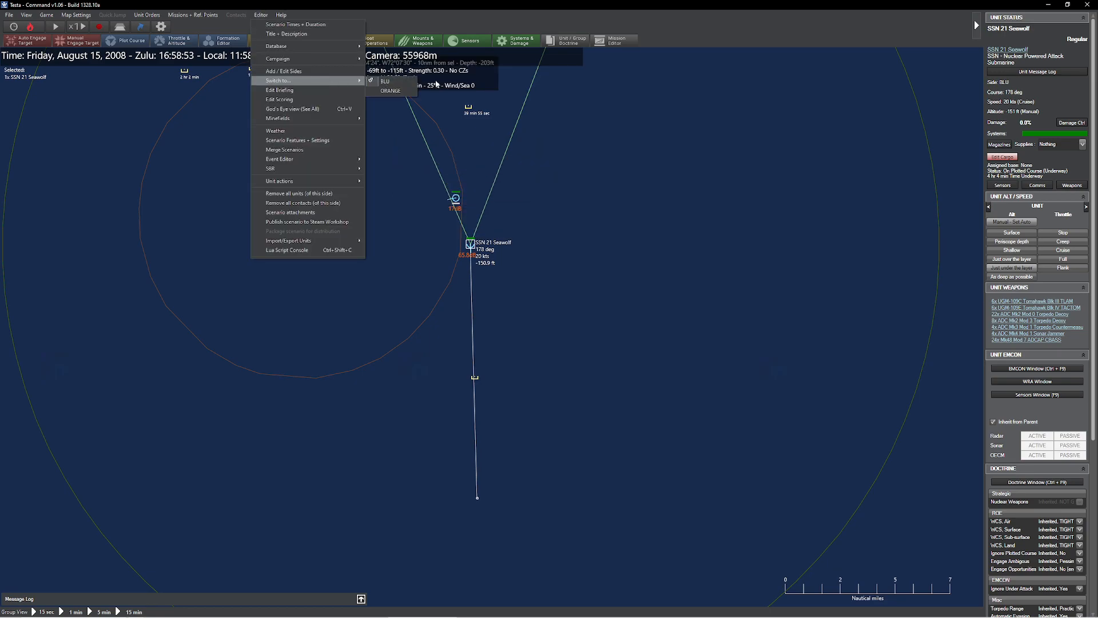
Switch to ORANGE and read GOBLIN #2's repeated acoustic intercepts from the Typhoon
{"action": "left_click", "coordinate": [391, 90]}
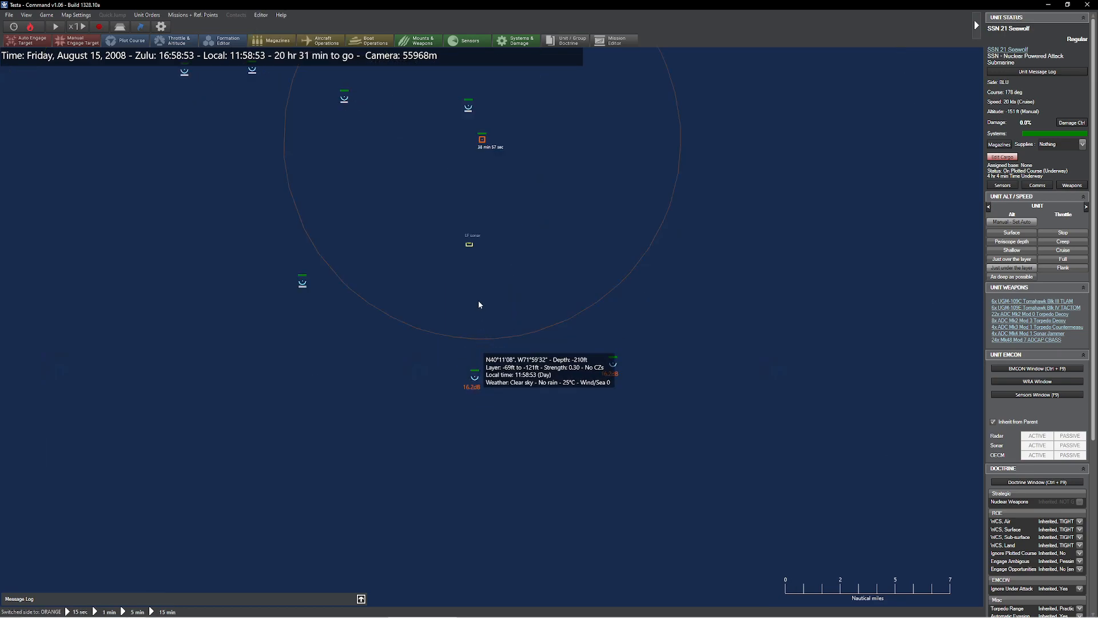
{"action": "left_click", "coordinate": [468, 243]}
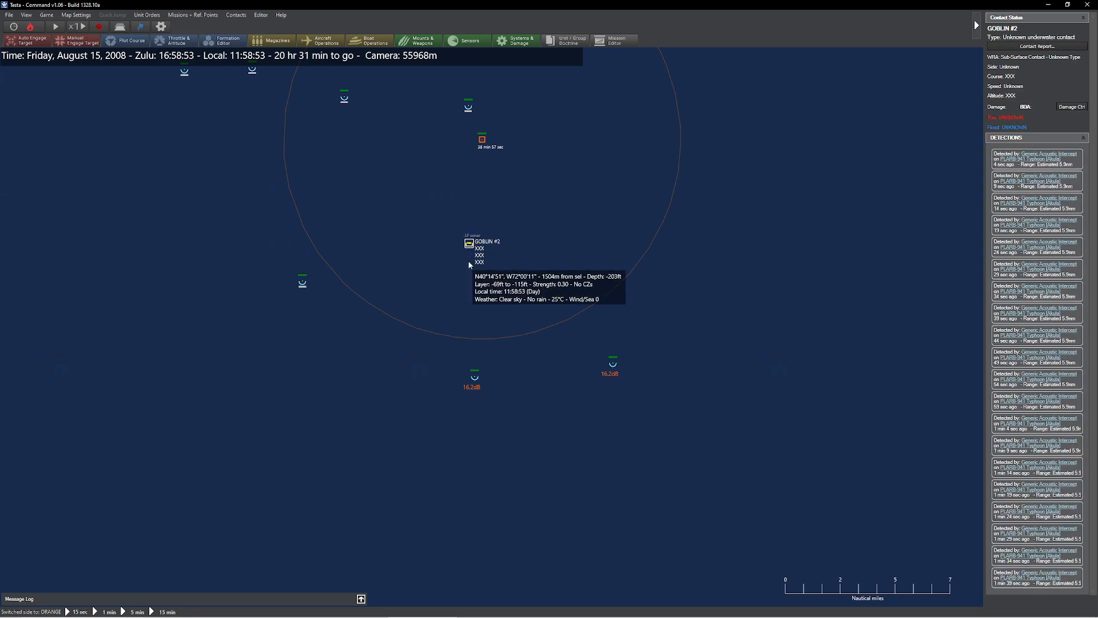
{"action": "mouse_move", "coordinate": [473, 232]}
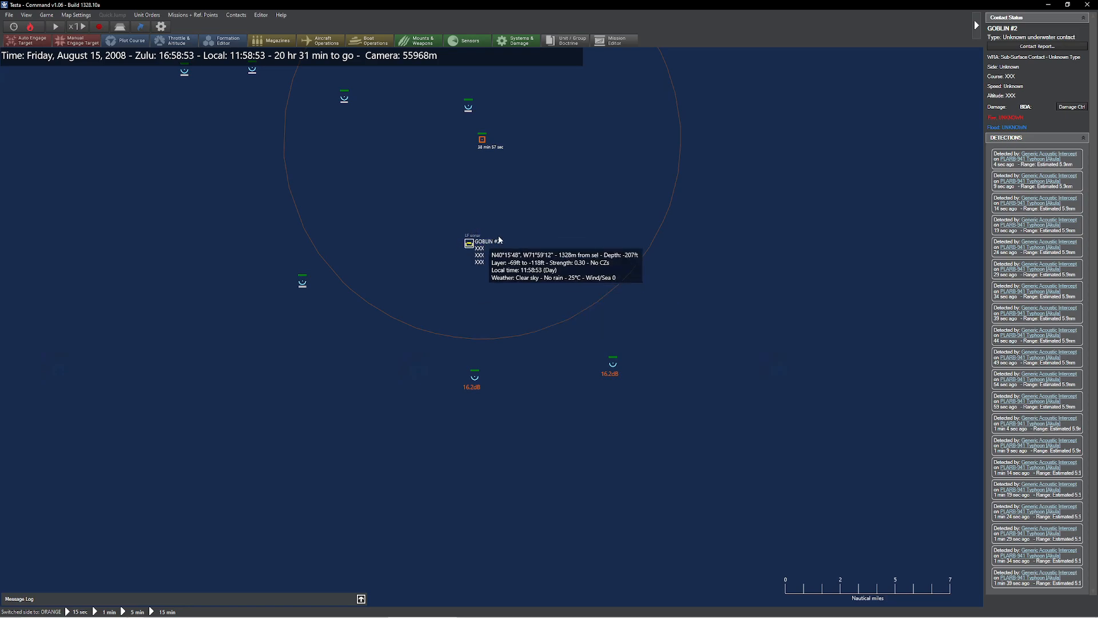
{"action": "mouse_move", "coordinate": [439, 226]}
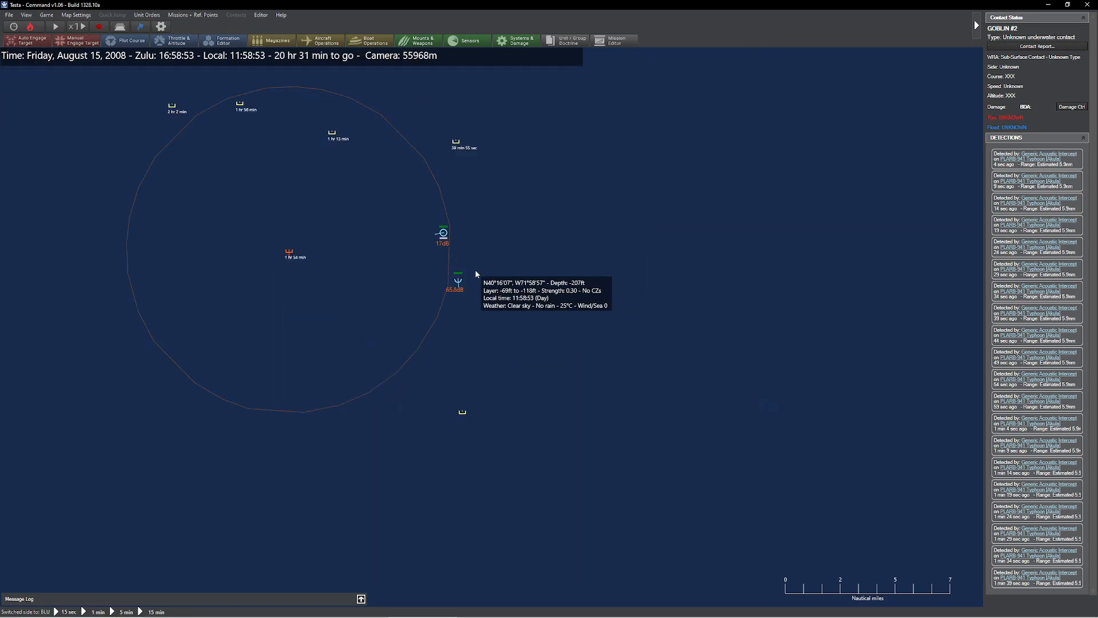
Set the Seawolf's throttle to Creep and run the scenario to 17:10 Zulu
{"action": "left_click", "coordinate": [458, 280]}
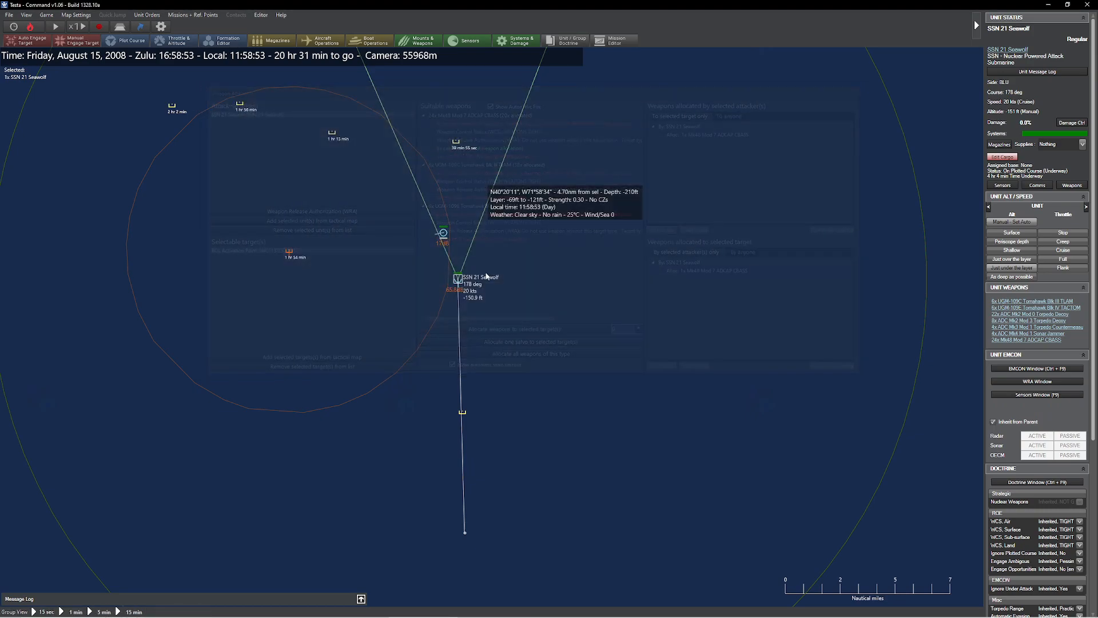
{"action": "mouse_move", "coordinate": [553, 337]}
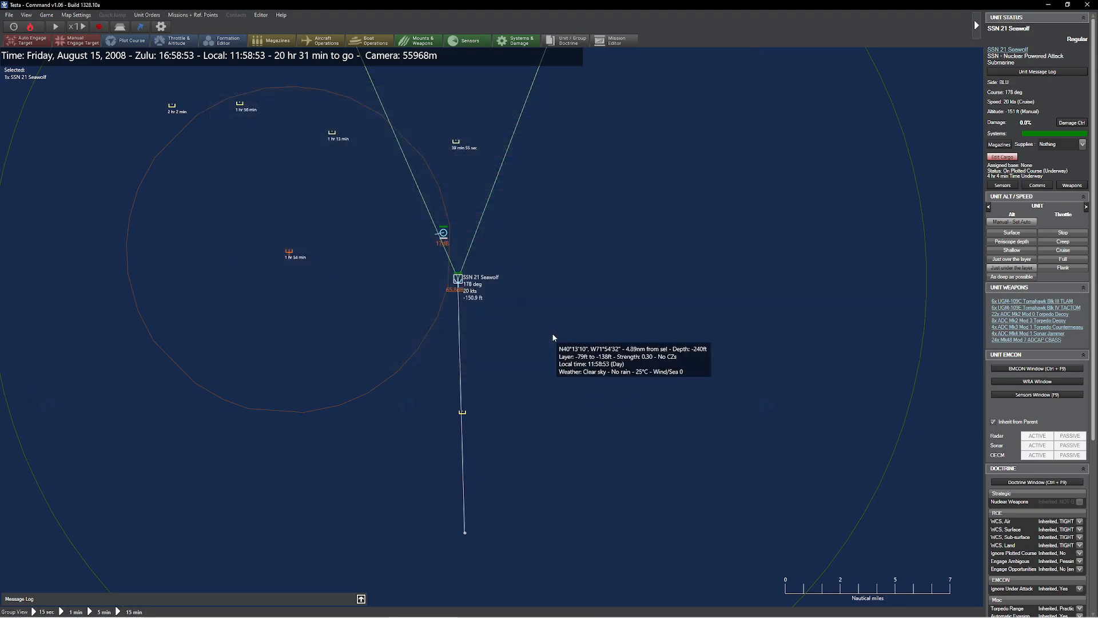
{"action": "mouse_move", "coordinate": [677, 262]}
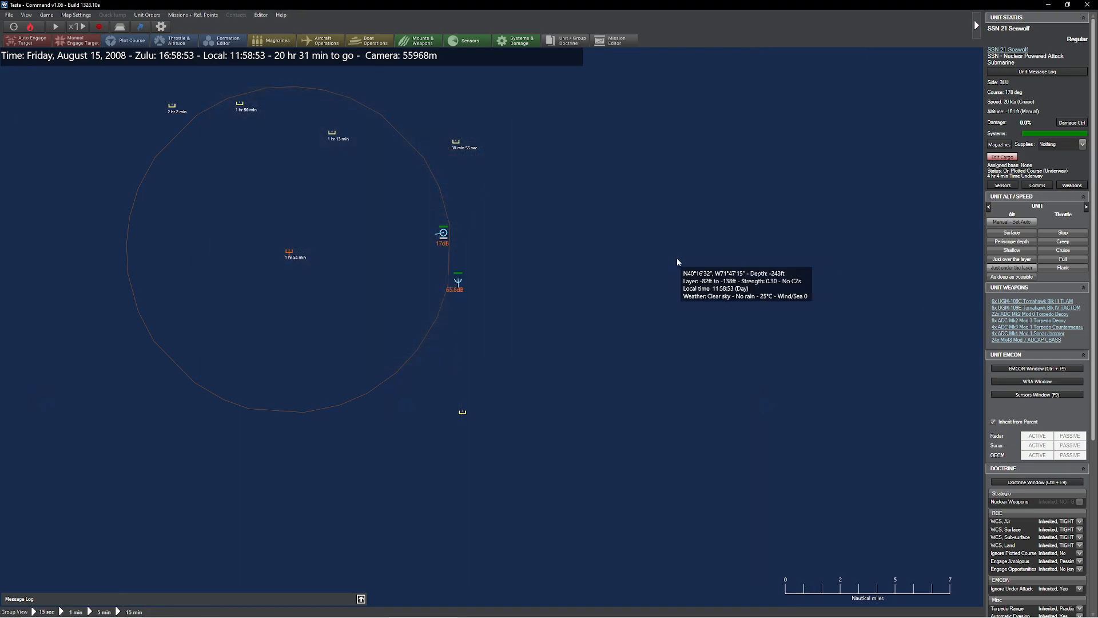
{"action": "left_click", "coordinate": [442, 280]}
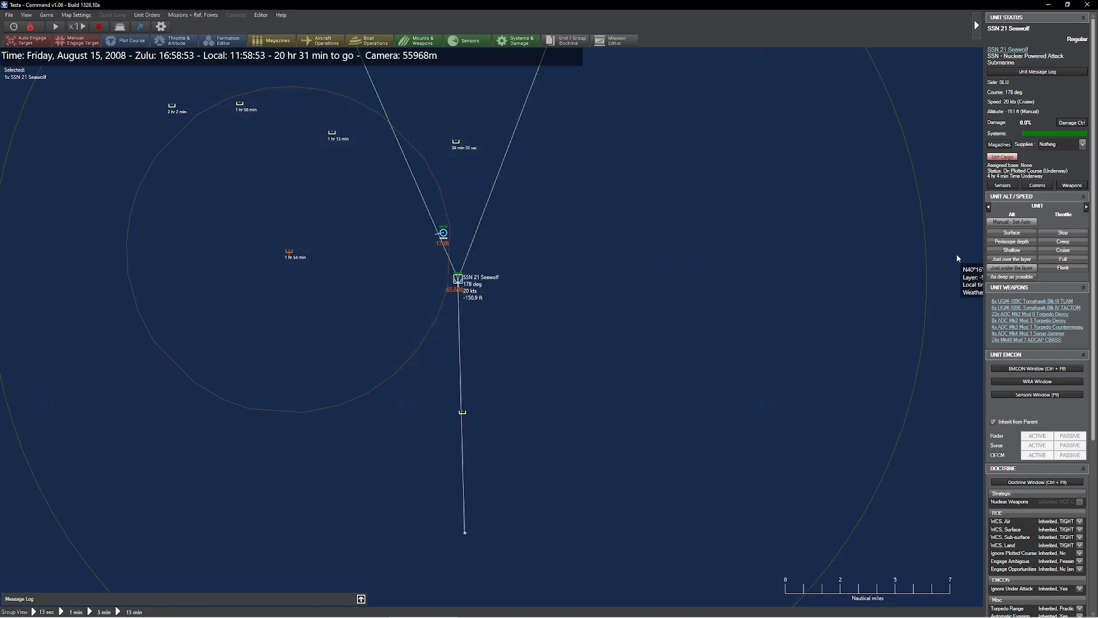
{"action": "left_click", "coordinate": [173, 40]}
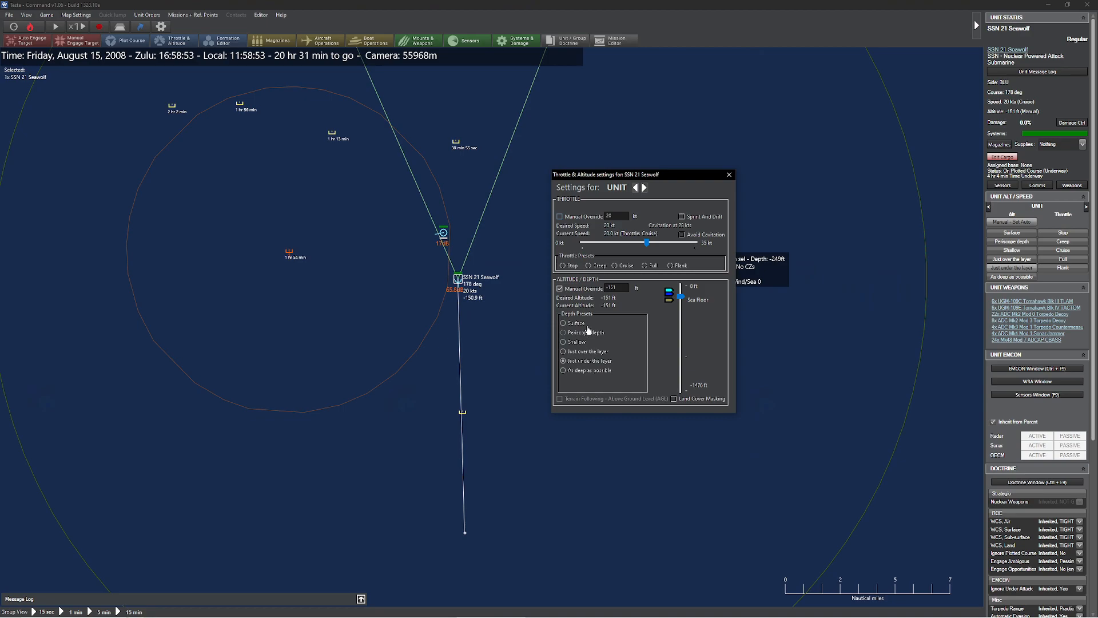
{"action": "left_click", "coordinate": [729, 174]}
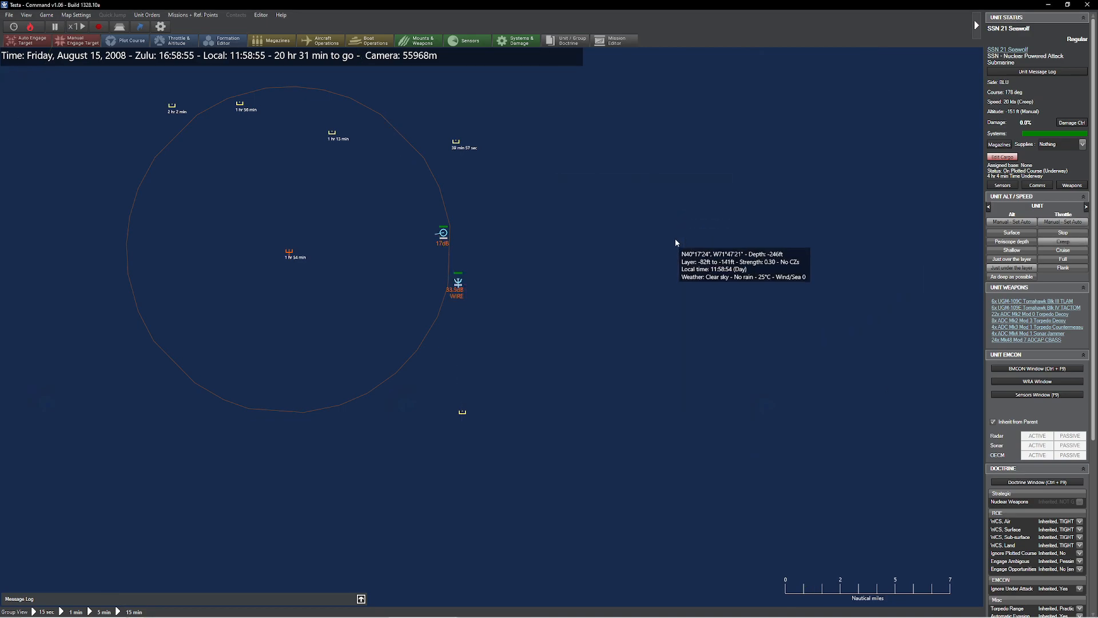
{"action": "left_click", "coordinate": [55, 26]}
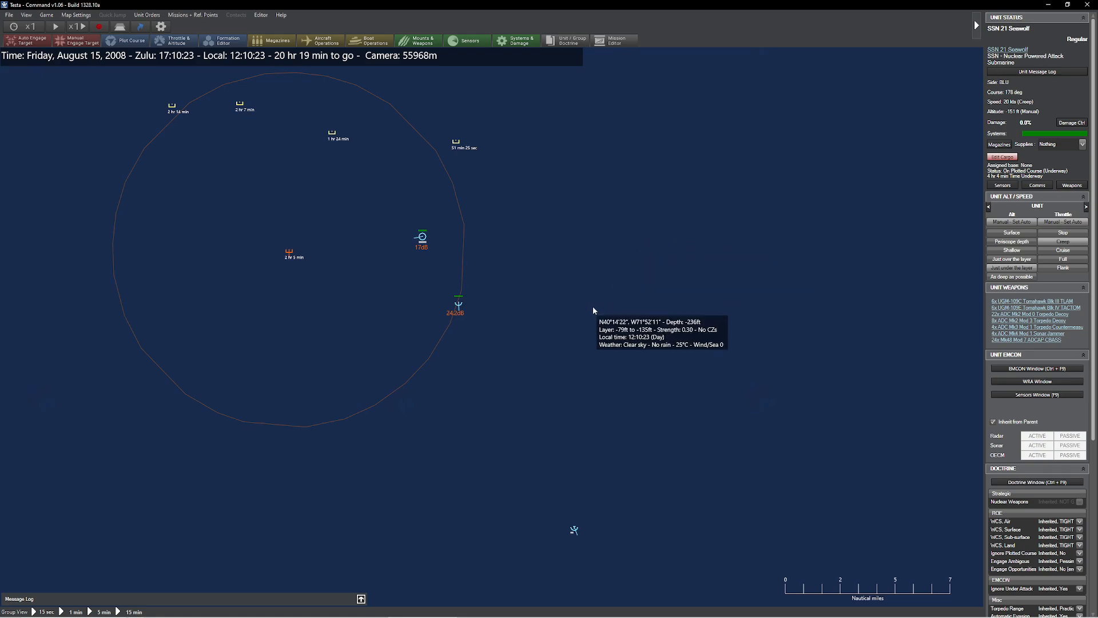
{"action": "mouse_move", "coordinate": [548, 325]}
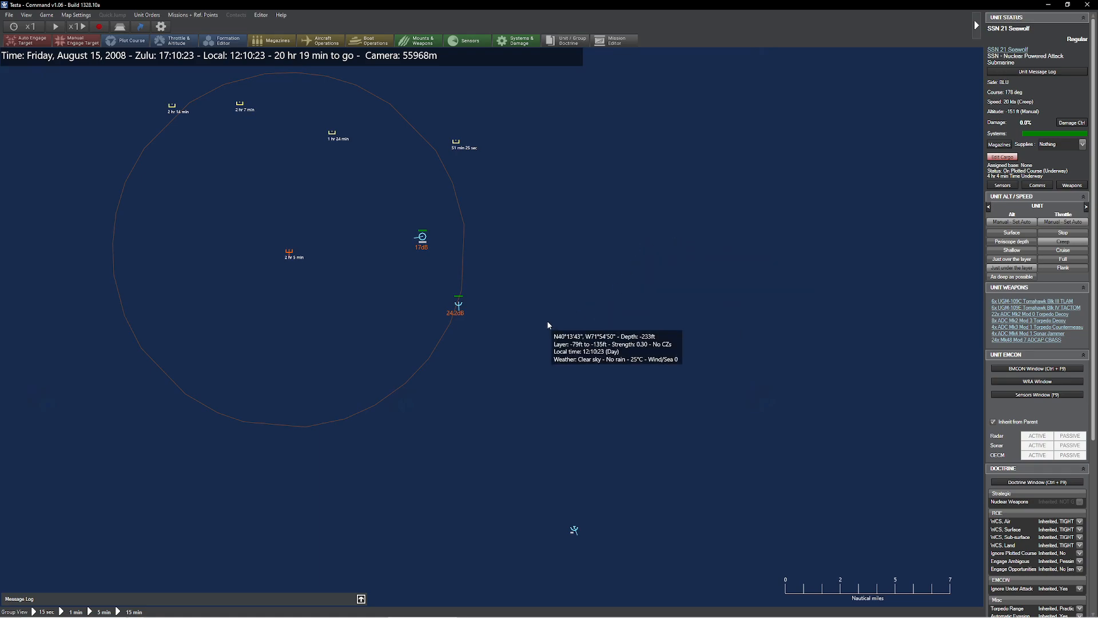
{"action": "mouse_move", "coordinate": [549, 336]}
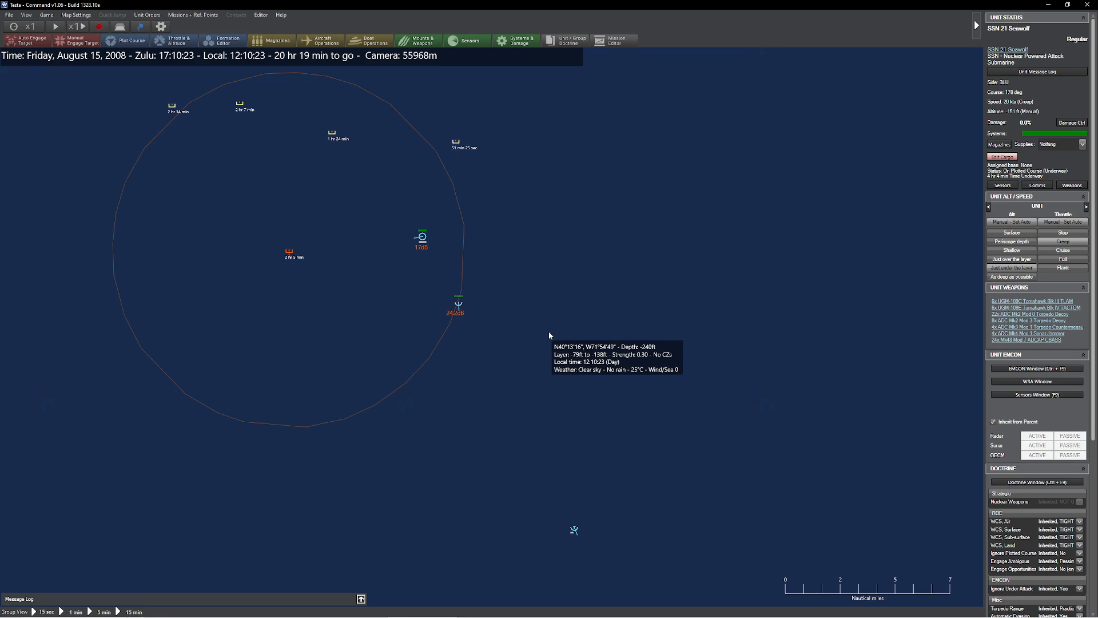